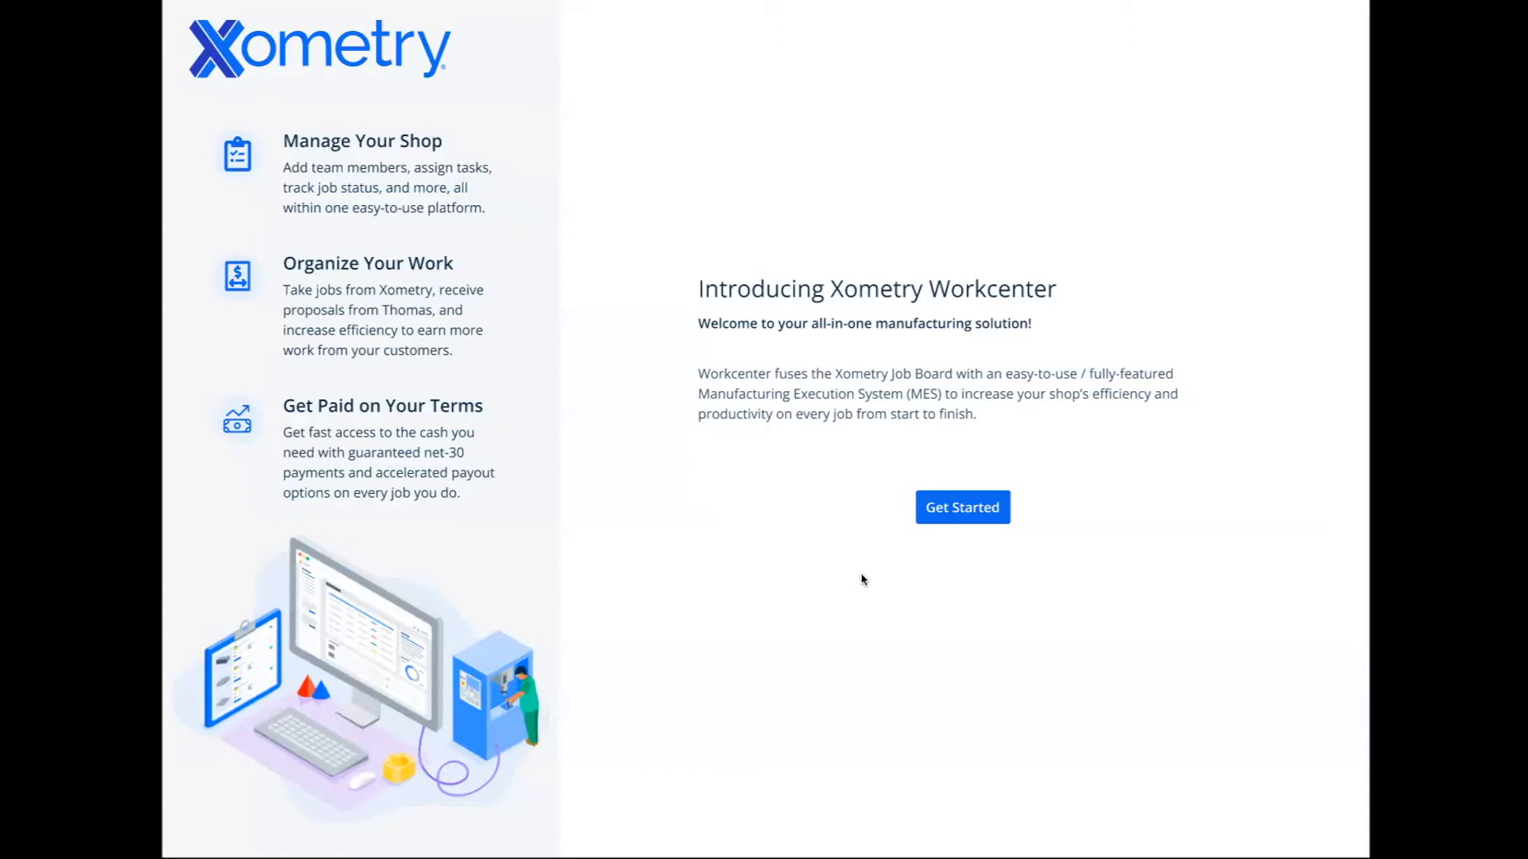
mouse_move(845, 557)
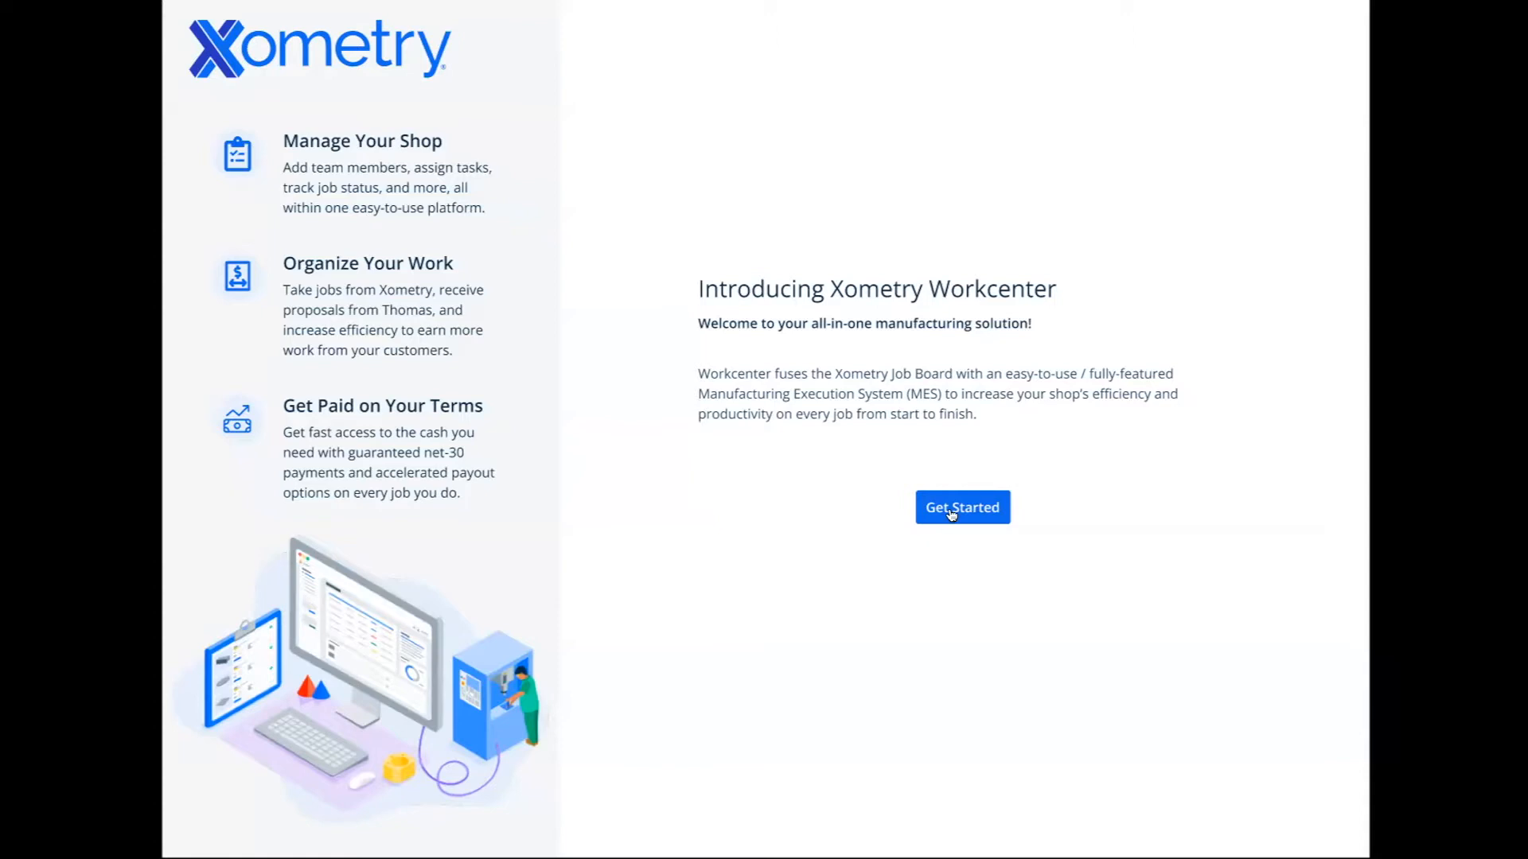
Start the setup wizard, reaching Create Workcenter with ABR Machining and URL abrmachining
click(961, 506)
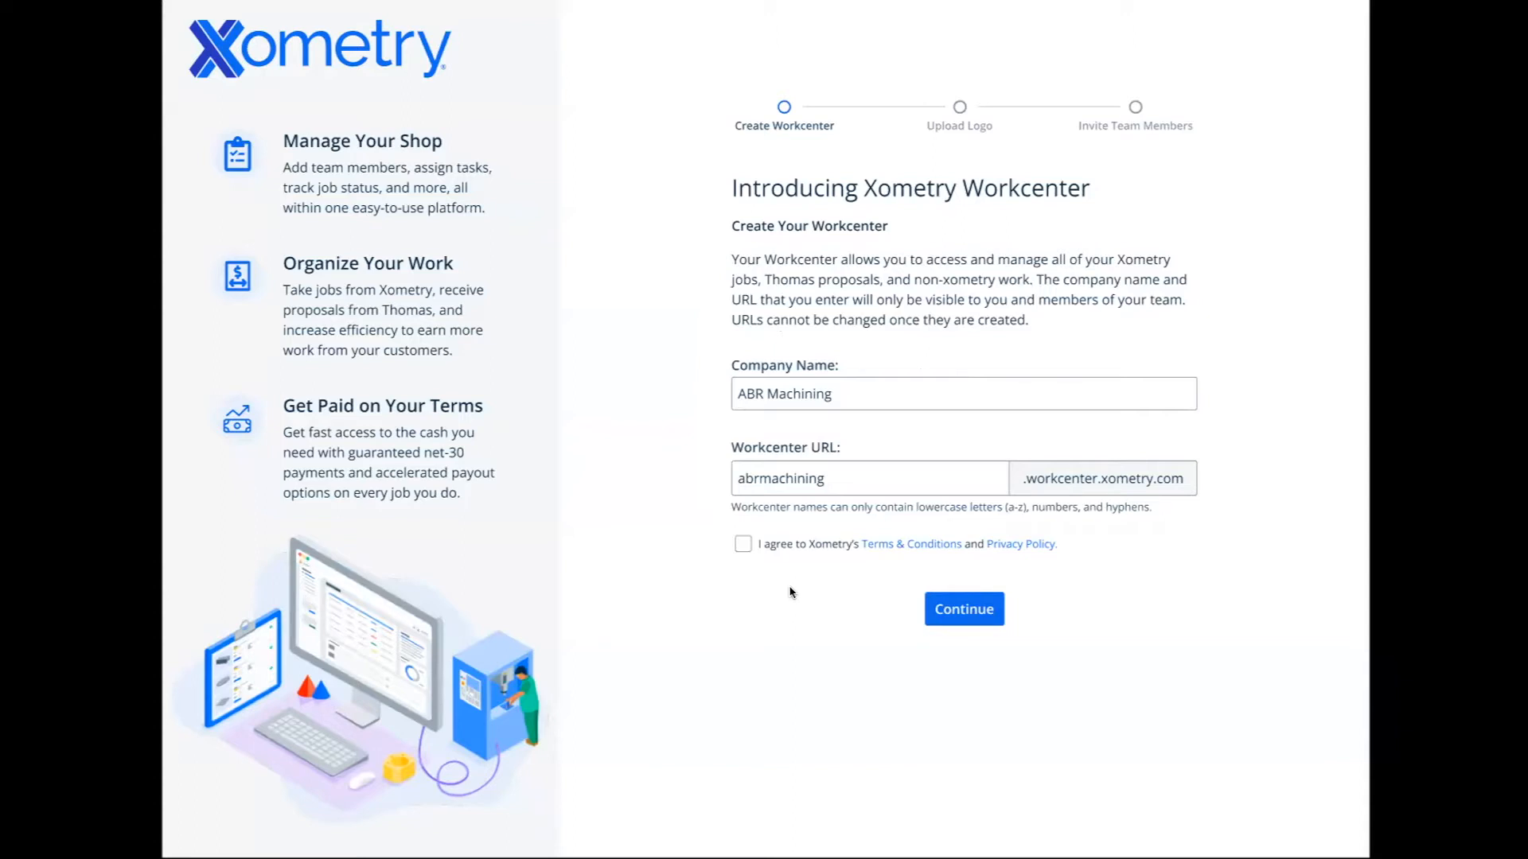
mouse_move(775, 605)
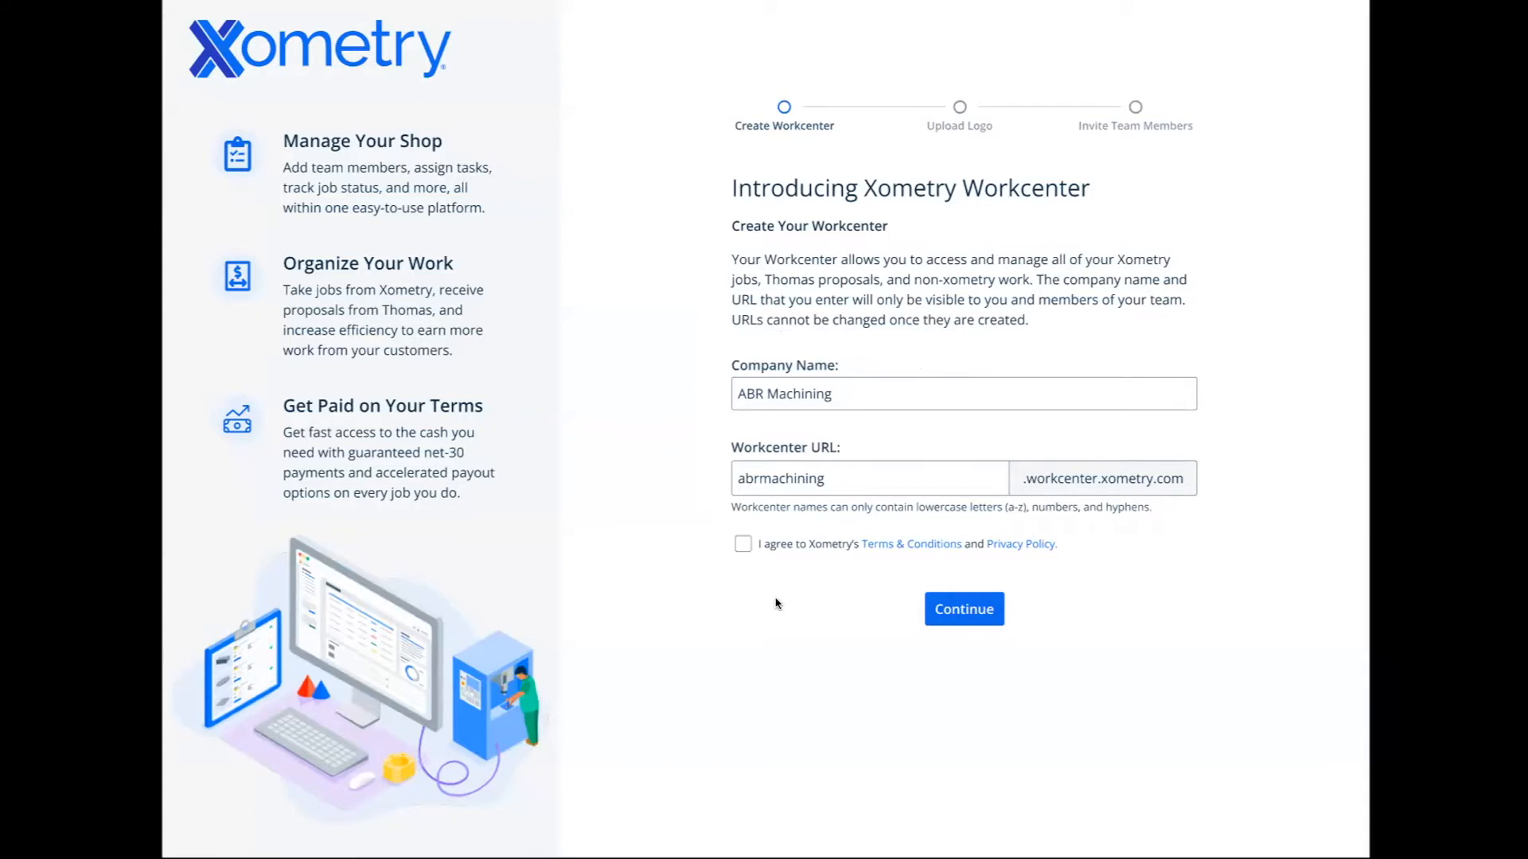
mouse_move(766, 582)
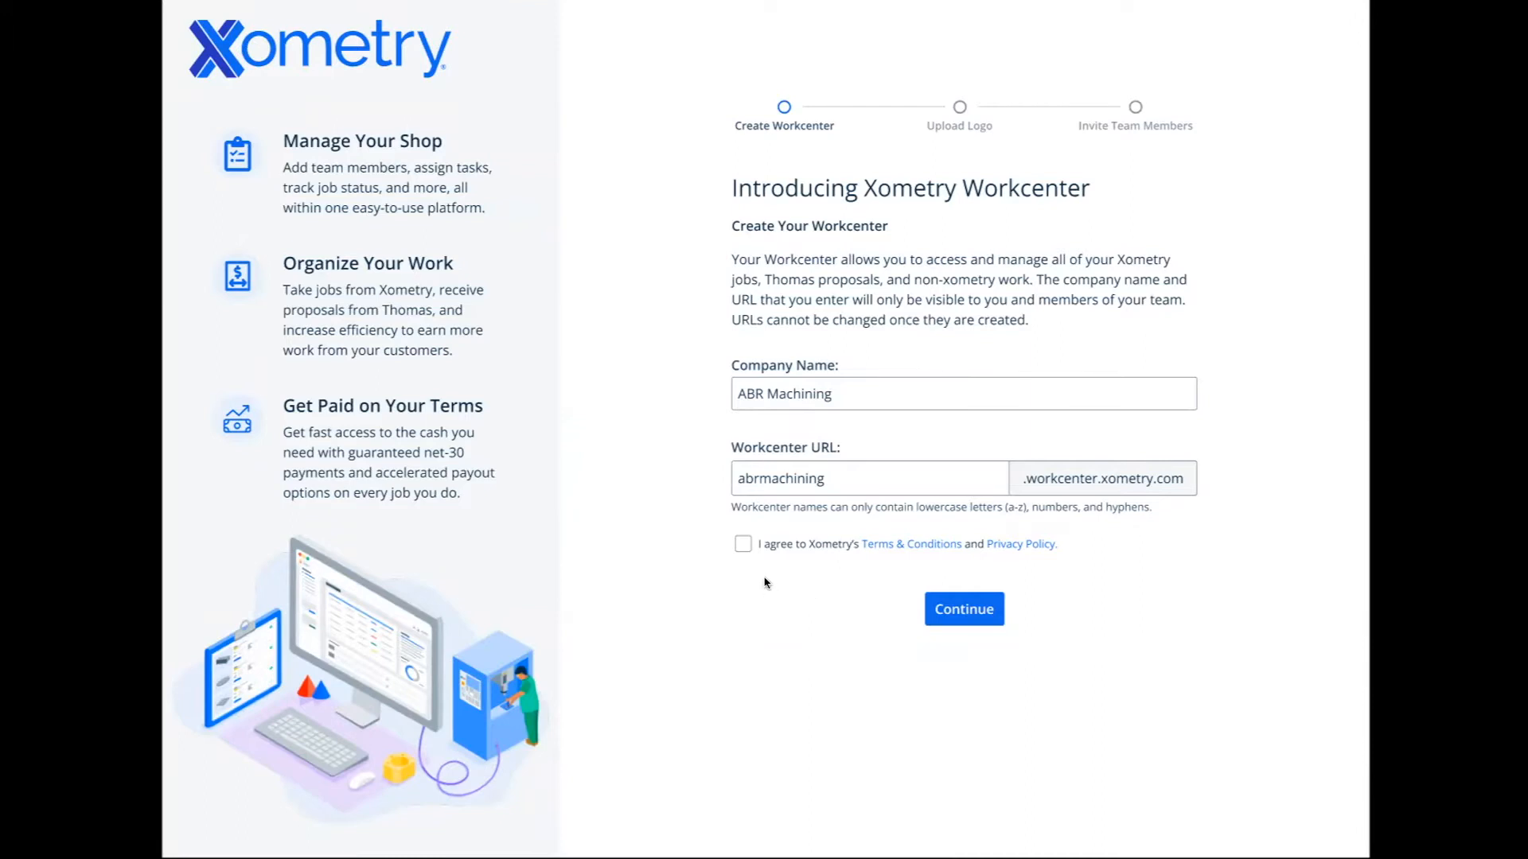
Submit the ABR Machining workcenter details and continue to Upload Company Logo
click(962, 610)
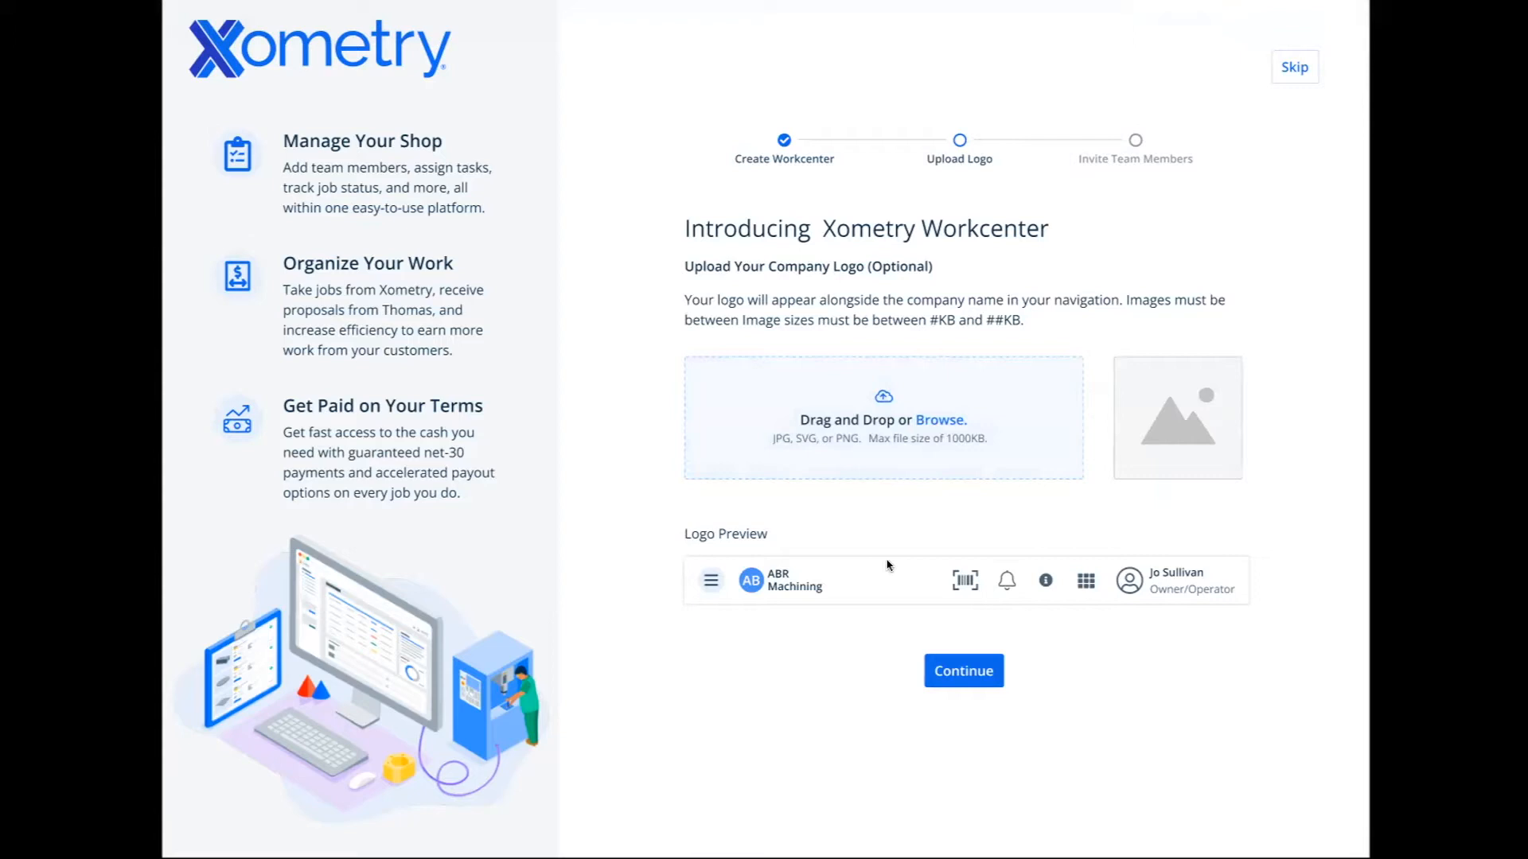
mouse_move(888, 518)
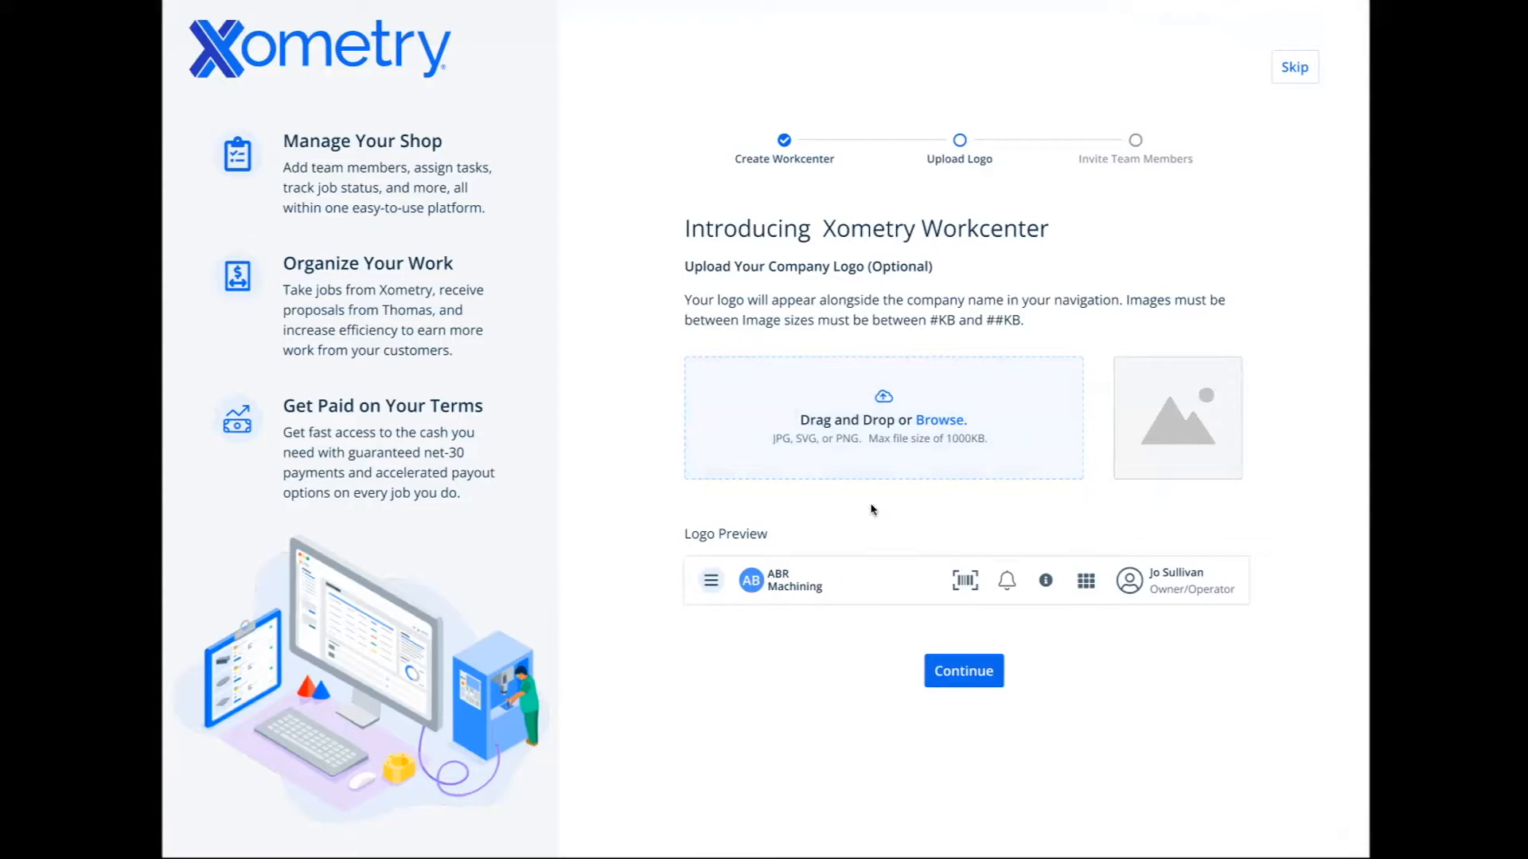
Skip the logo upload and reach Invite Team Members with five teammate emails entered
click(961, 670)
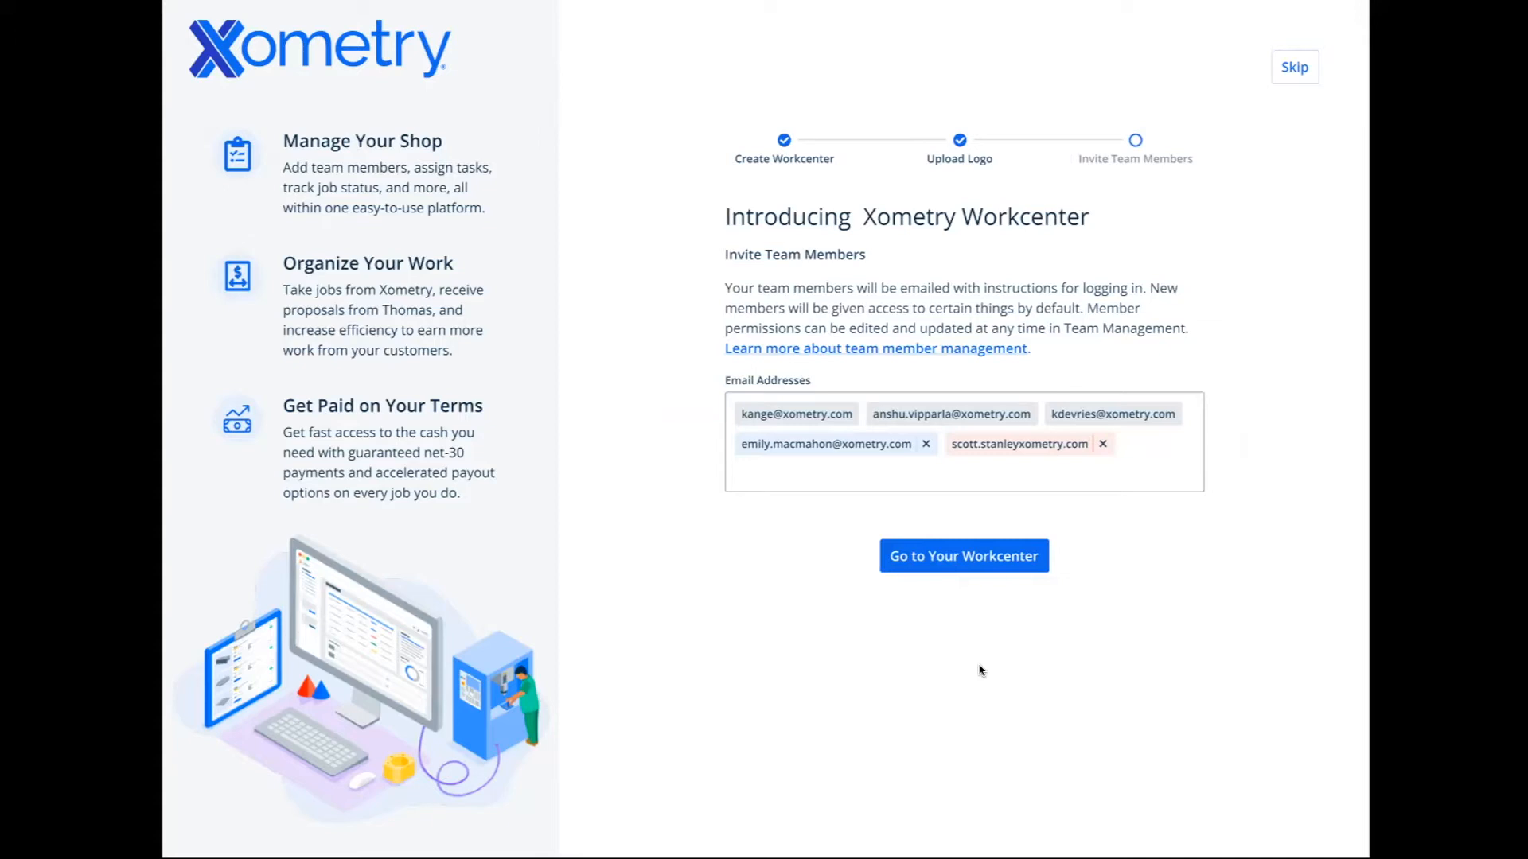
mouse_move(971, 609)
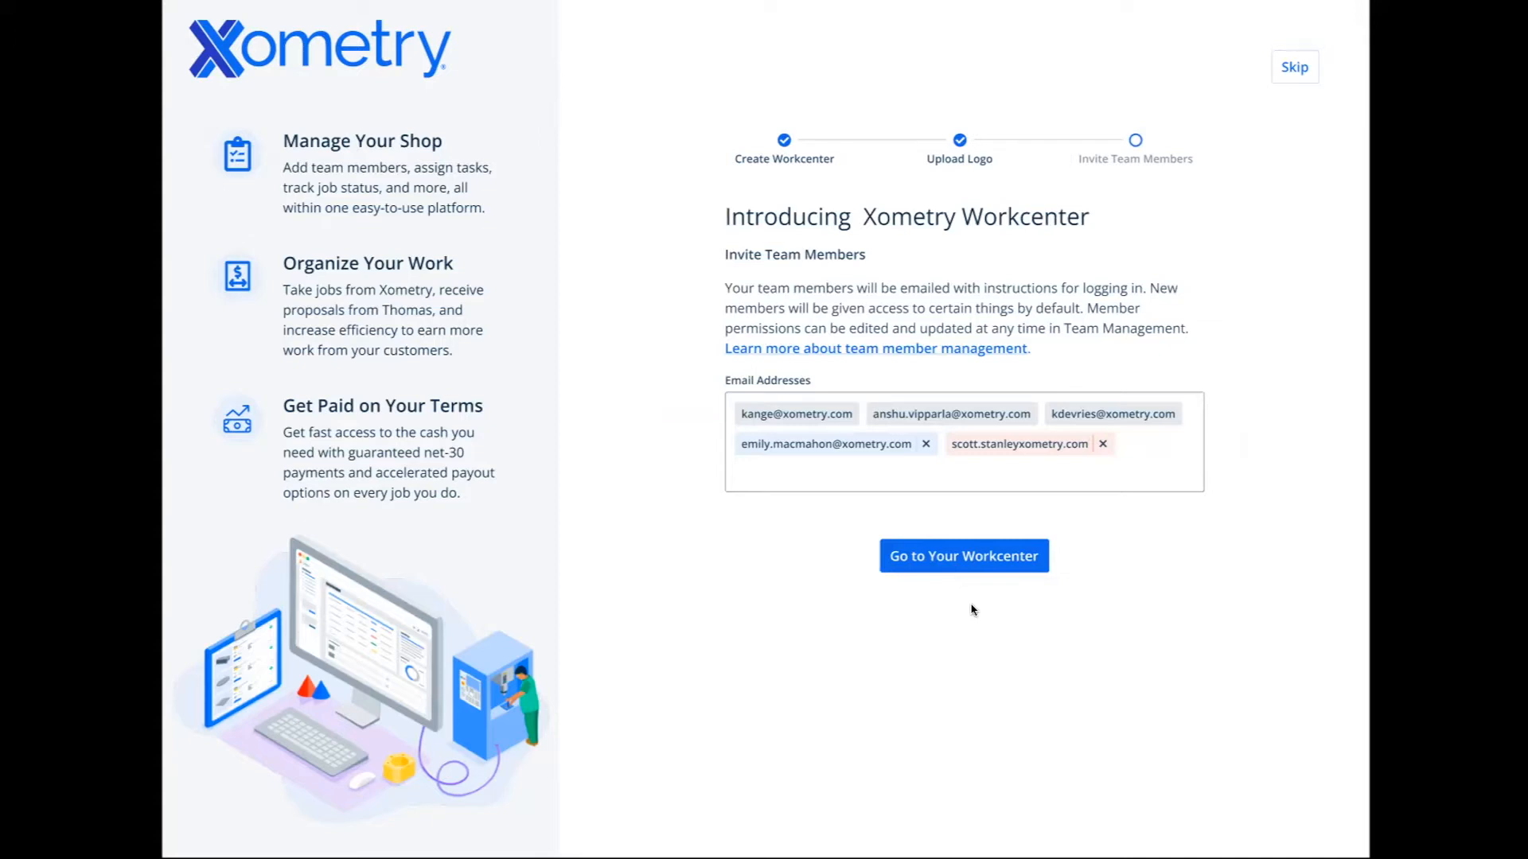
mouse_move(1029, 574)
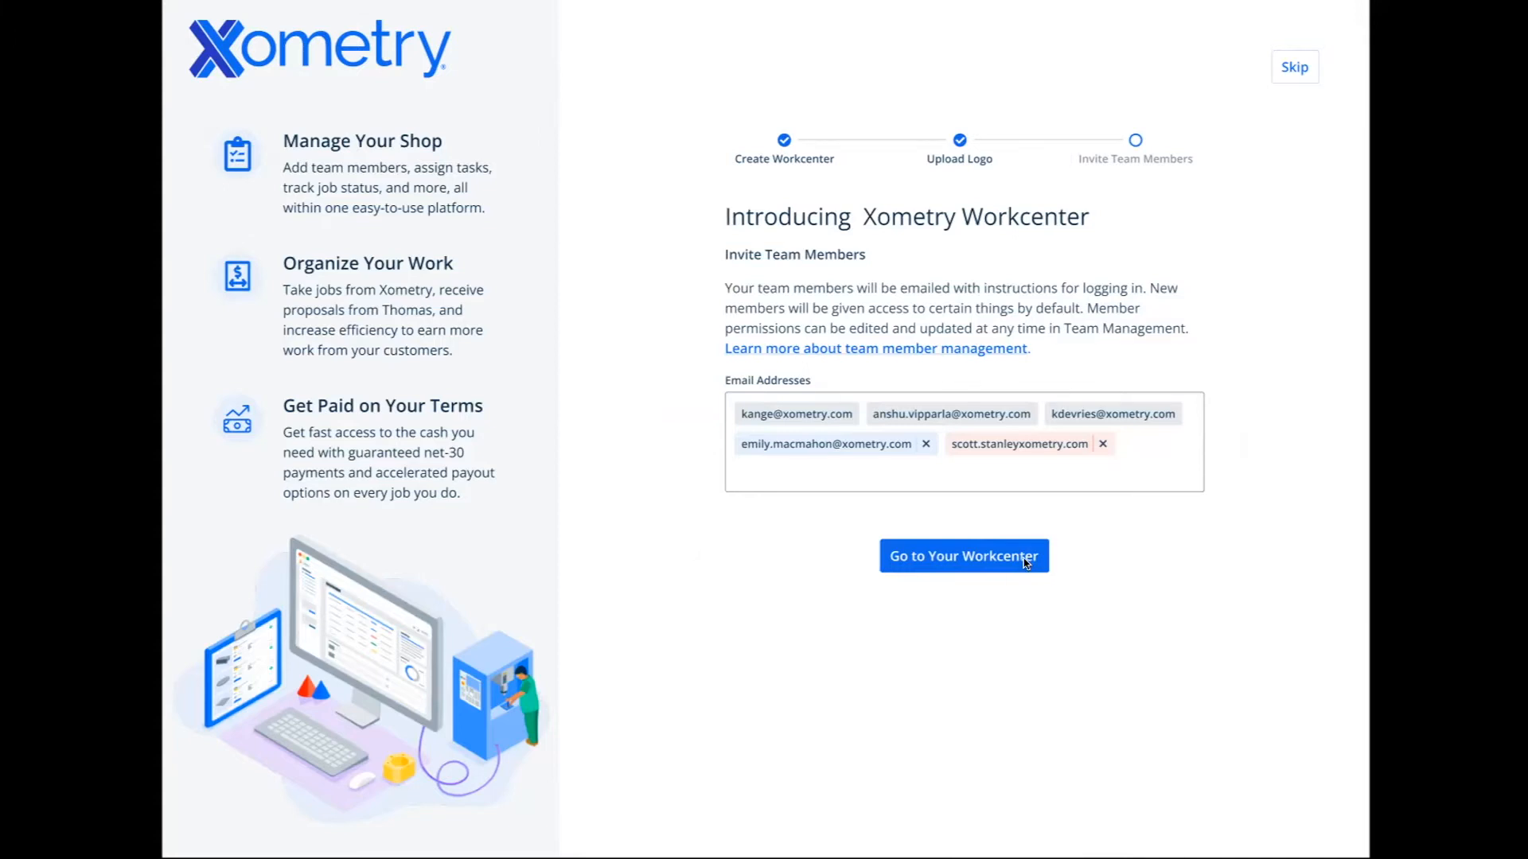
Go to the finished ABR Machining workcenter's Home welcome overview
click(962, 556)
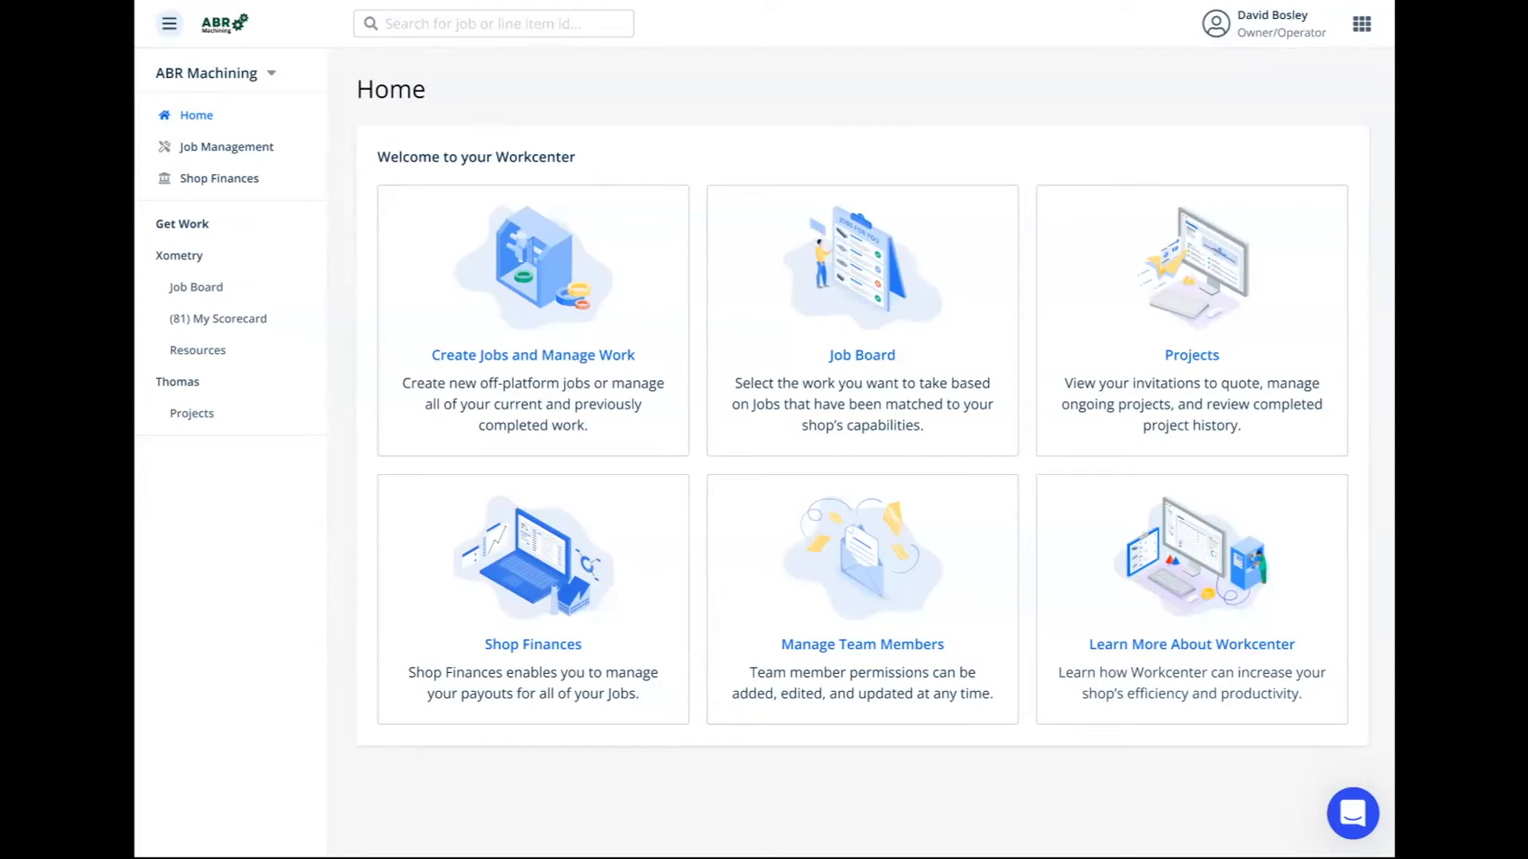
mouse_move(796, 106)
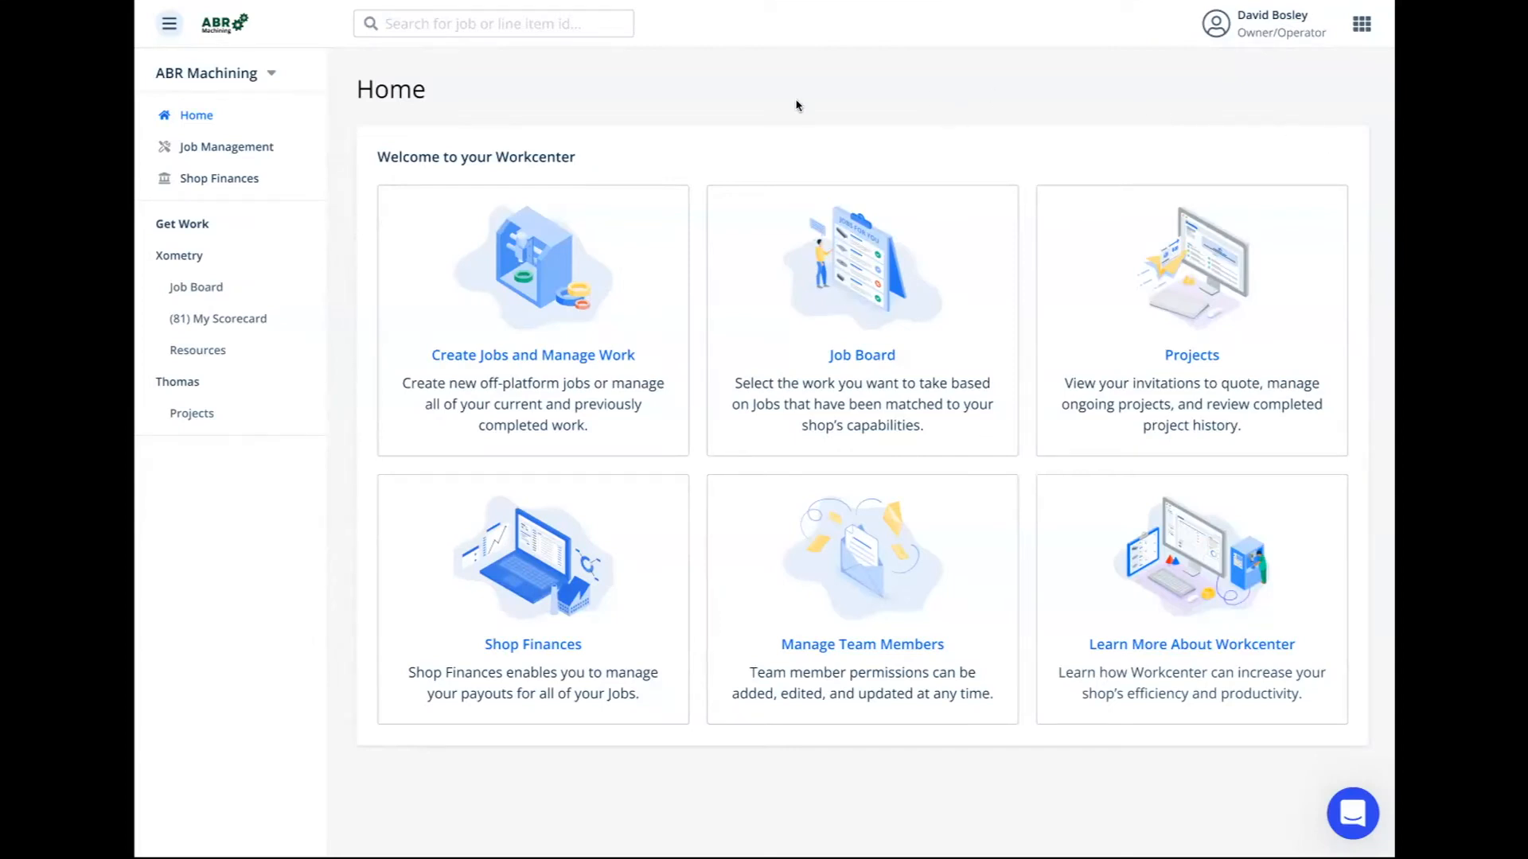
mouse_move(708, 107)
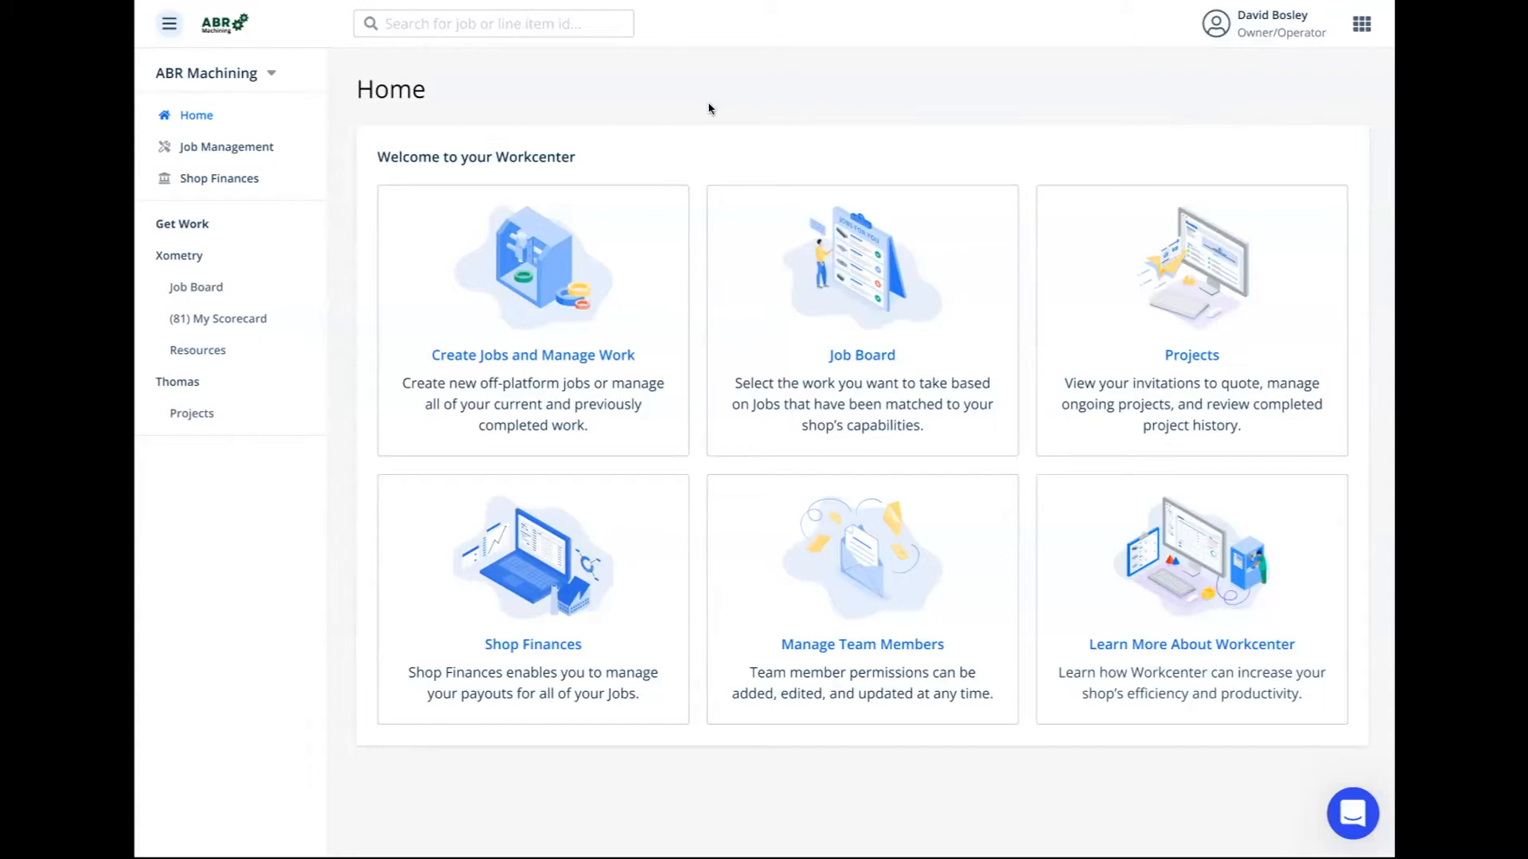
mouse_move(554, 358)
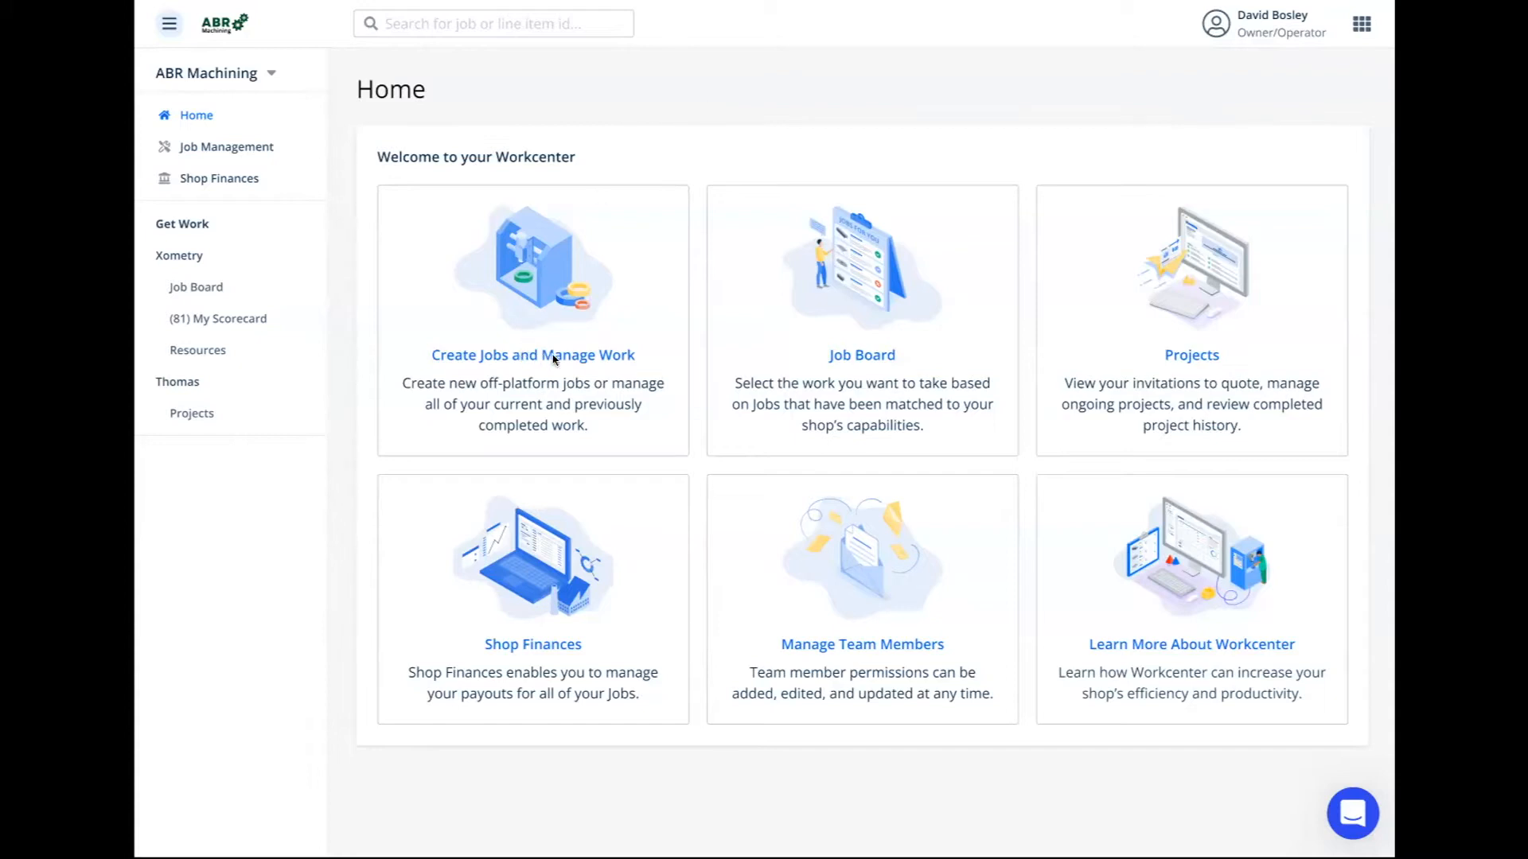
mouse_move(820, 366)
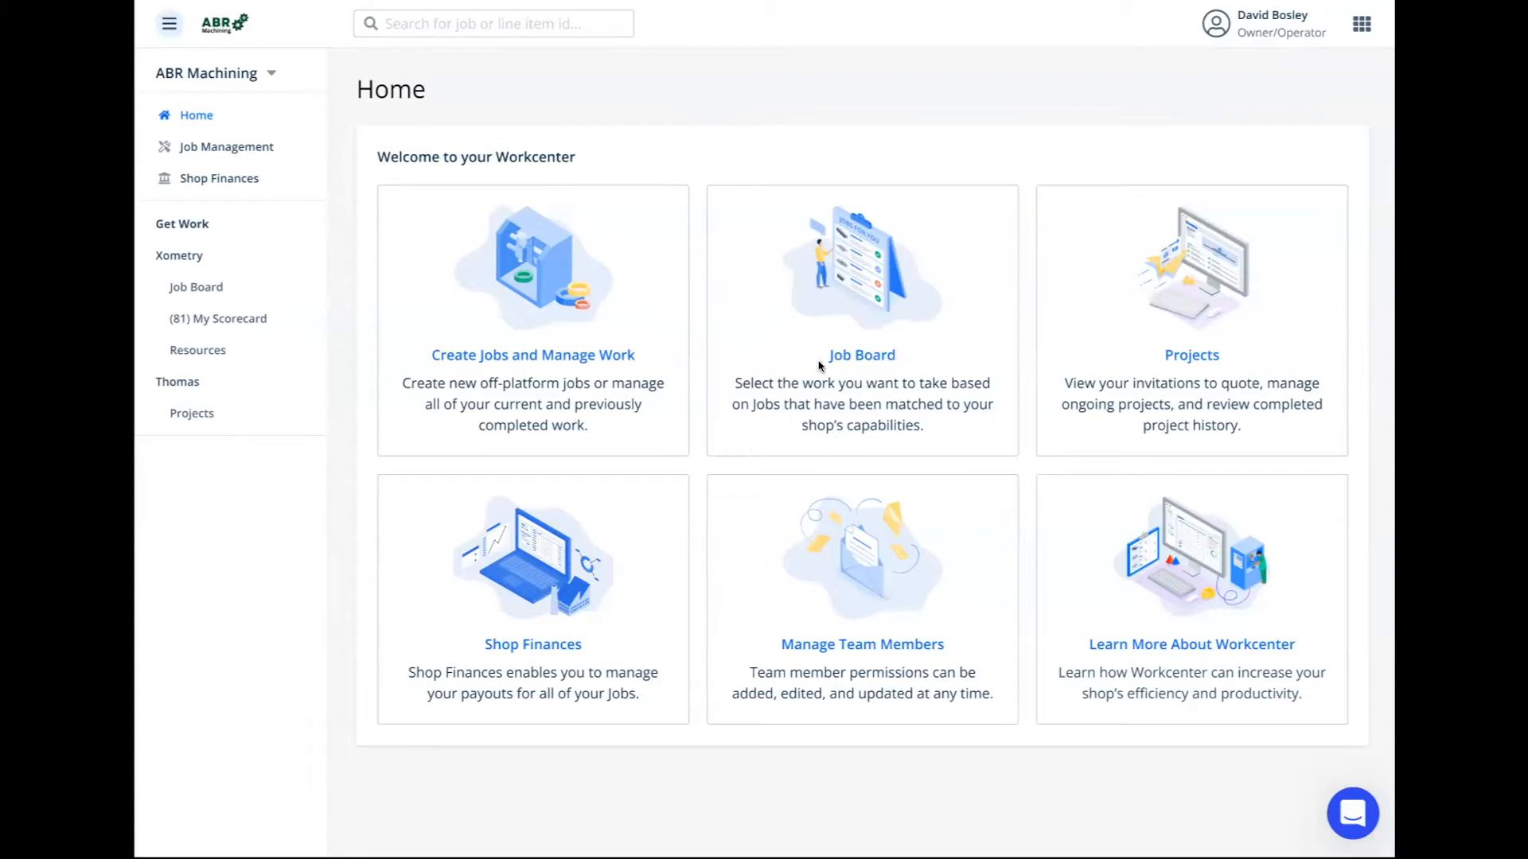
mouse_move(888, 363)
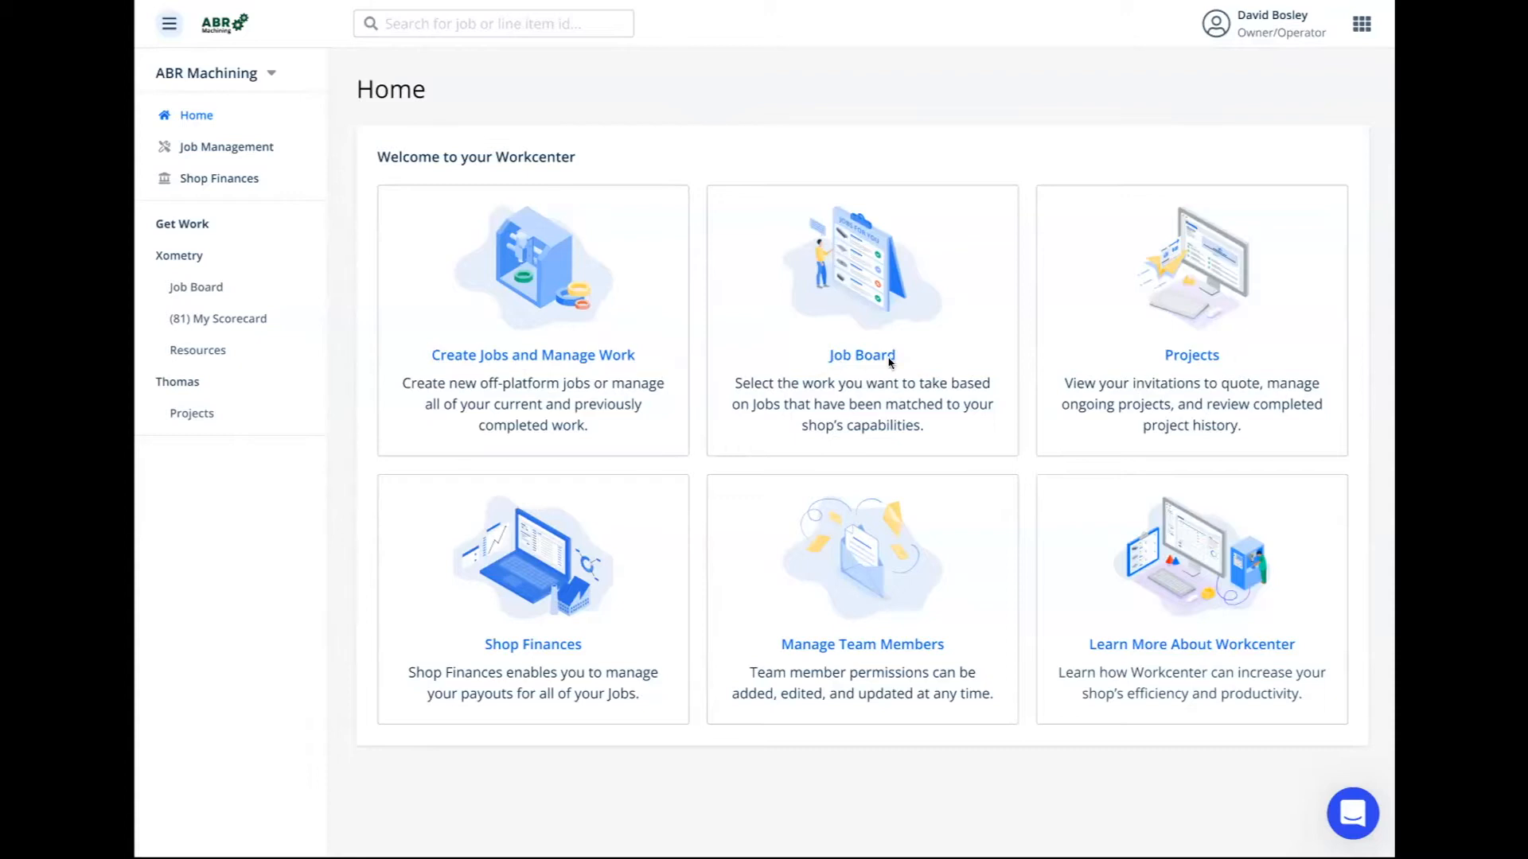
mouse_move(1203, 360)
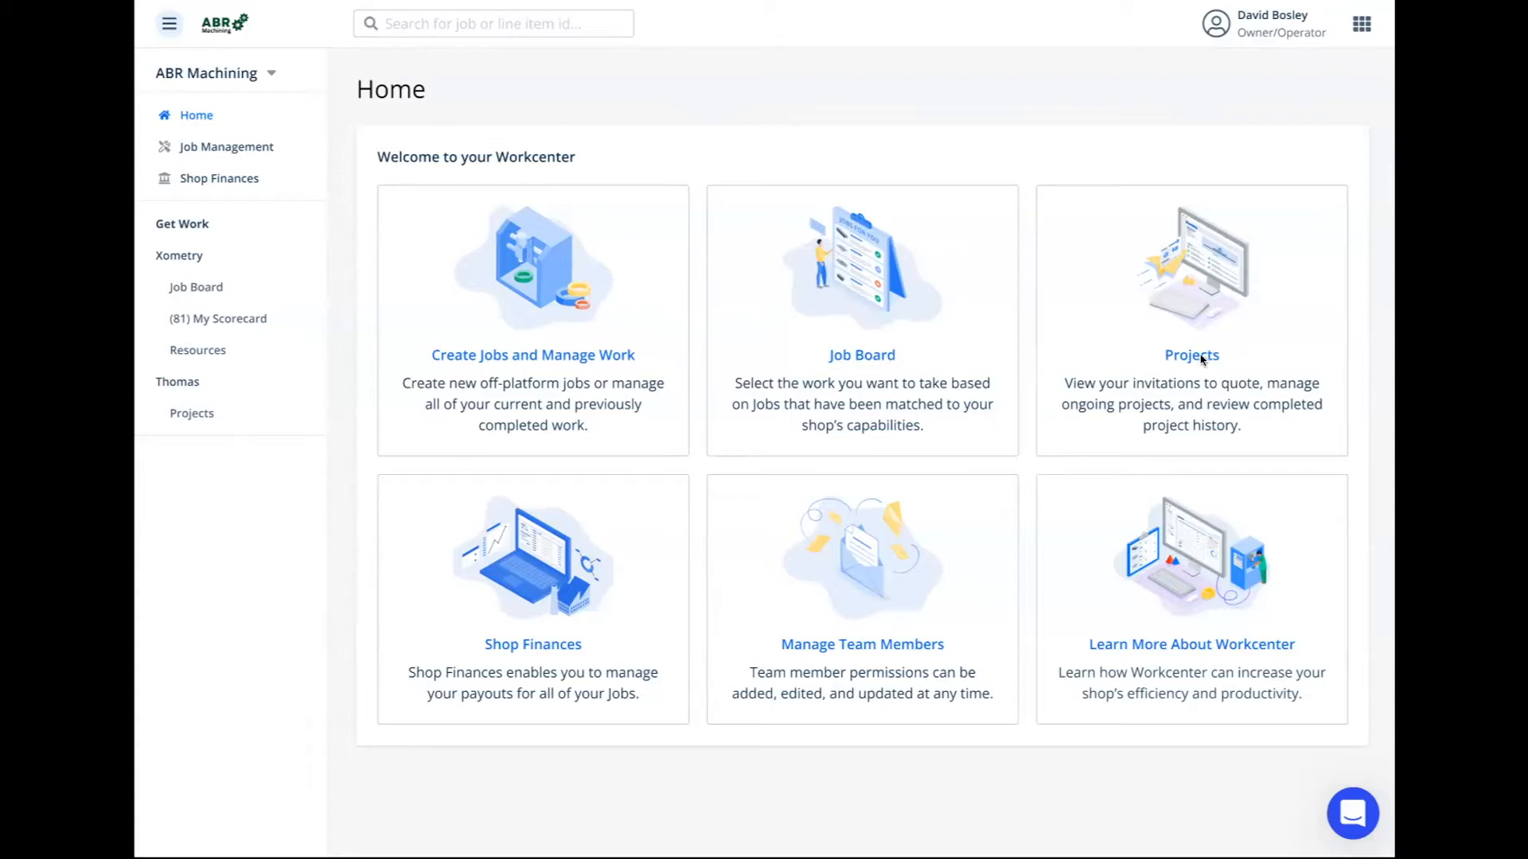
mouse_move(549, 643)
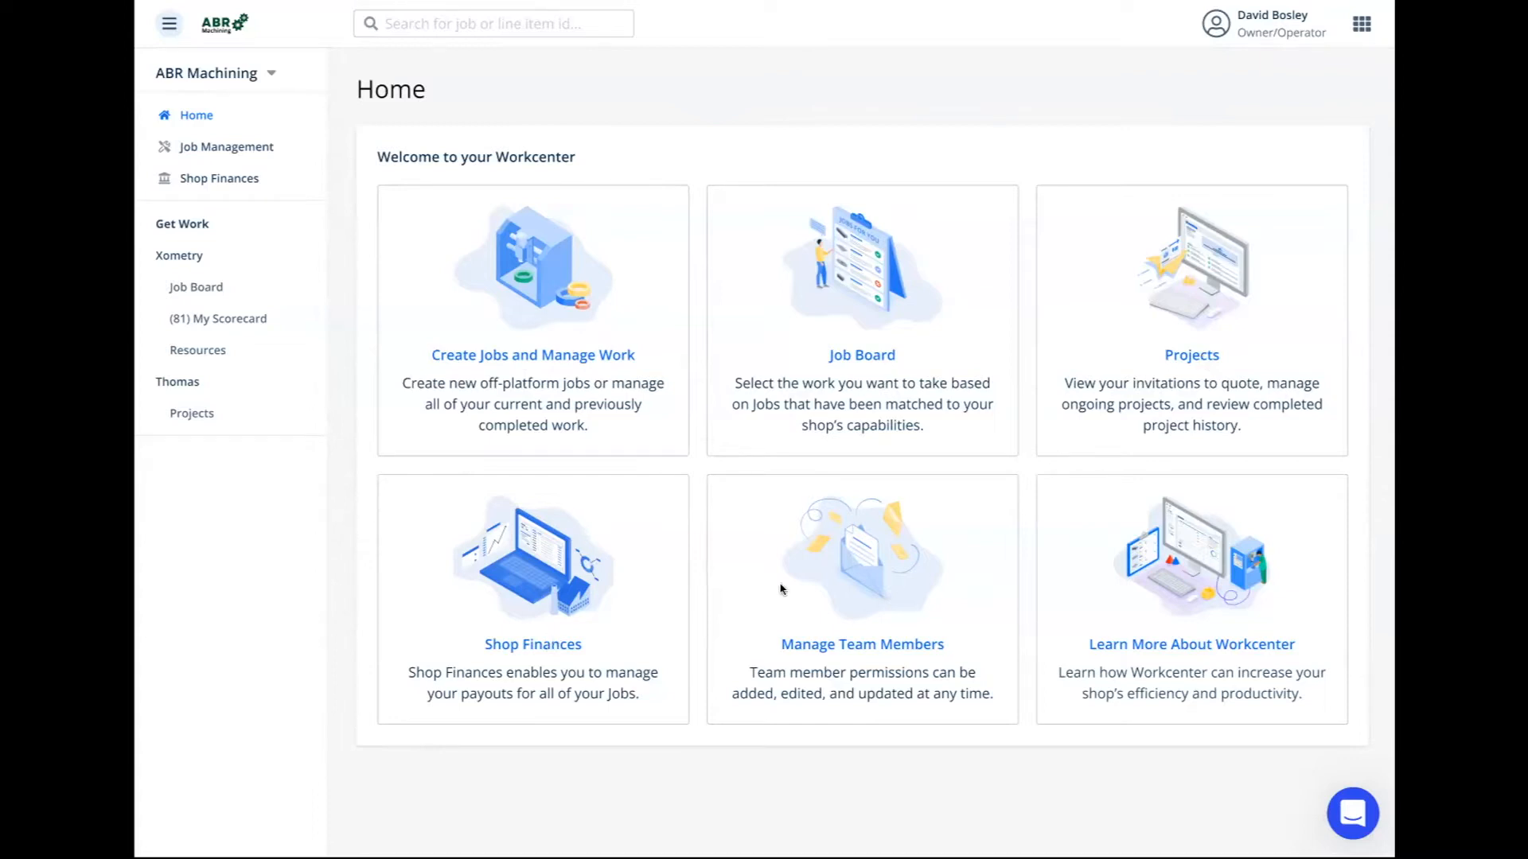
mouse_move(1104, 603)
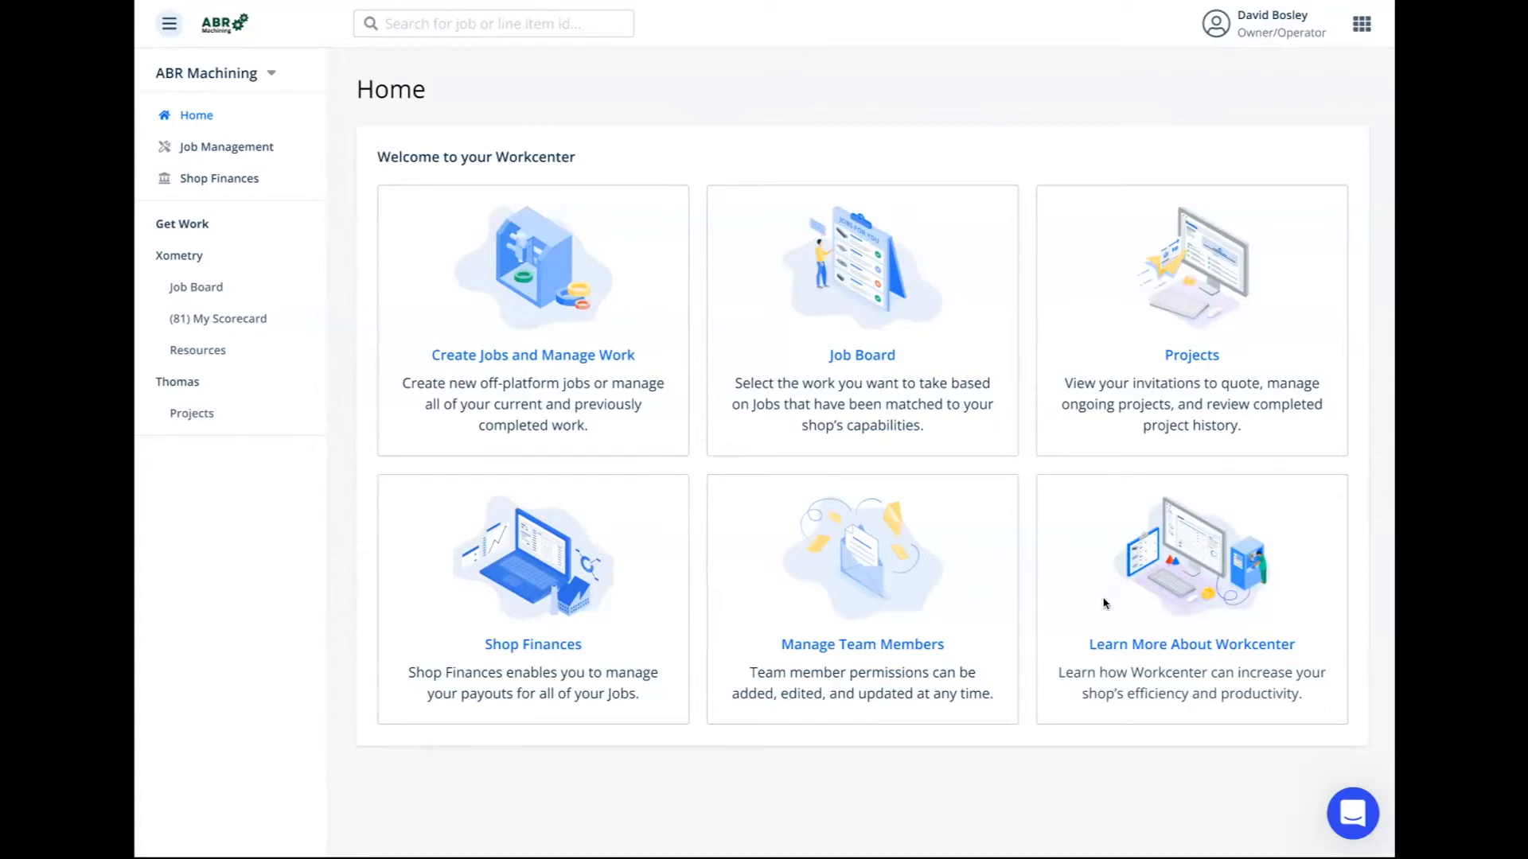
mouse_move(1121, 641)
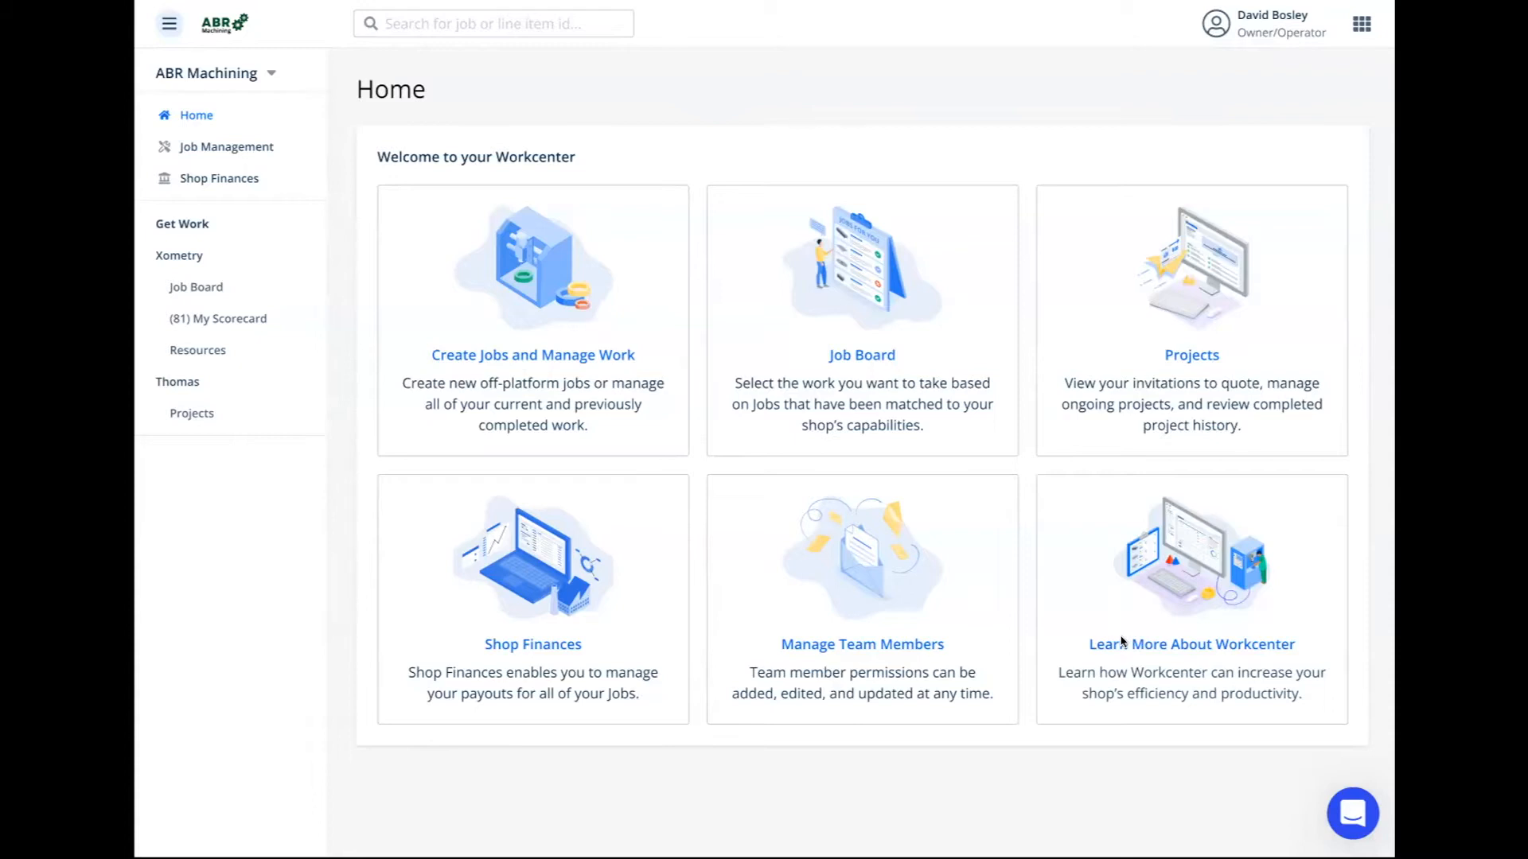
mouse_move(765, 326)
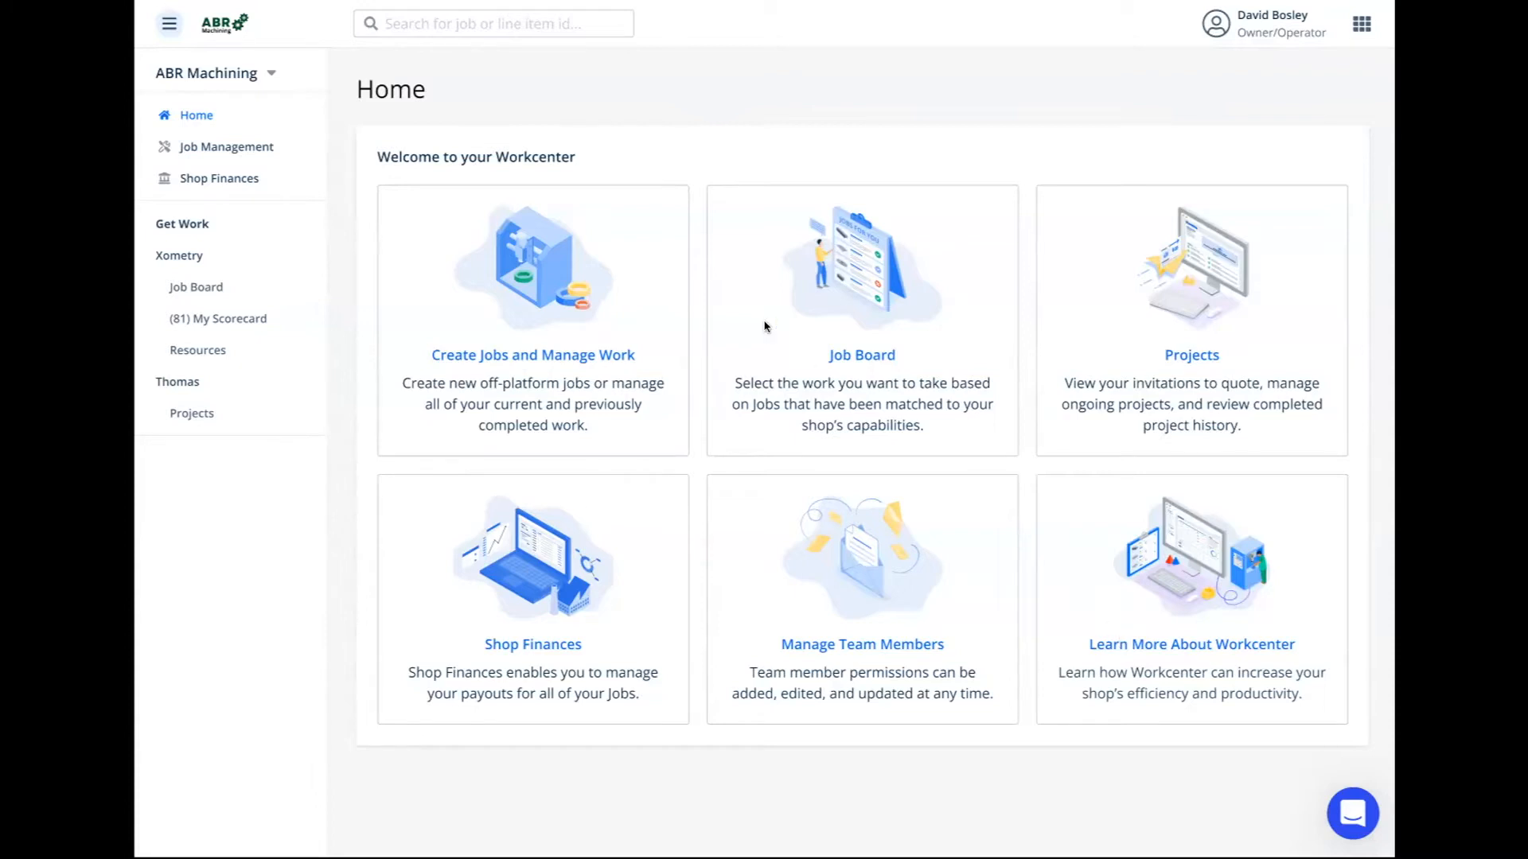
mouse_move(363, 134)
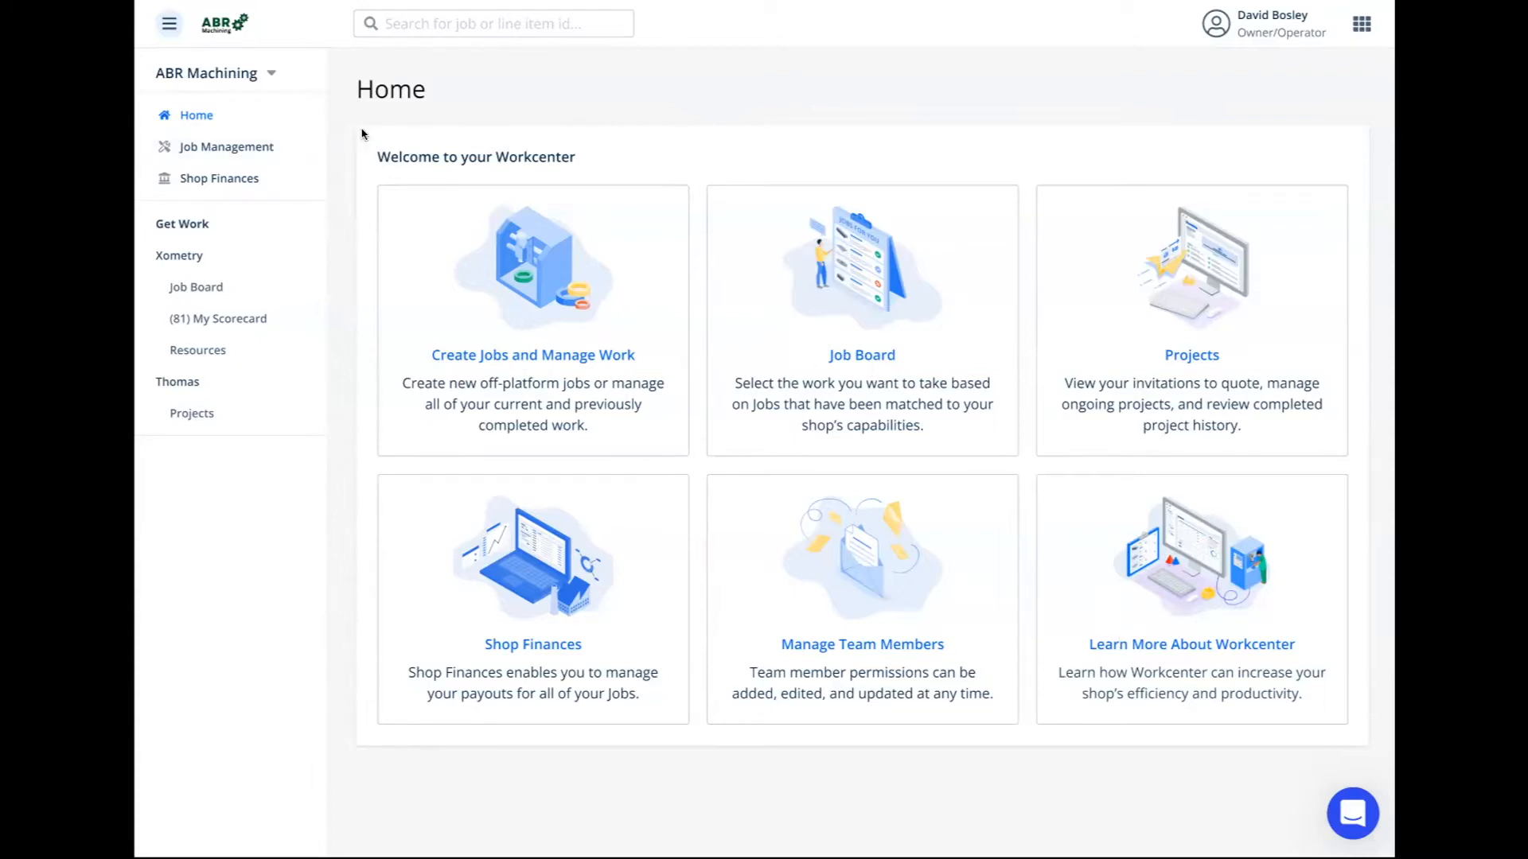
mouse_move(226, 146)
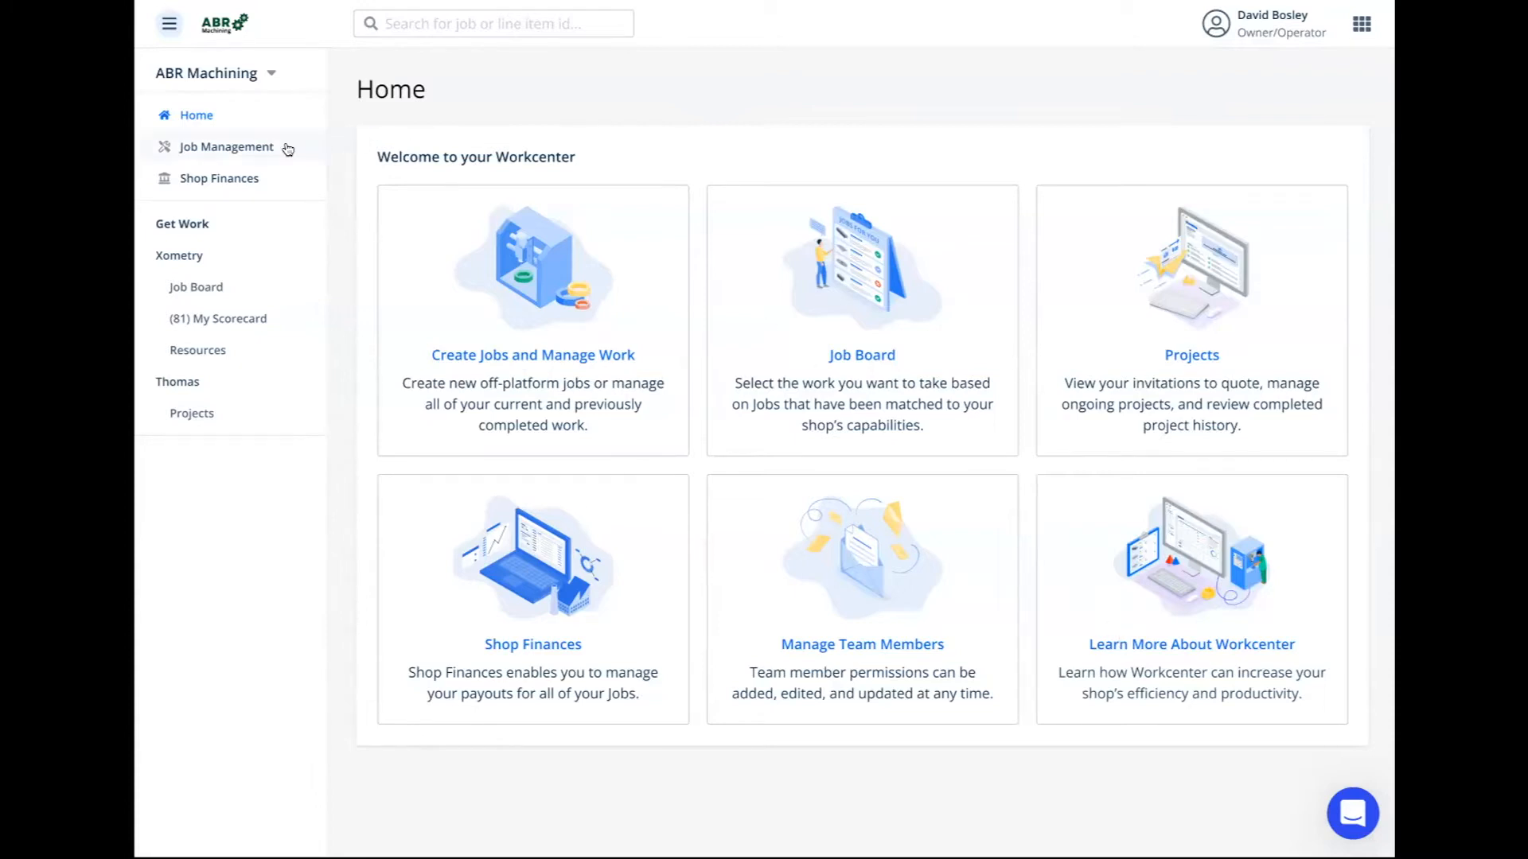
mouse_move(212, 147)
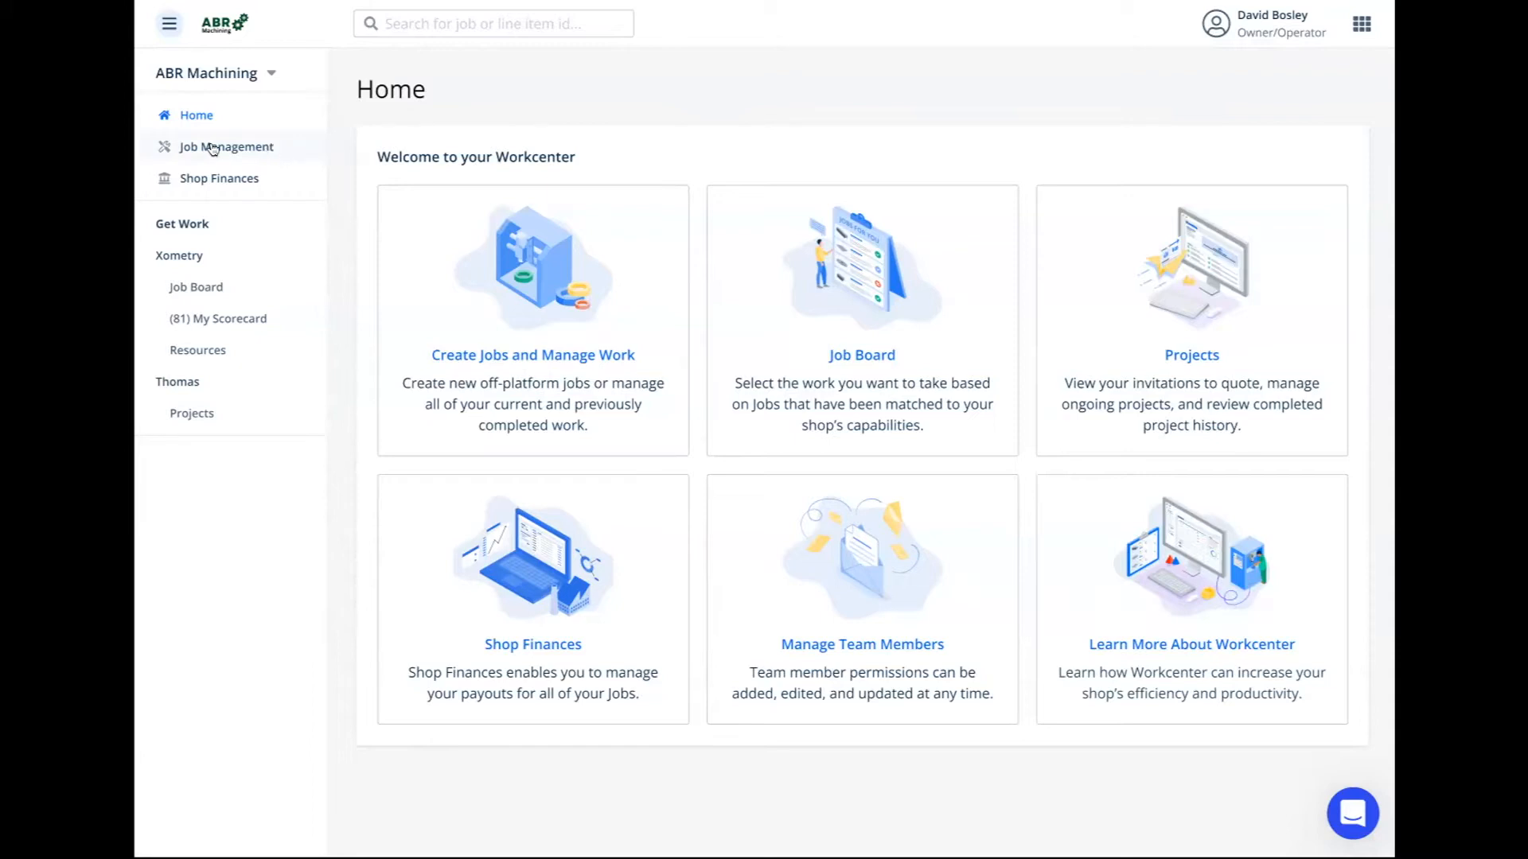
mouse_move(244, 148)
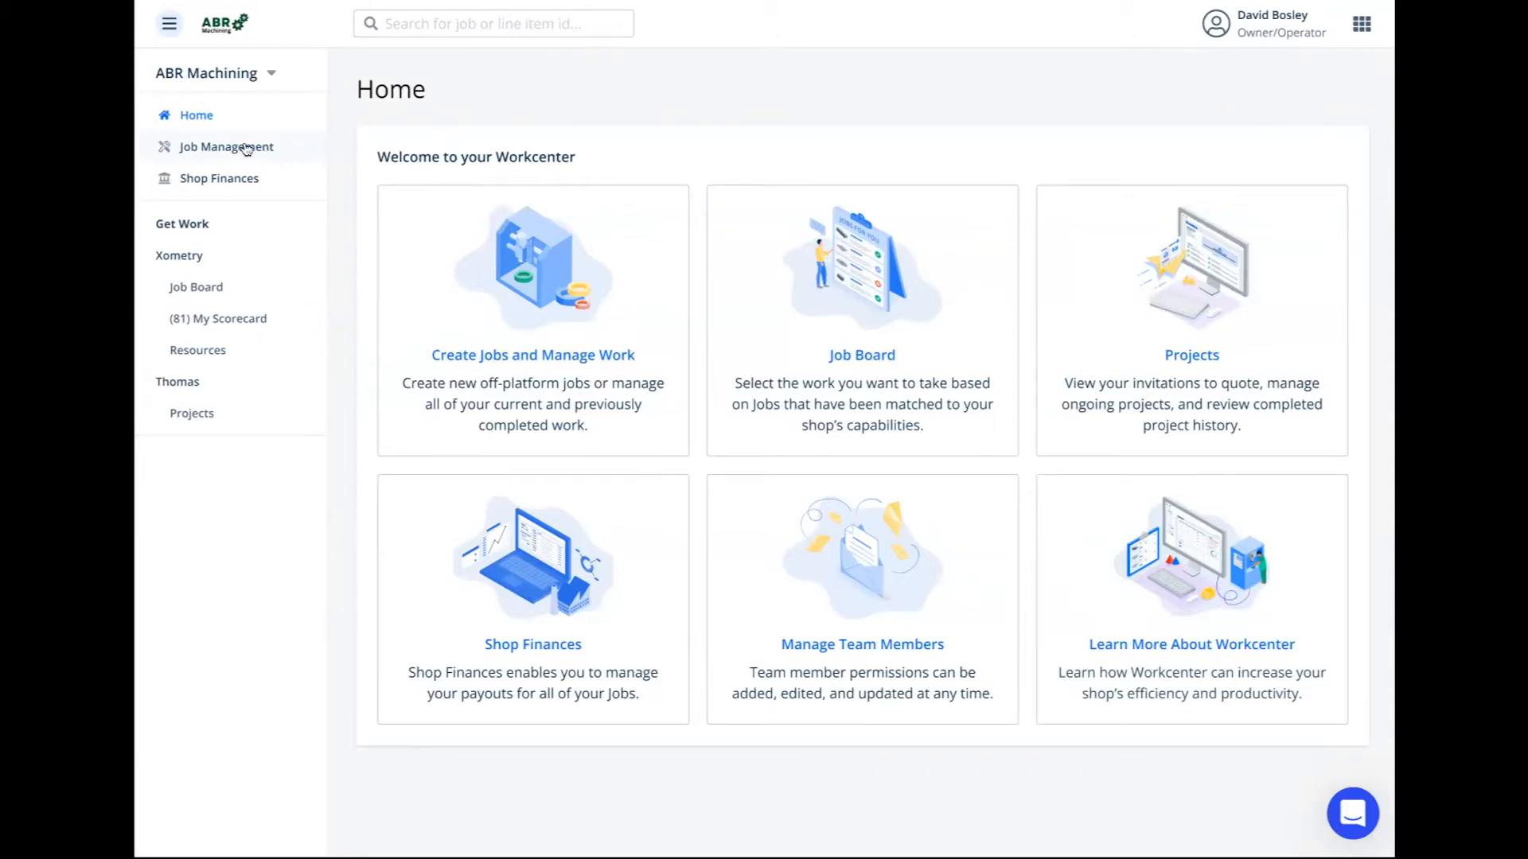
click(226, 147)
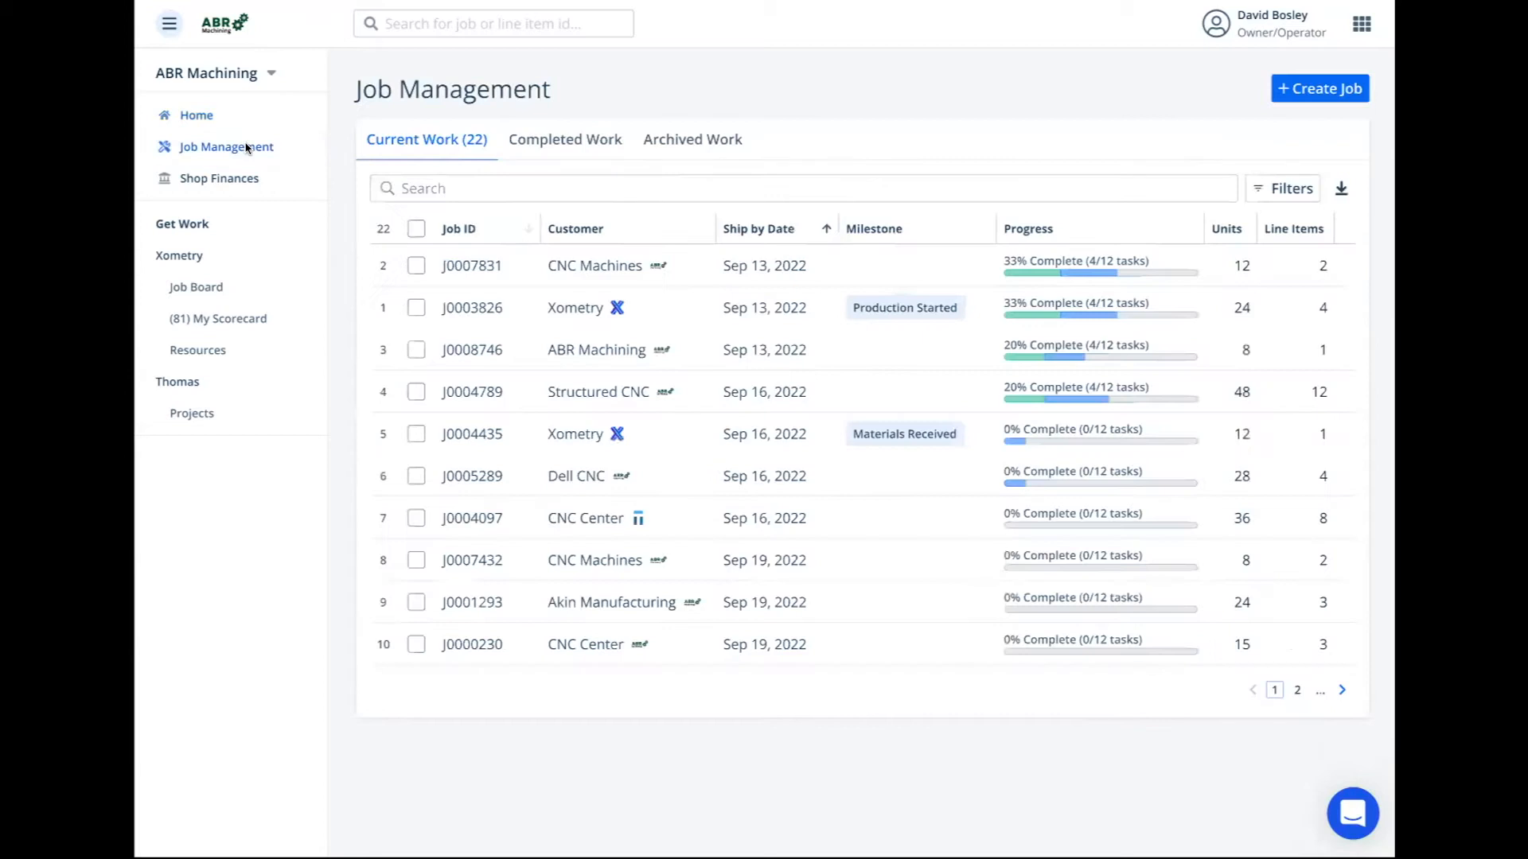
mouse_move(395, 145)
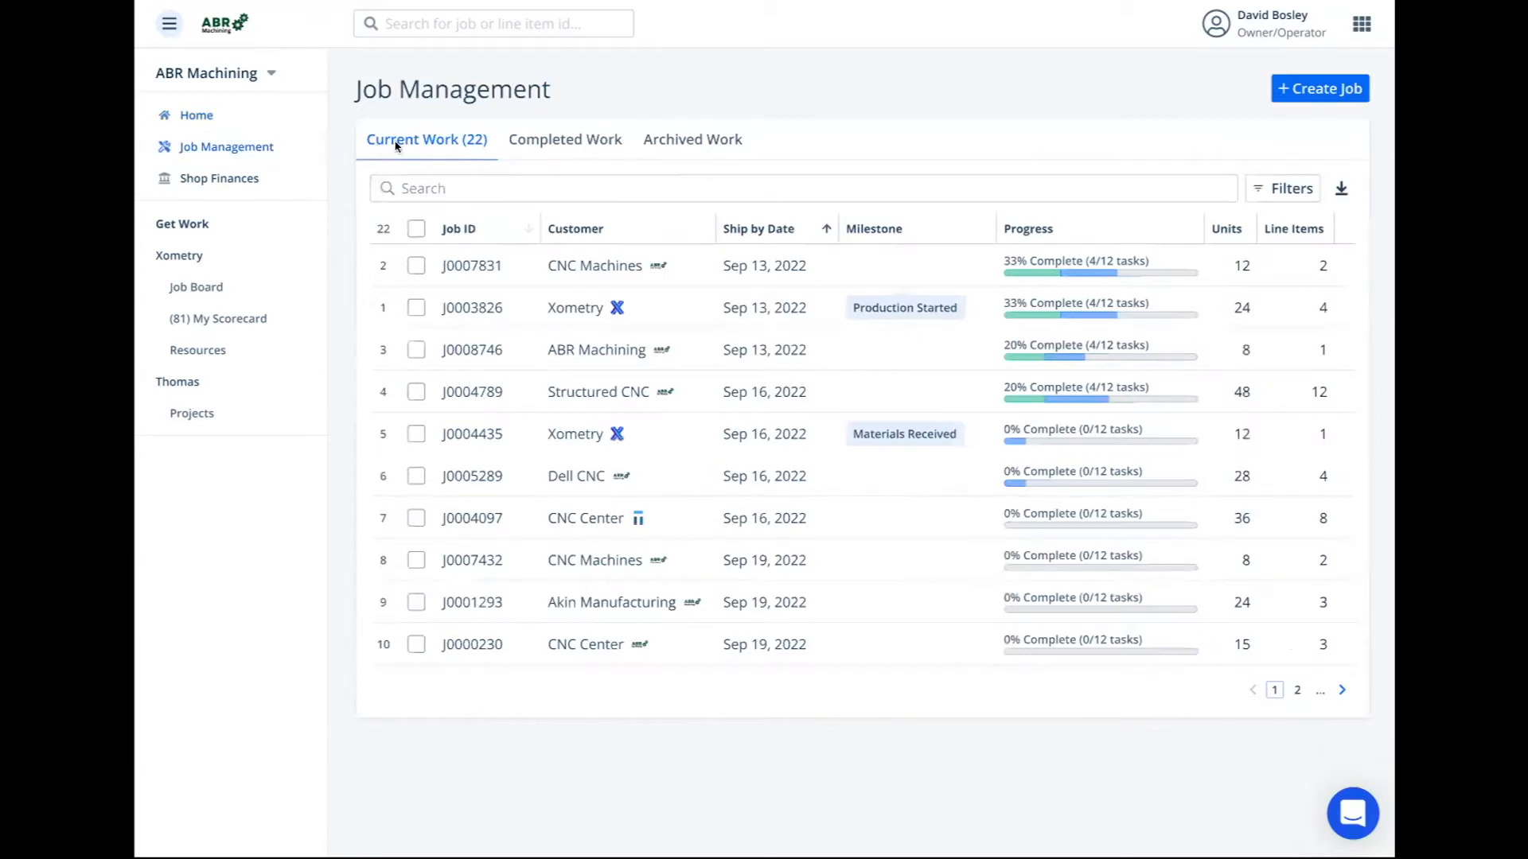
mouse_move(714, 150)
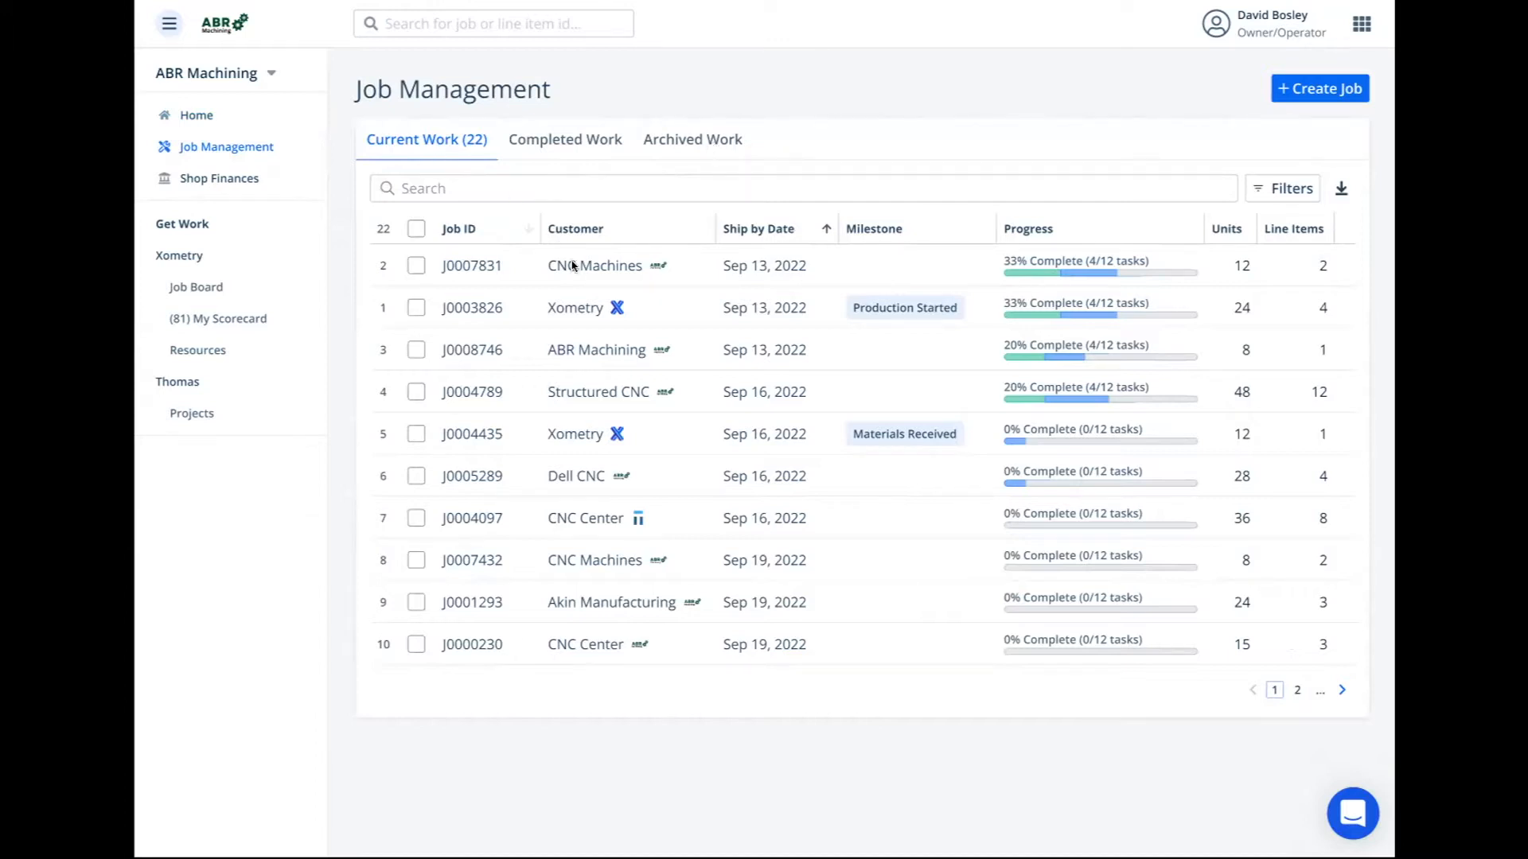
mouse_move(613, 270)
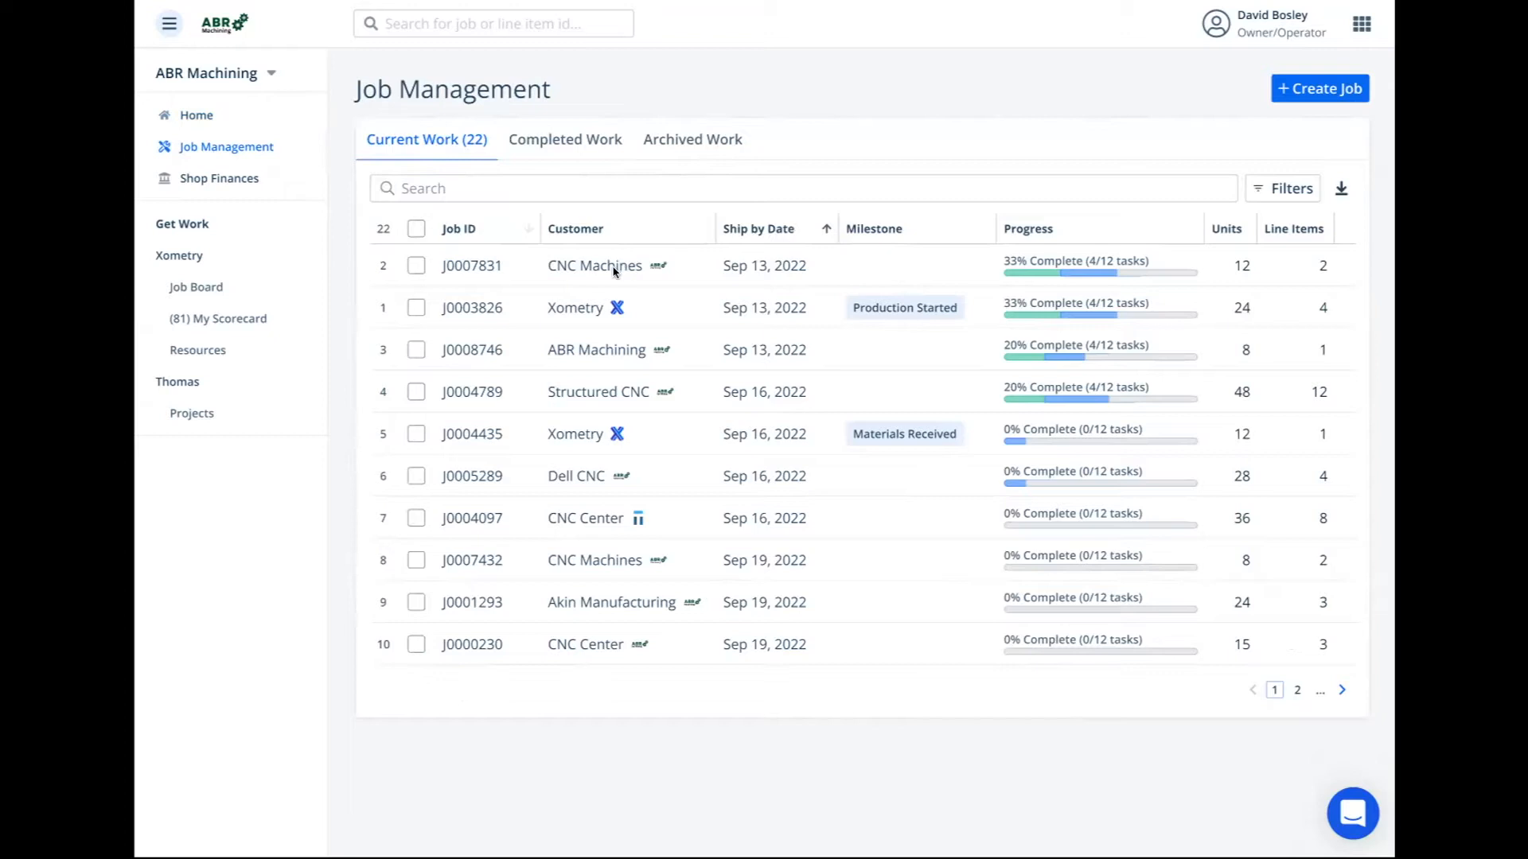
mouse_move(667, 266)
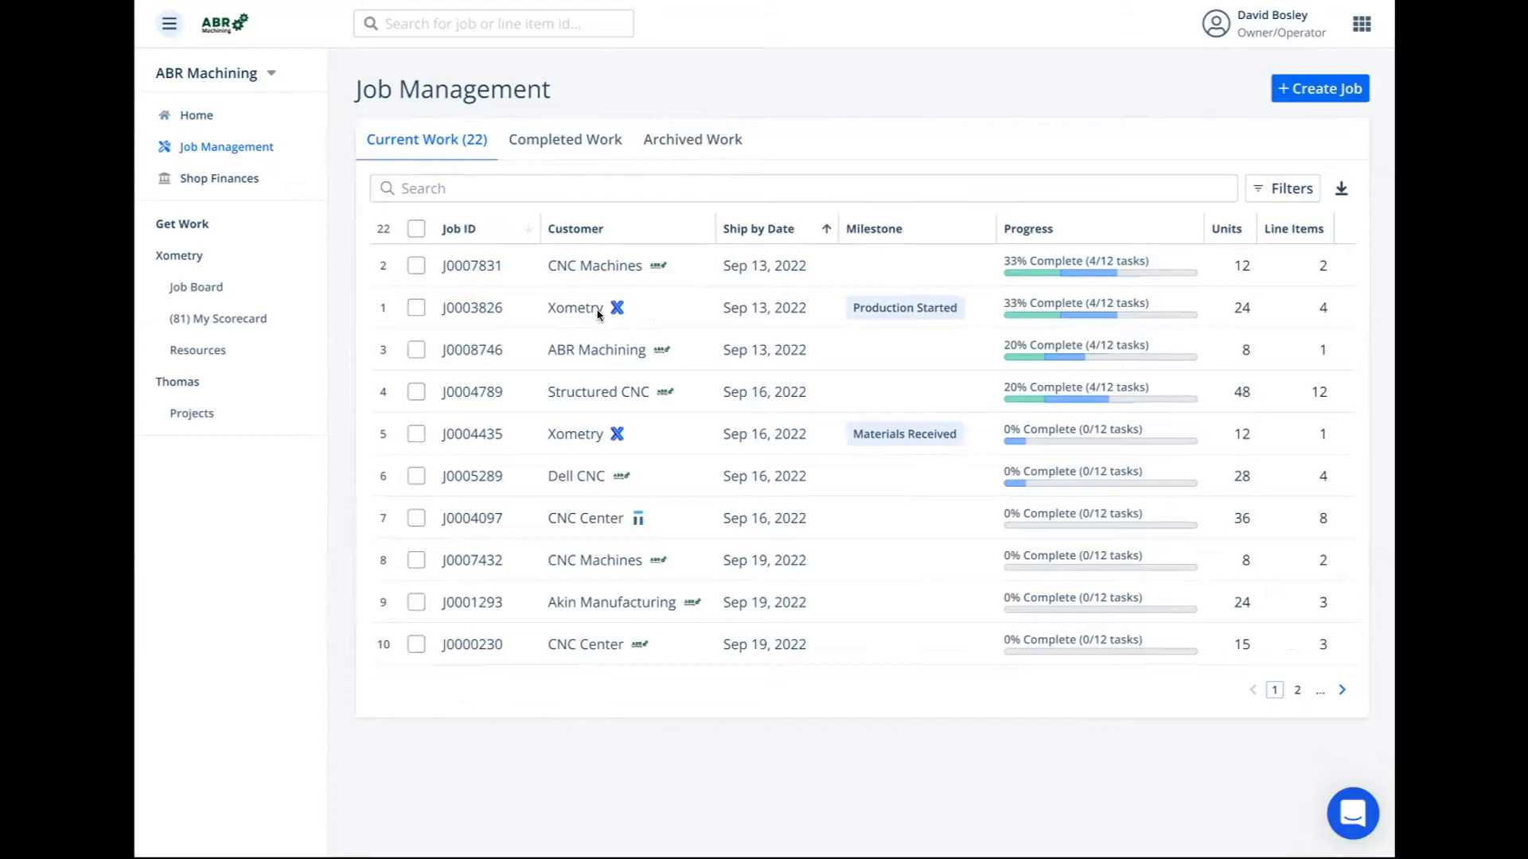
mouse_move(641, 536)
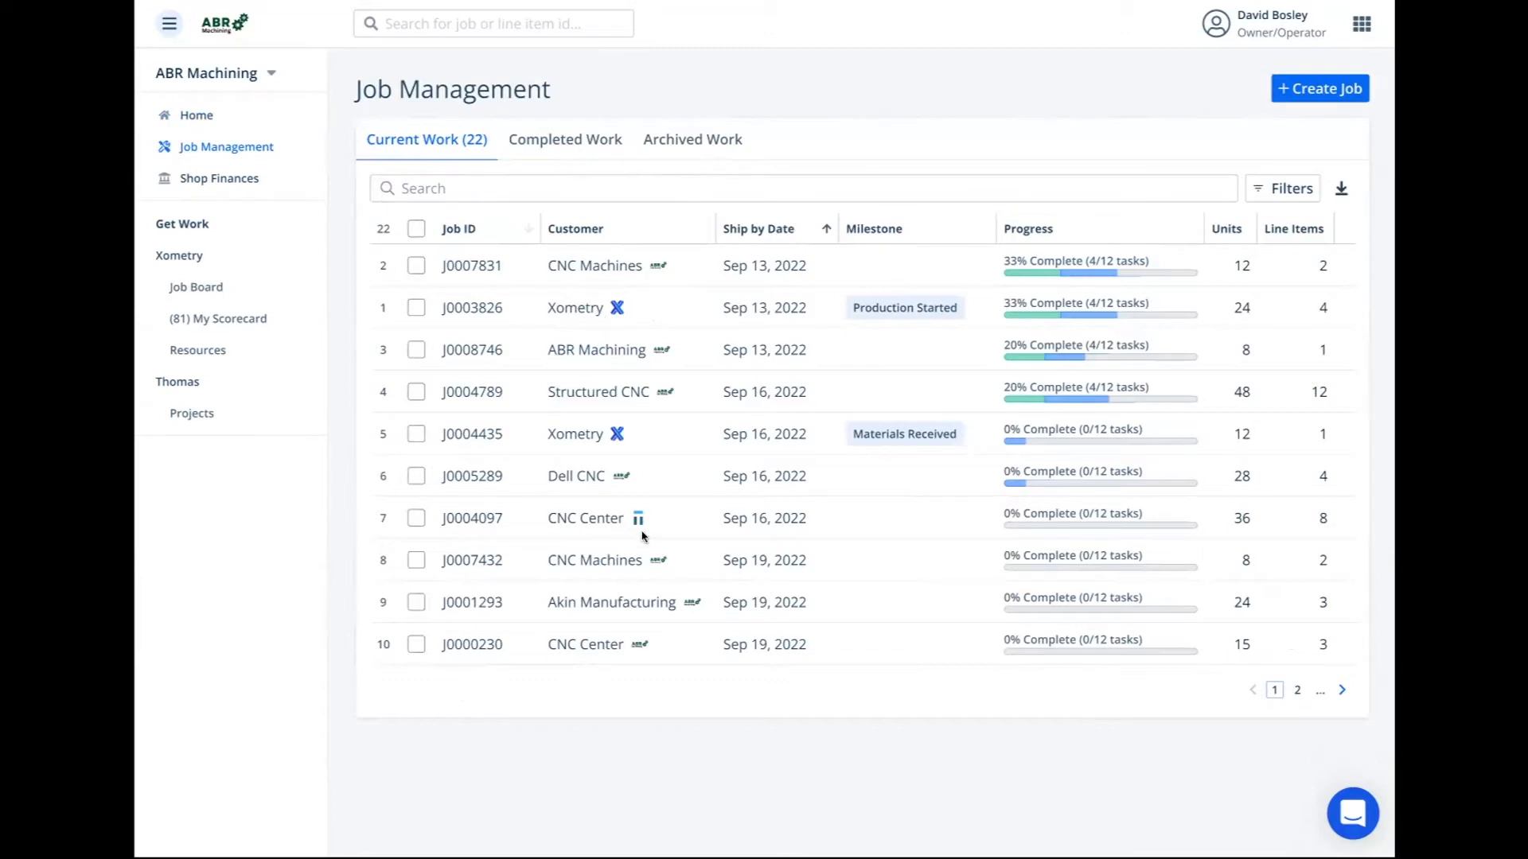
mouse_move(637, 522)
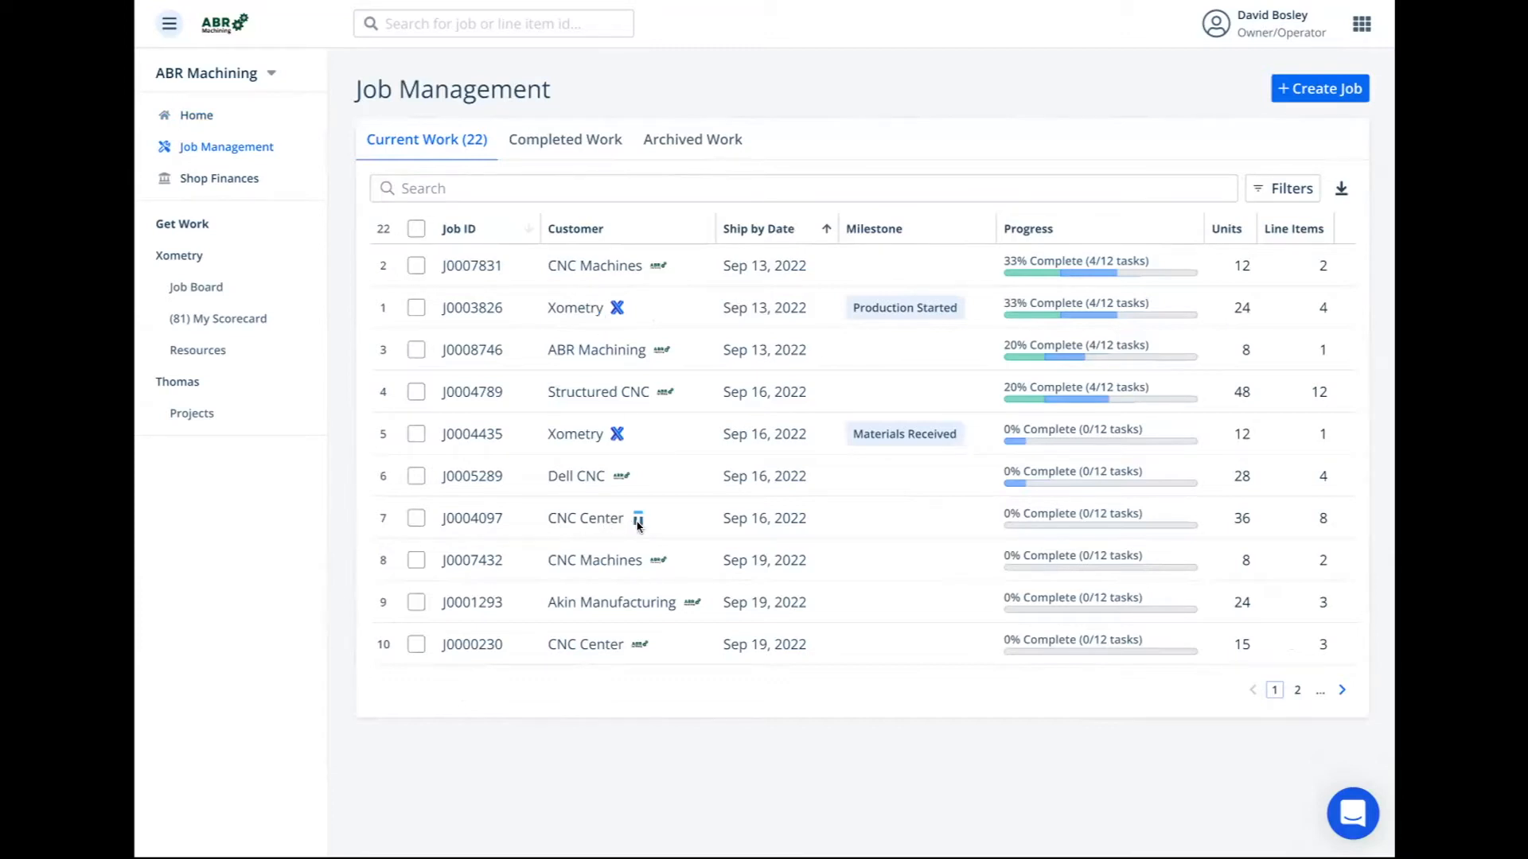
mouse_move(624, 479)
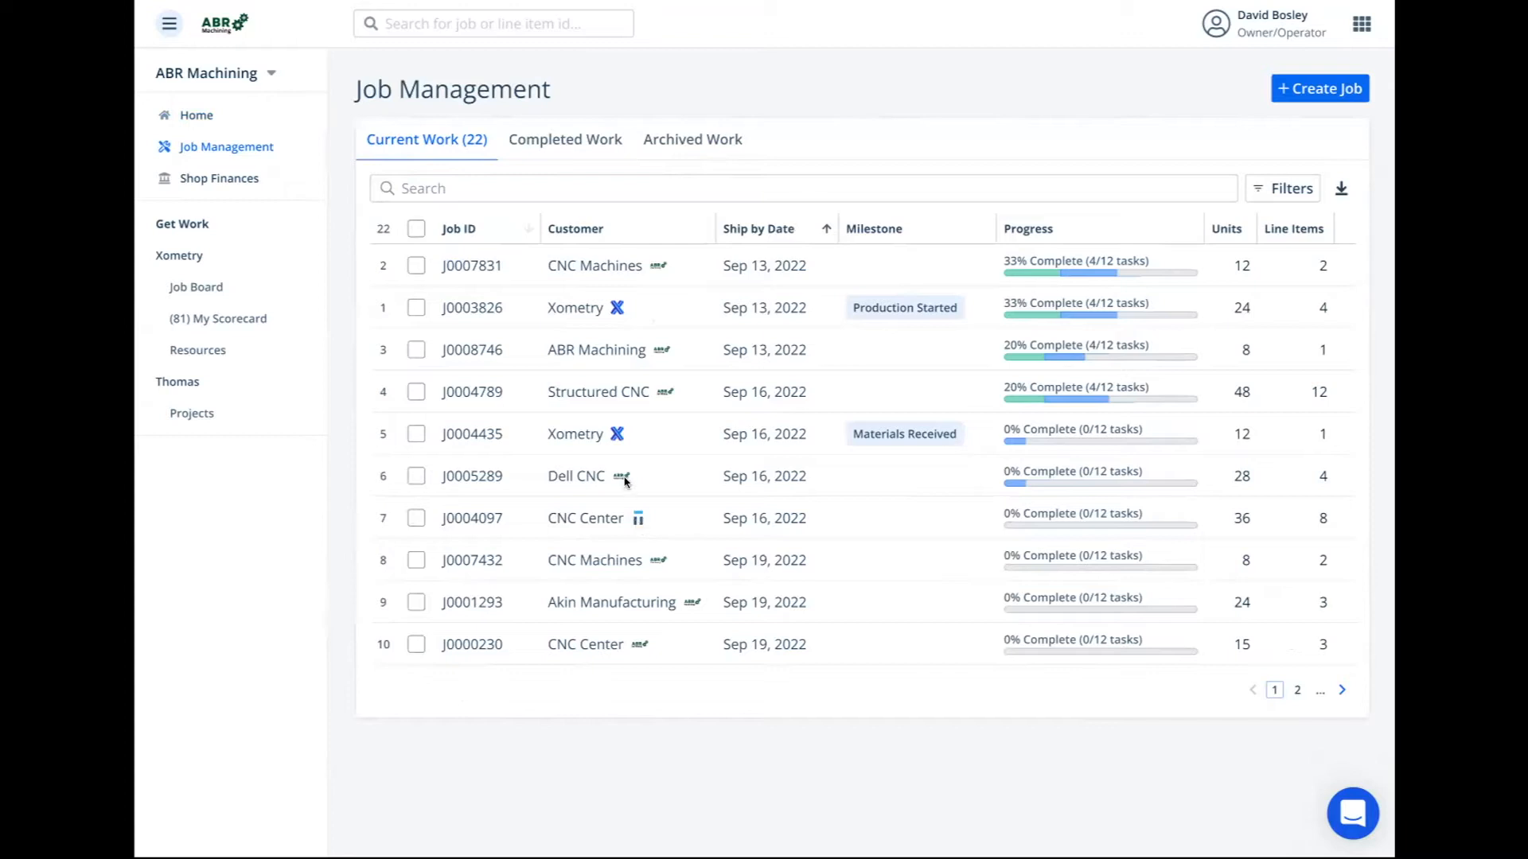
mouse_move(185, 184)
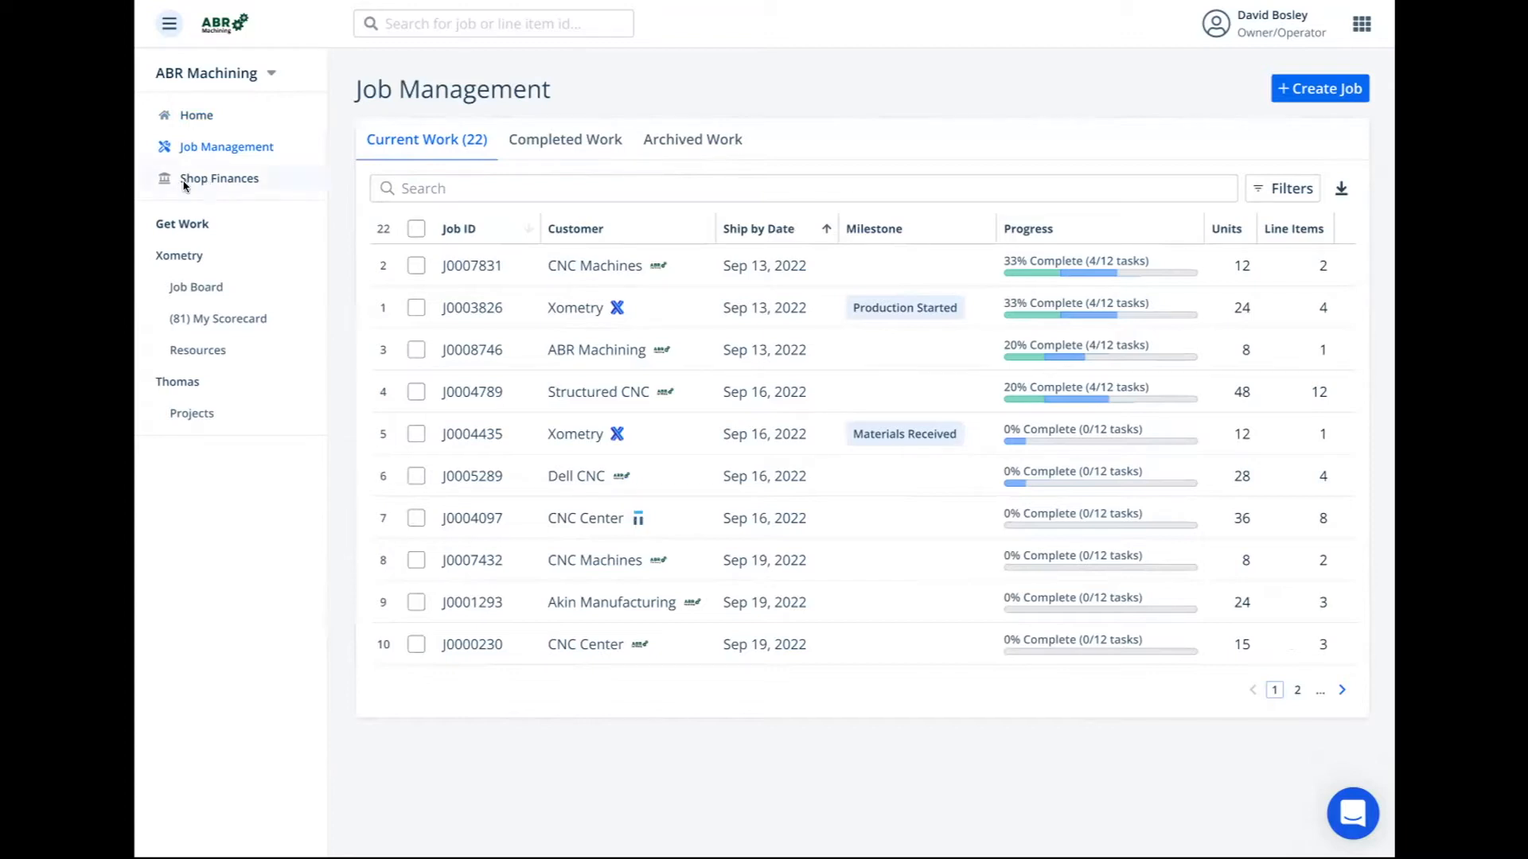
Show Shop Finances with upcoming payout, balances, InstantPay and the invoices list
click(218, 176)
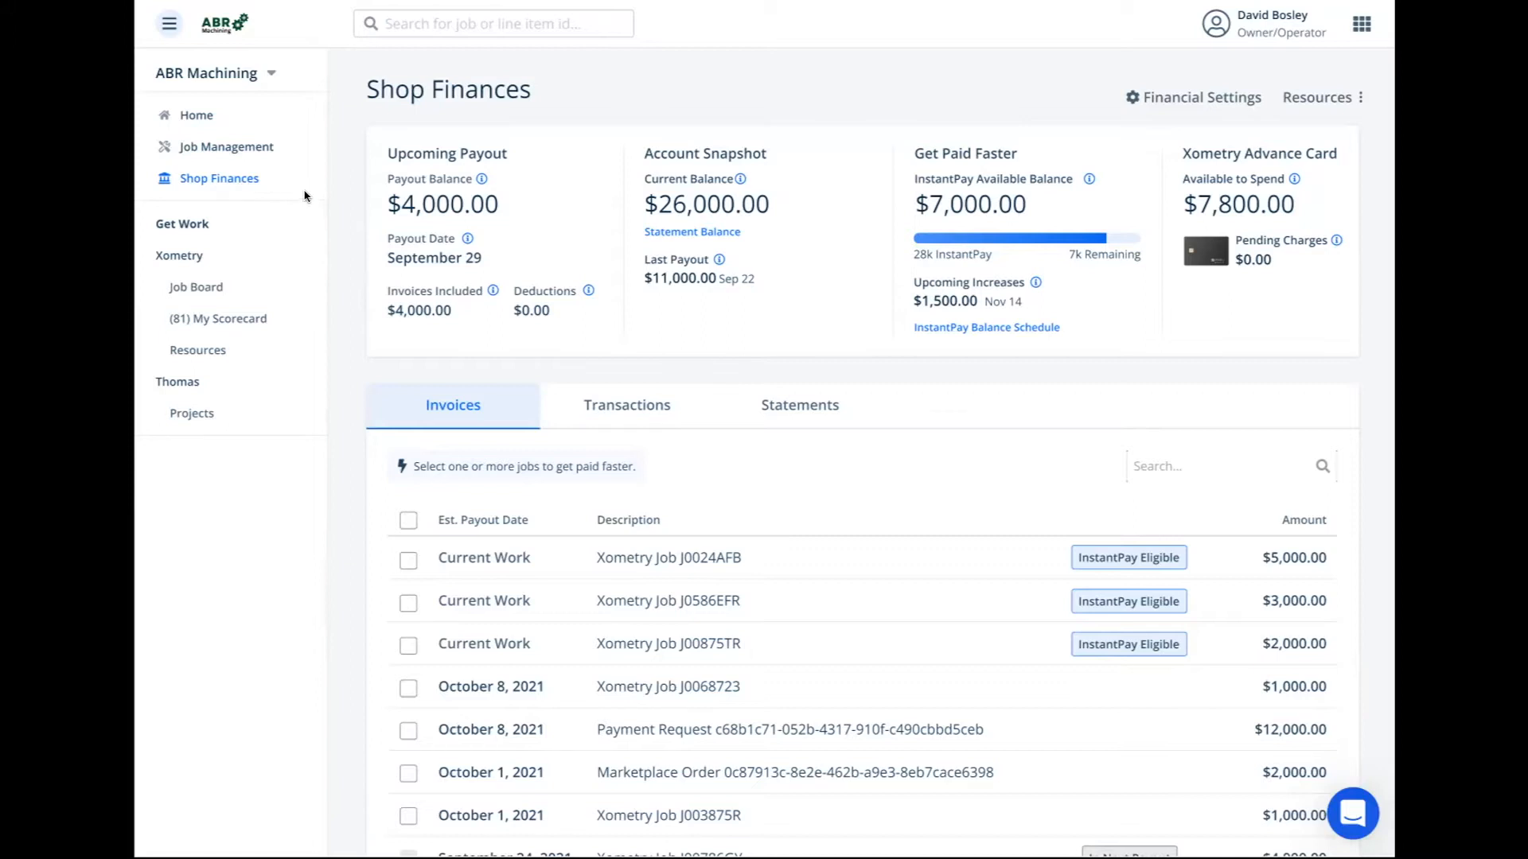
mouse_move(251, 191)
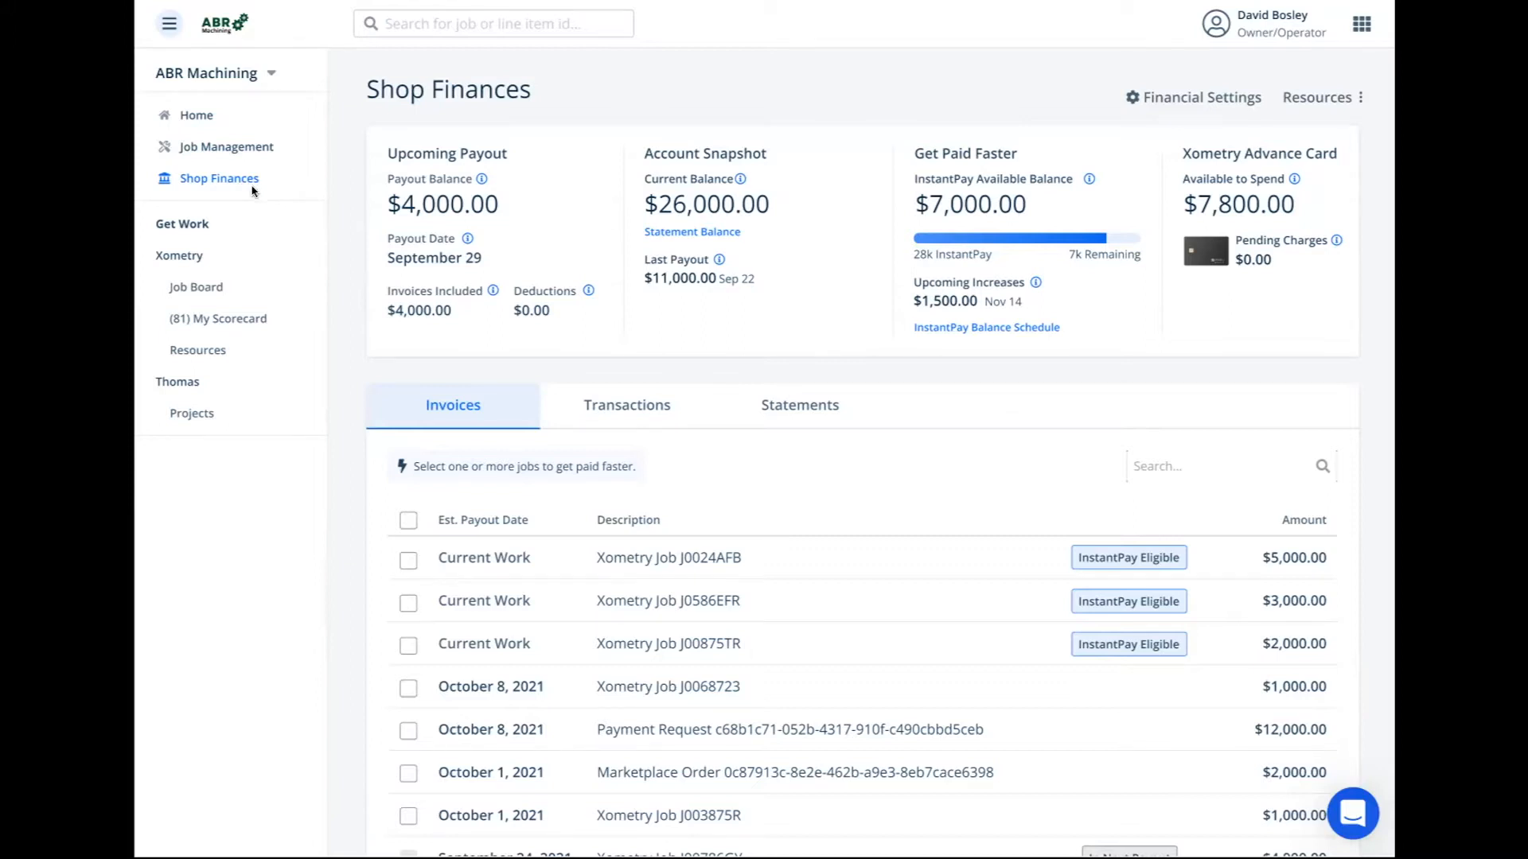
mouse_move(218, 283)
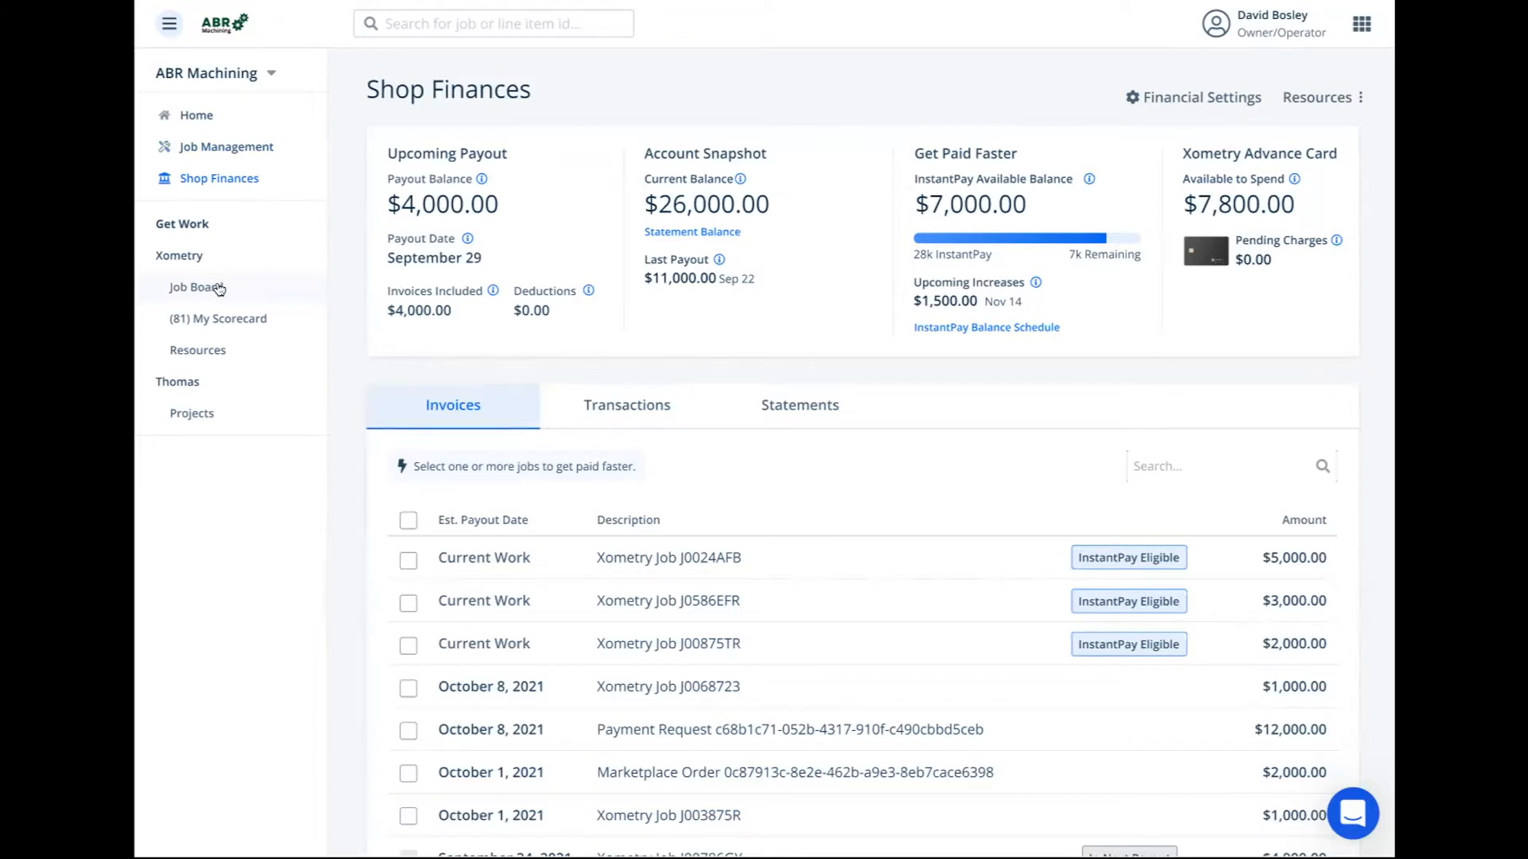
mouse_move(202, 318)
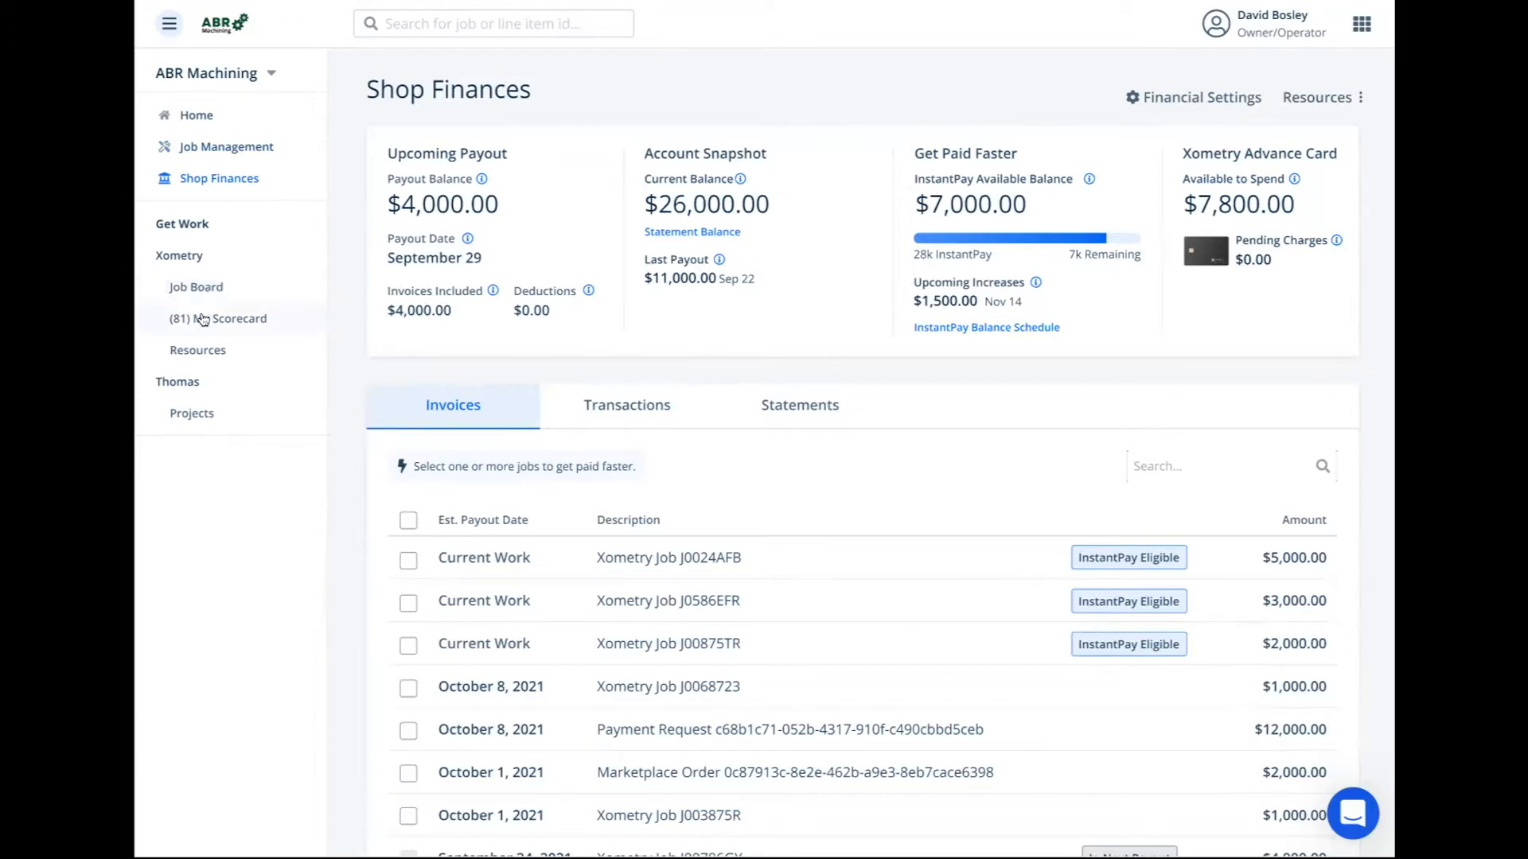
mouse_move(196, 286)
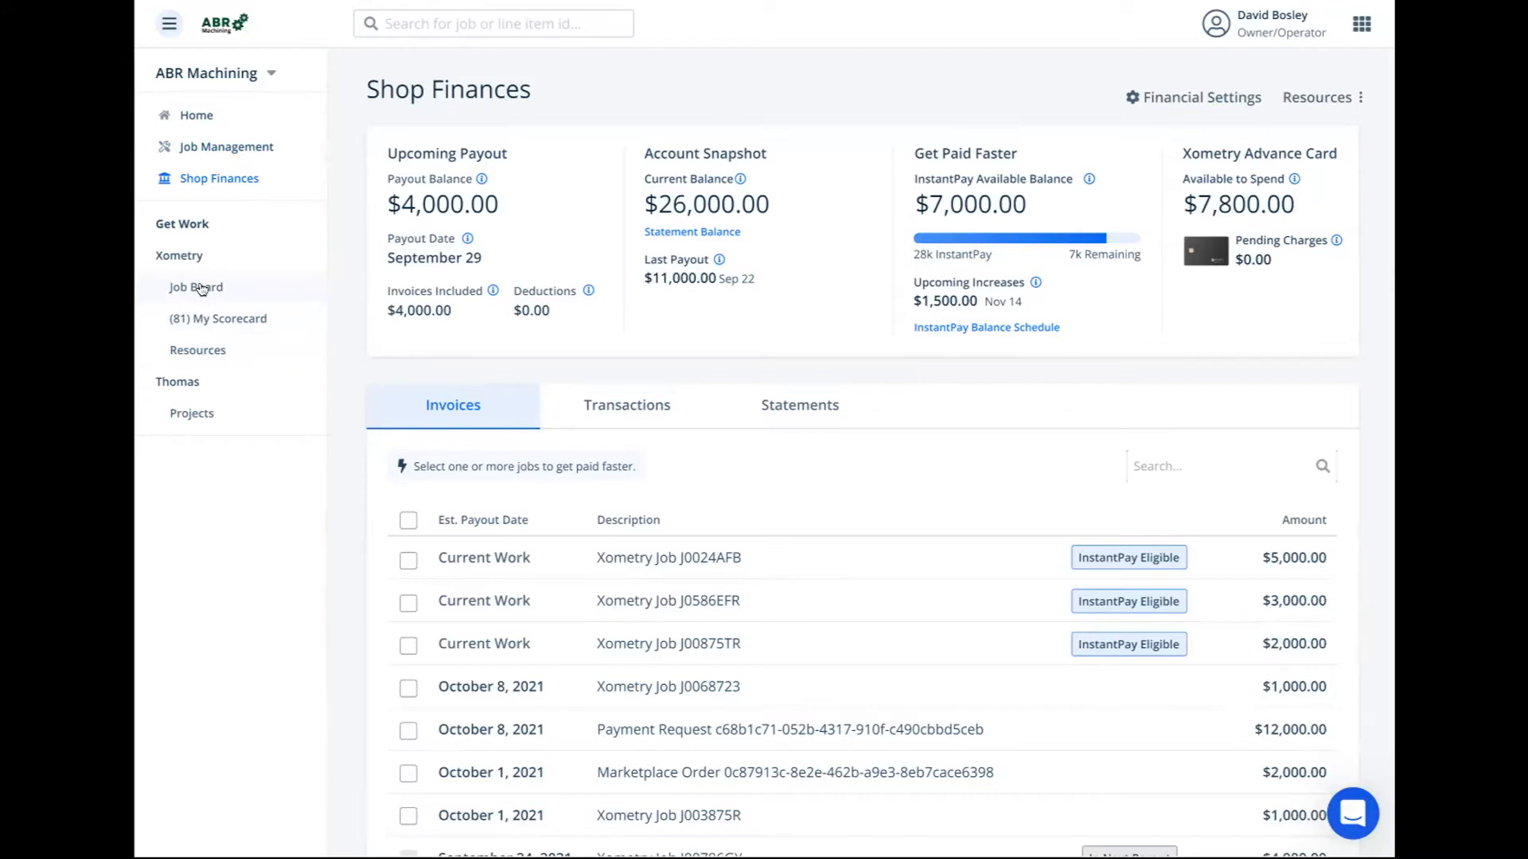
From the Job Board, view the first offer's details and accept offer J00015447
click(194, 286)
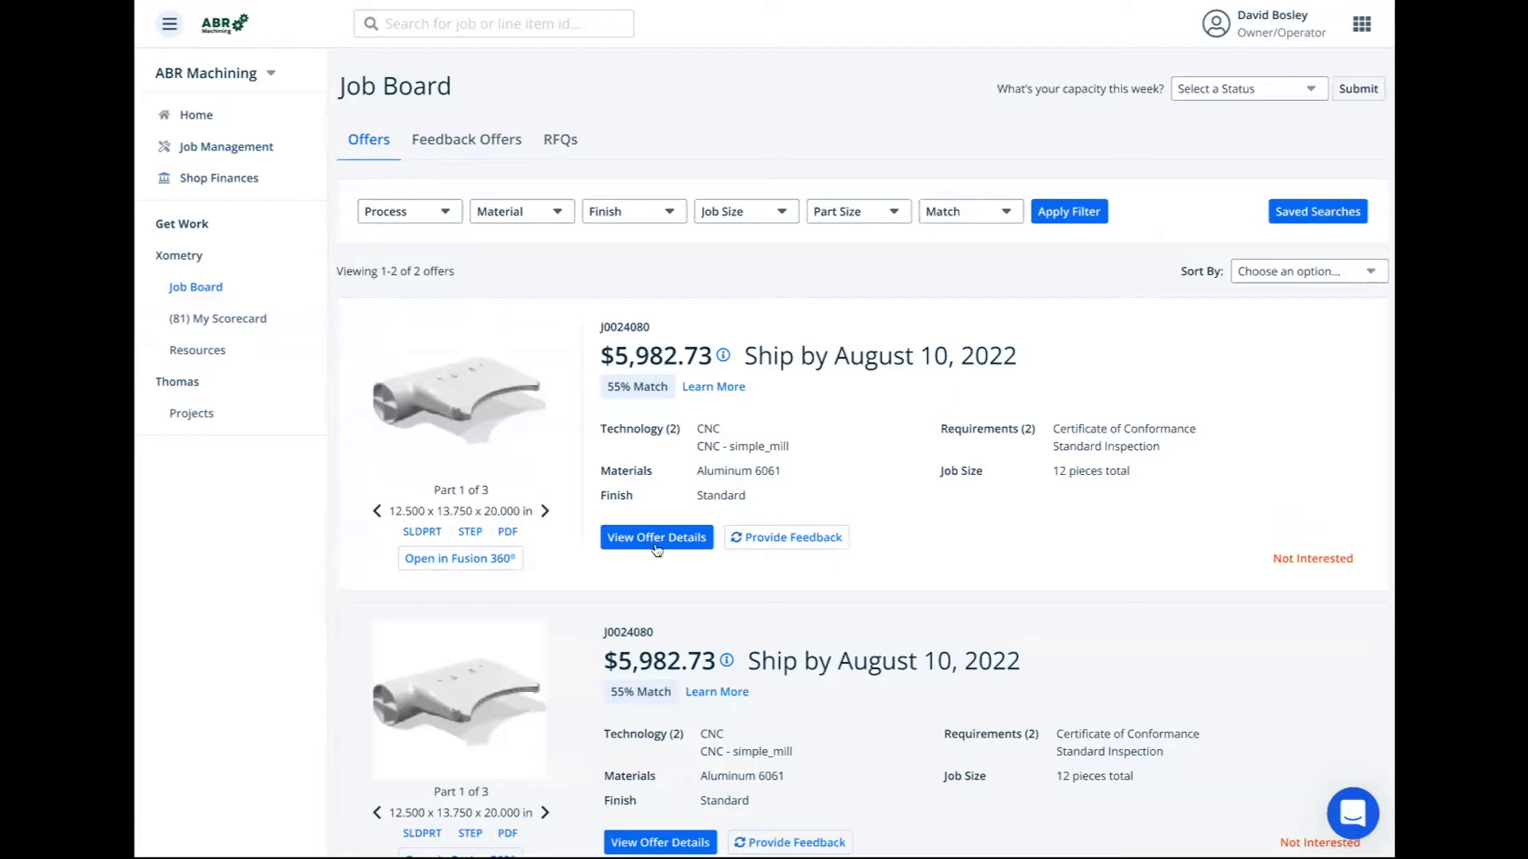
click(655, 536)
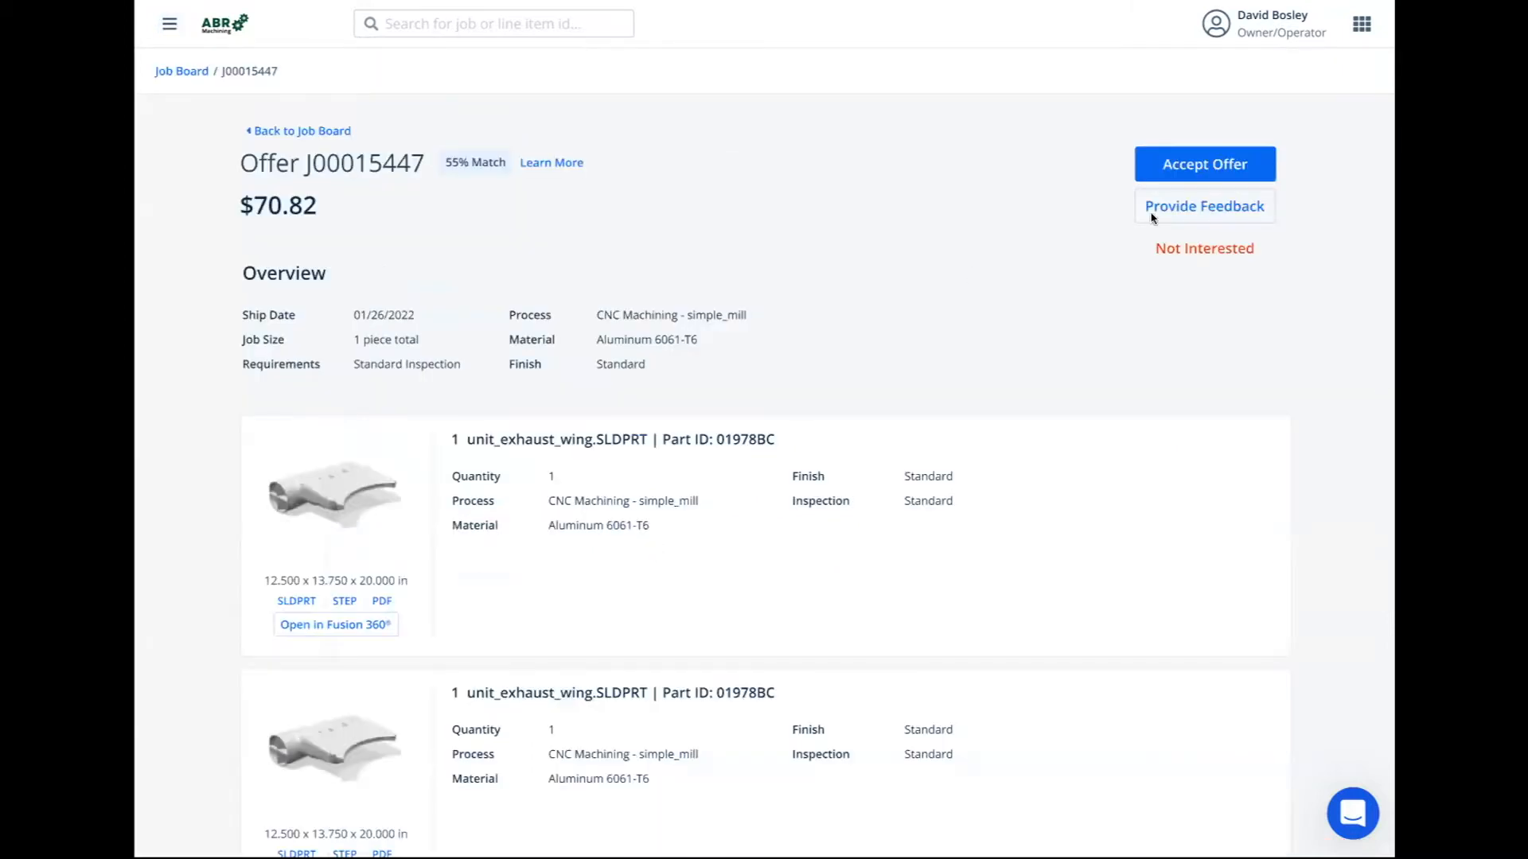
mouse_move(1212, 190)
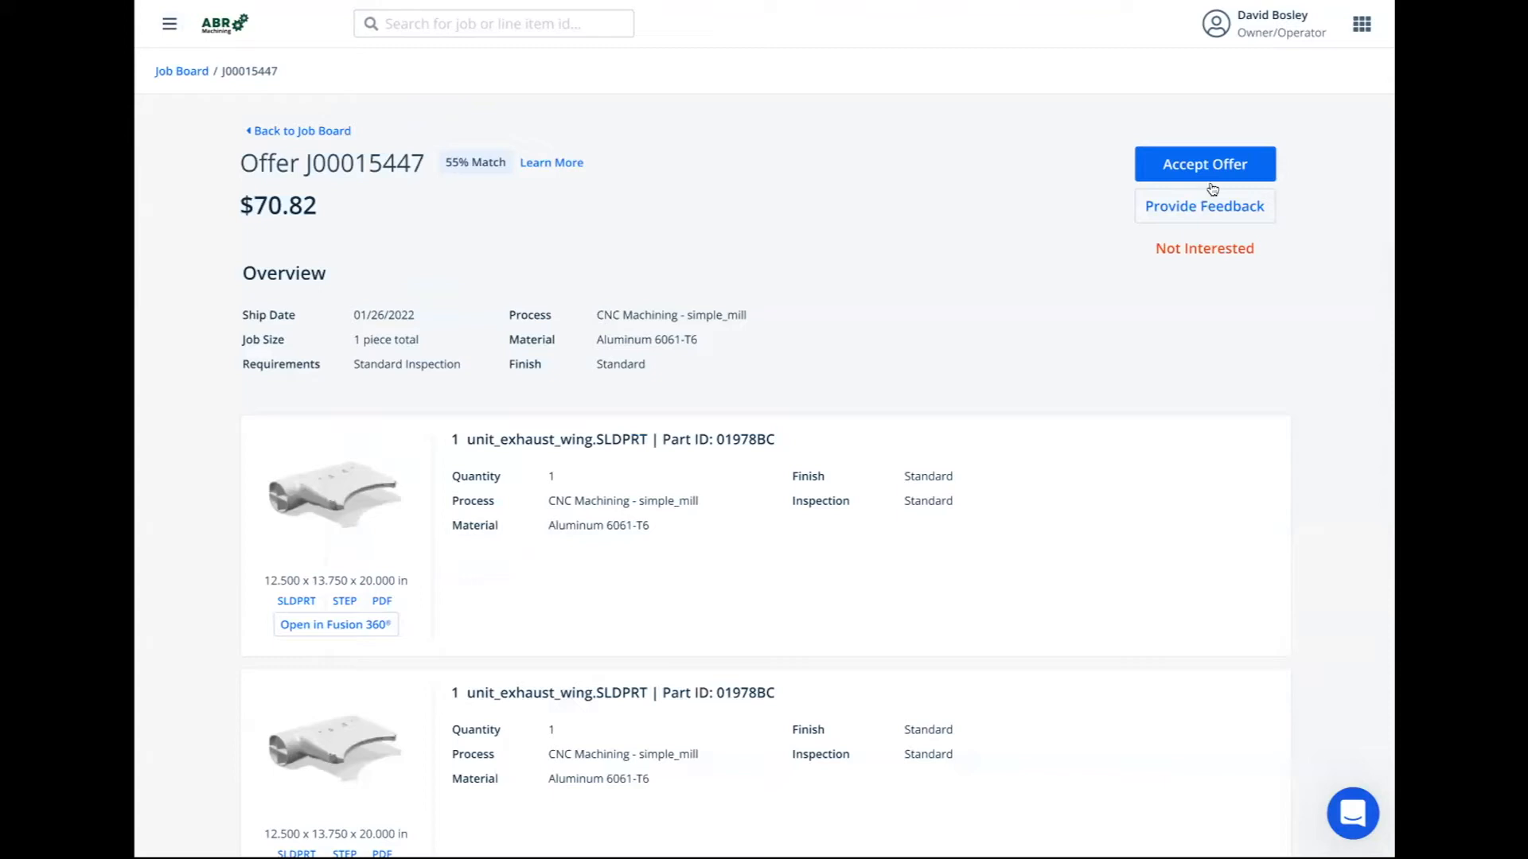
mouse_move(1205, 164)
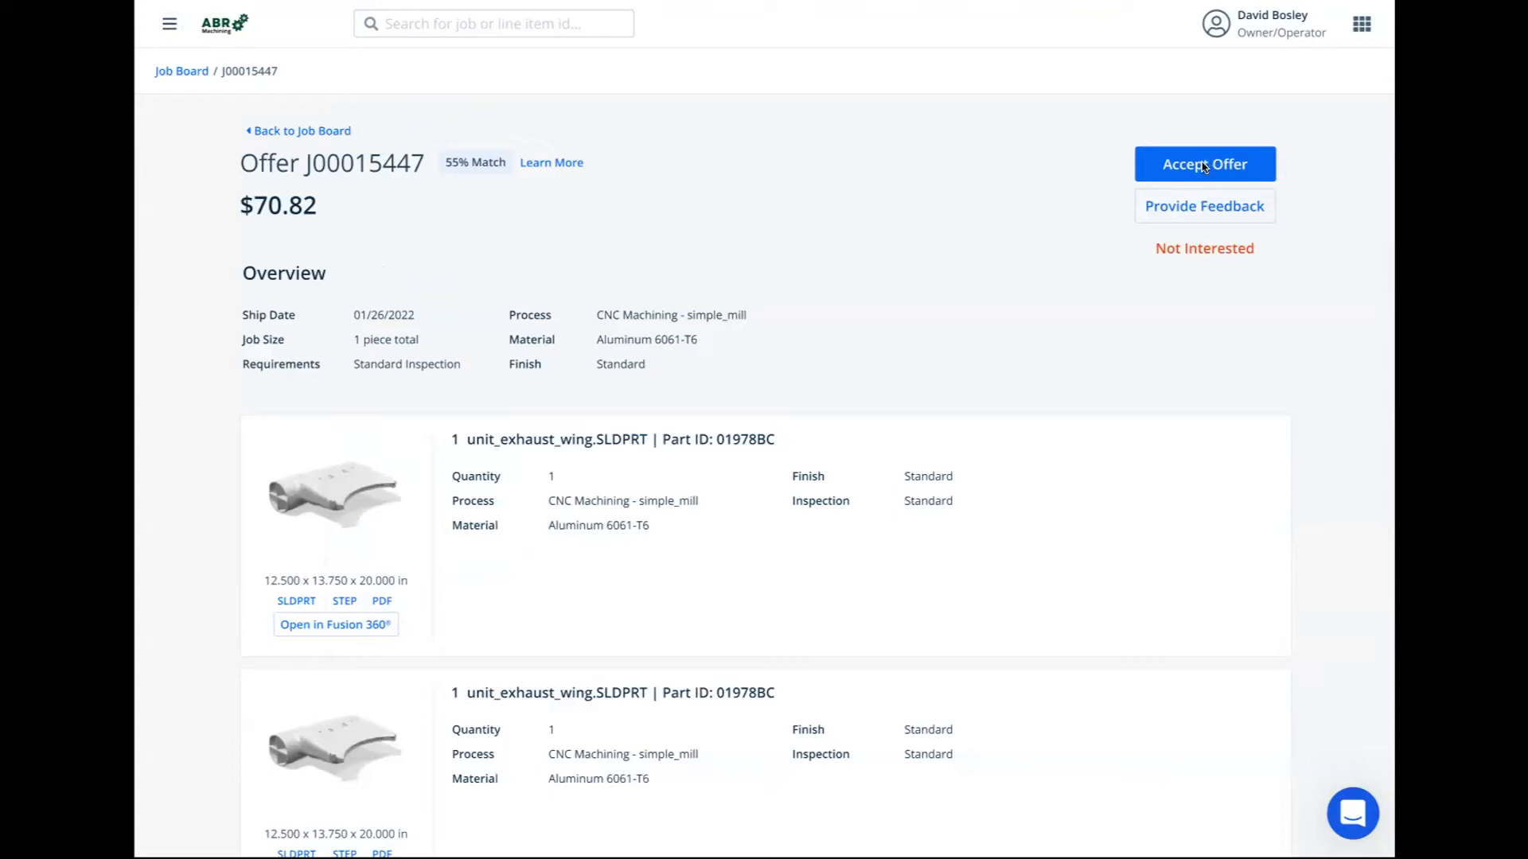
click(1204, 164)
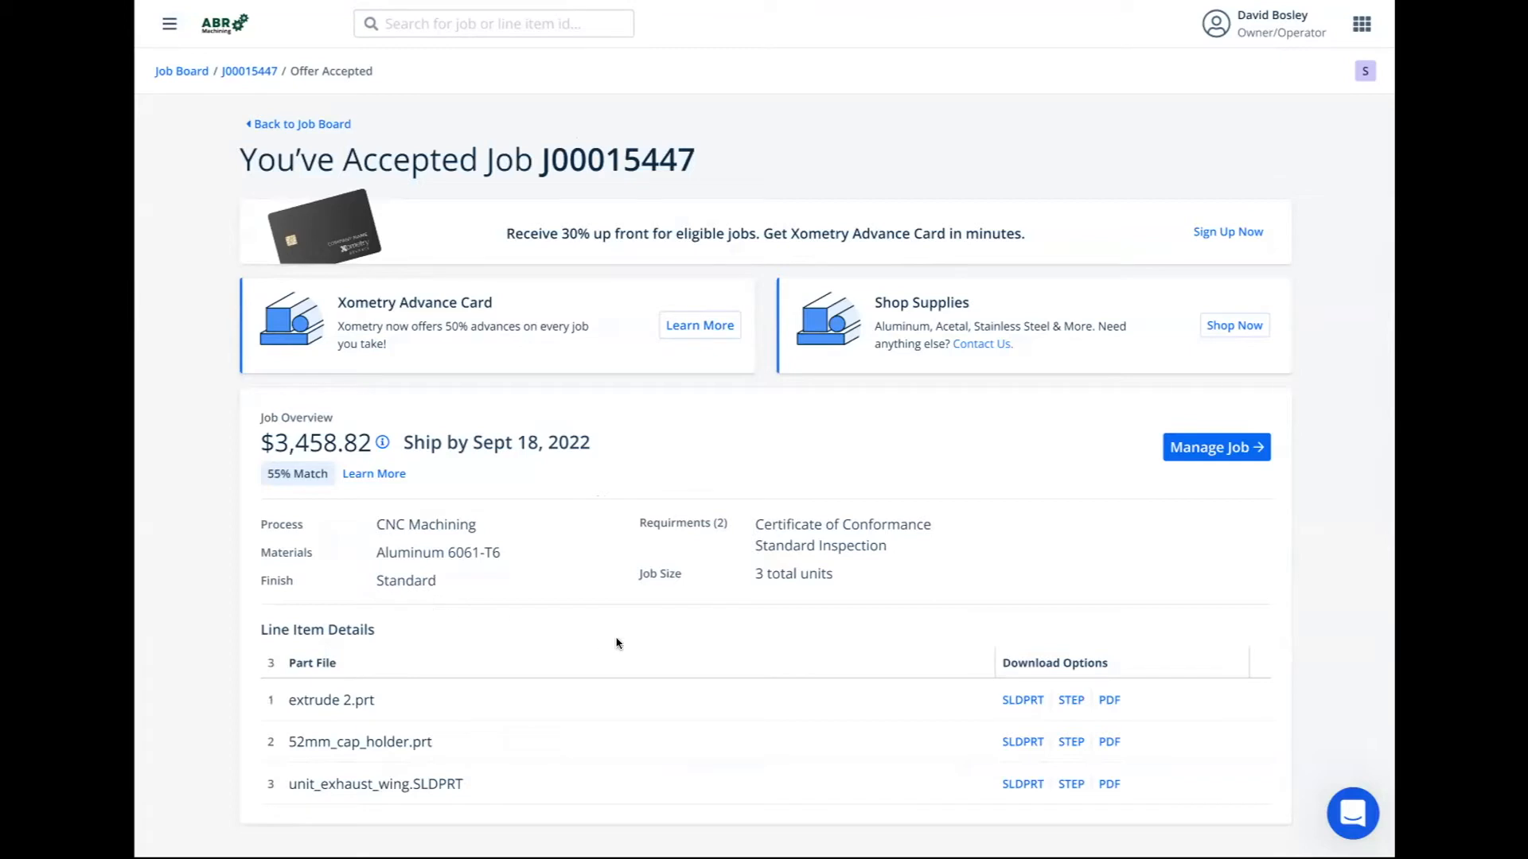
mouse_move(477, 762)
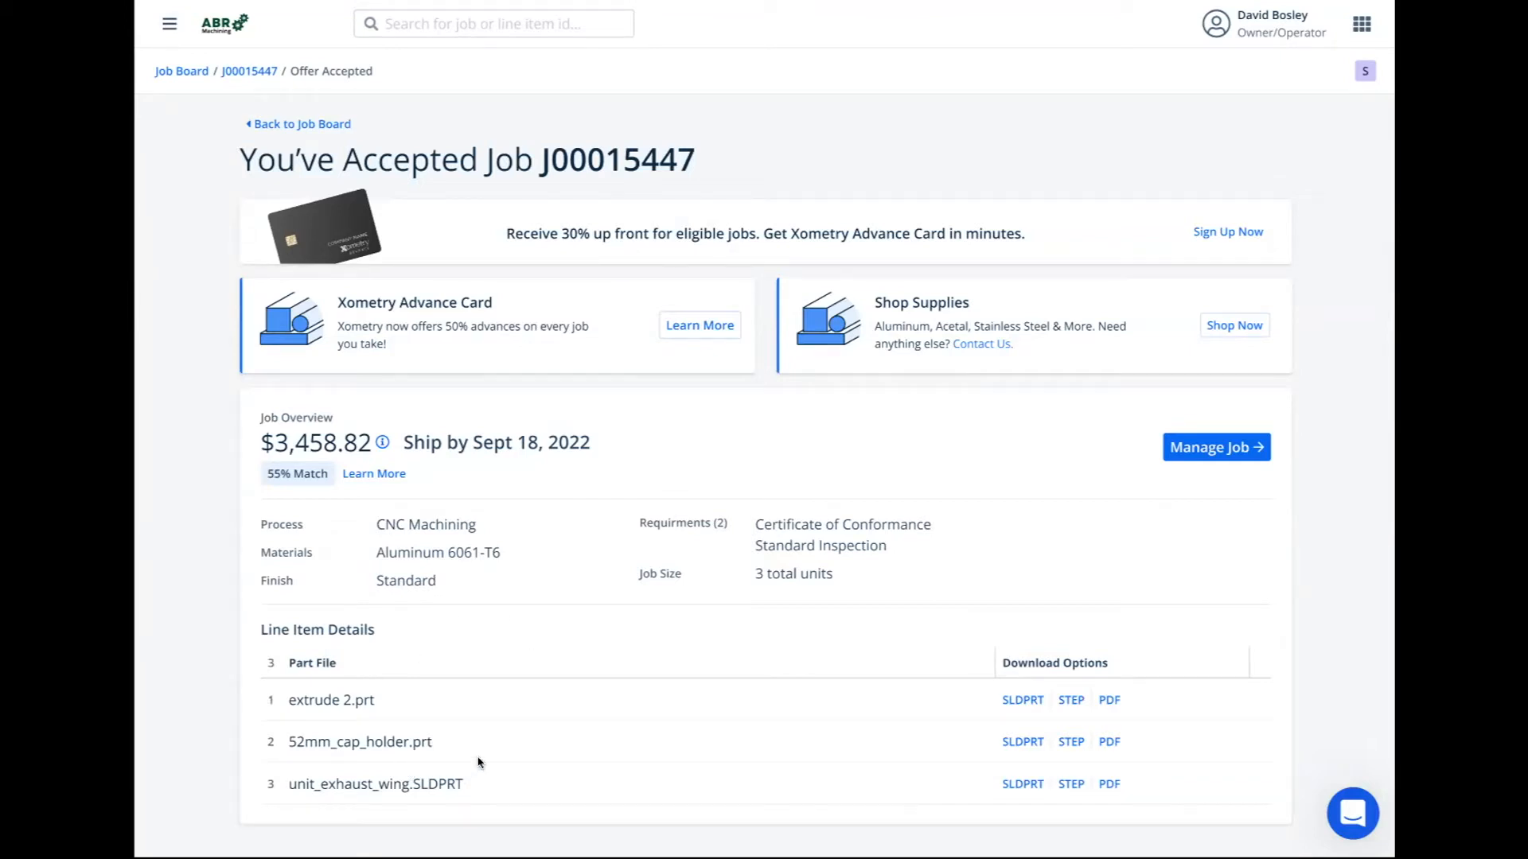
mouse_move(1195, 471)
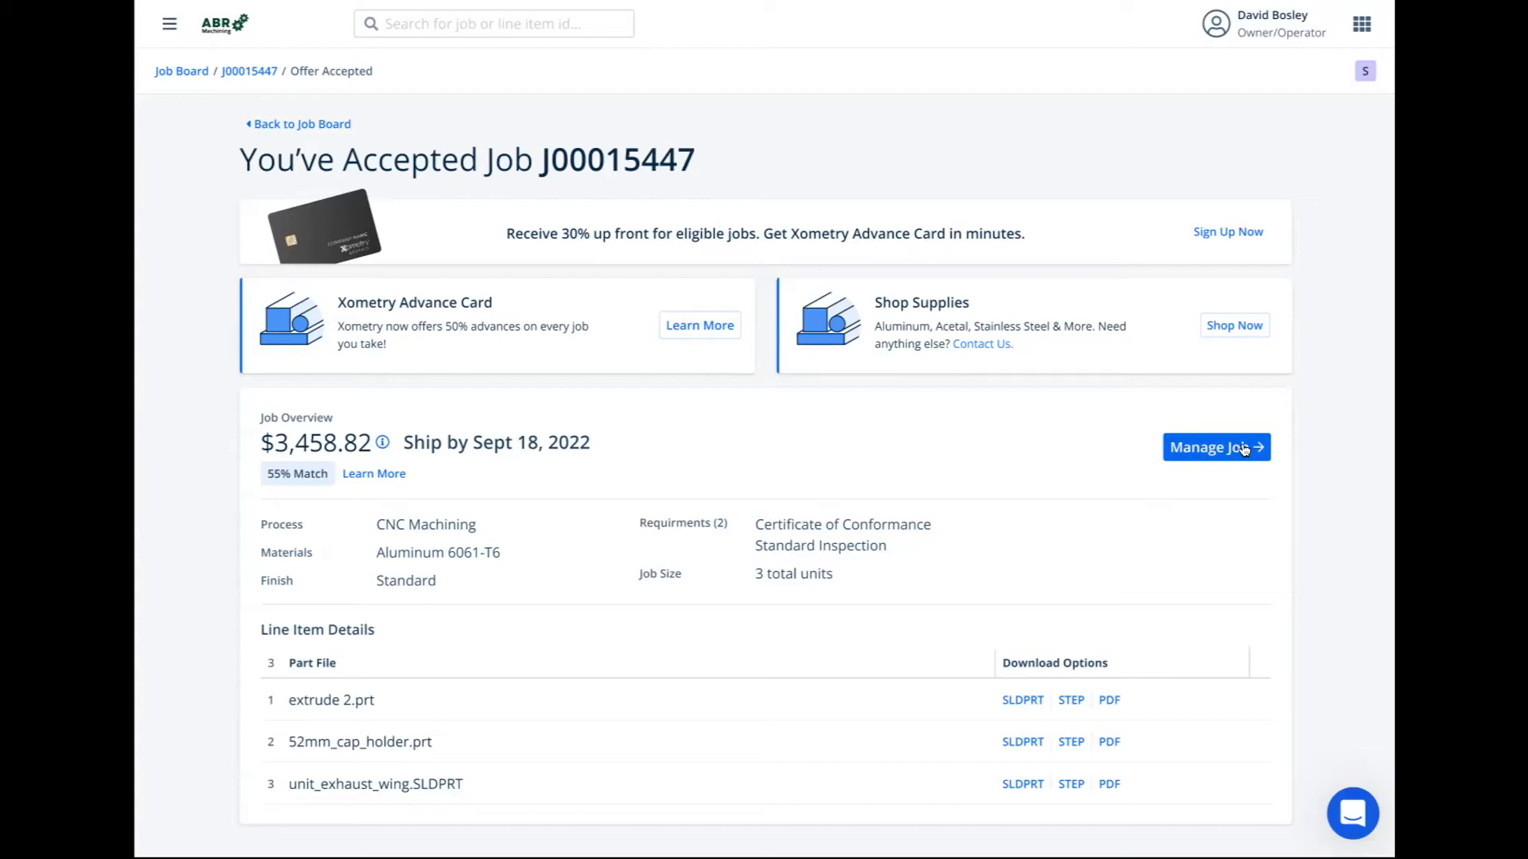
click(1215, 447)
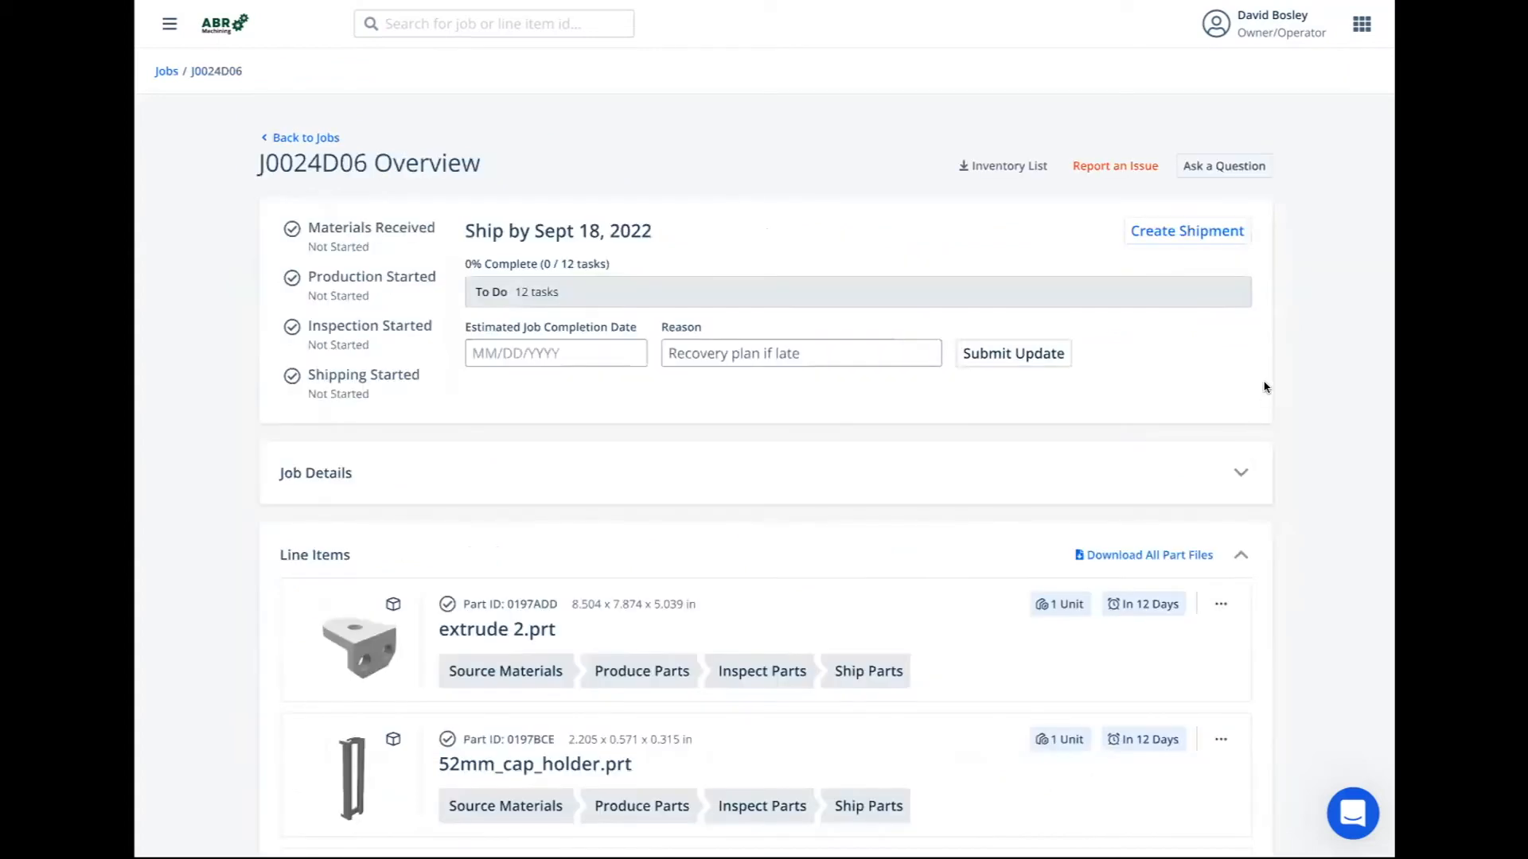
mouse_move(962, 436)
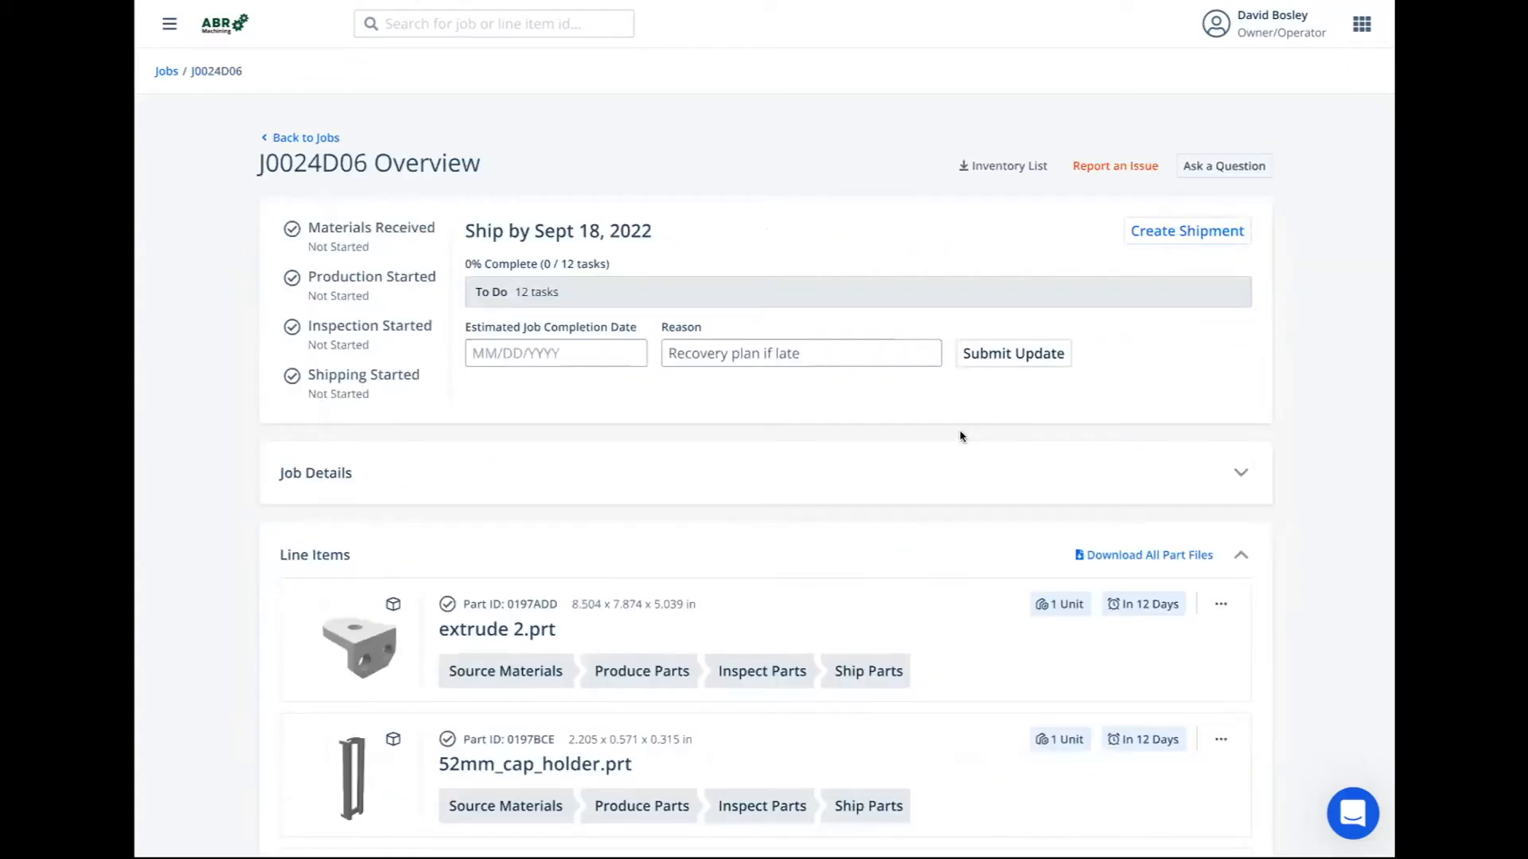
mouse_move(643, 444)
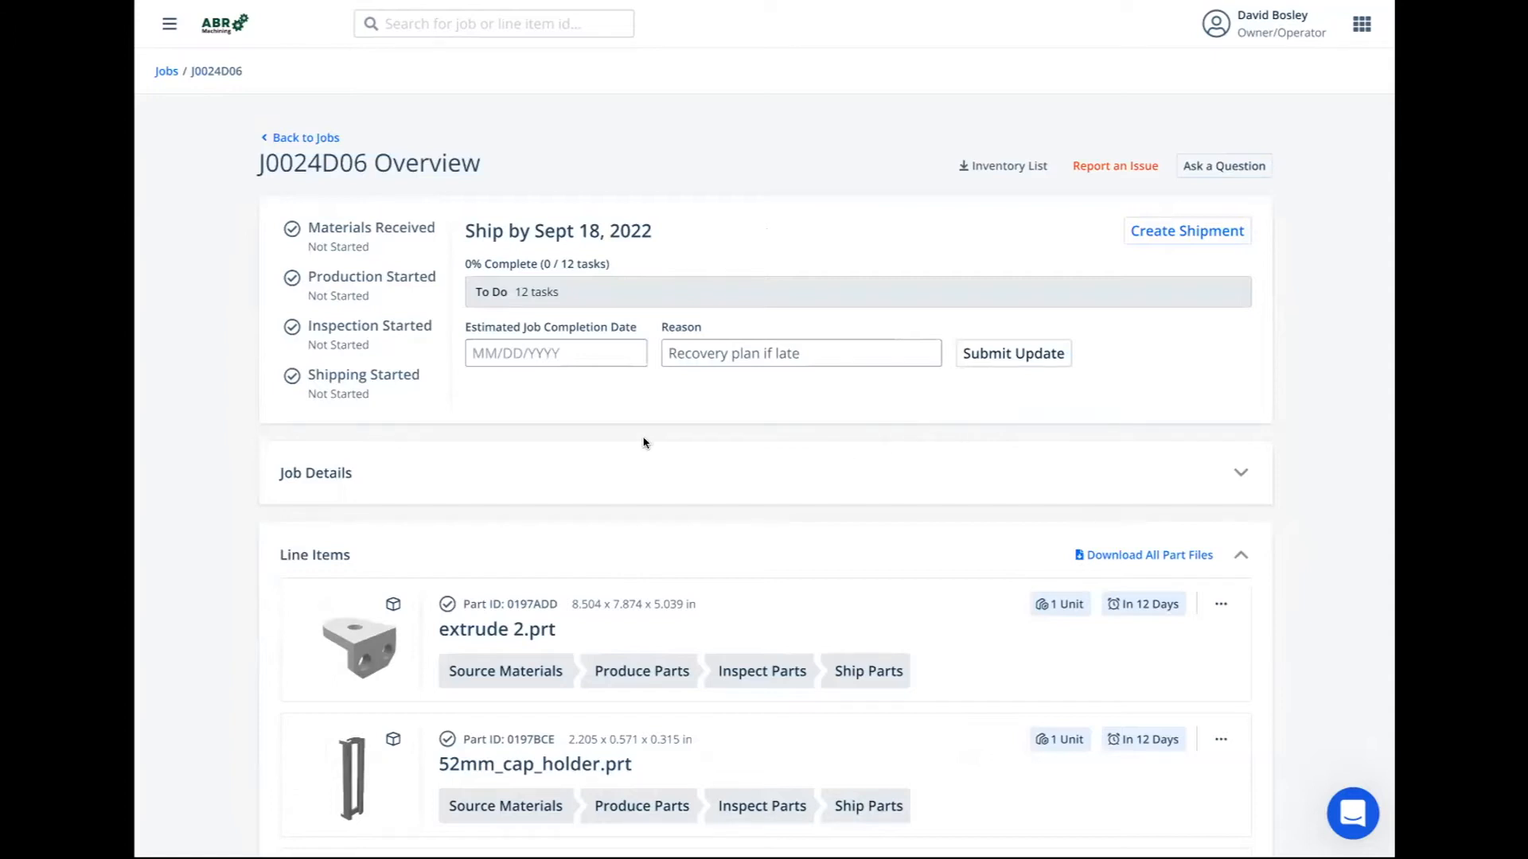
mouse_move(357, 331)
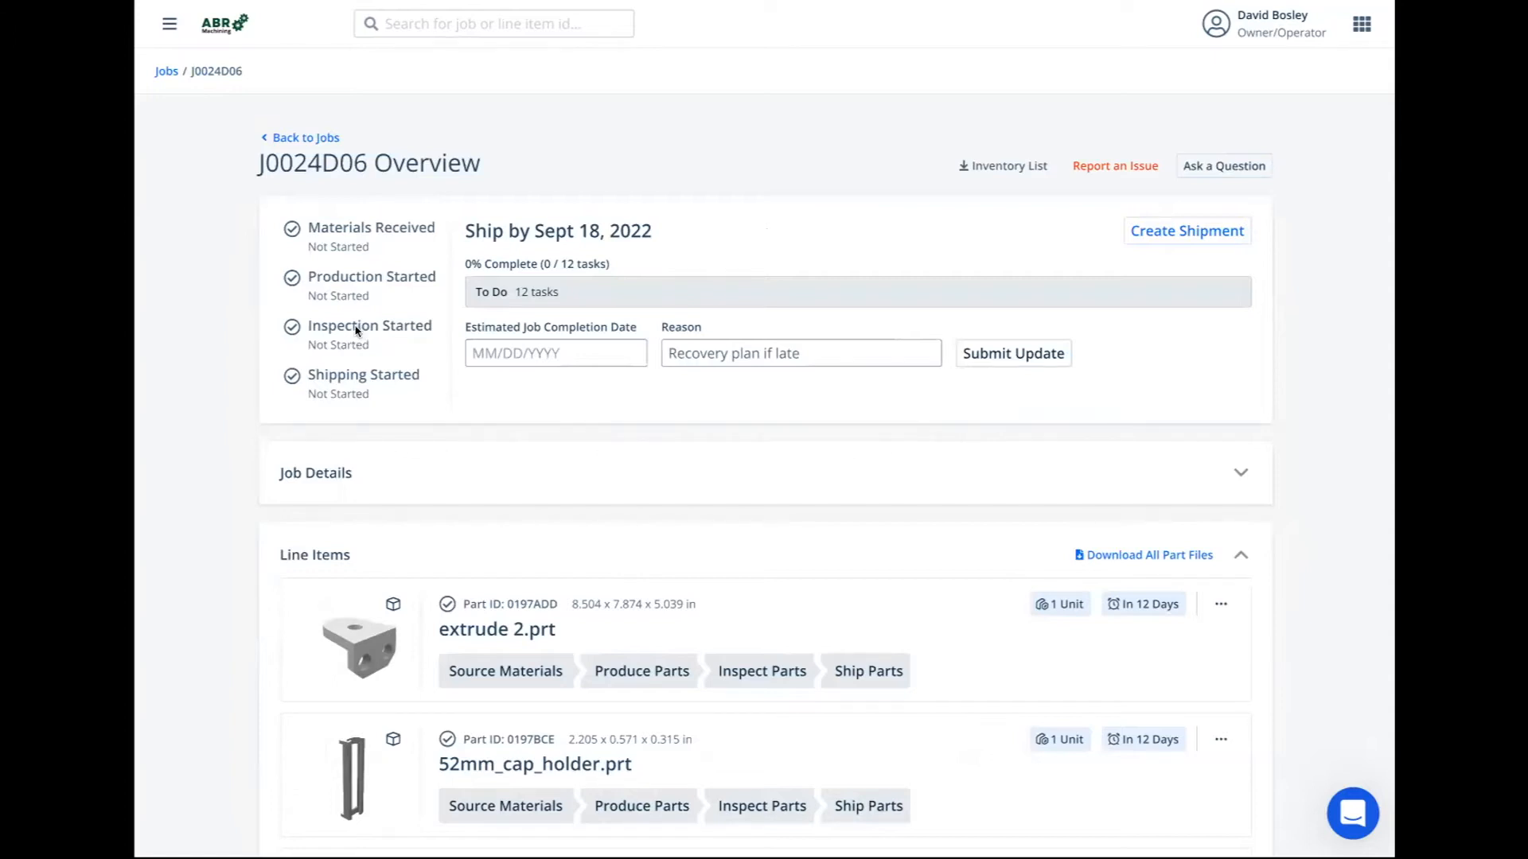
mouse_move(368, 247)
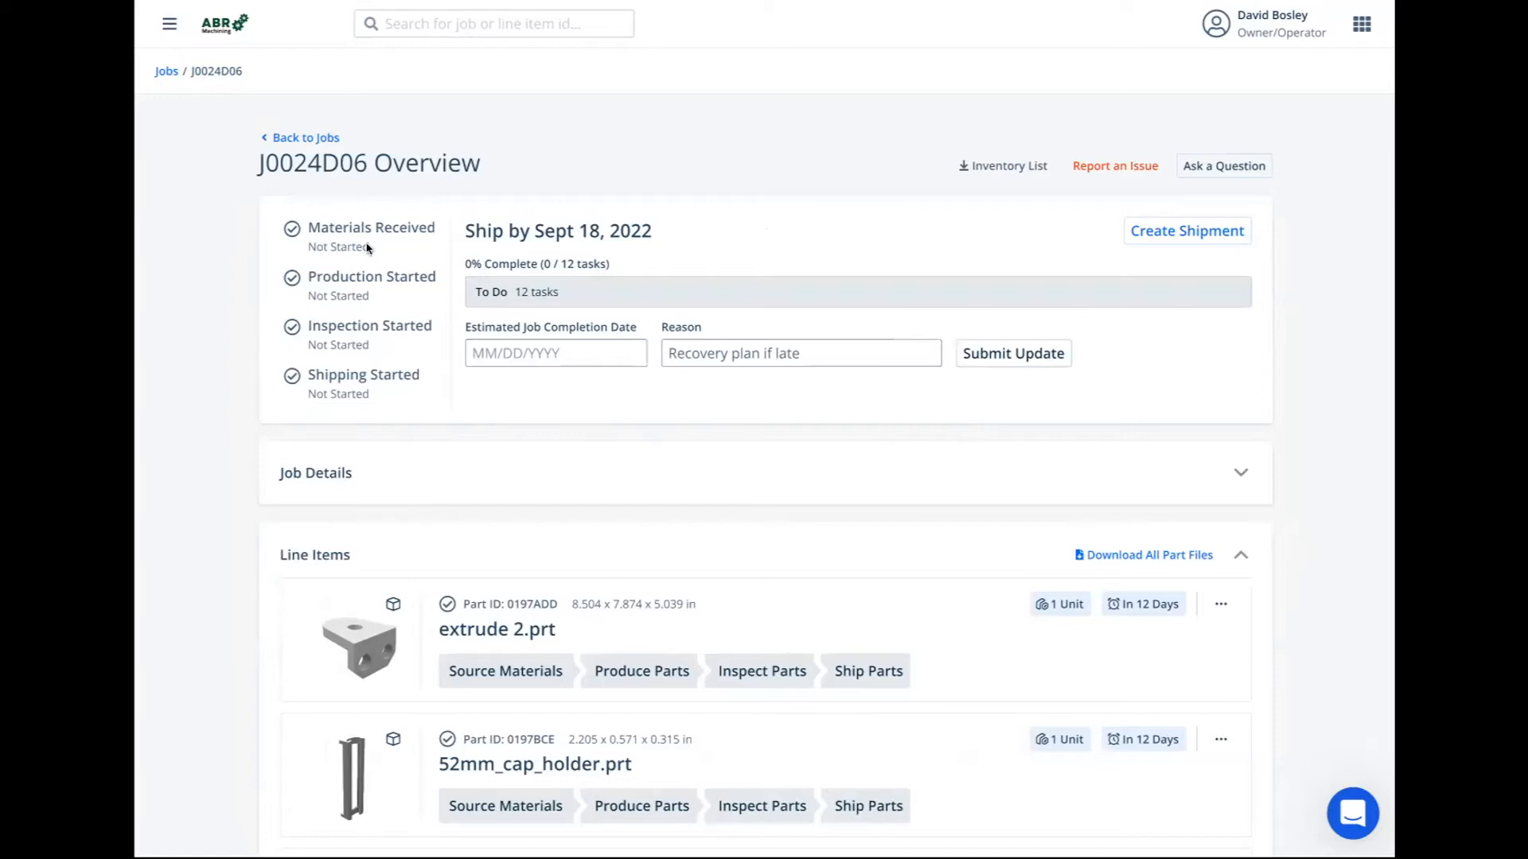
mouse_move(332, 360)
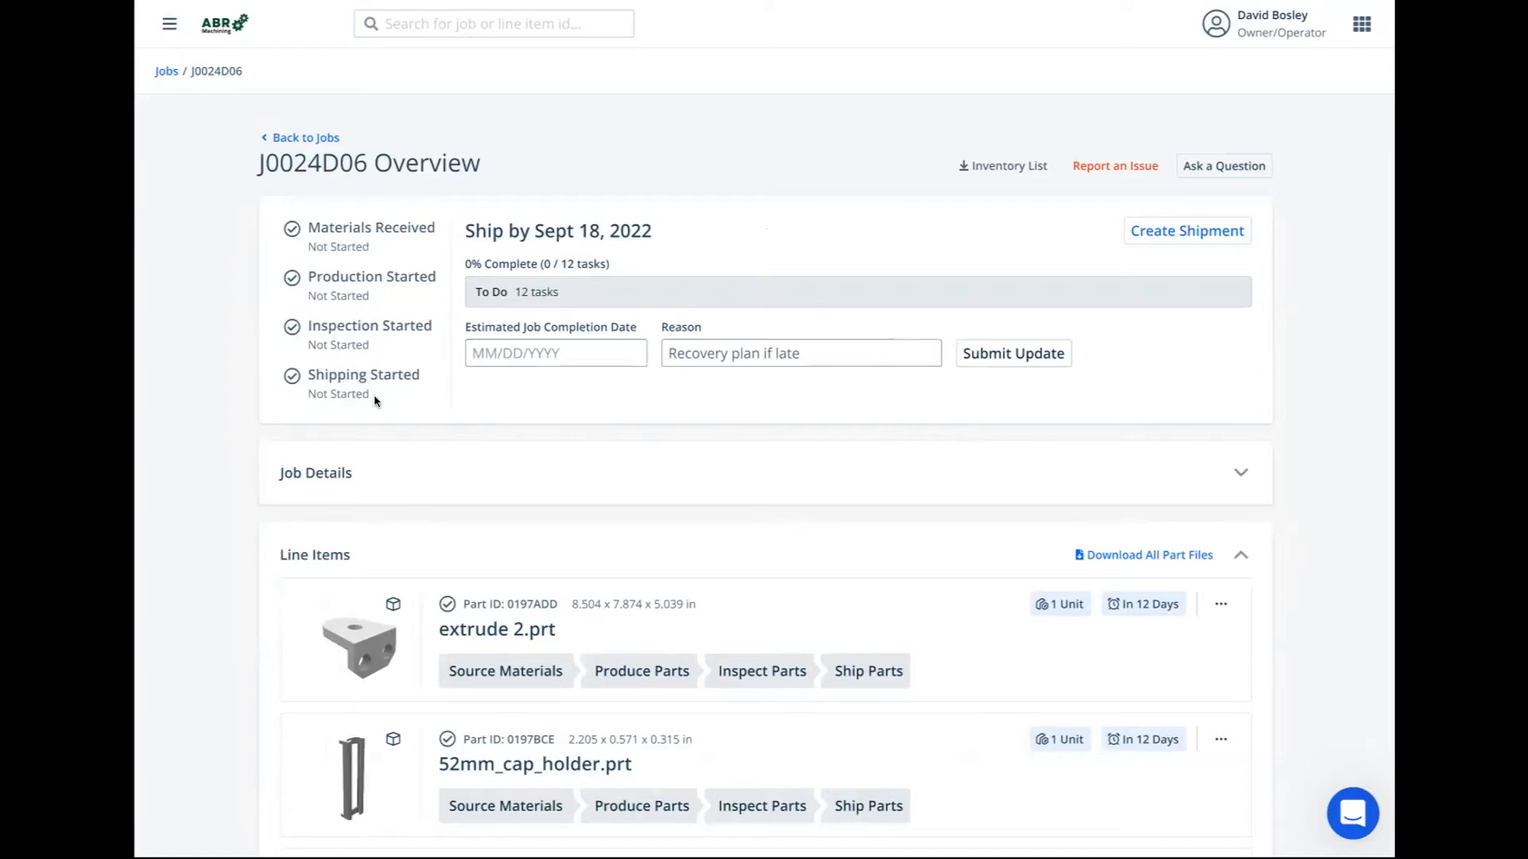
mouse_move(649, 418)
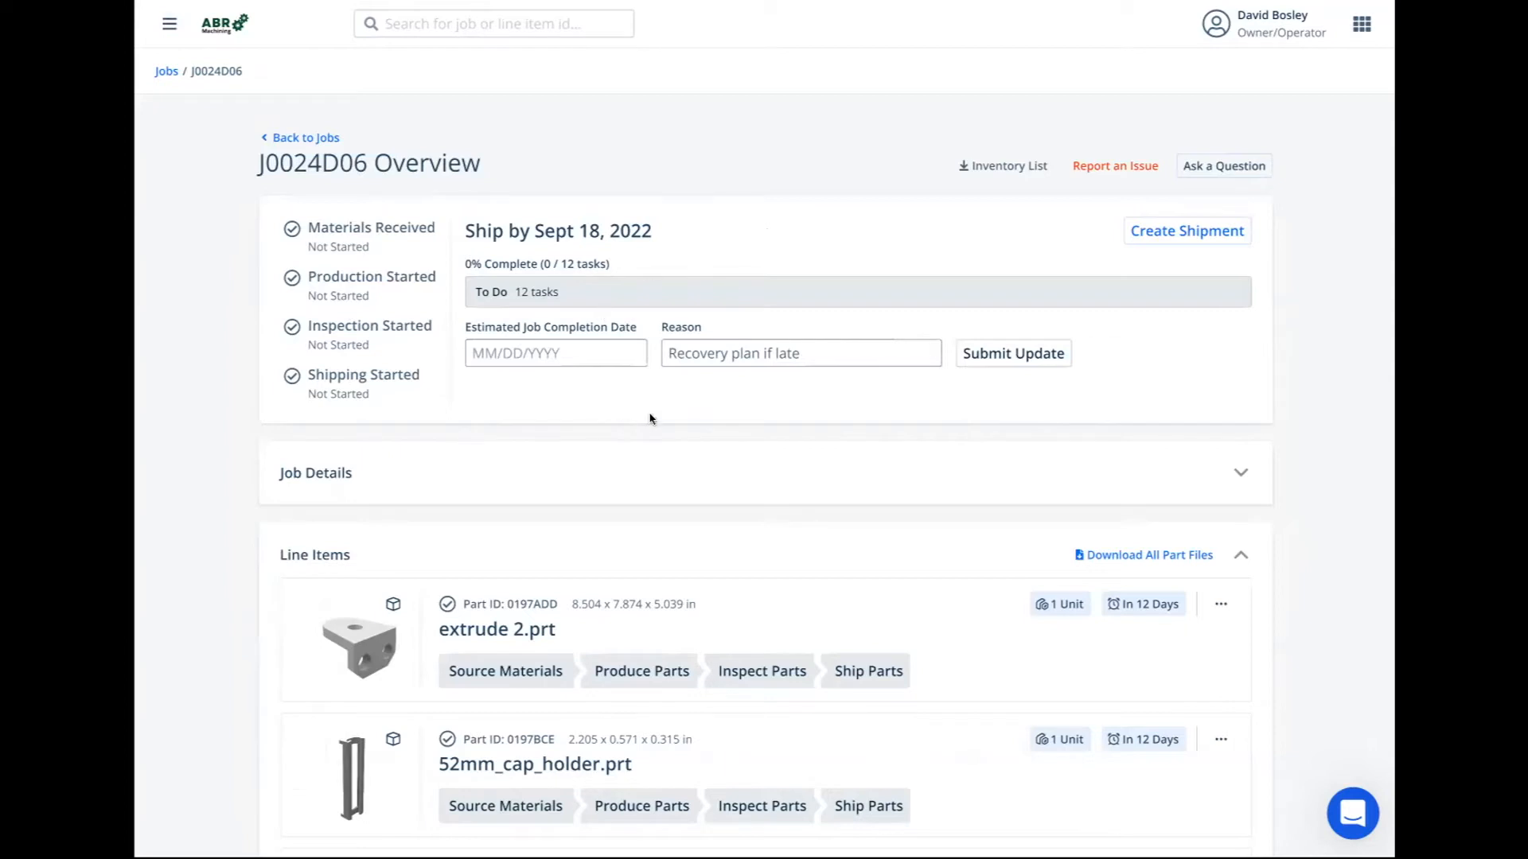
mouse_move(478, 265)
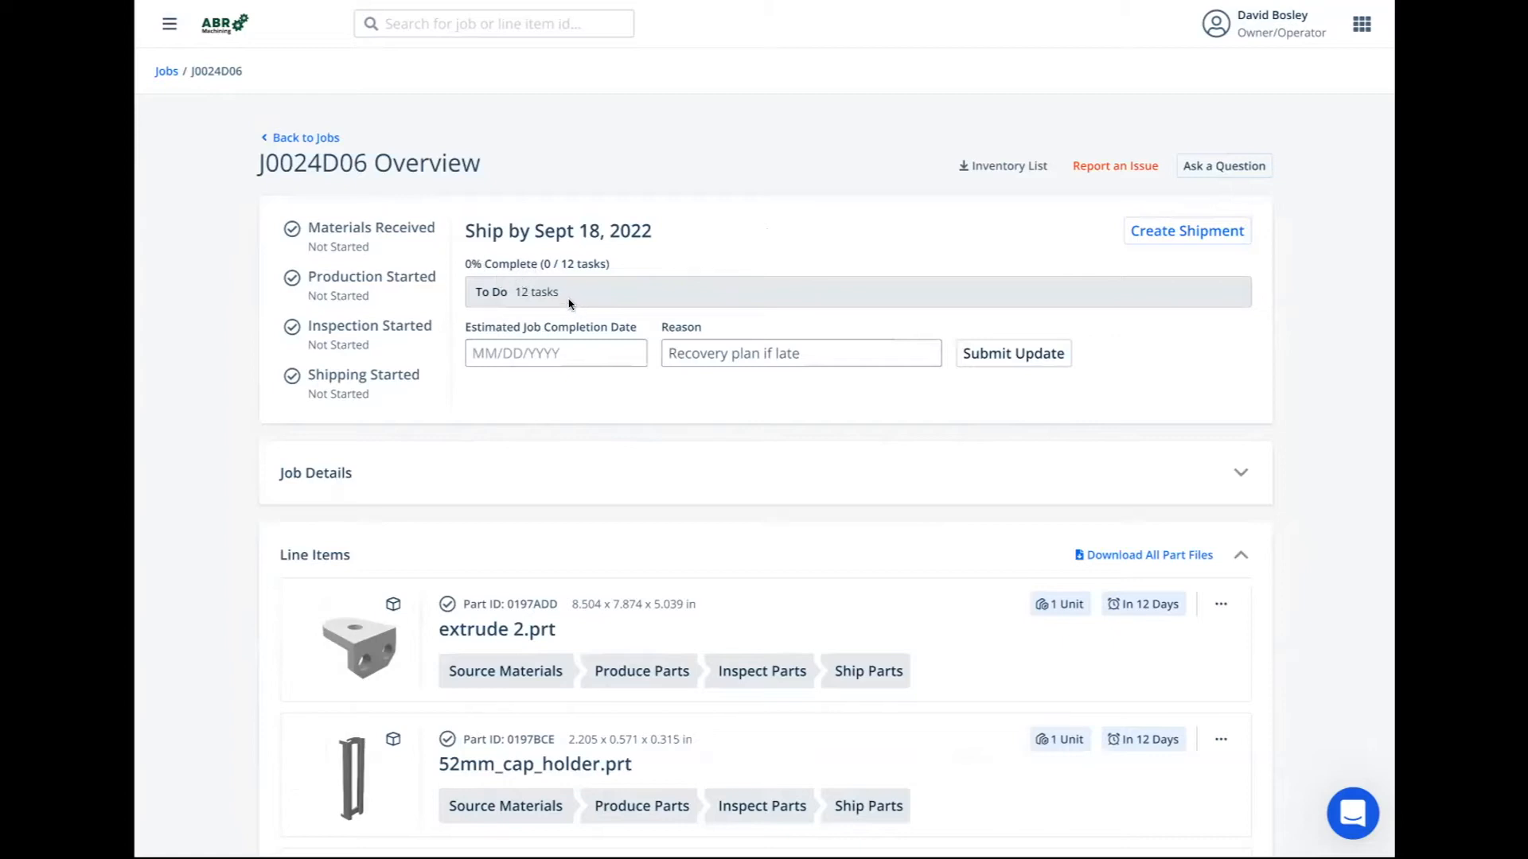
mouse_move(649, 382)
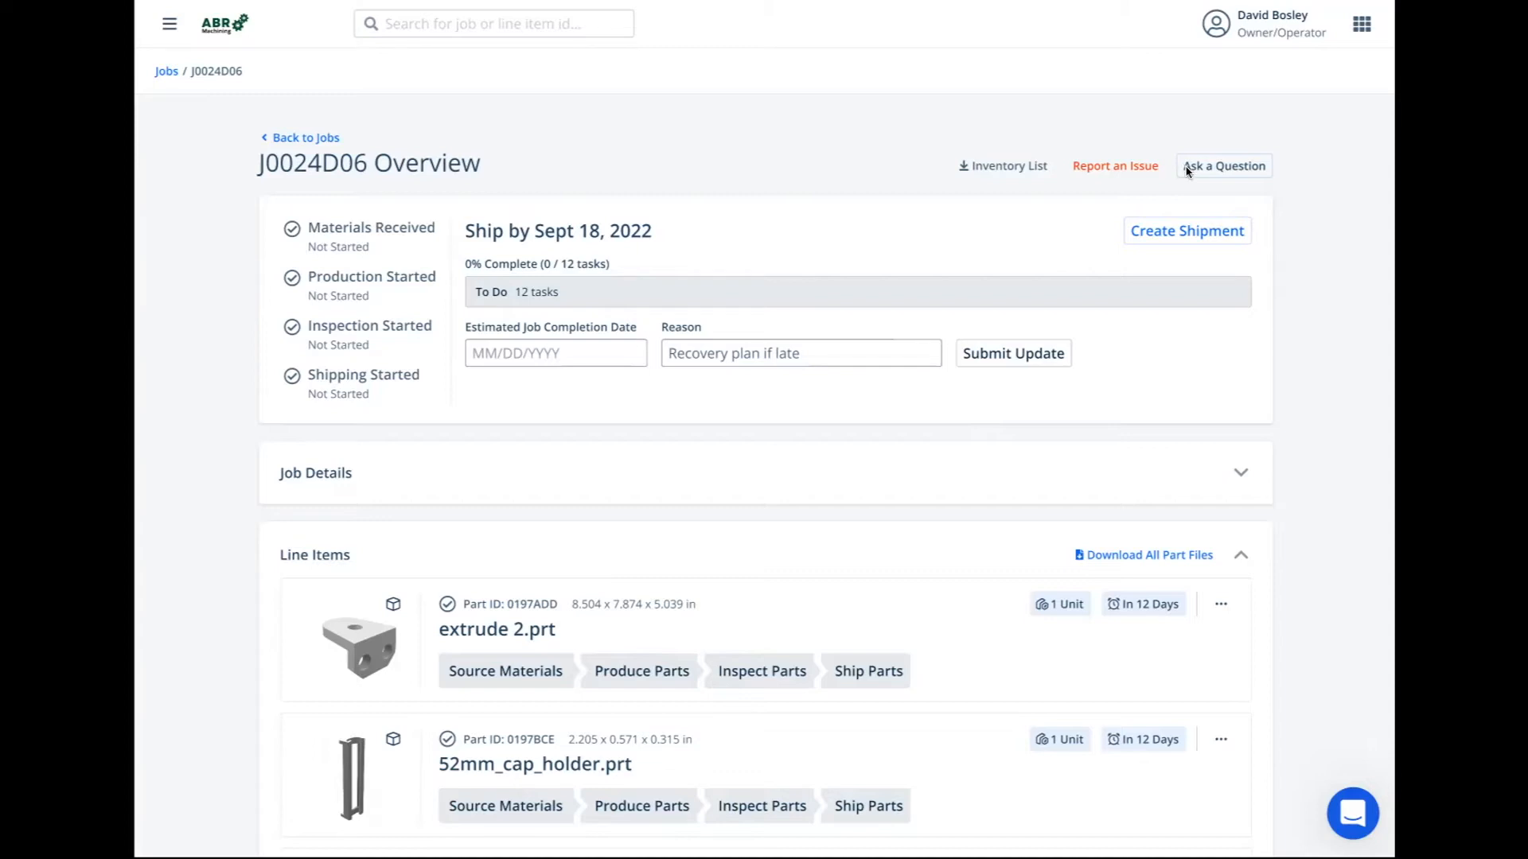
mouse_move(1152, 273)
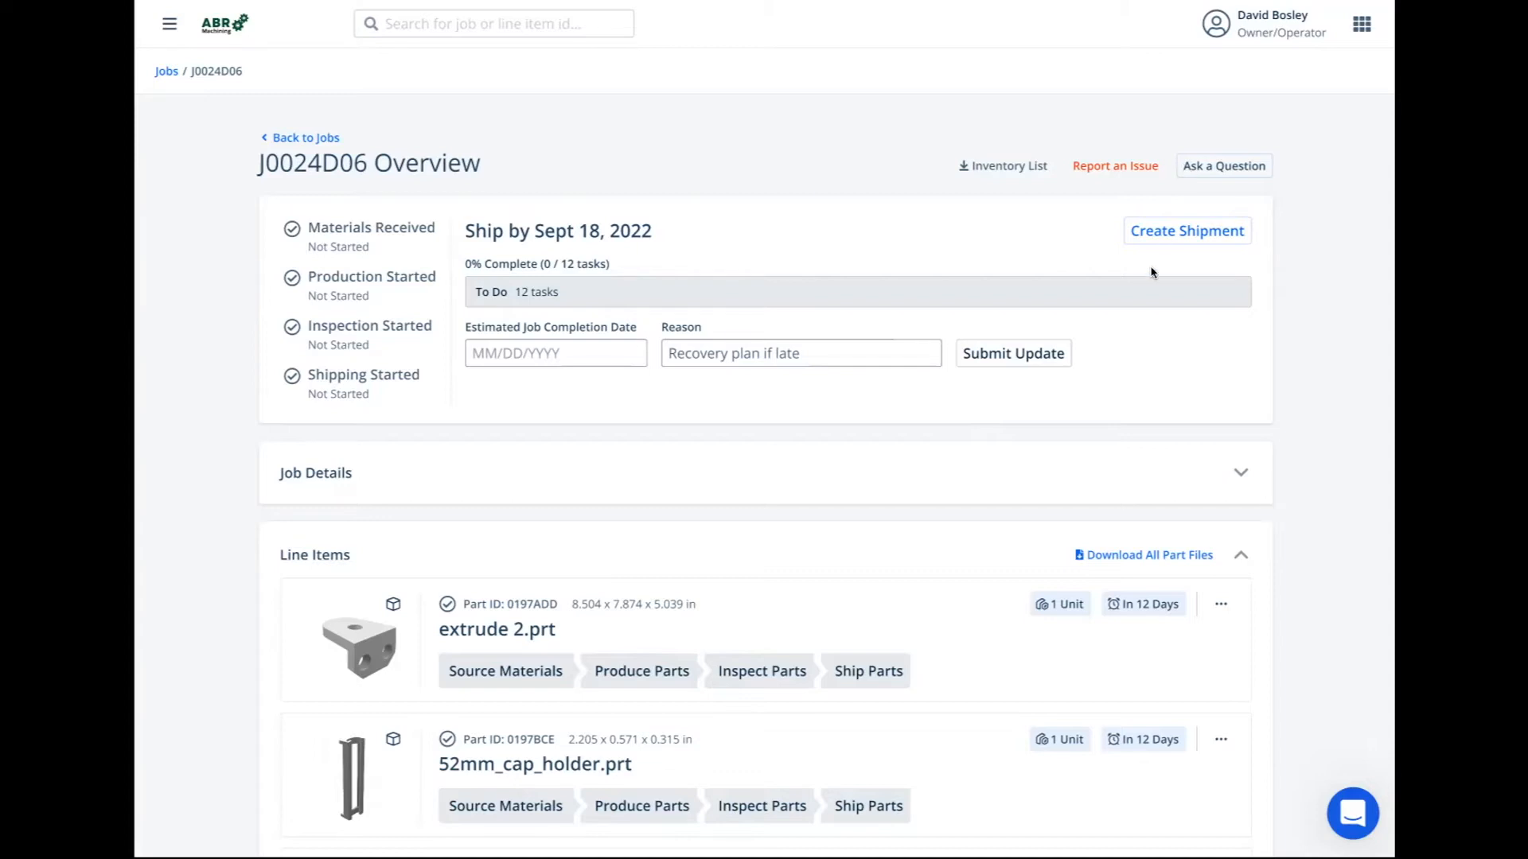
scroll(down, 3)
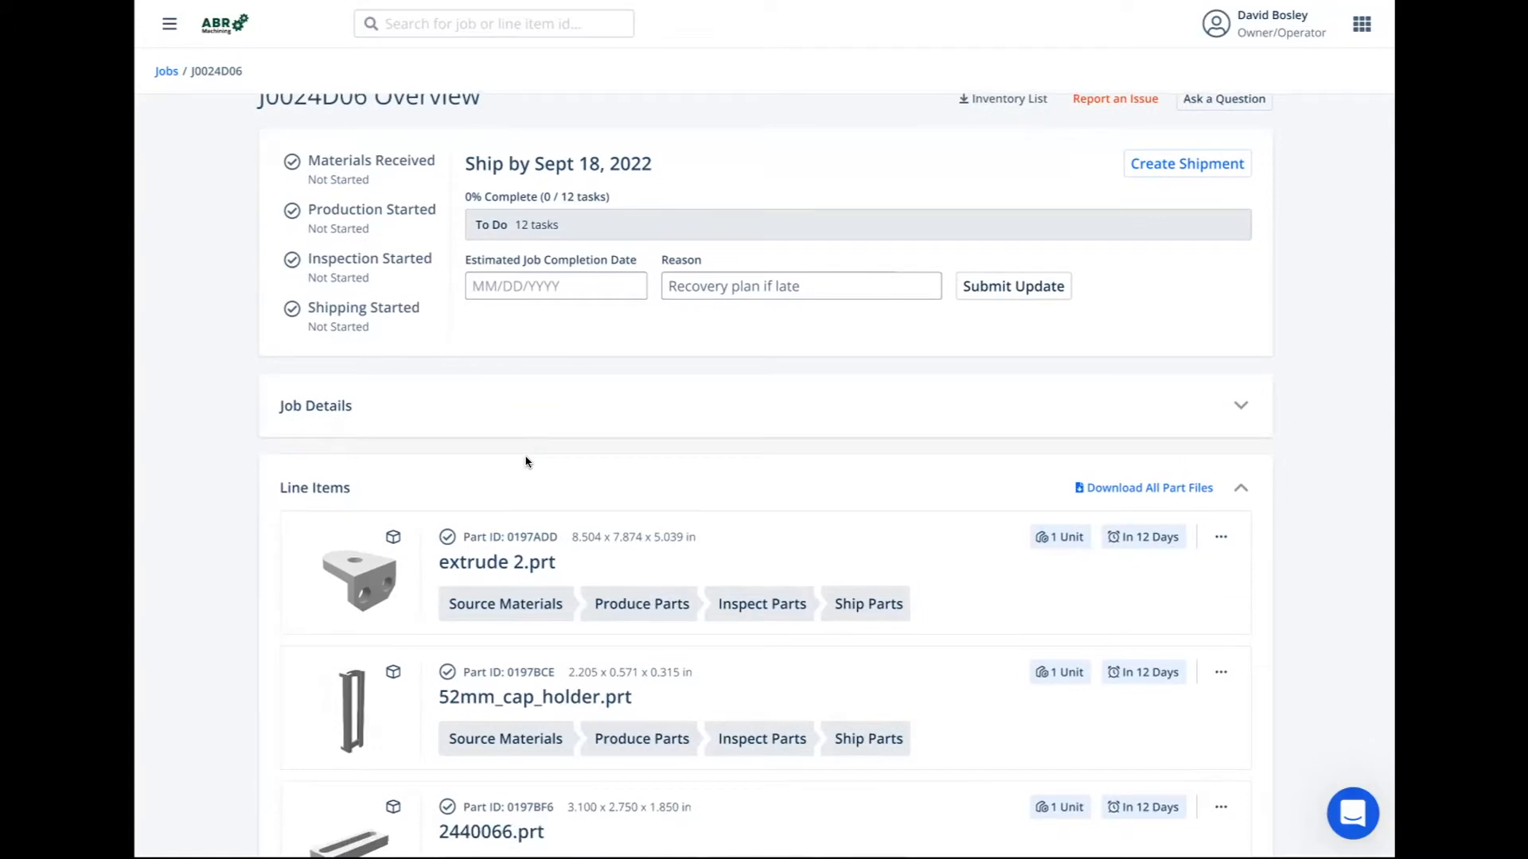
scroll(down, 3)
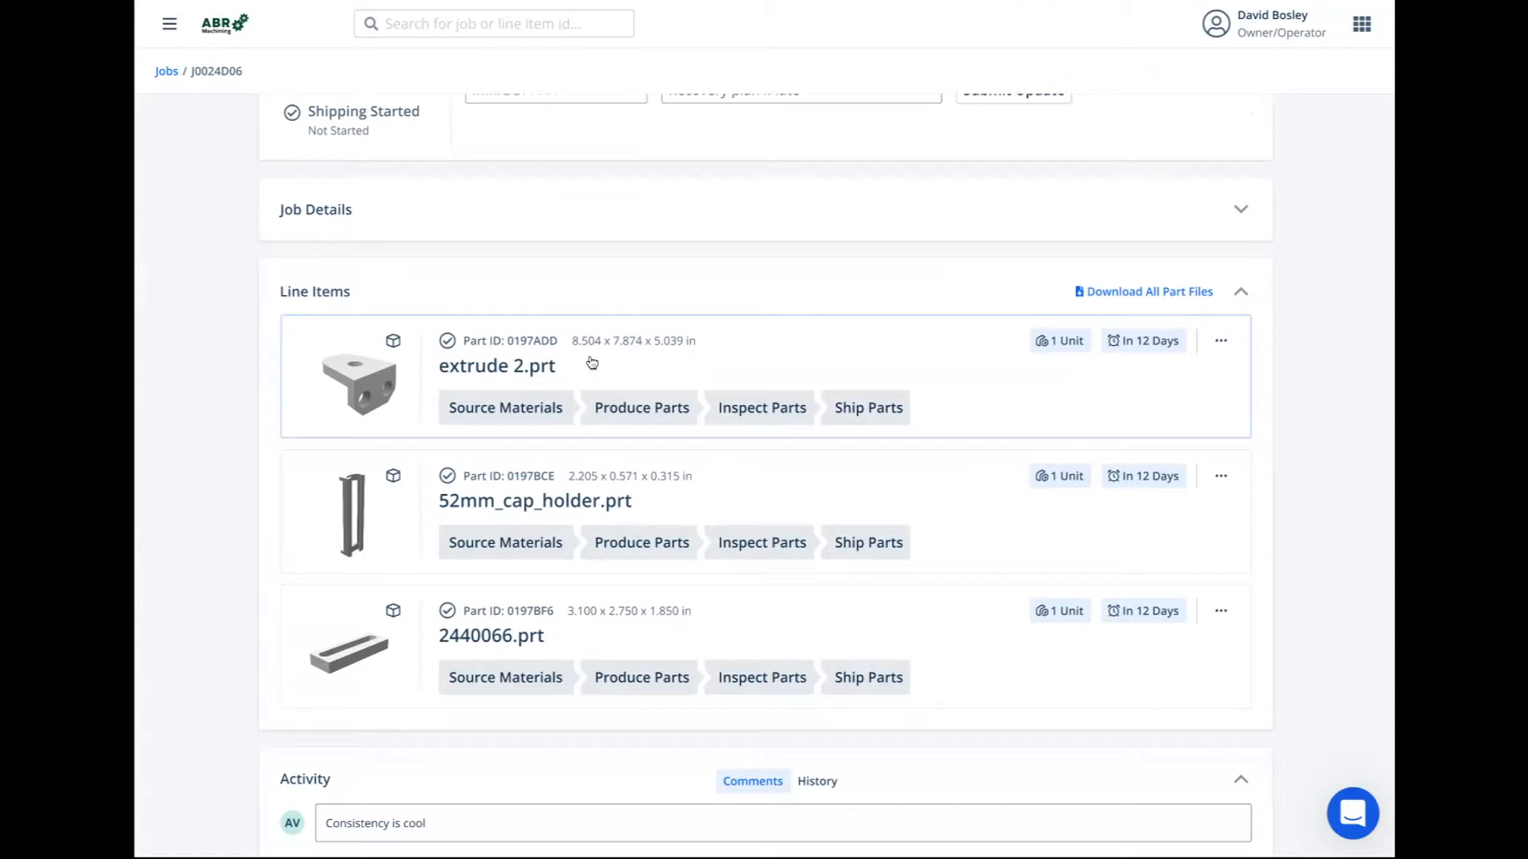
mouse_move(529, 407)
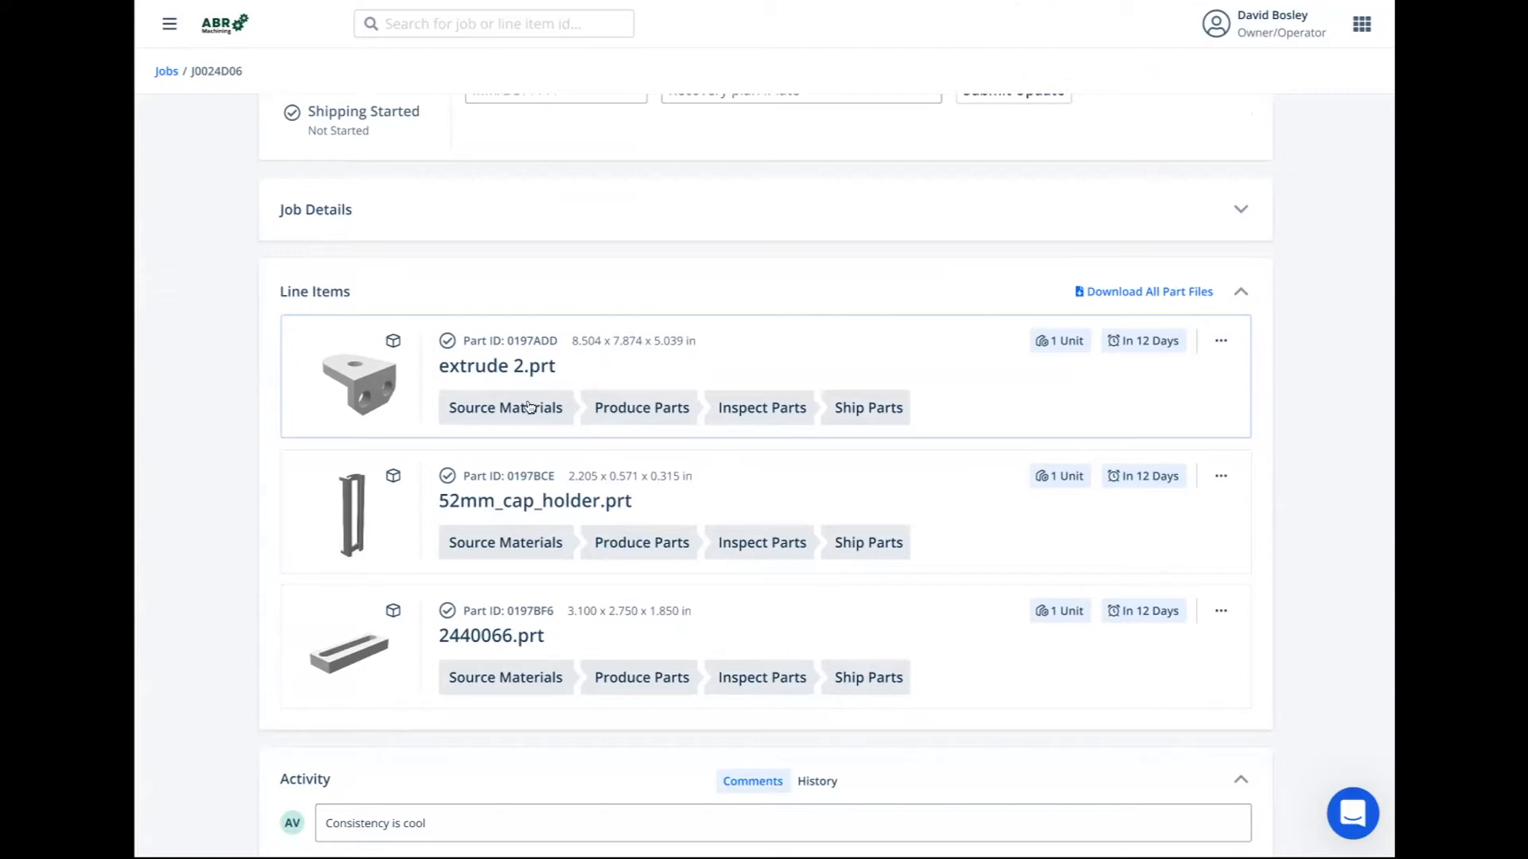
mouse_move(529, 408)
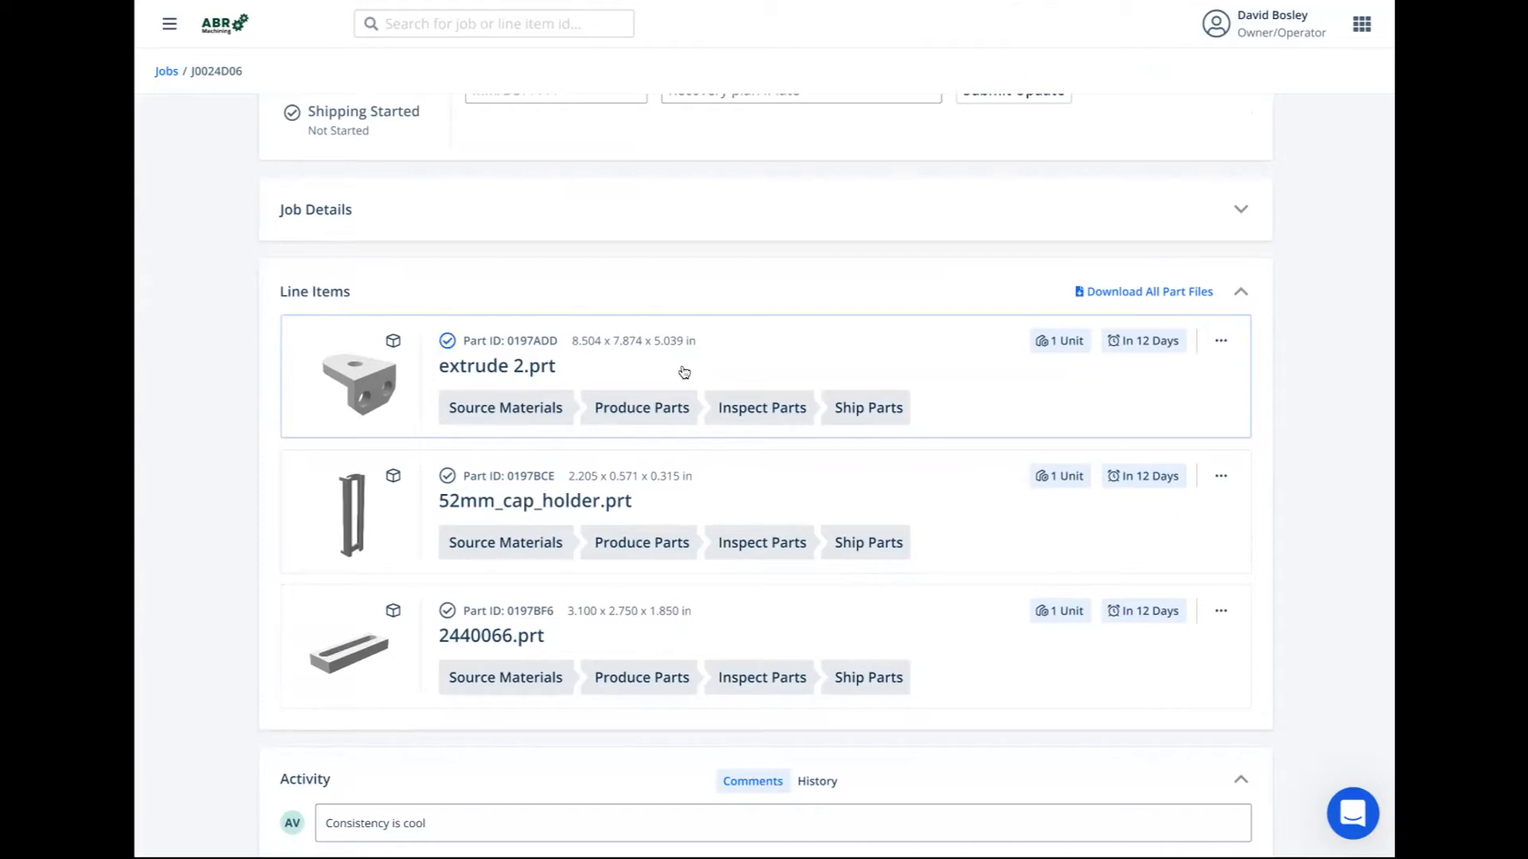
Show extrude 2.prt details for job J0024D06 with Source Materials to-do and three tasks not ready
click(497, 366)
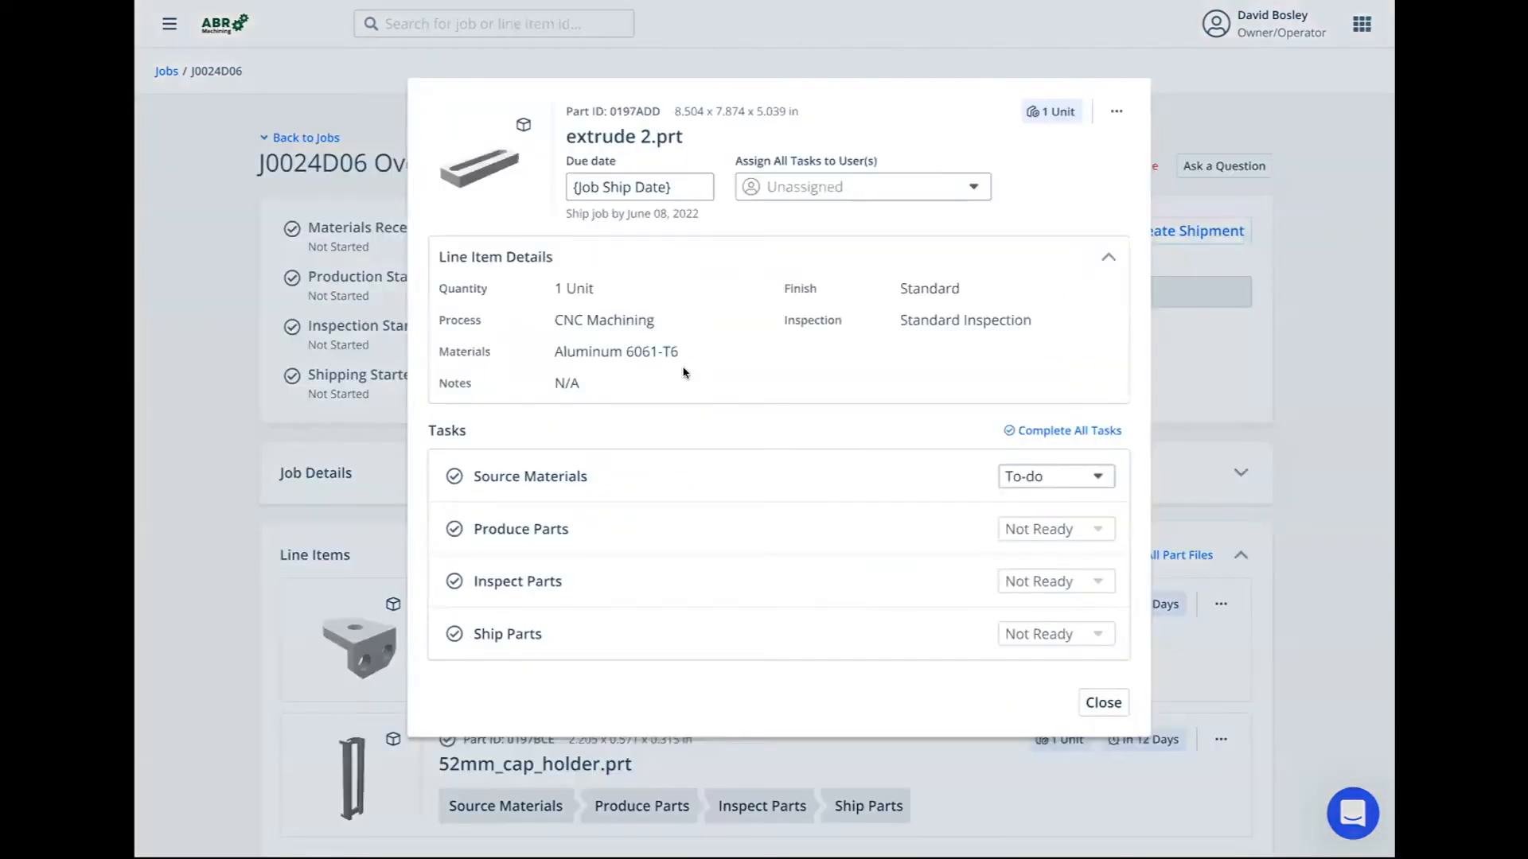
mouse_move(697, 584)
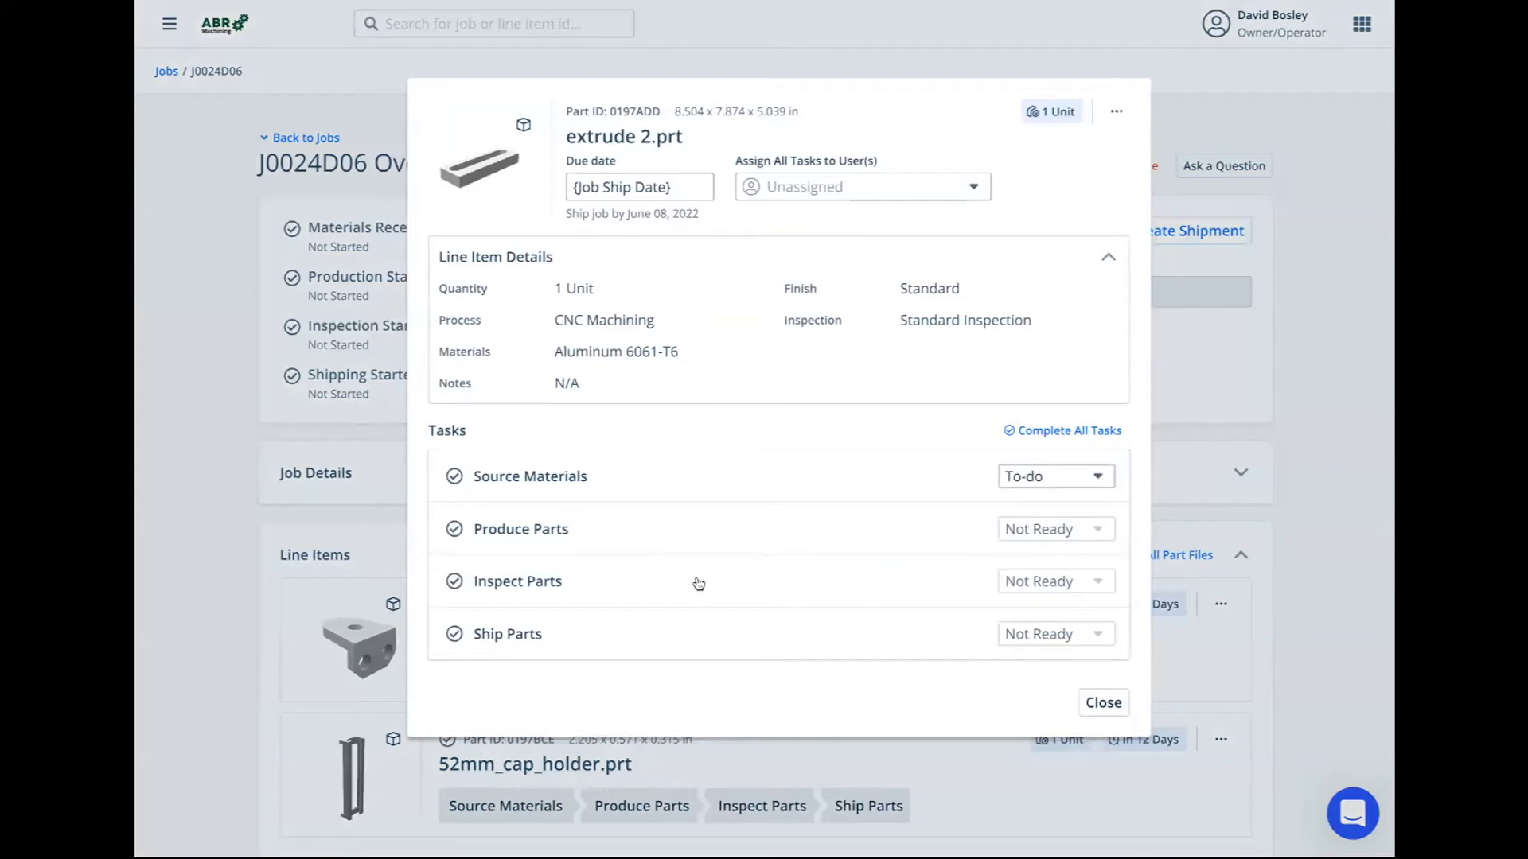
mouse_move(533, 642)
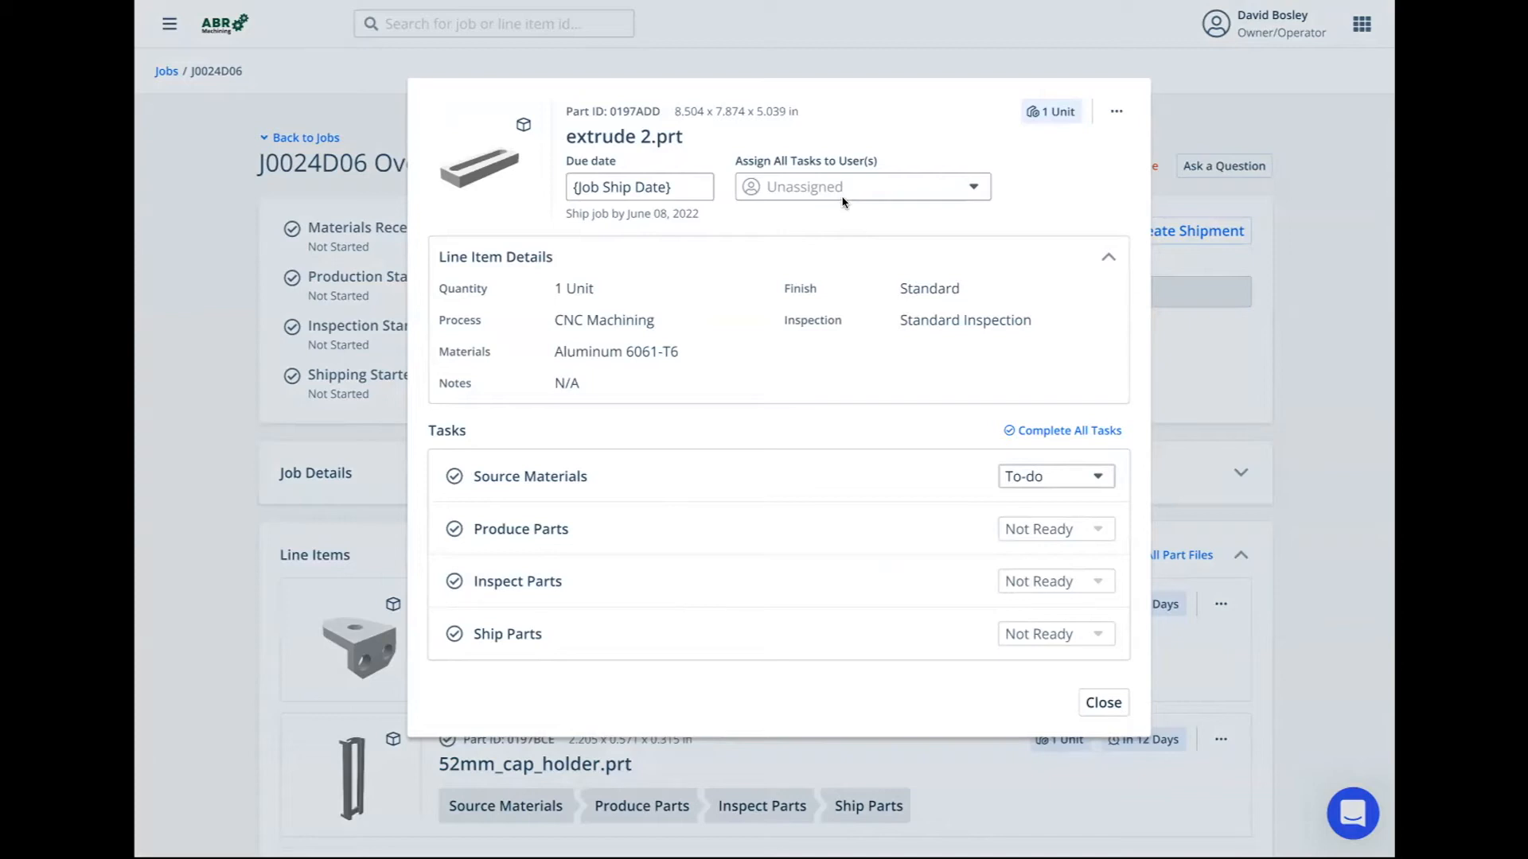
mouse_move(569, 472)
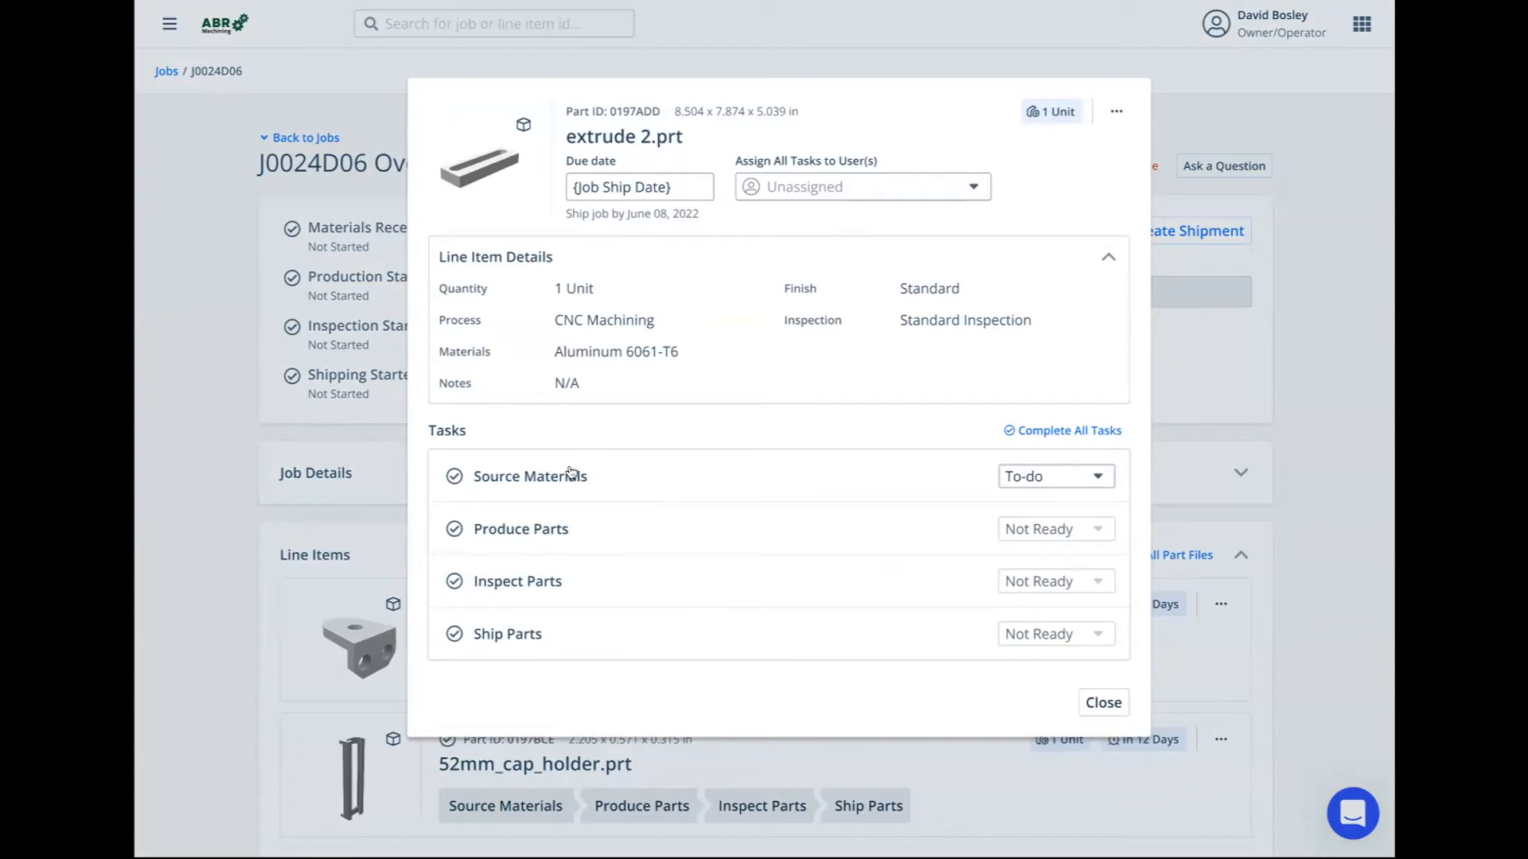
mouse_move(565, 476)
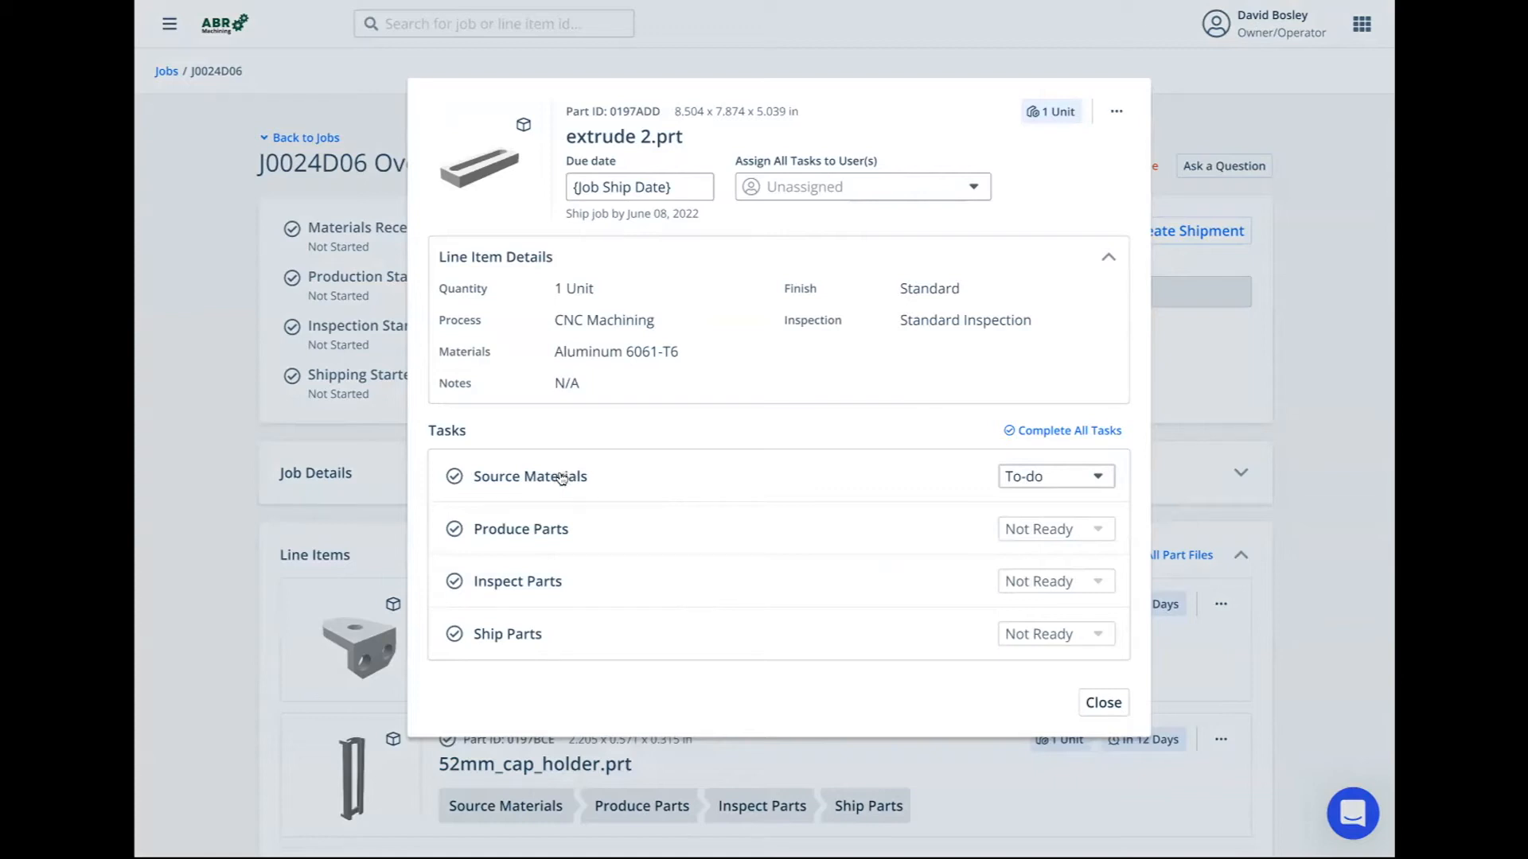
In Source Materials, split-track 1/1 units and set Source Parts status In Progress, then Complete
click(530, 475)
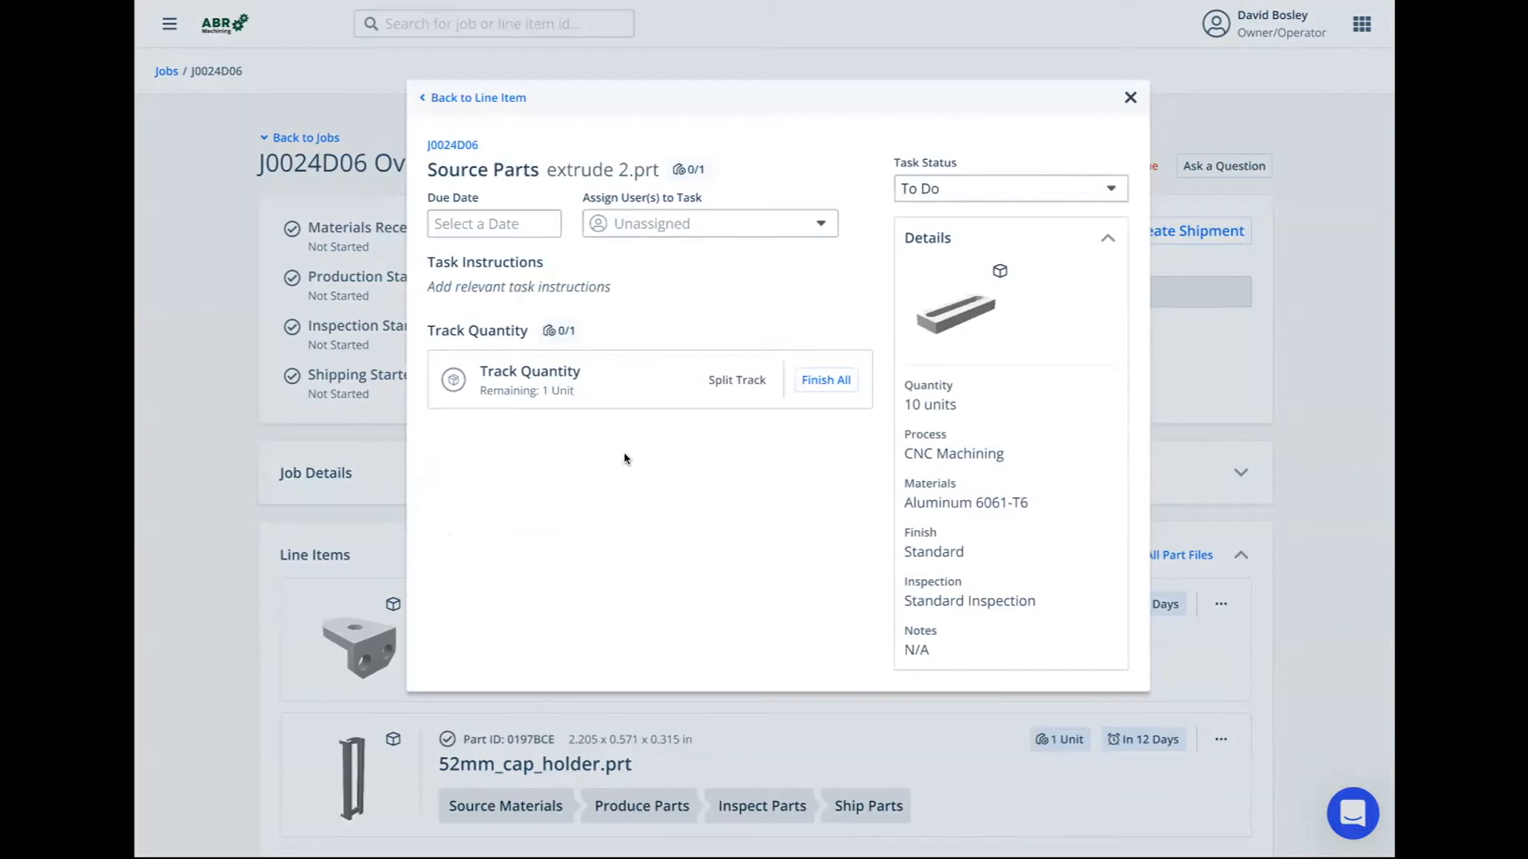
mouse_move(584, 464)
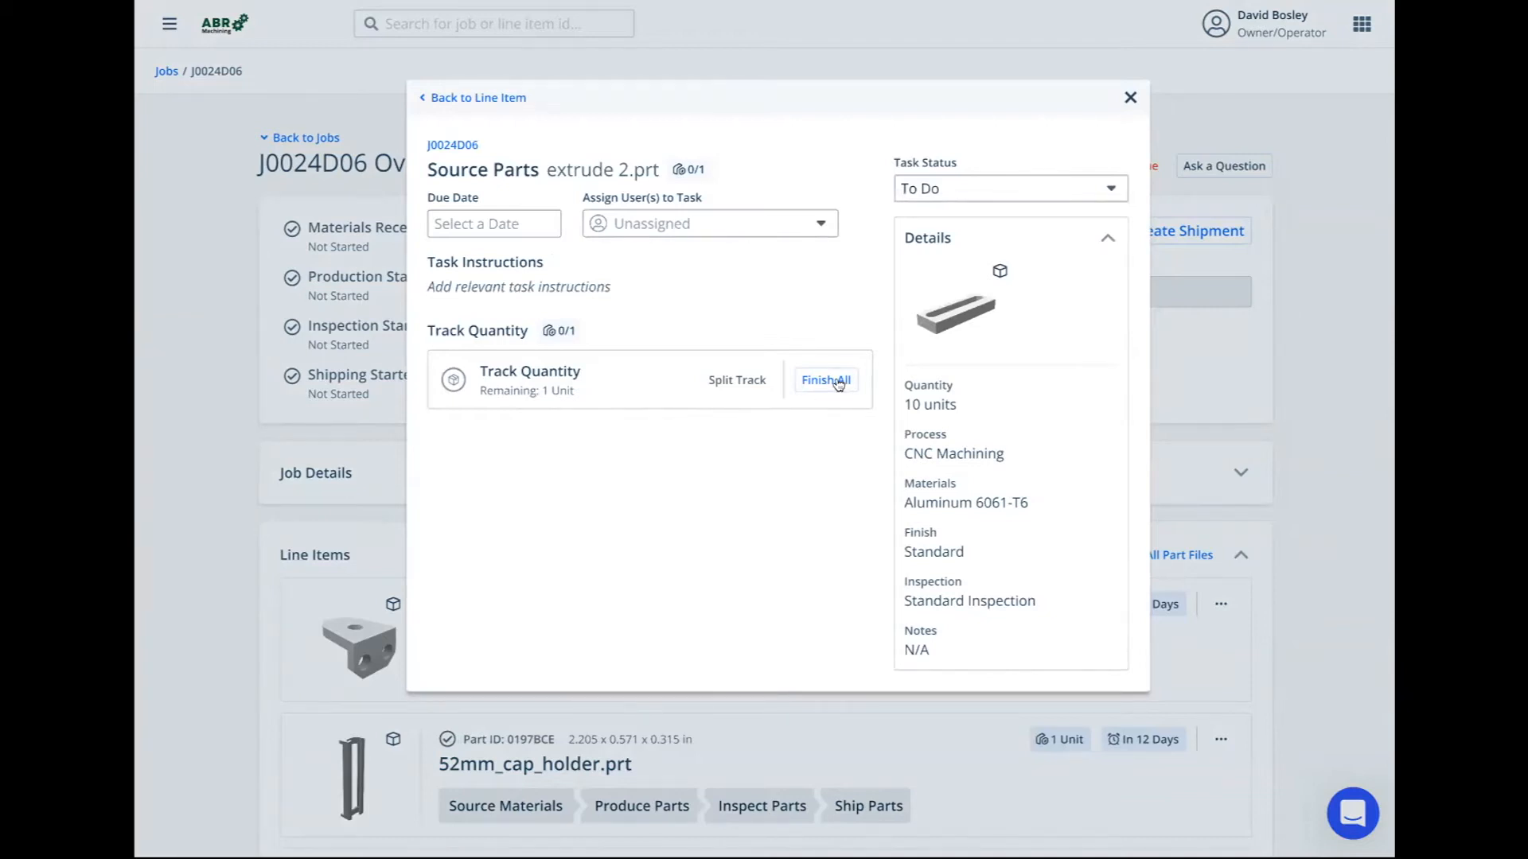
mouse_move(745, 384)
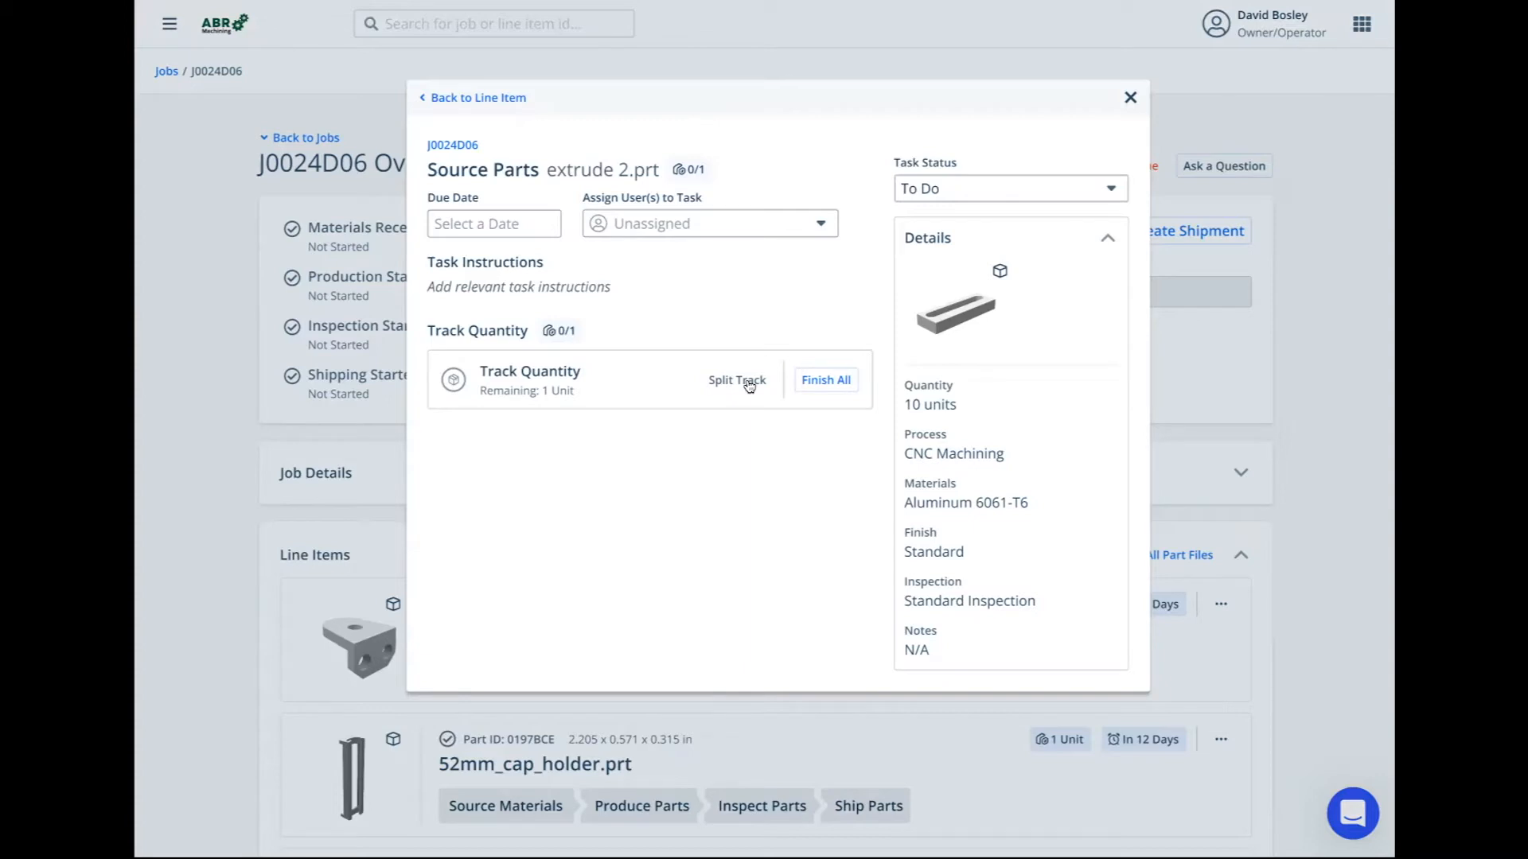
click(825, 378)
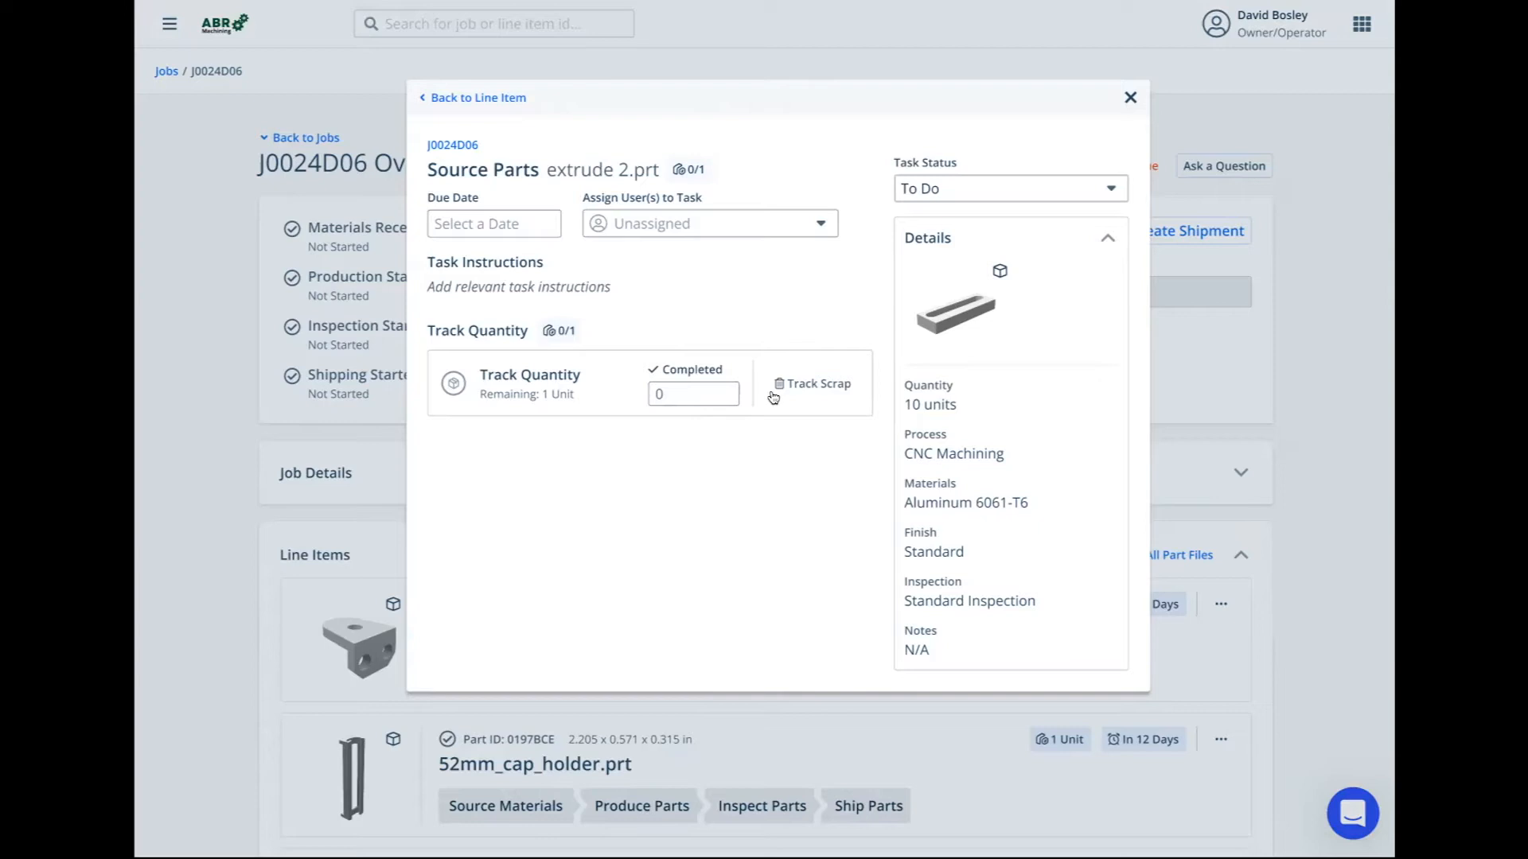
mouse_move(812, 336)
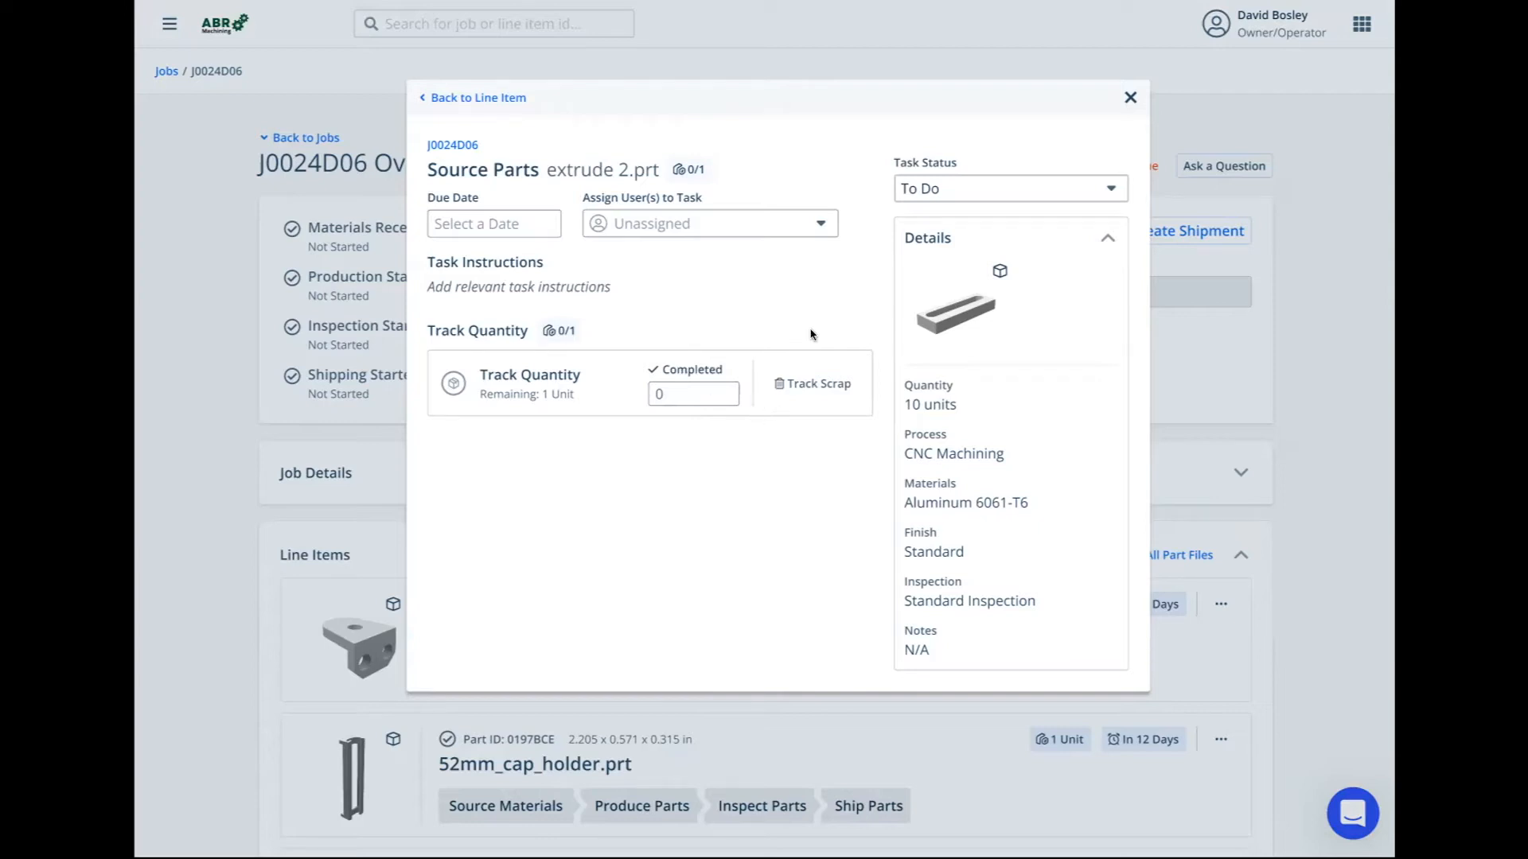
mouse_move(740, 377)
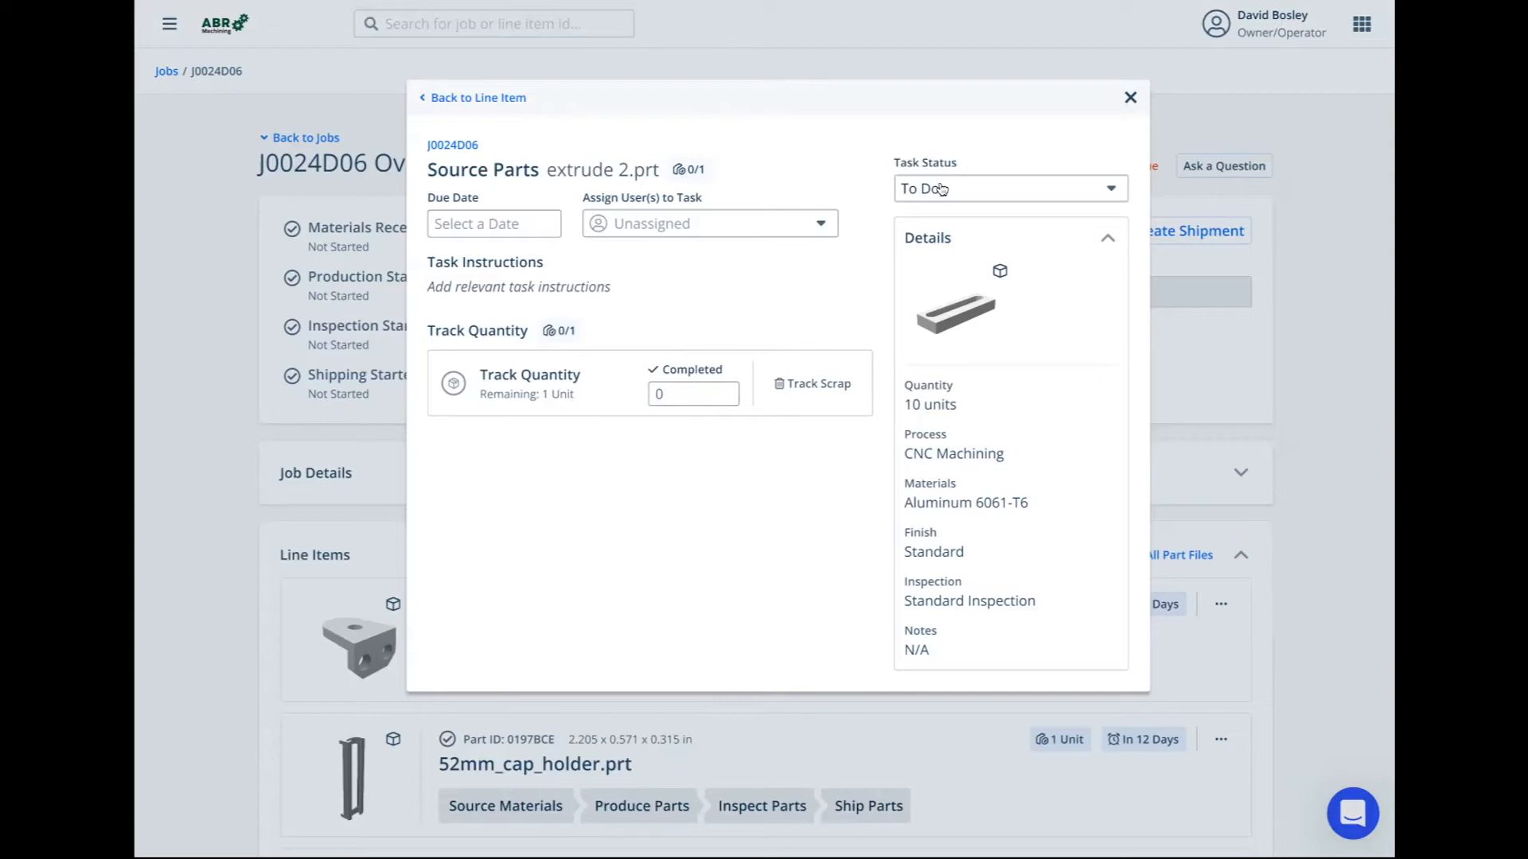
mouse_move(939, 188)
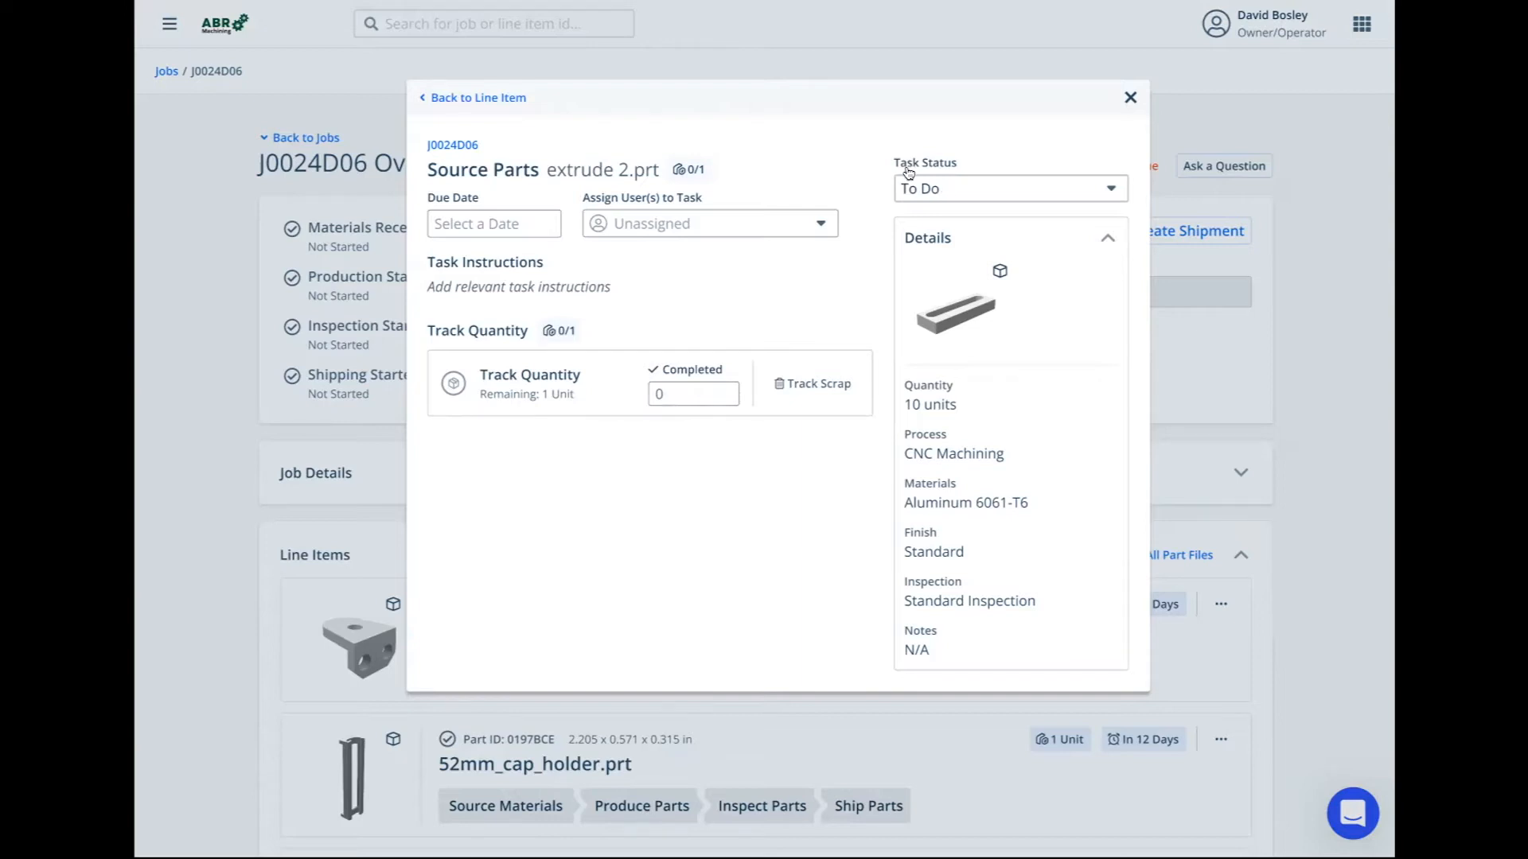
click(1009, 187)
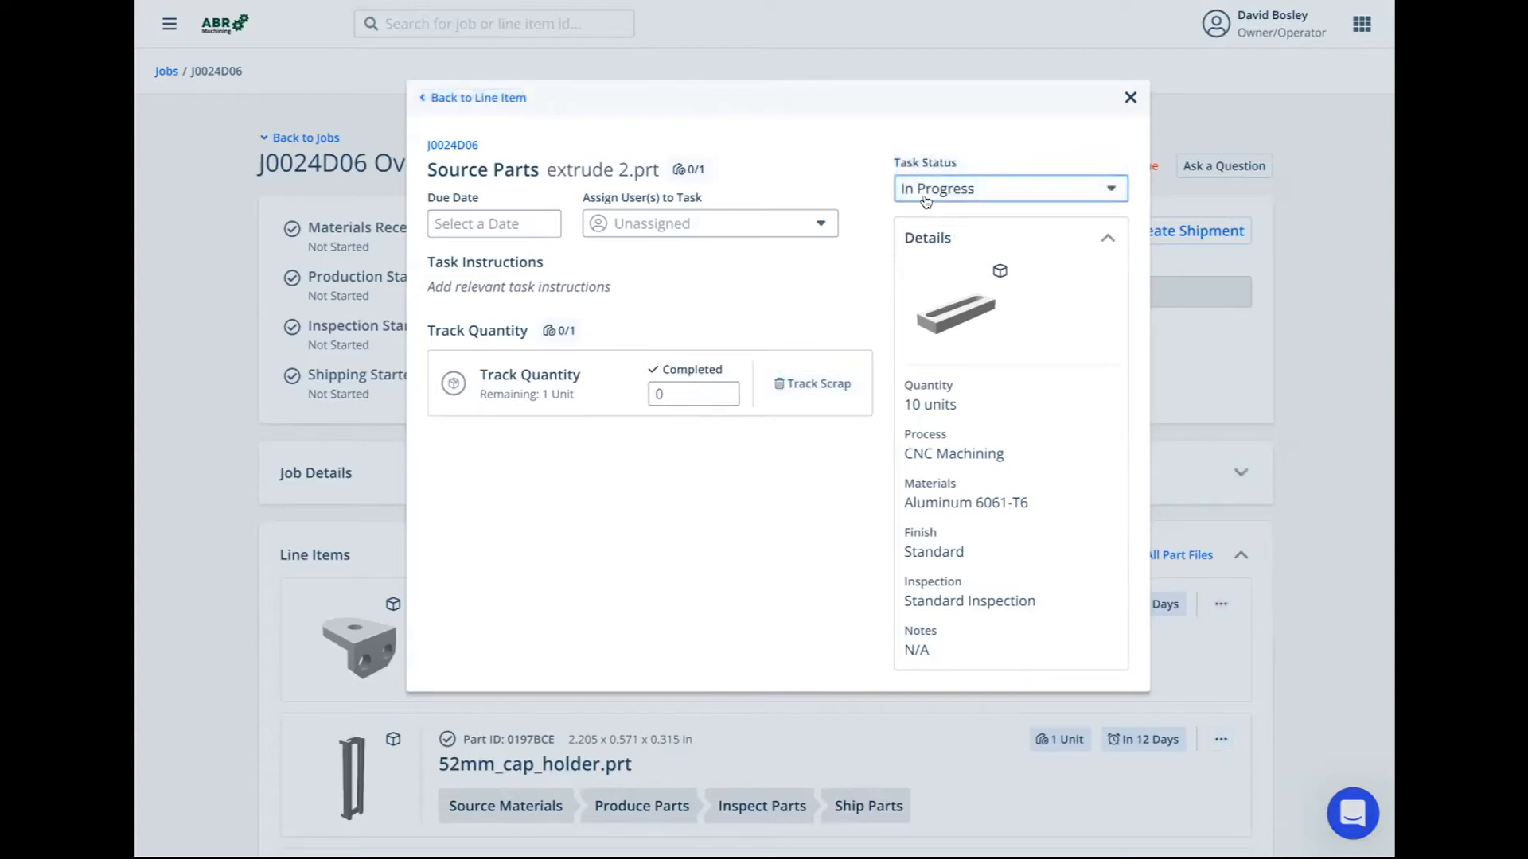
mouse_move(527, 218)
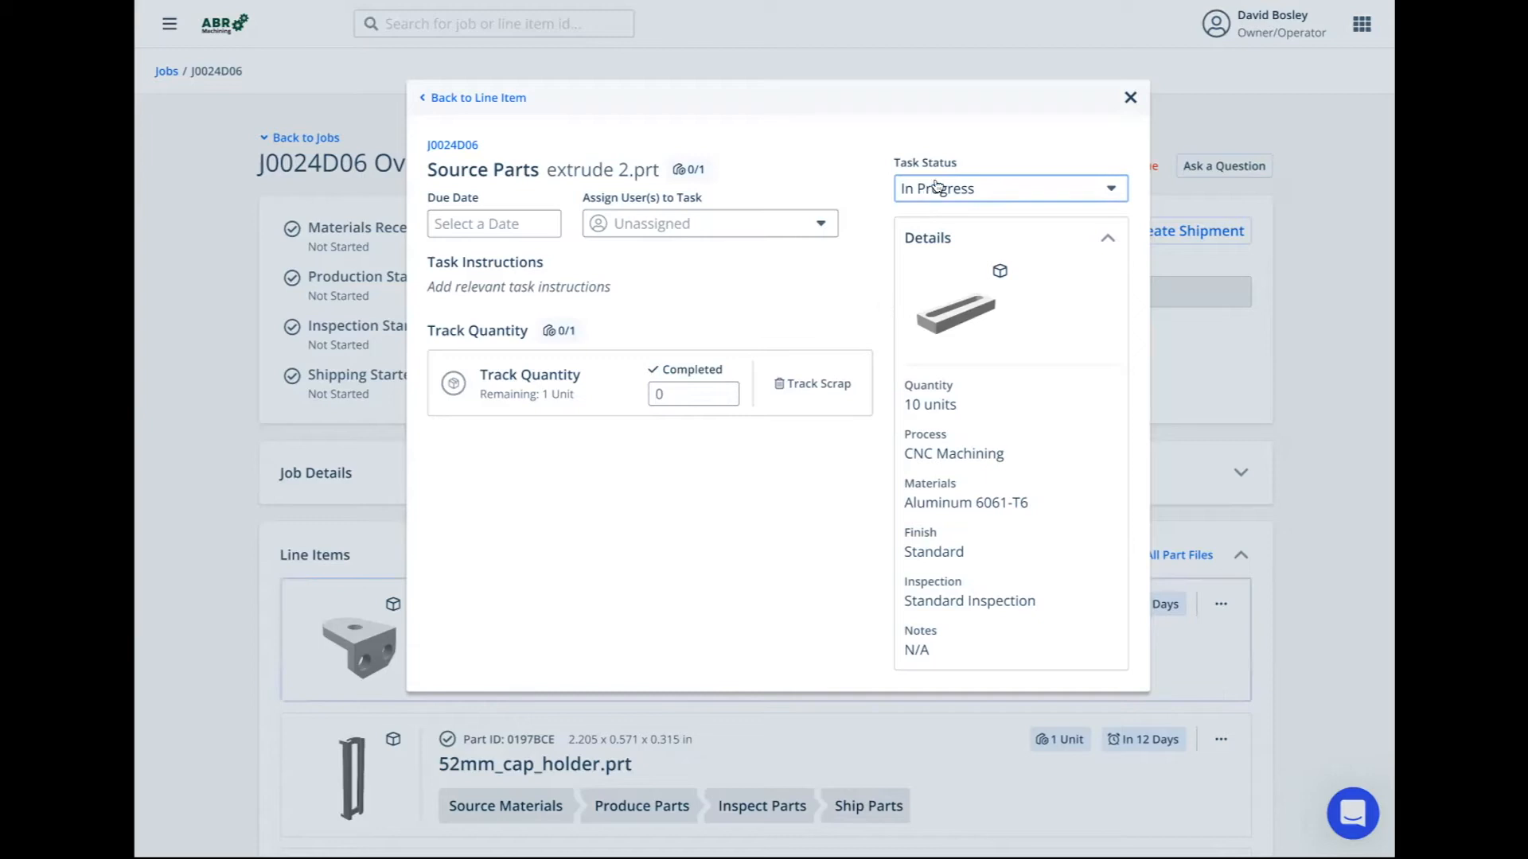
mouse_move(697, 393)
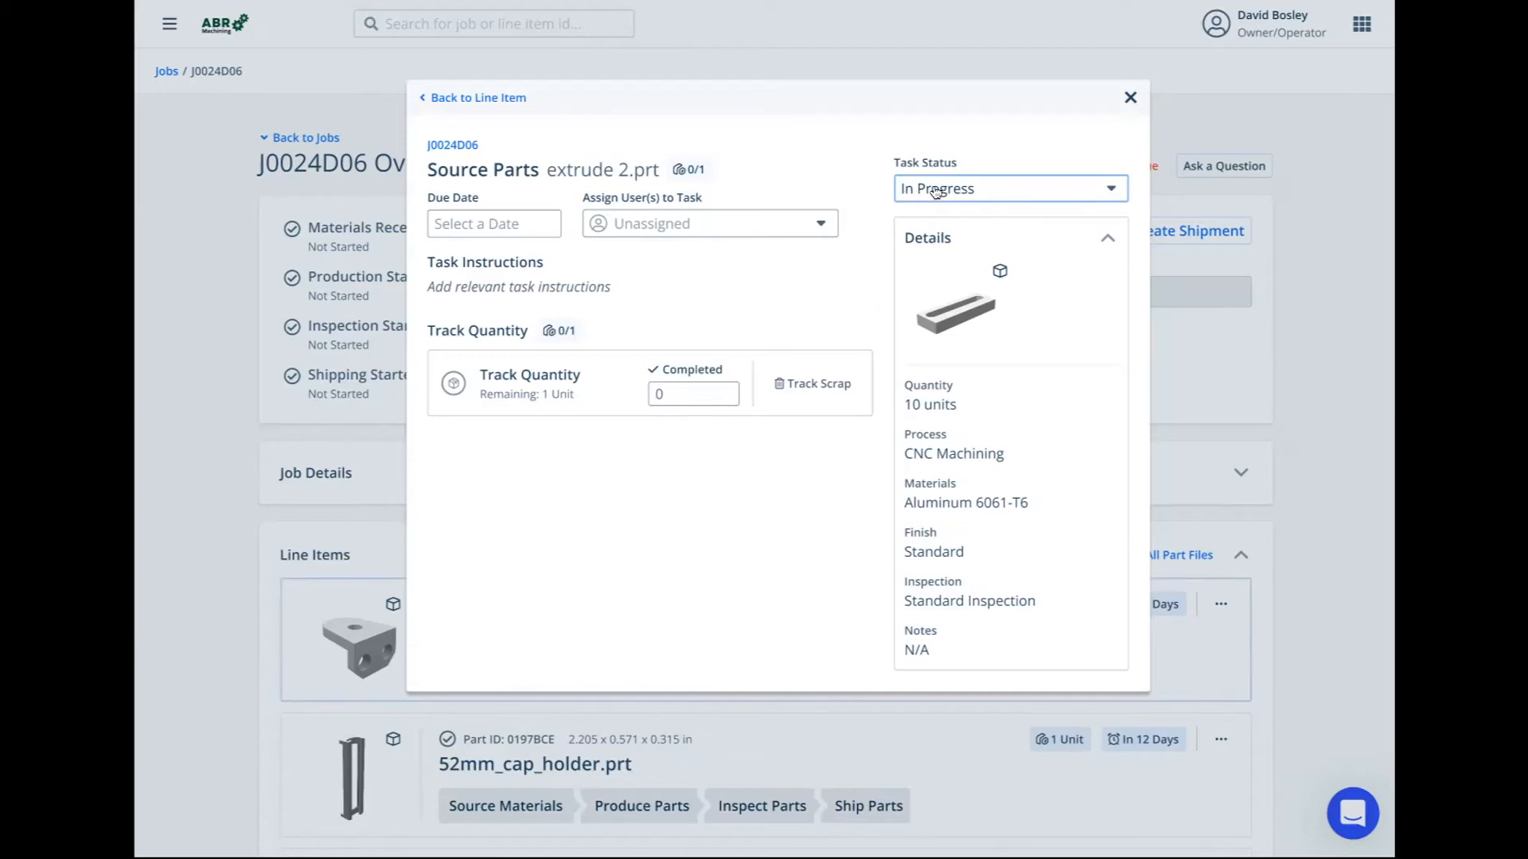
click(1009, 187)
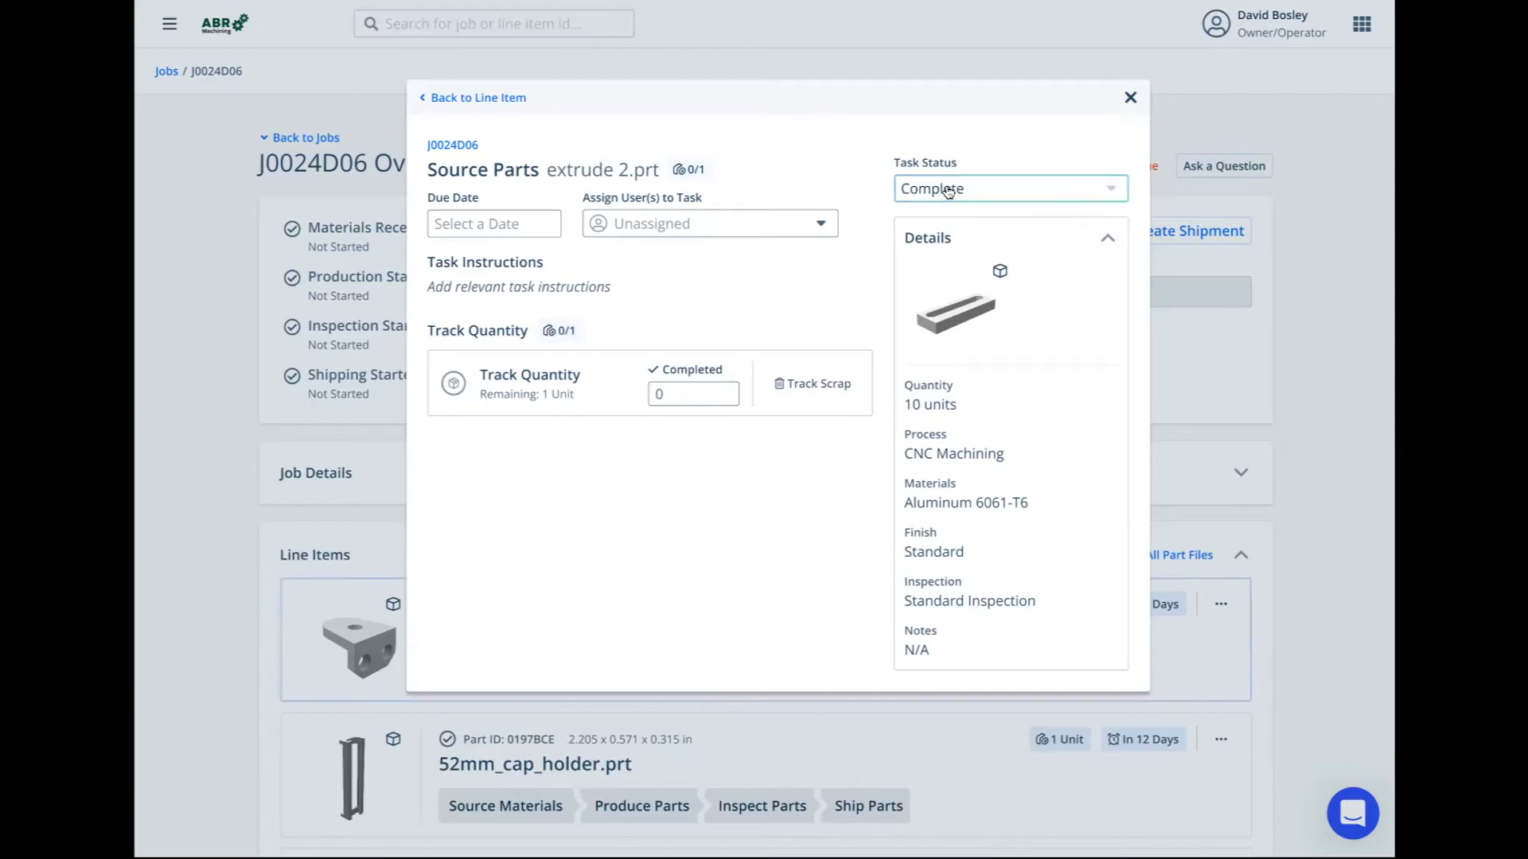
click(653, 370)
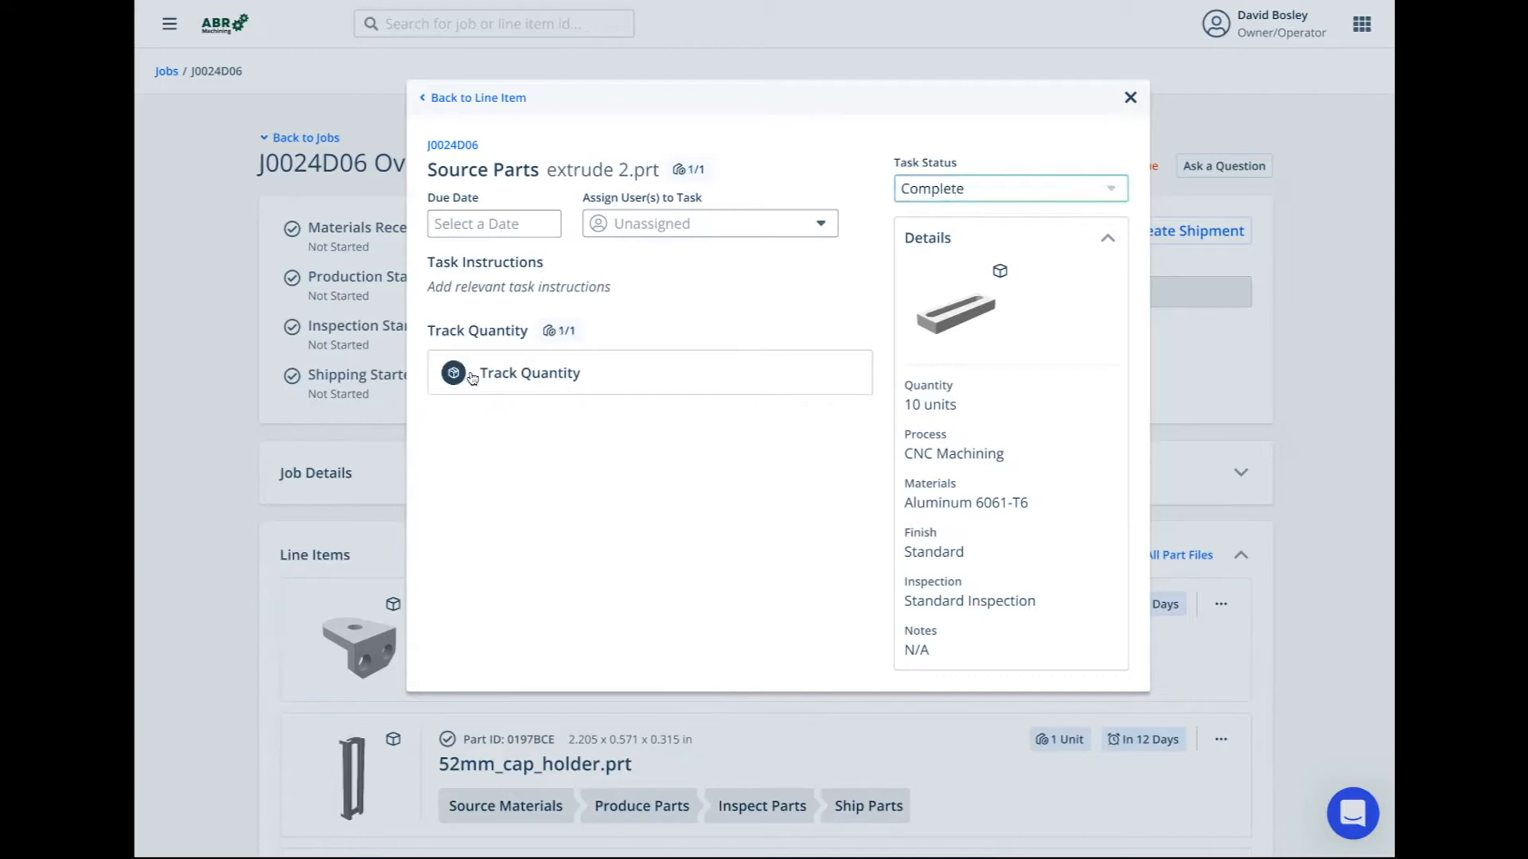
mouse_move(606, 381)
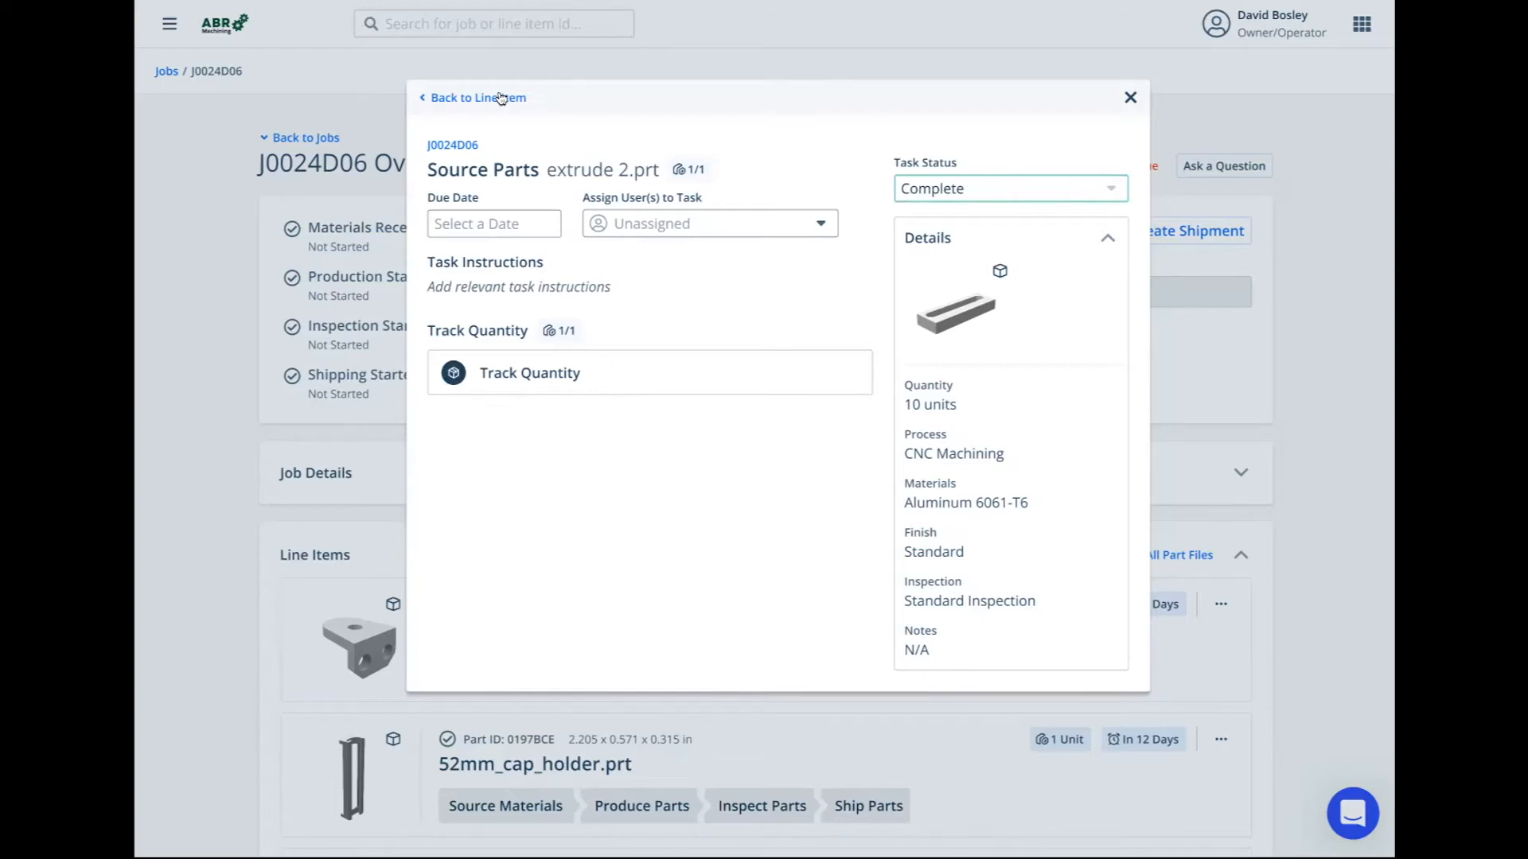
Go back to extrude 2.prt, now showing sourcing and production Complete, inspection in progress
click(476, 97)
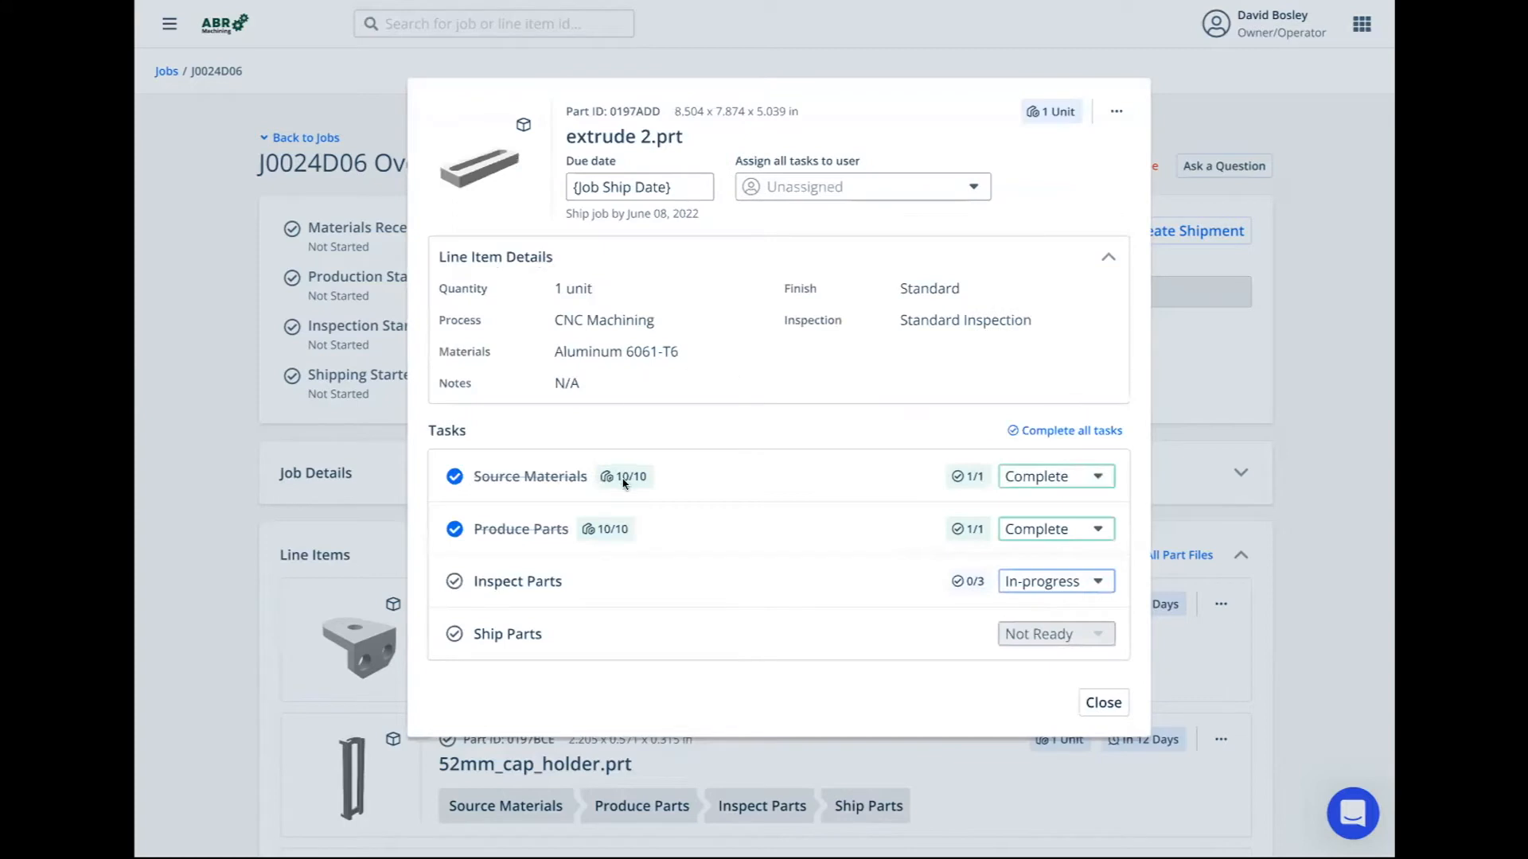
mouse_move(517, 550)
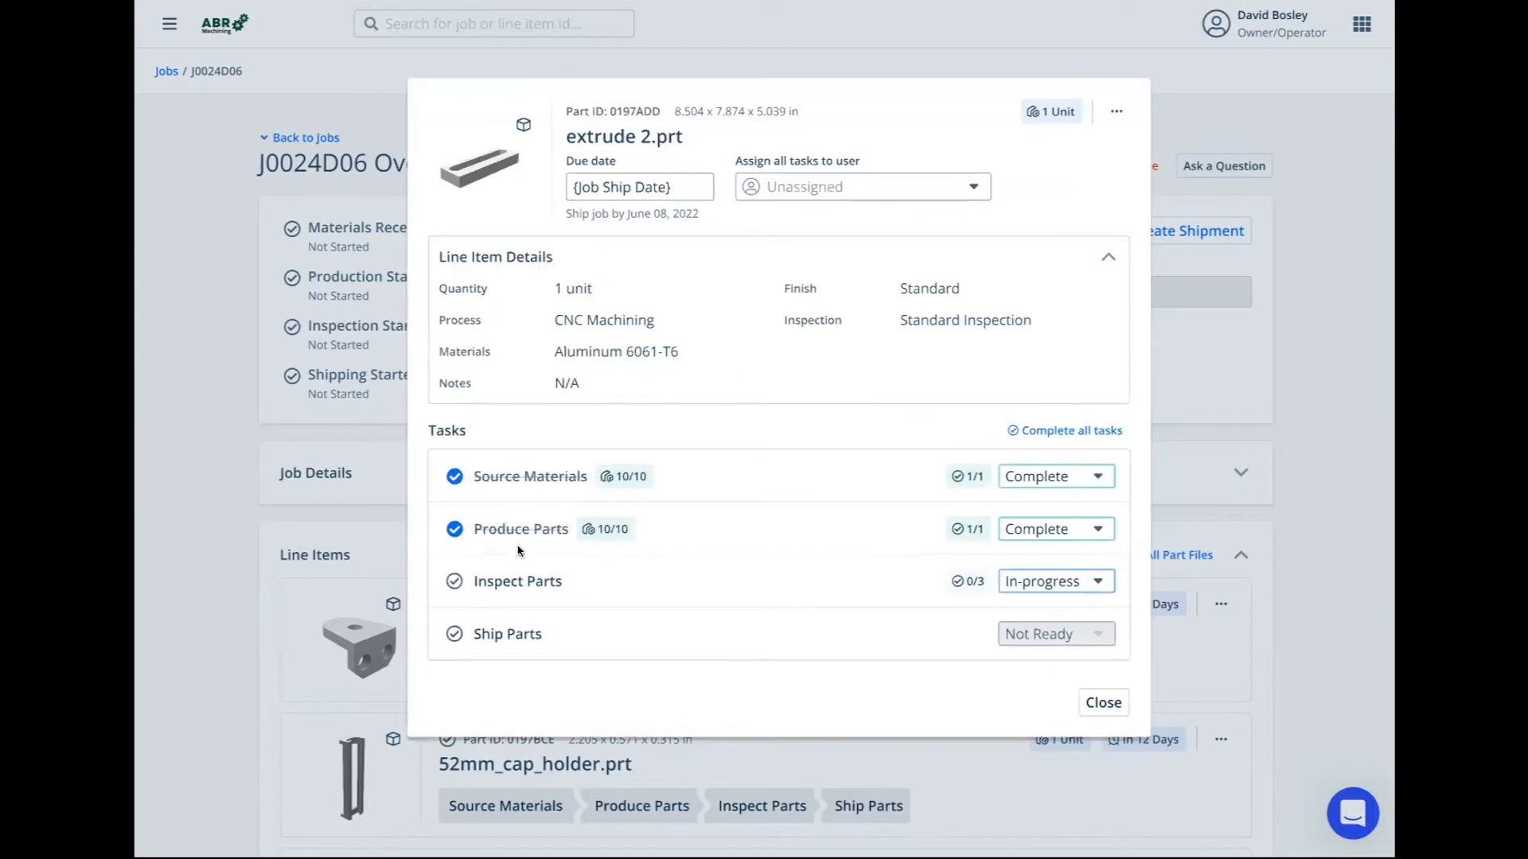
mouse_move(579, 540)
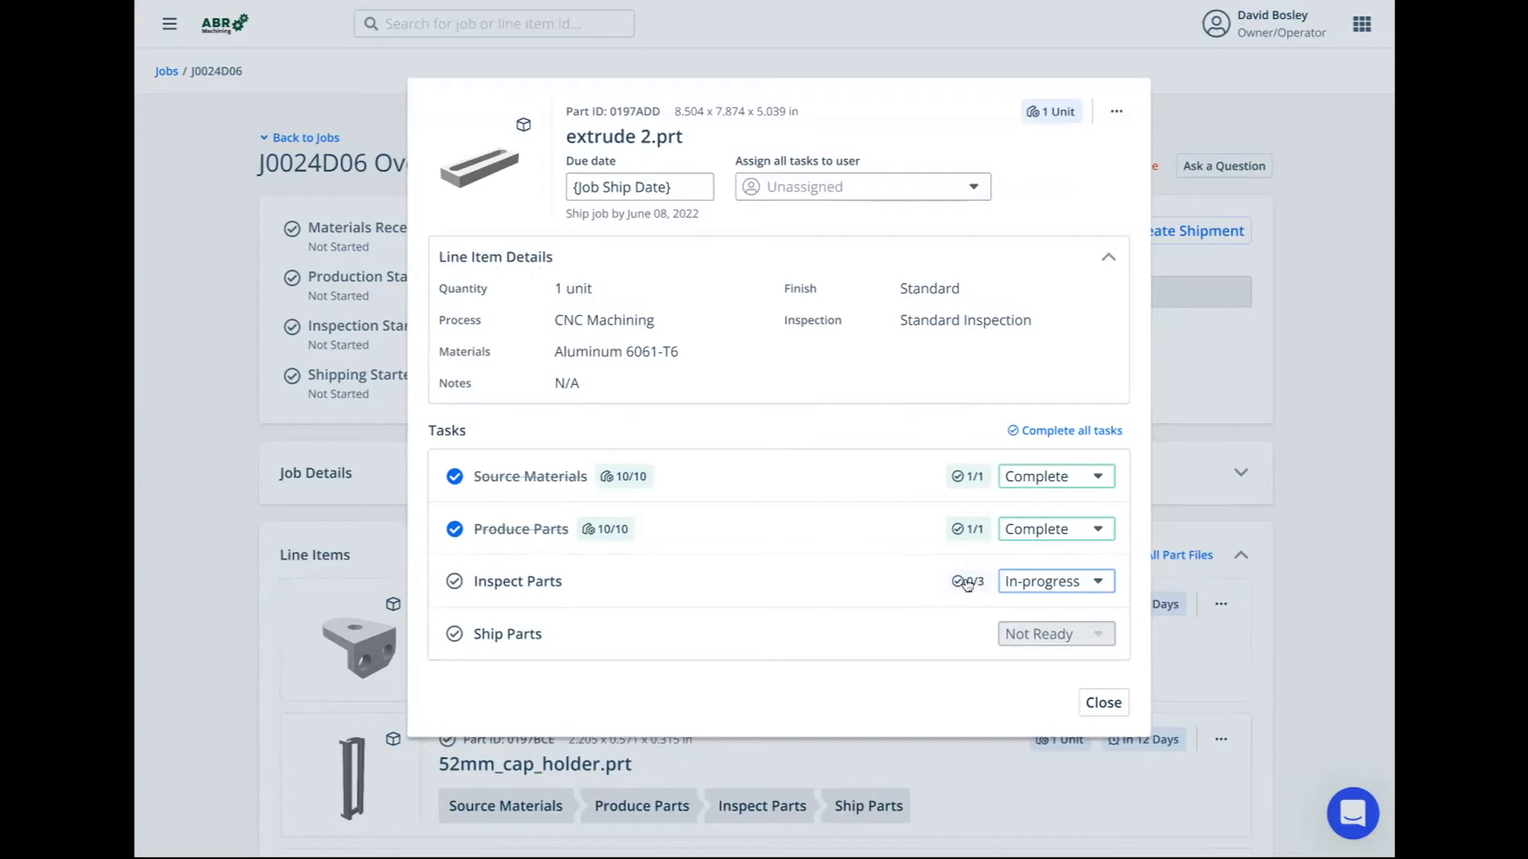
mouse_move(885, 594)
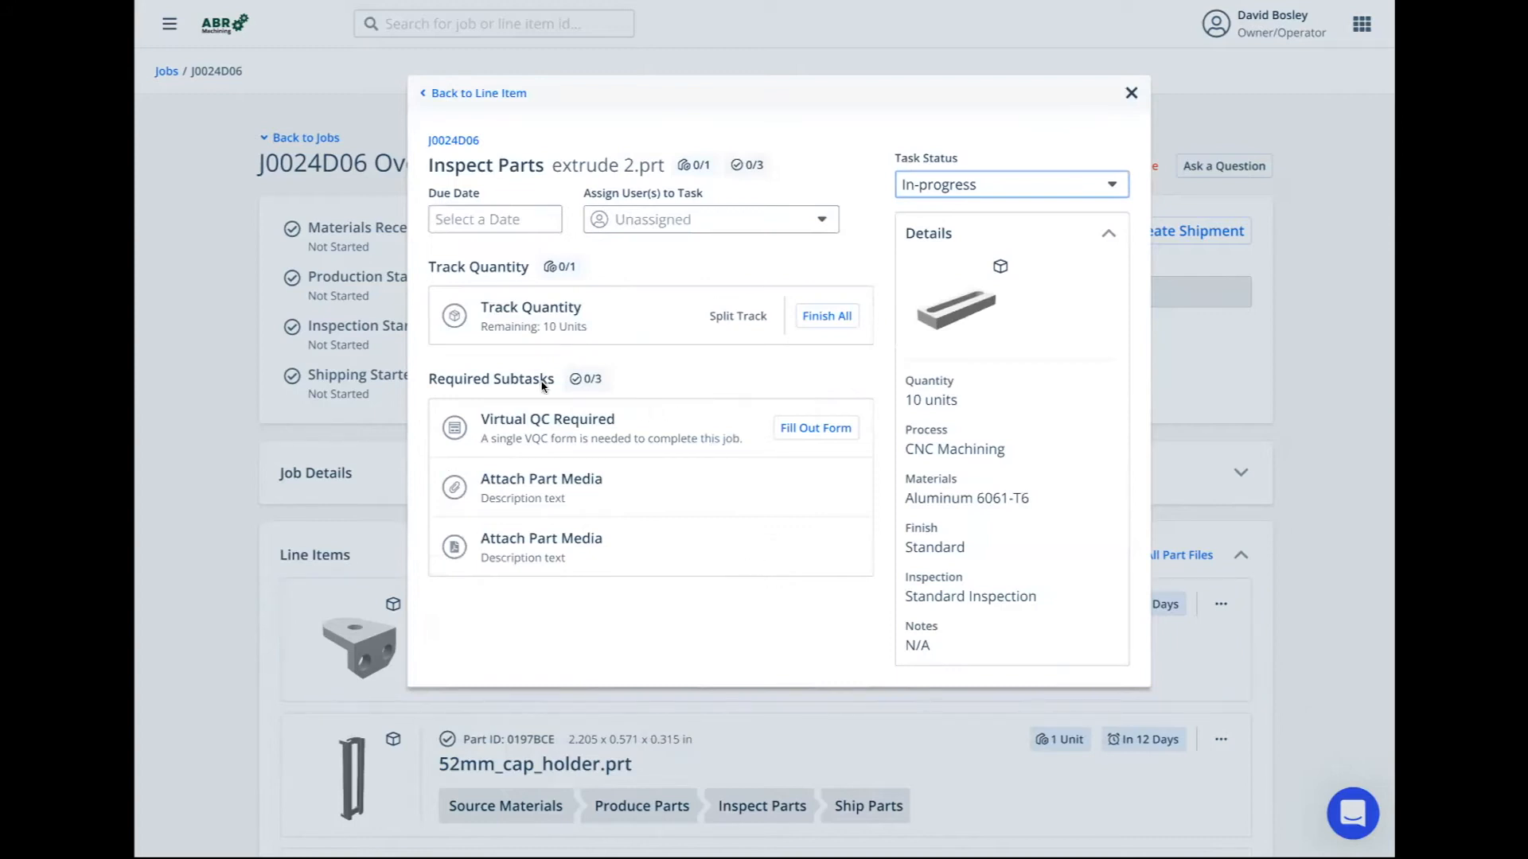
mouse_move(490, 421)
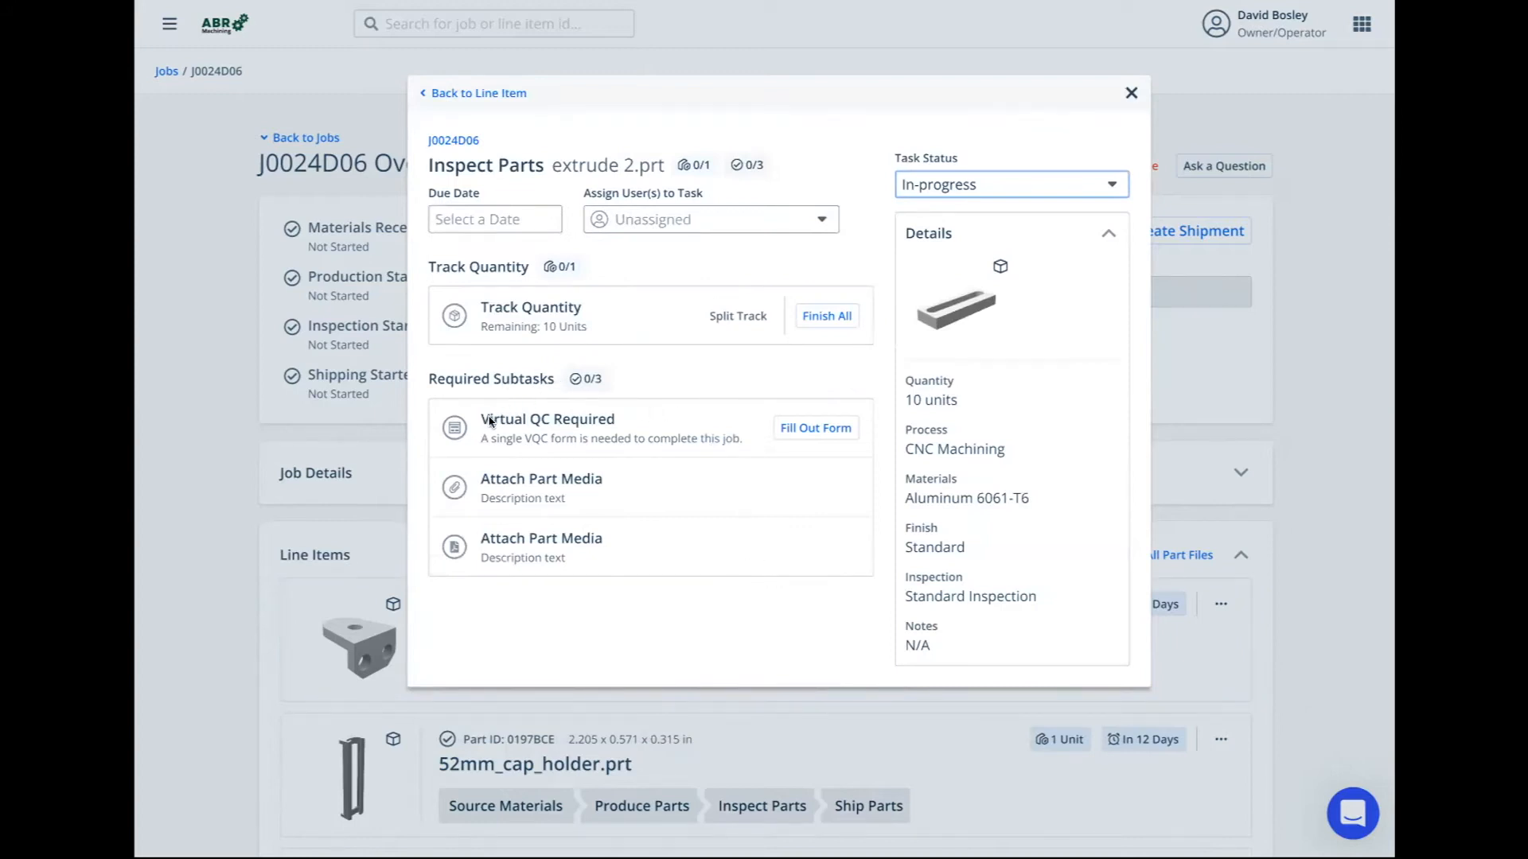
mouse_move(573, 474)
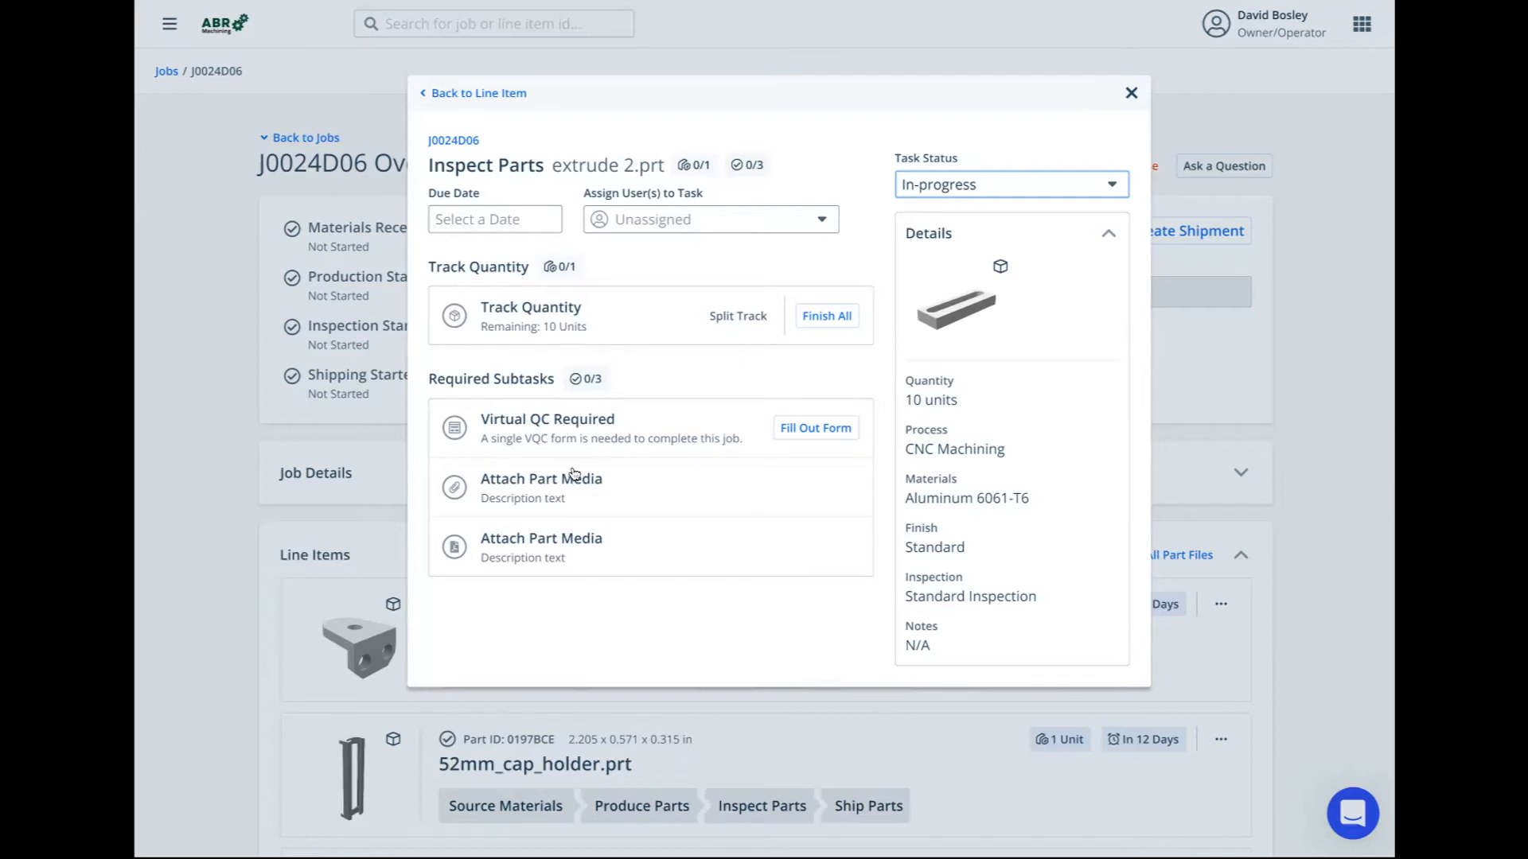
mouse_move(500, 544)
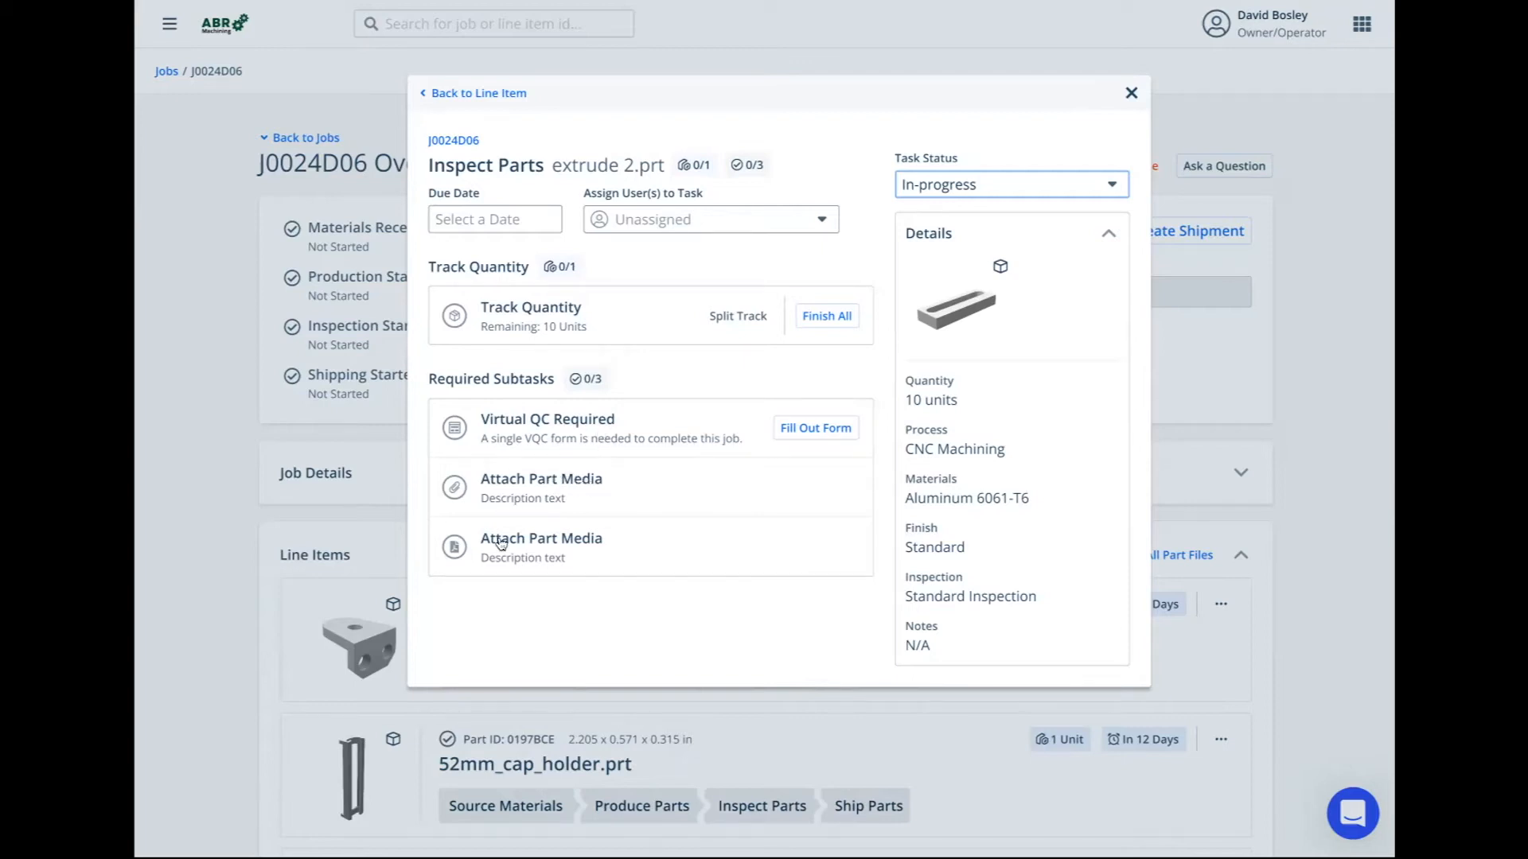
mouse_move(592, 541)
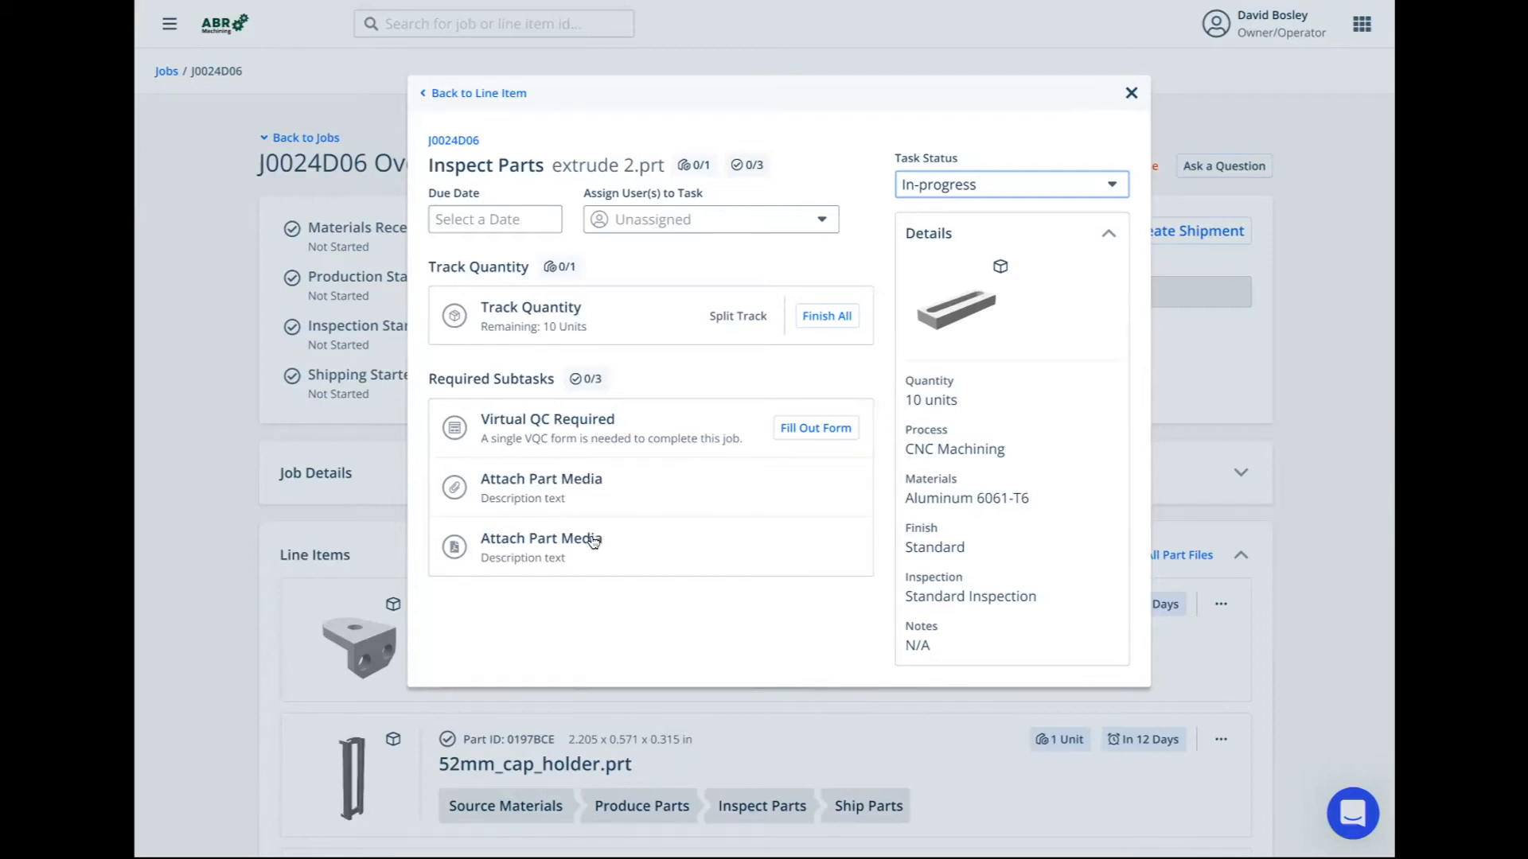
mouse_move(505, 484)
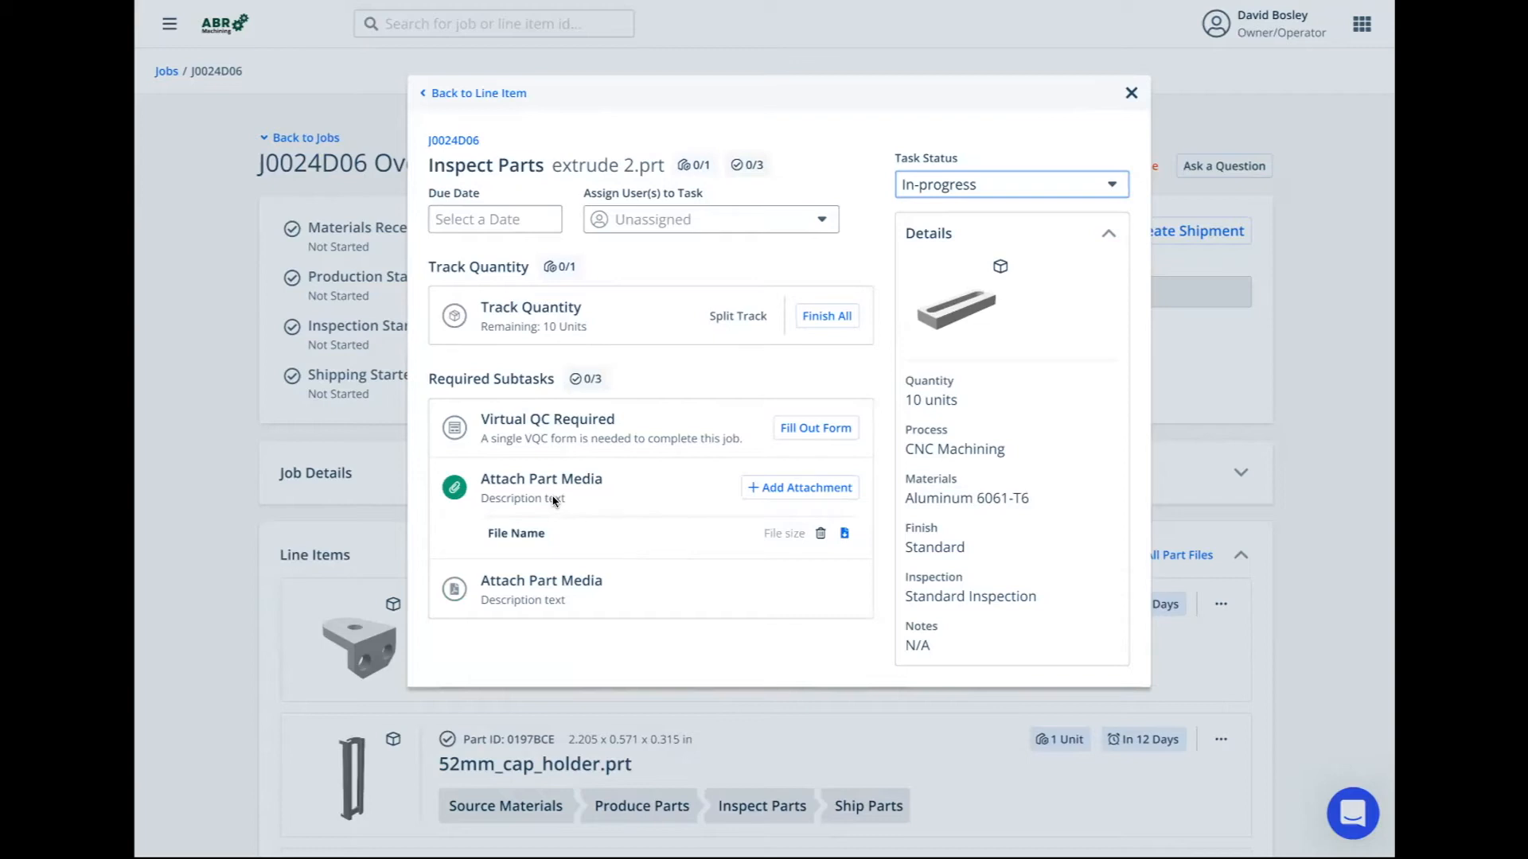
mouse_move(1071, 97)
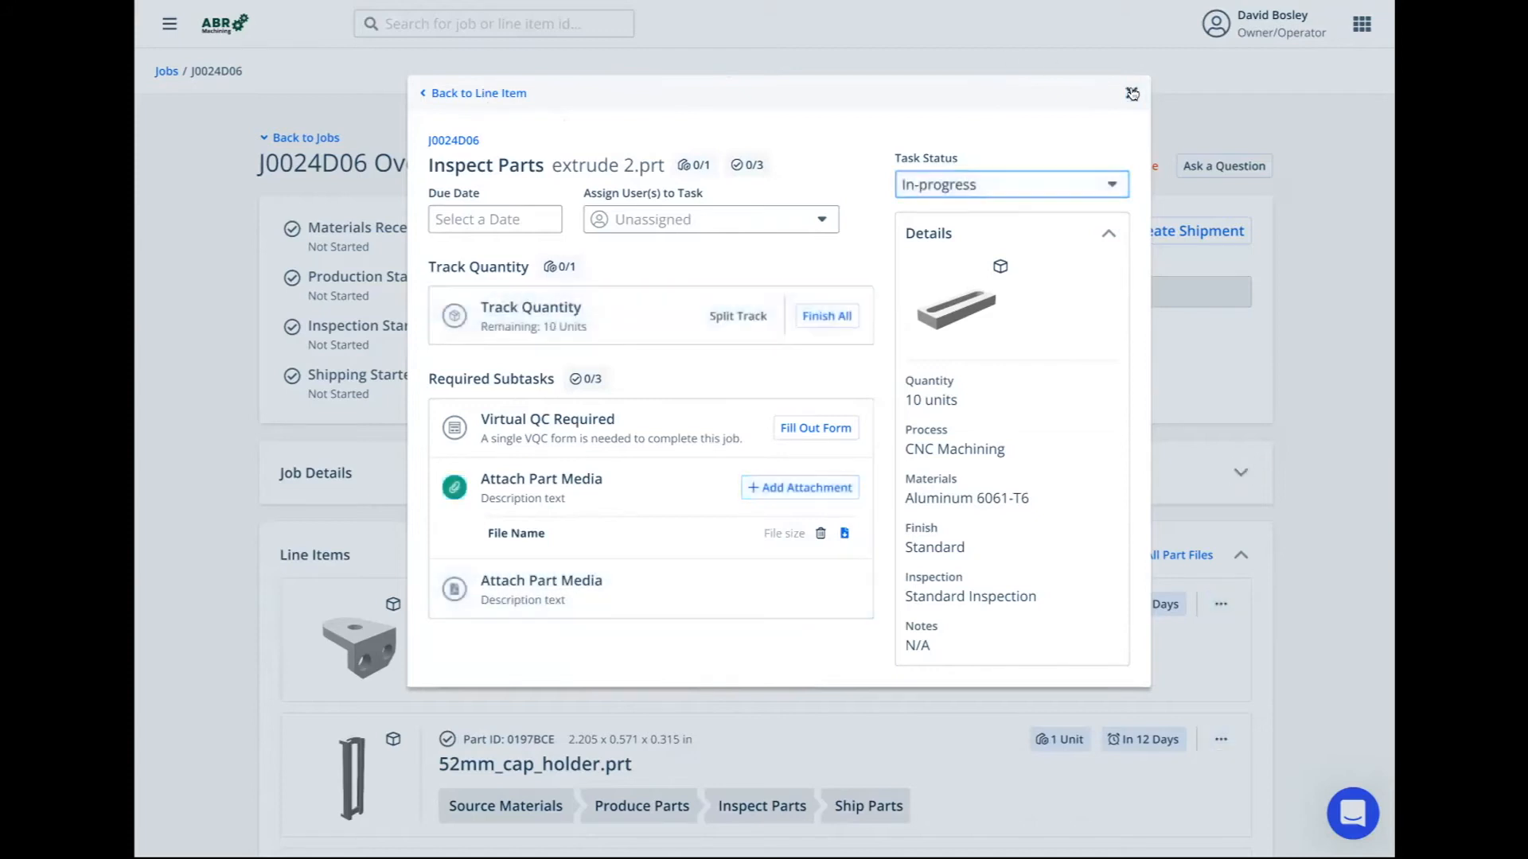
Close Inspect Parts, leaving J0024D06 at 50% complete (6 of 12 tasks)
click(1131, 92)
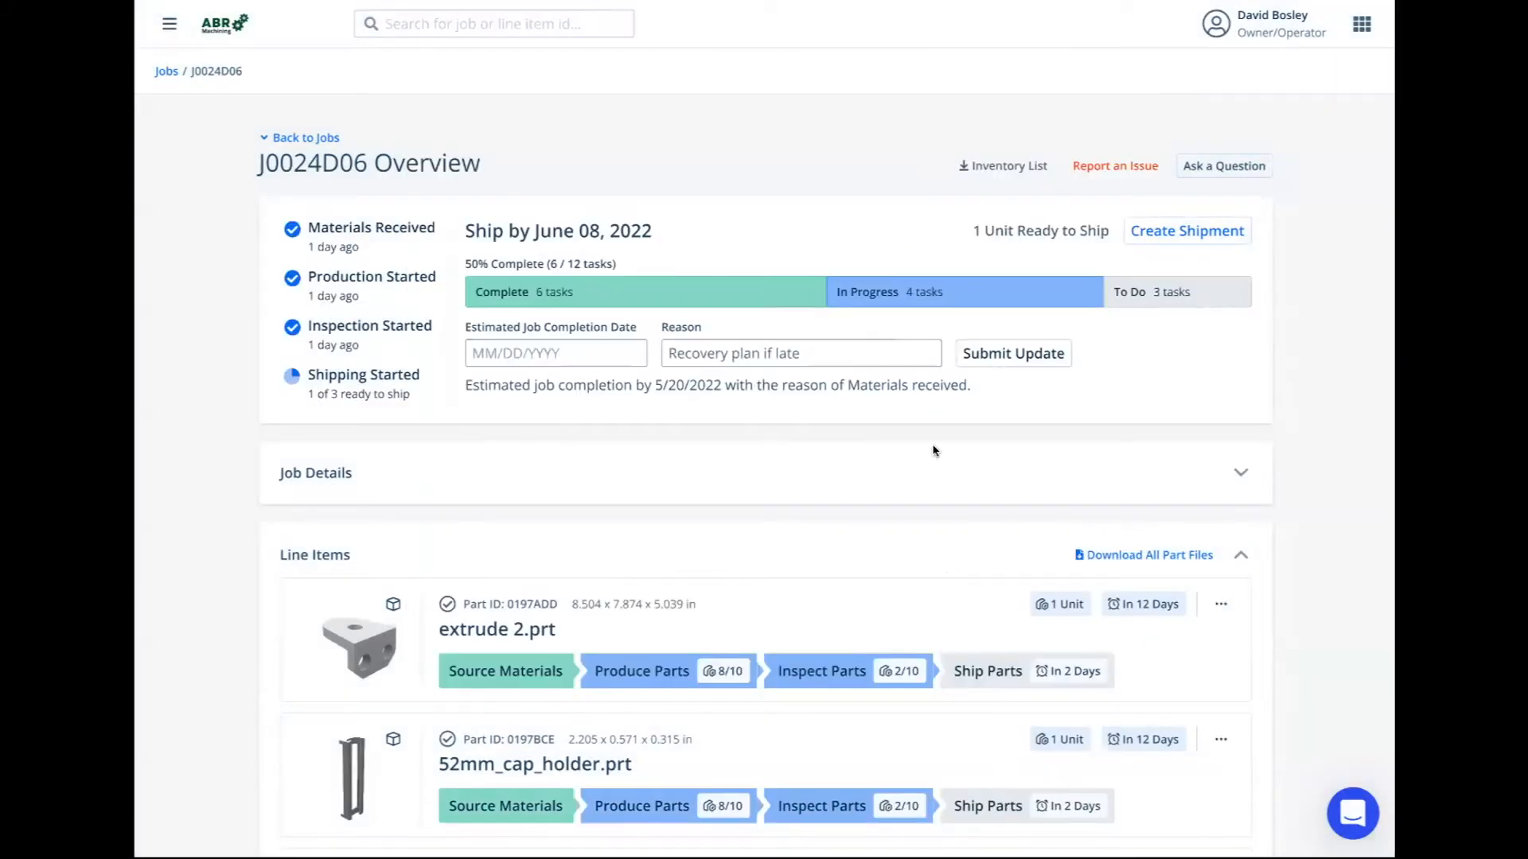
mouse_move(880, 476)
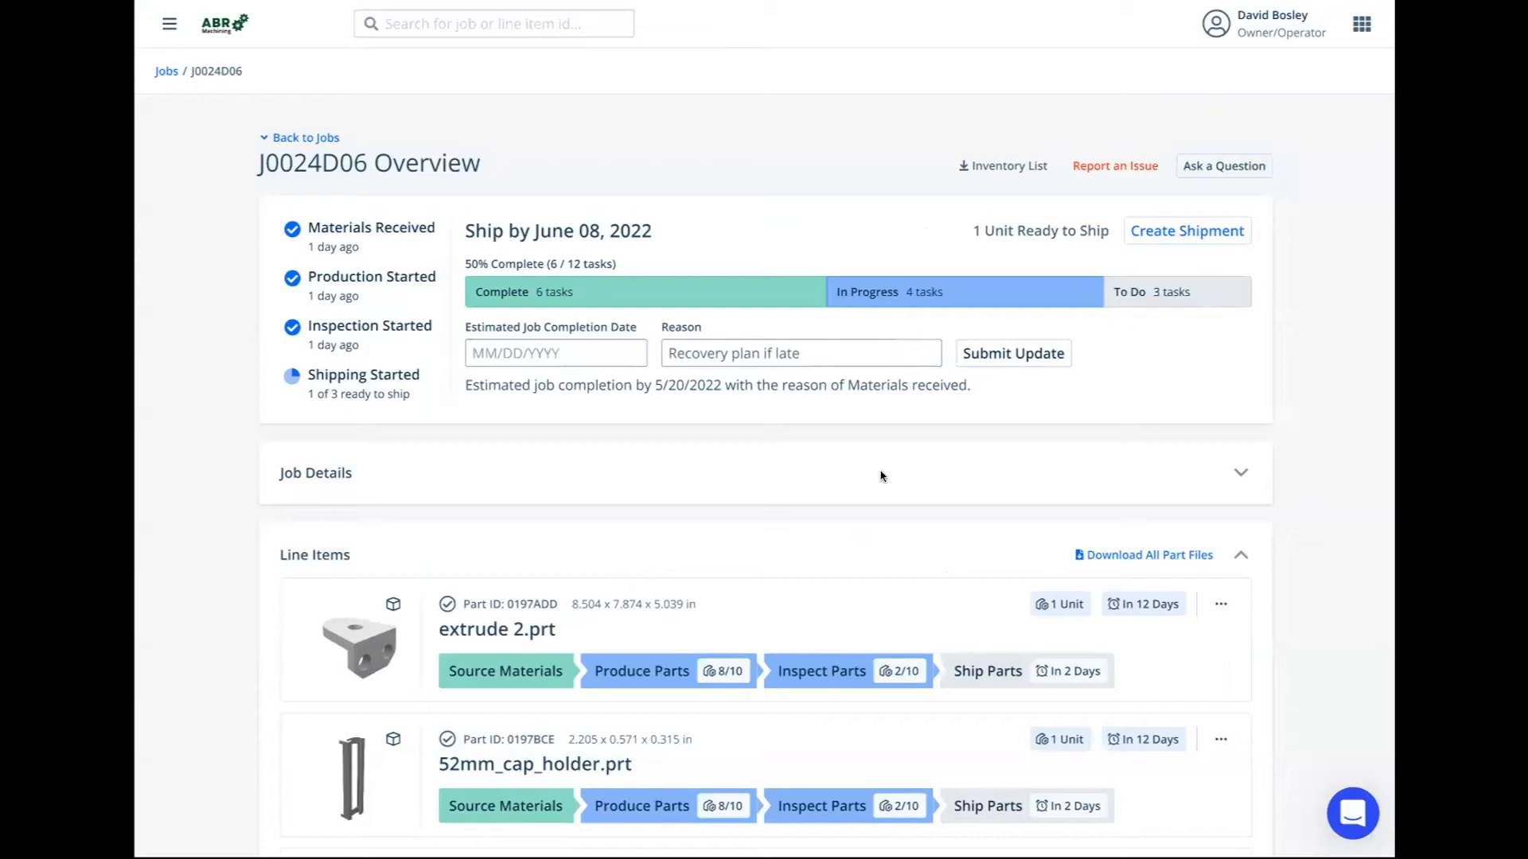
mouse_move(791, 415)
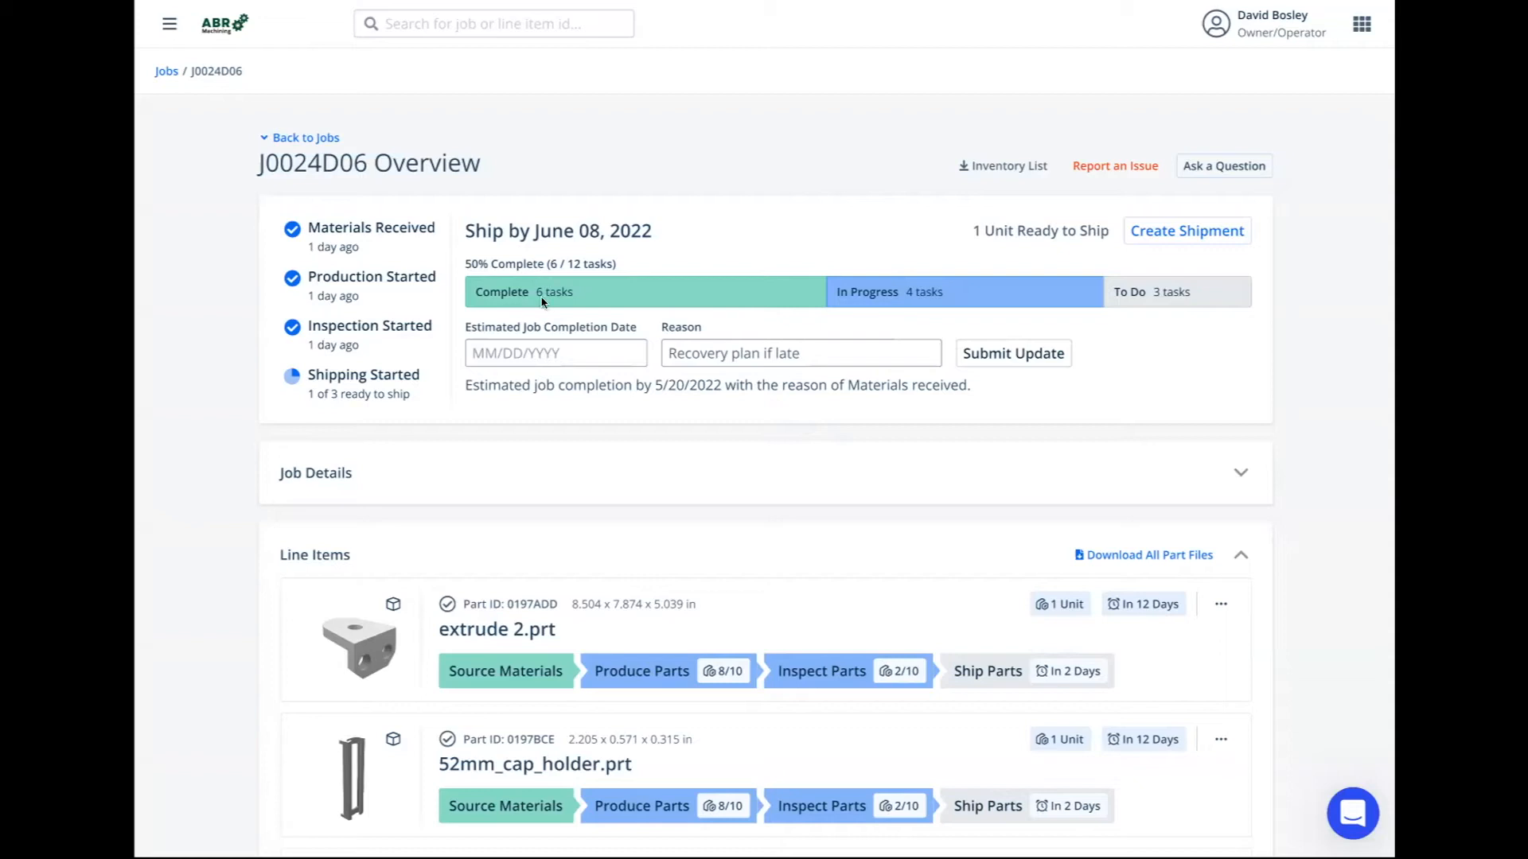
mouse_move(888, 304)
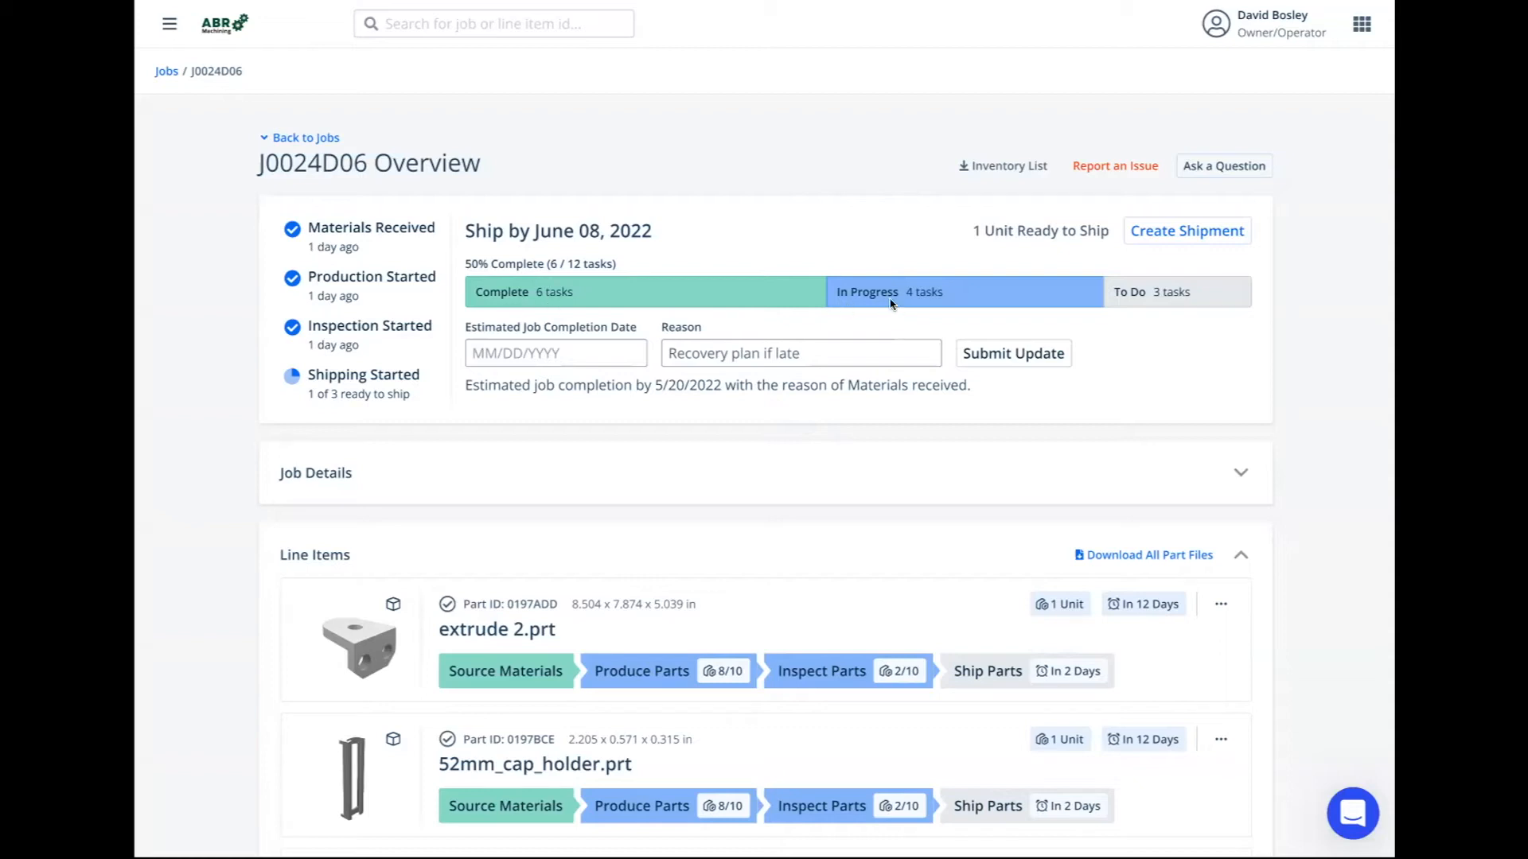
mouse_move(1178, 306)
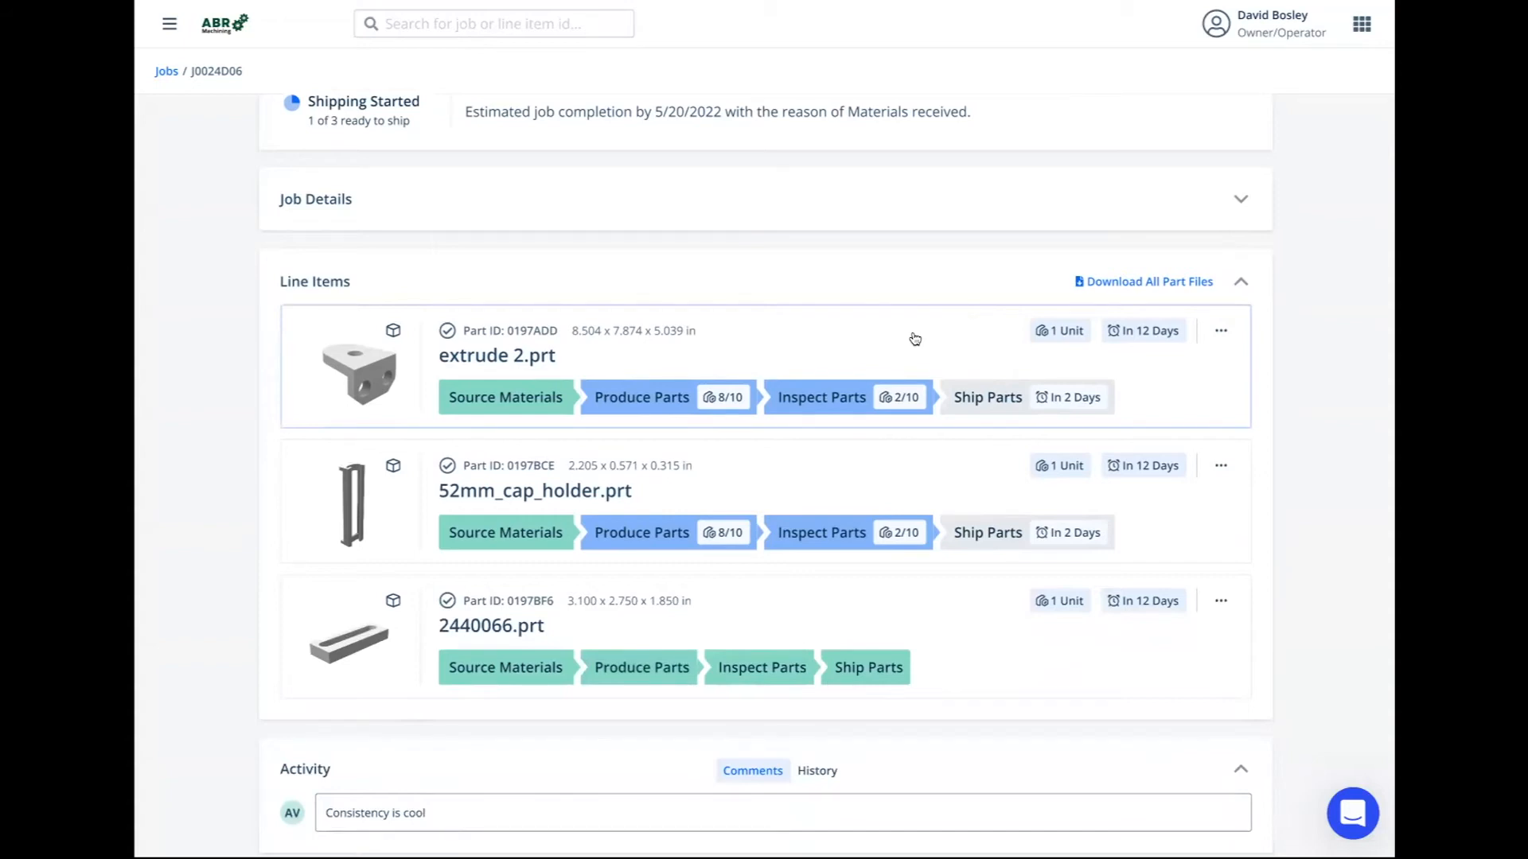
mouse_move(780, 337)
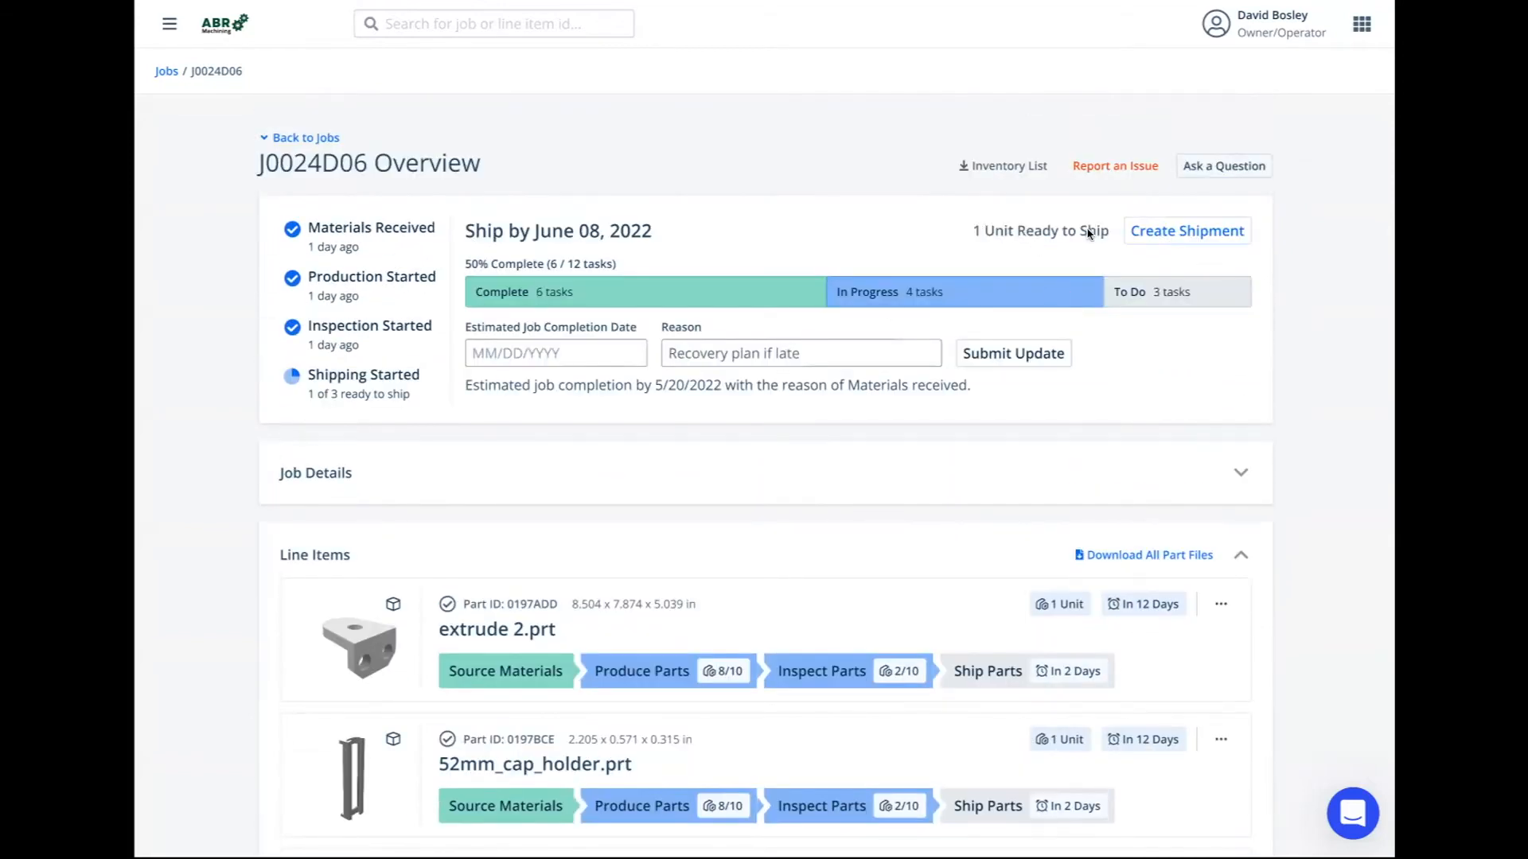
Start a shipment for job J0024D06, listing its parts available to ship
click(1185, 229)
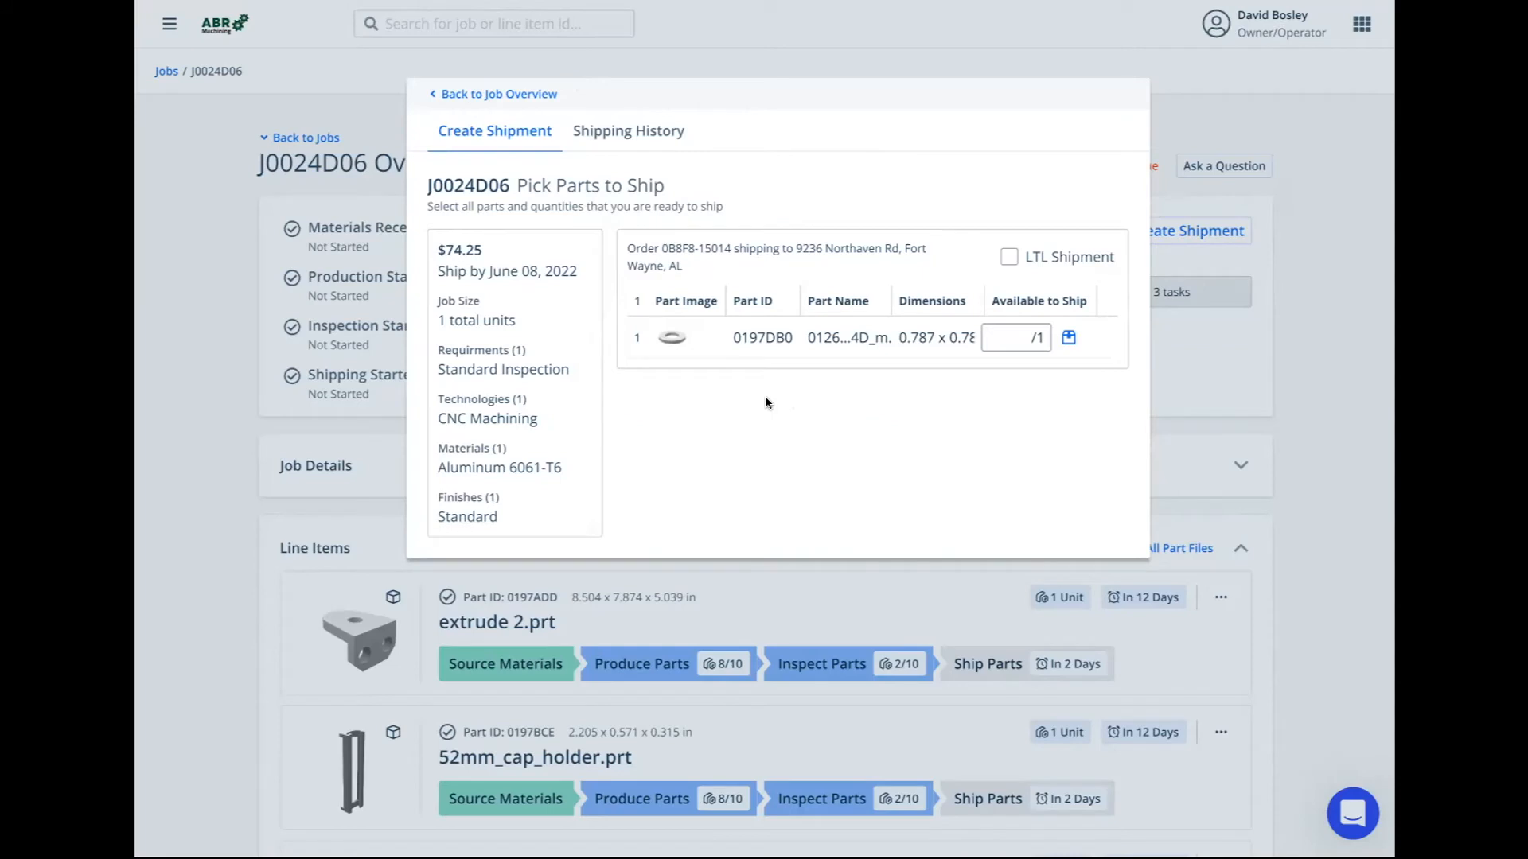
mouse_move(767, 418)
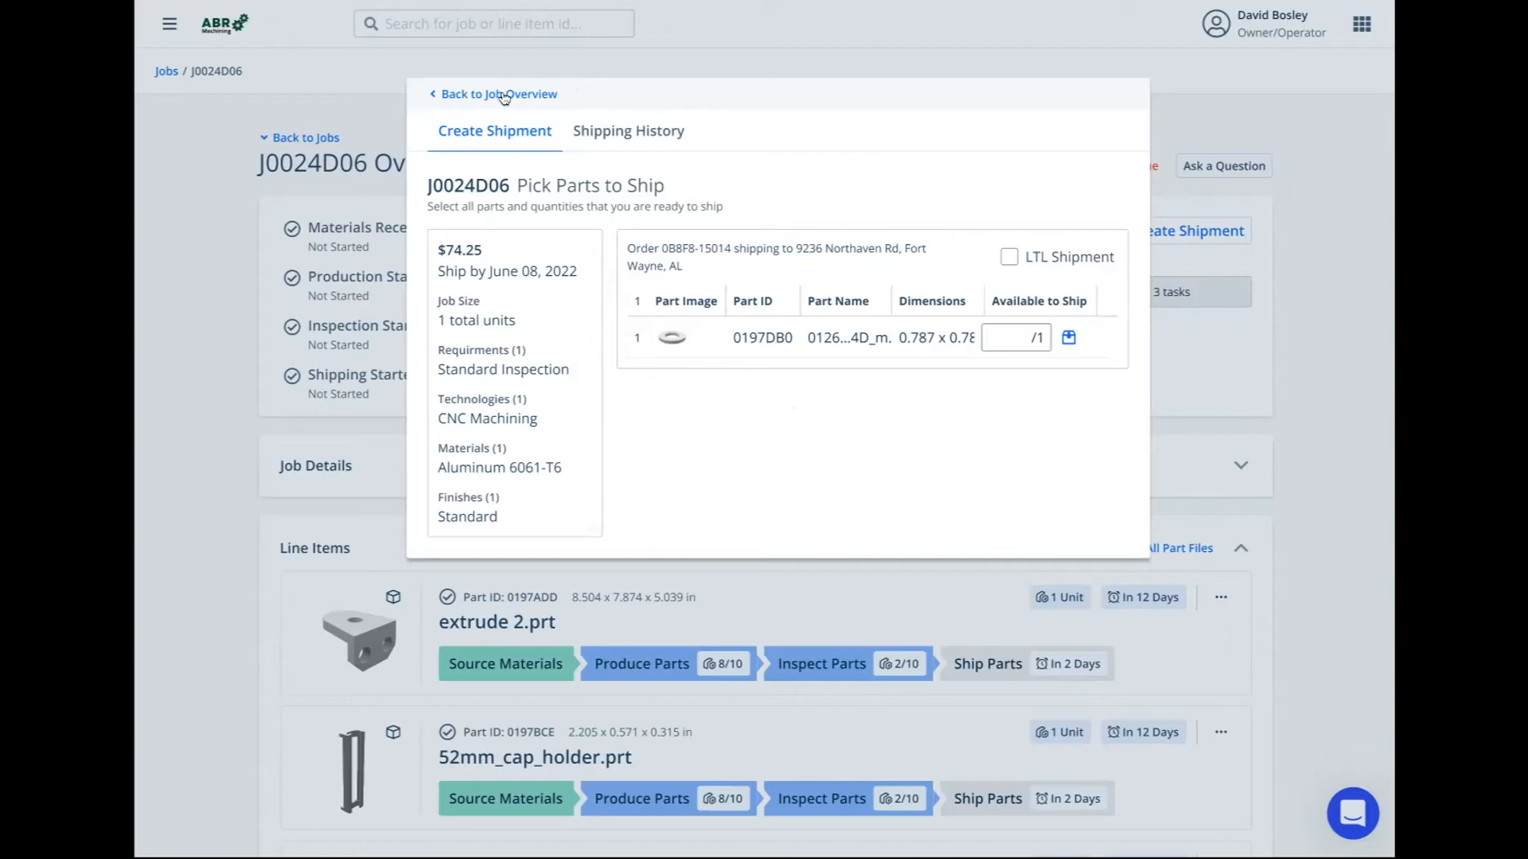
Go back to the J0024D06 job overview without creating the shipment
click(498, 93)
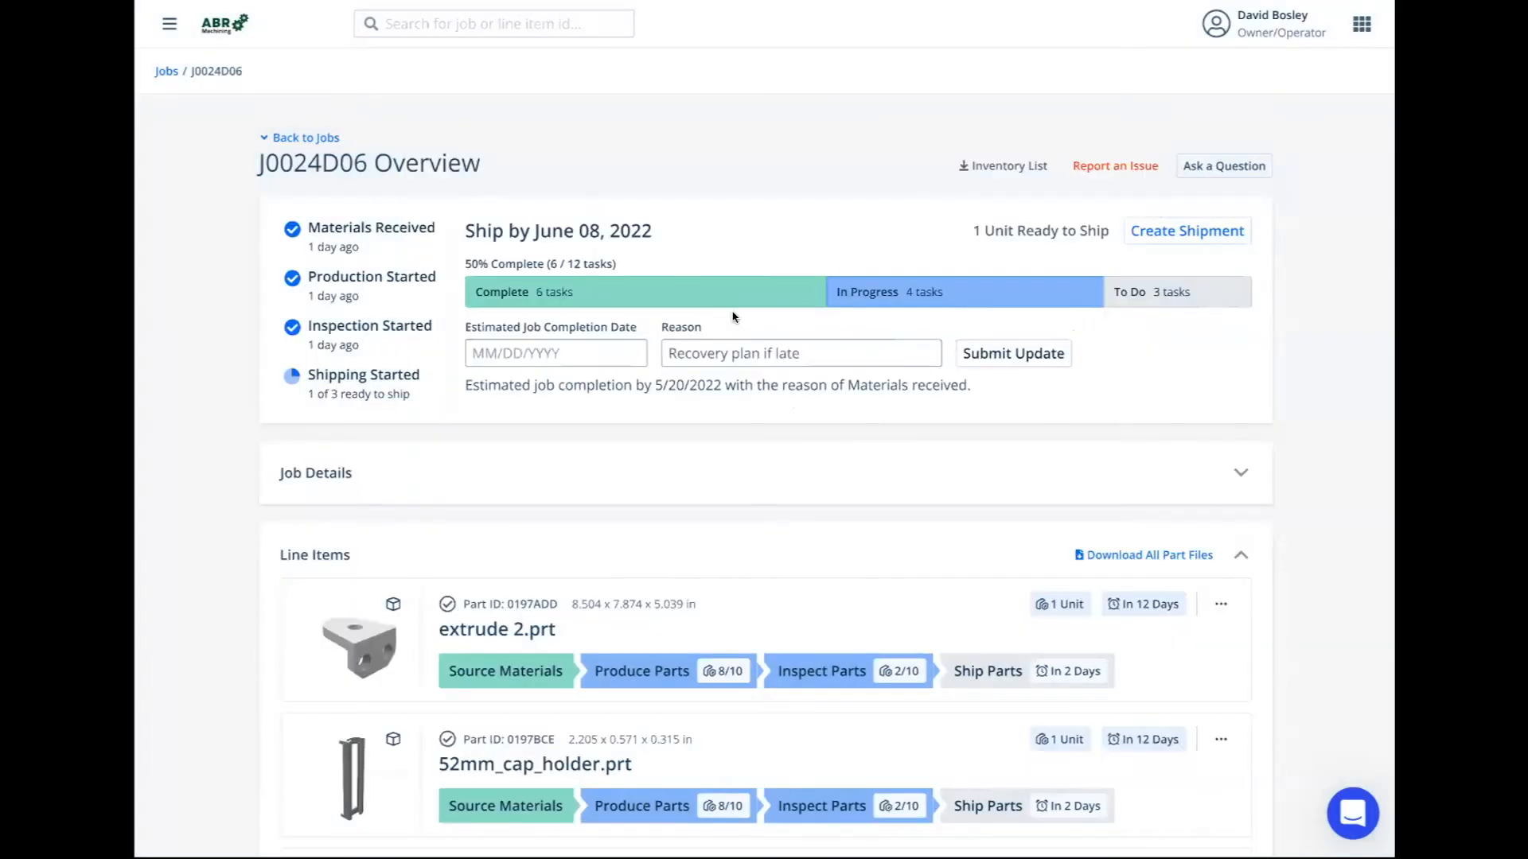
mouse_move(697, 421)
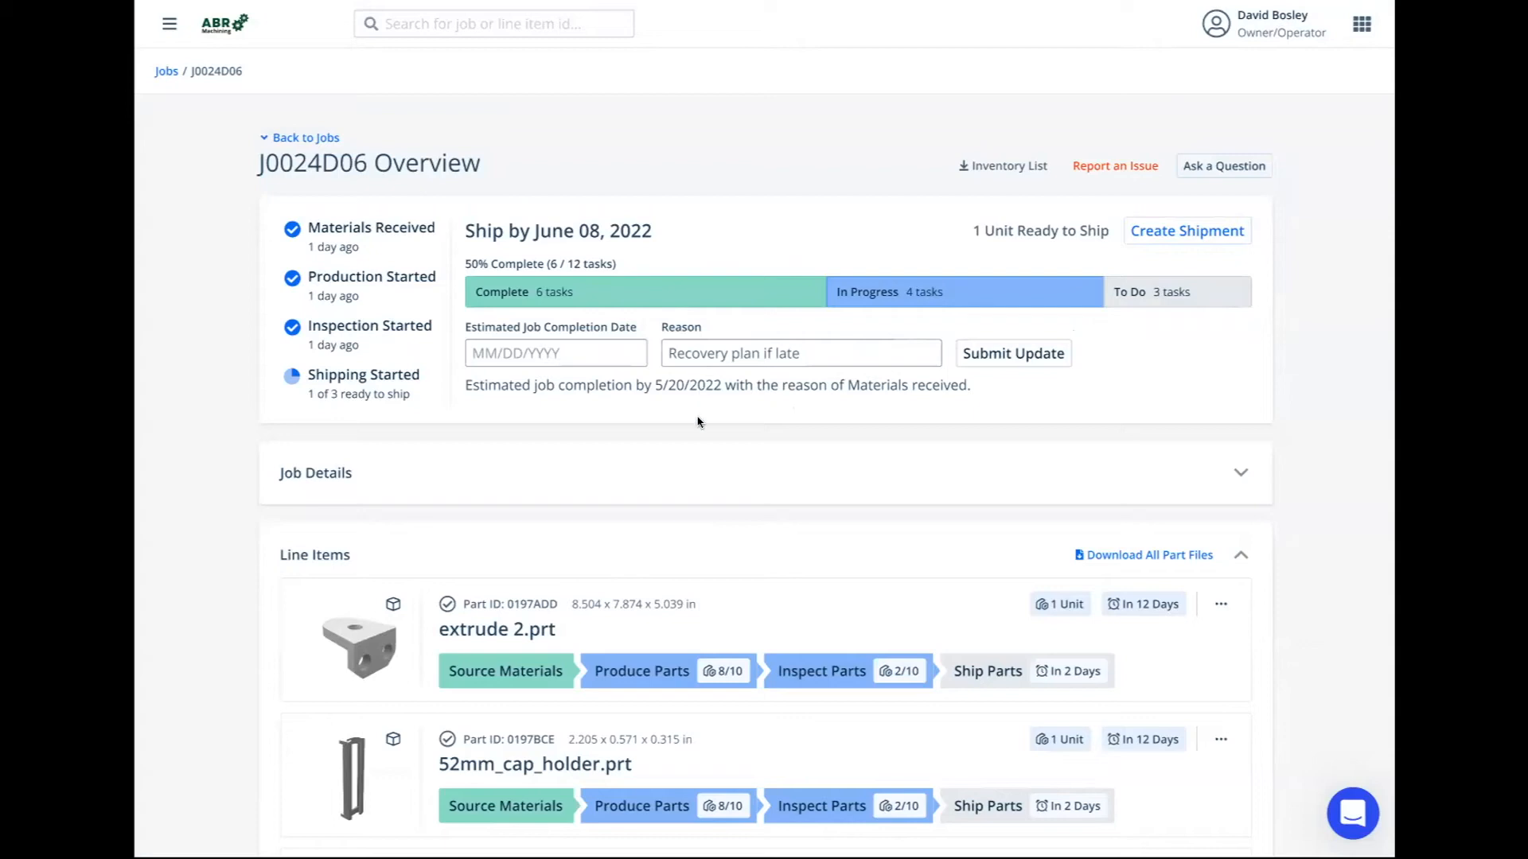
mouse_move(697, 462)
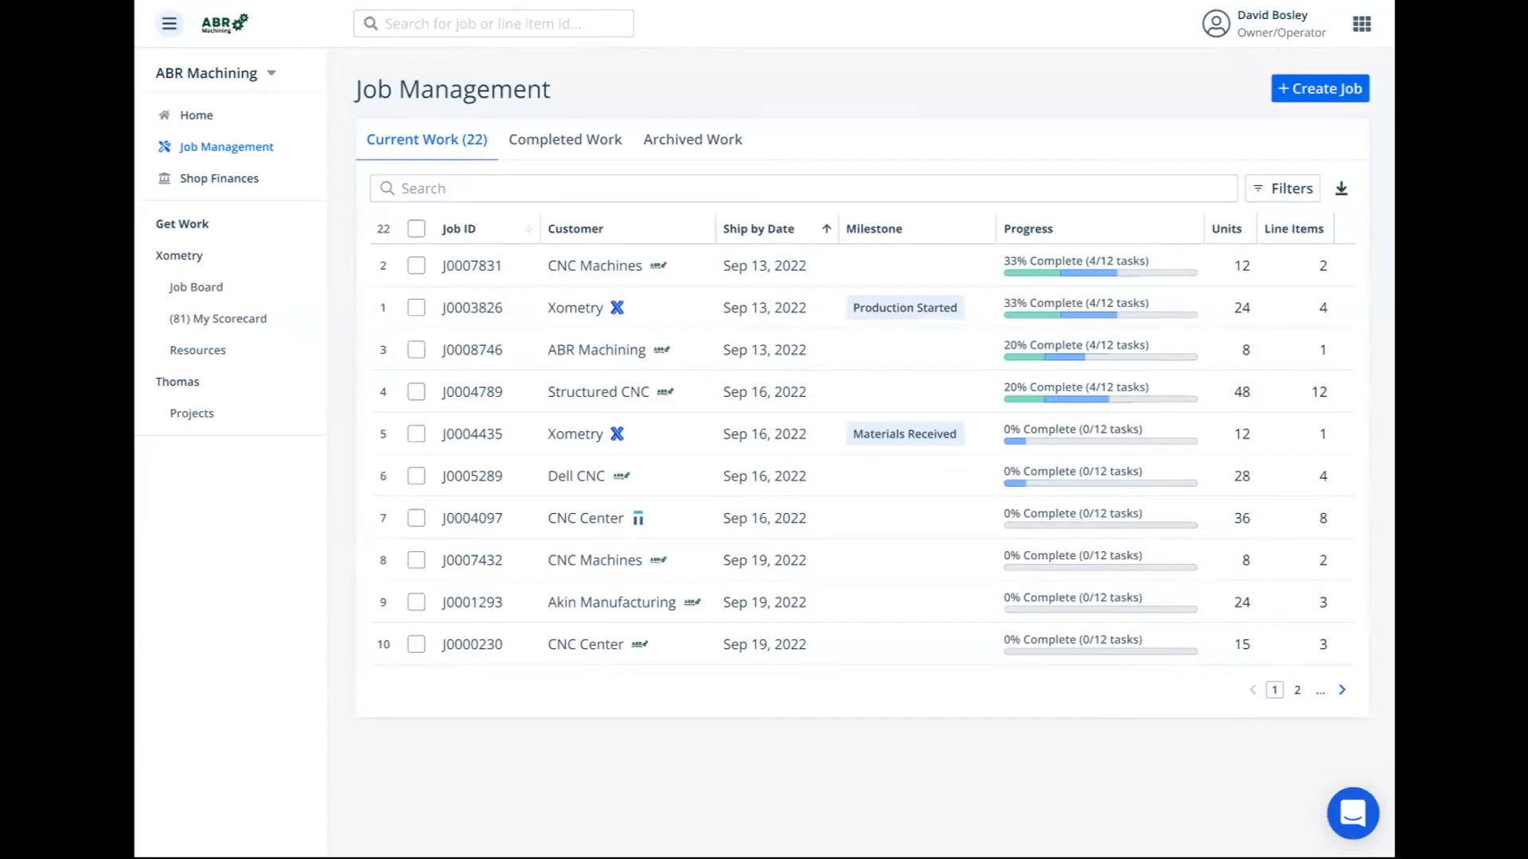
mouse_move(1363, 152)
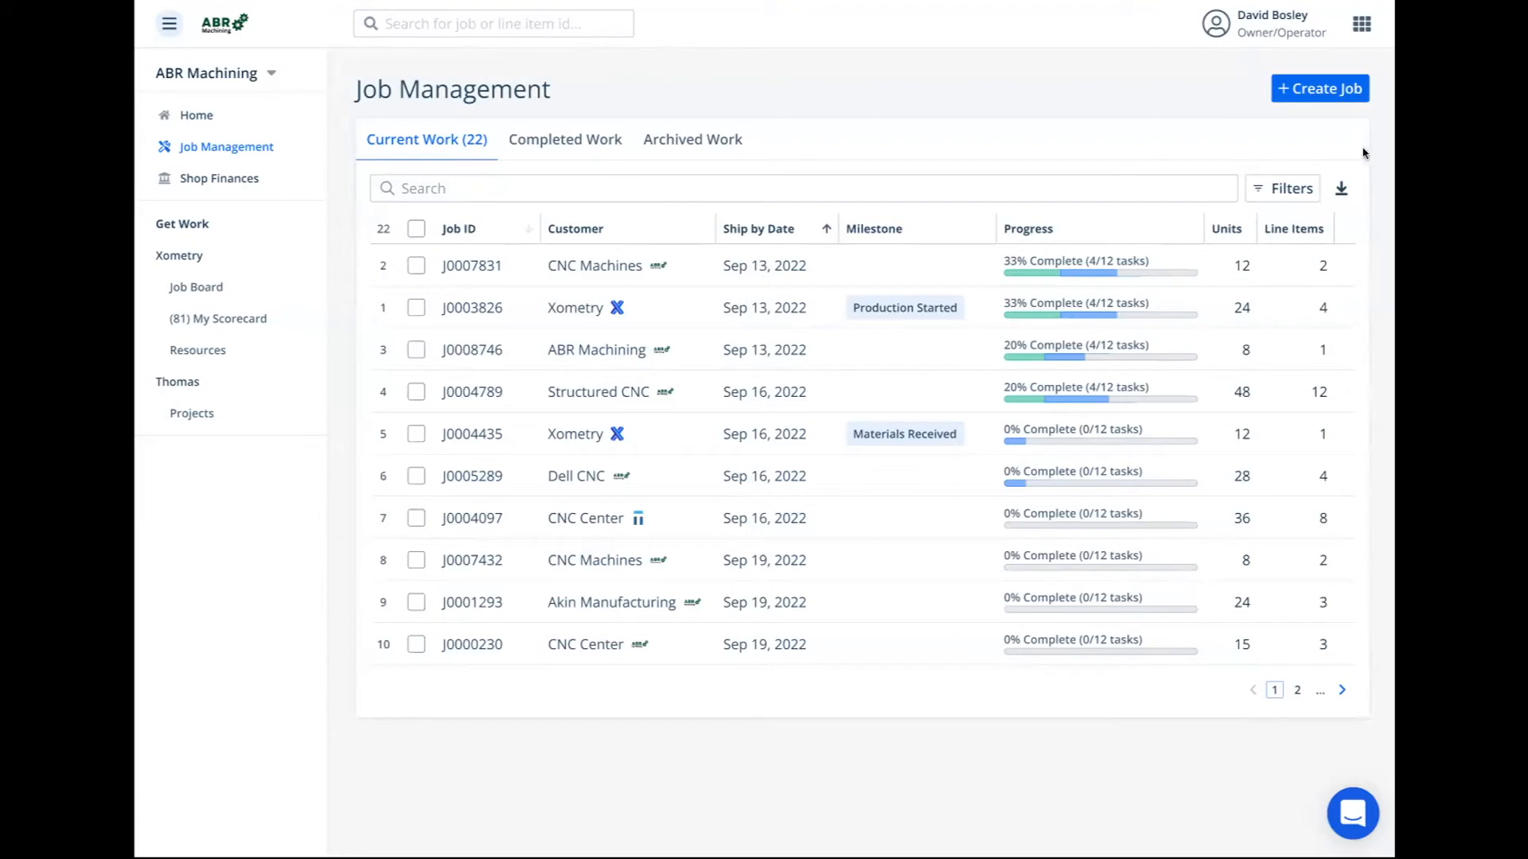
mouse_move(1270, 193)
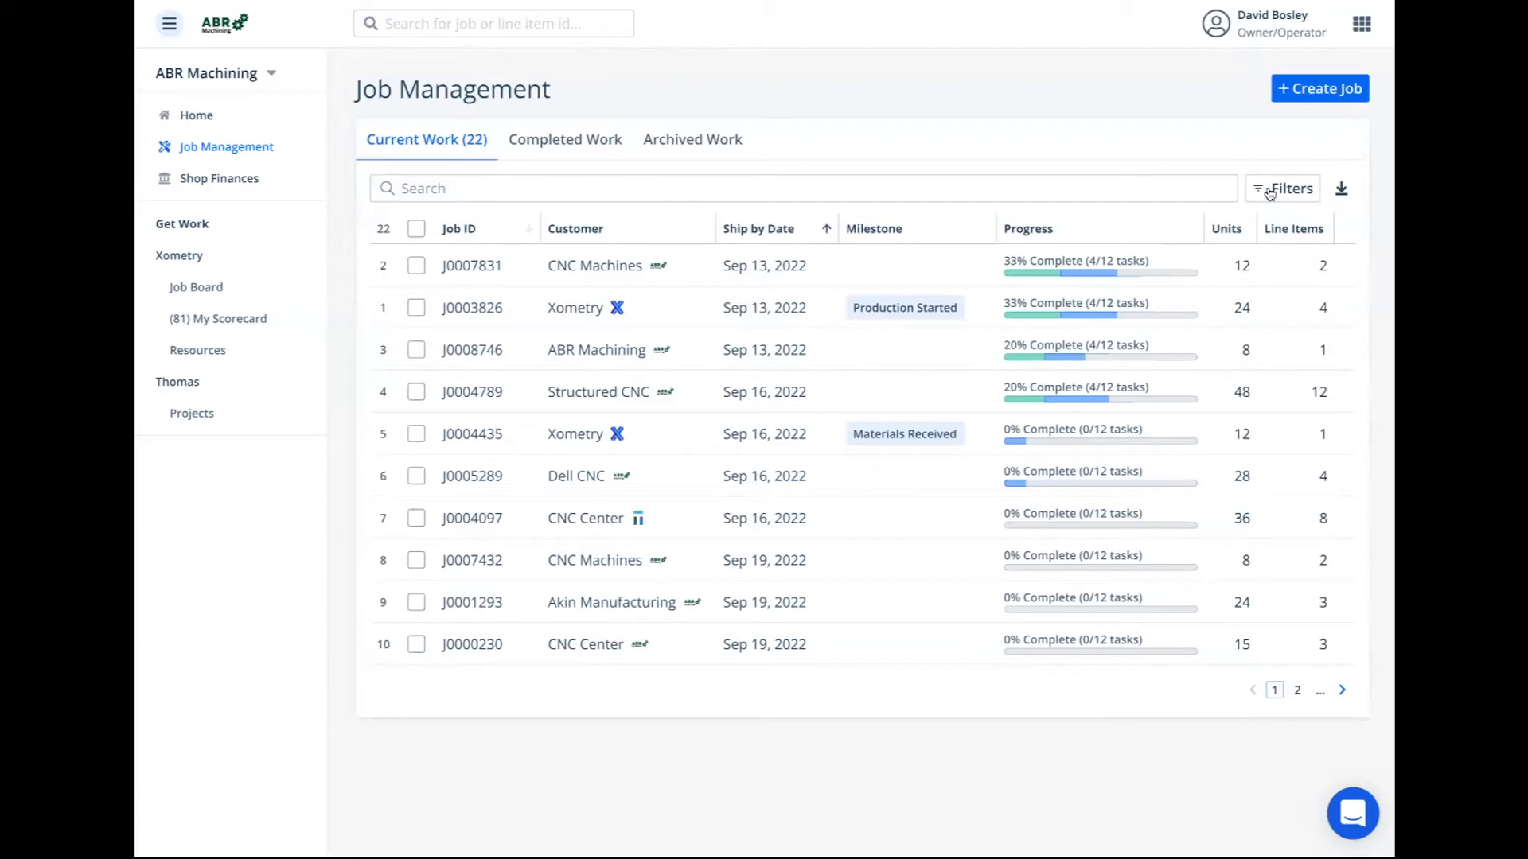
click(1288, 188)
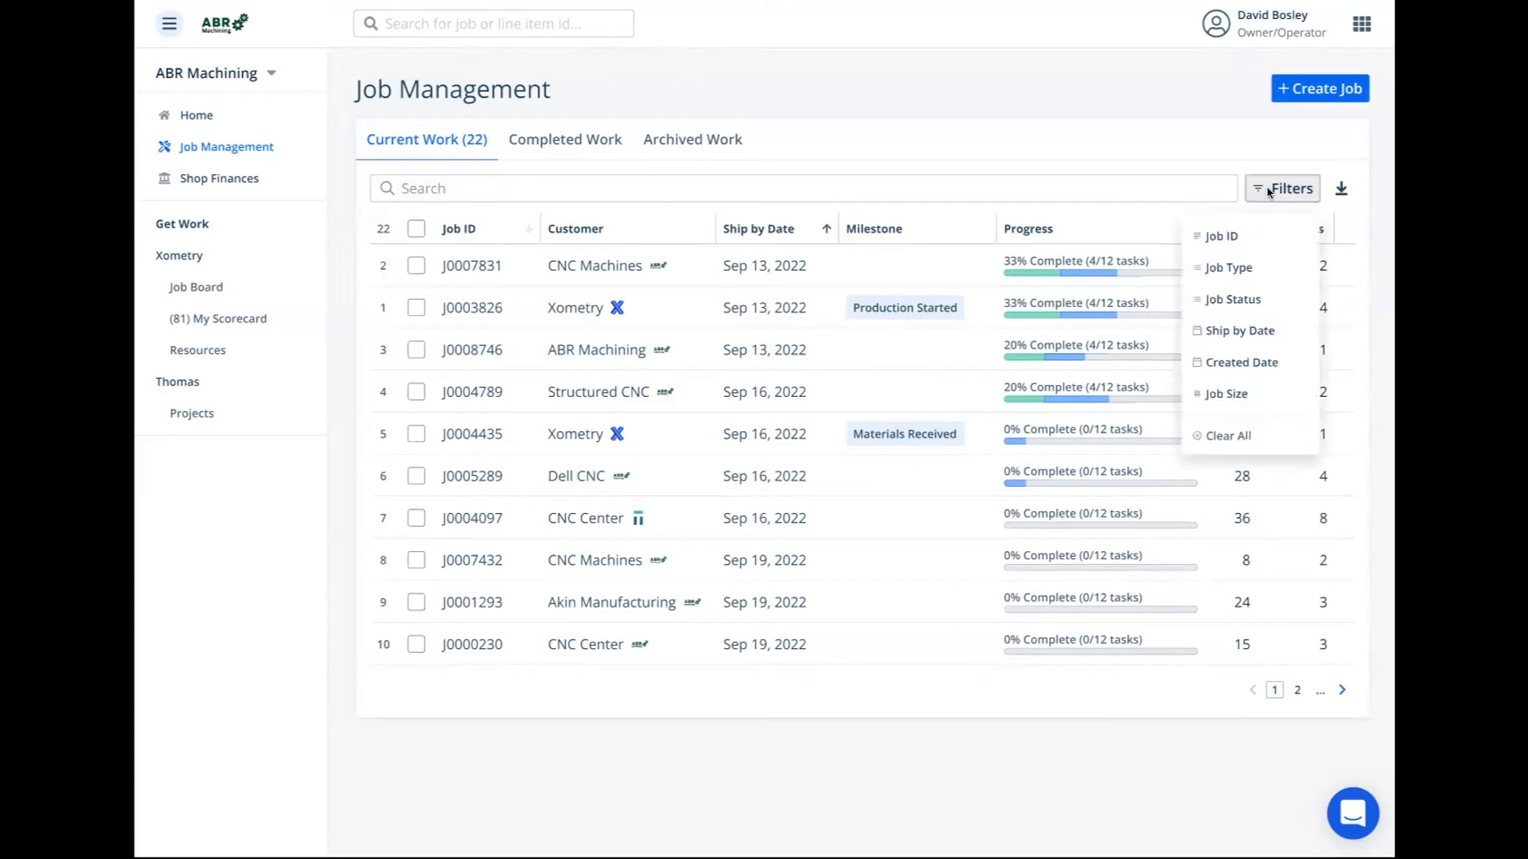
mouse_move(1226, 268)
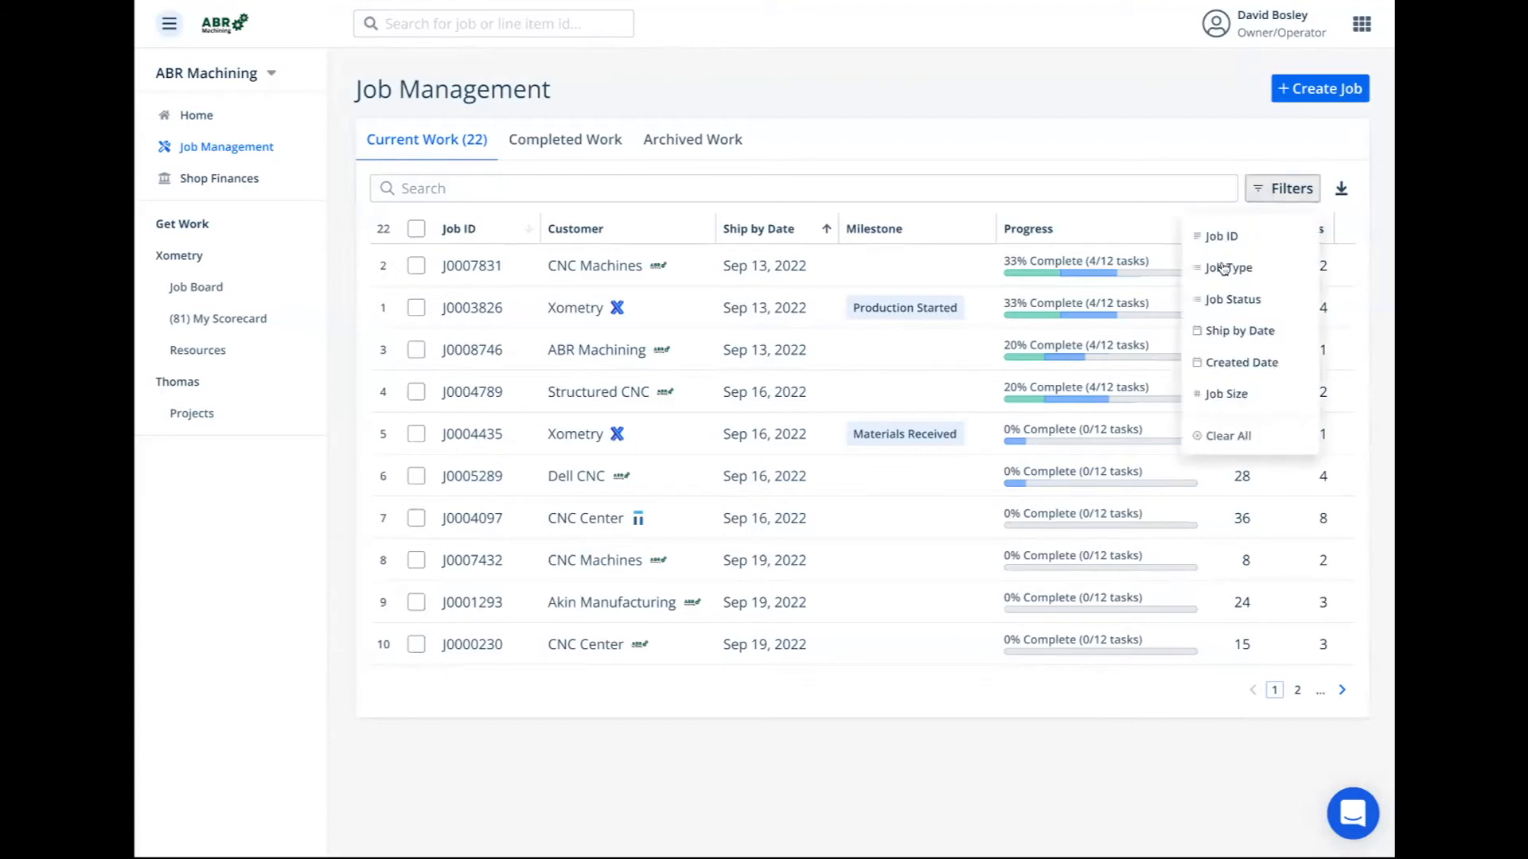
click(1227, 268)
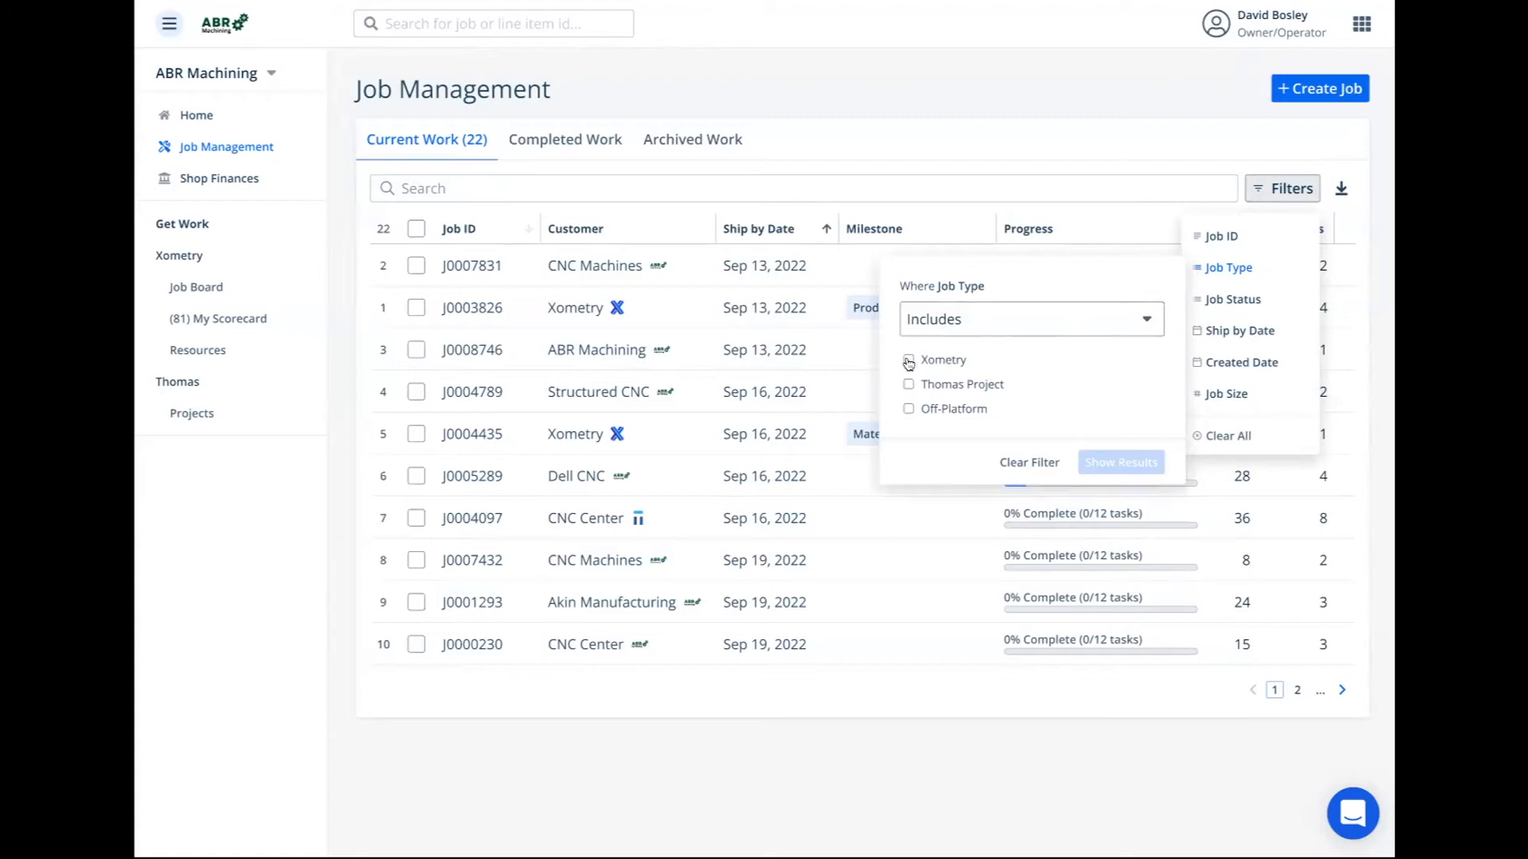
click(909, 360)
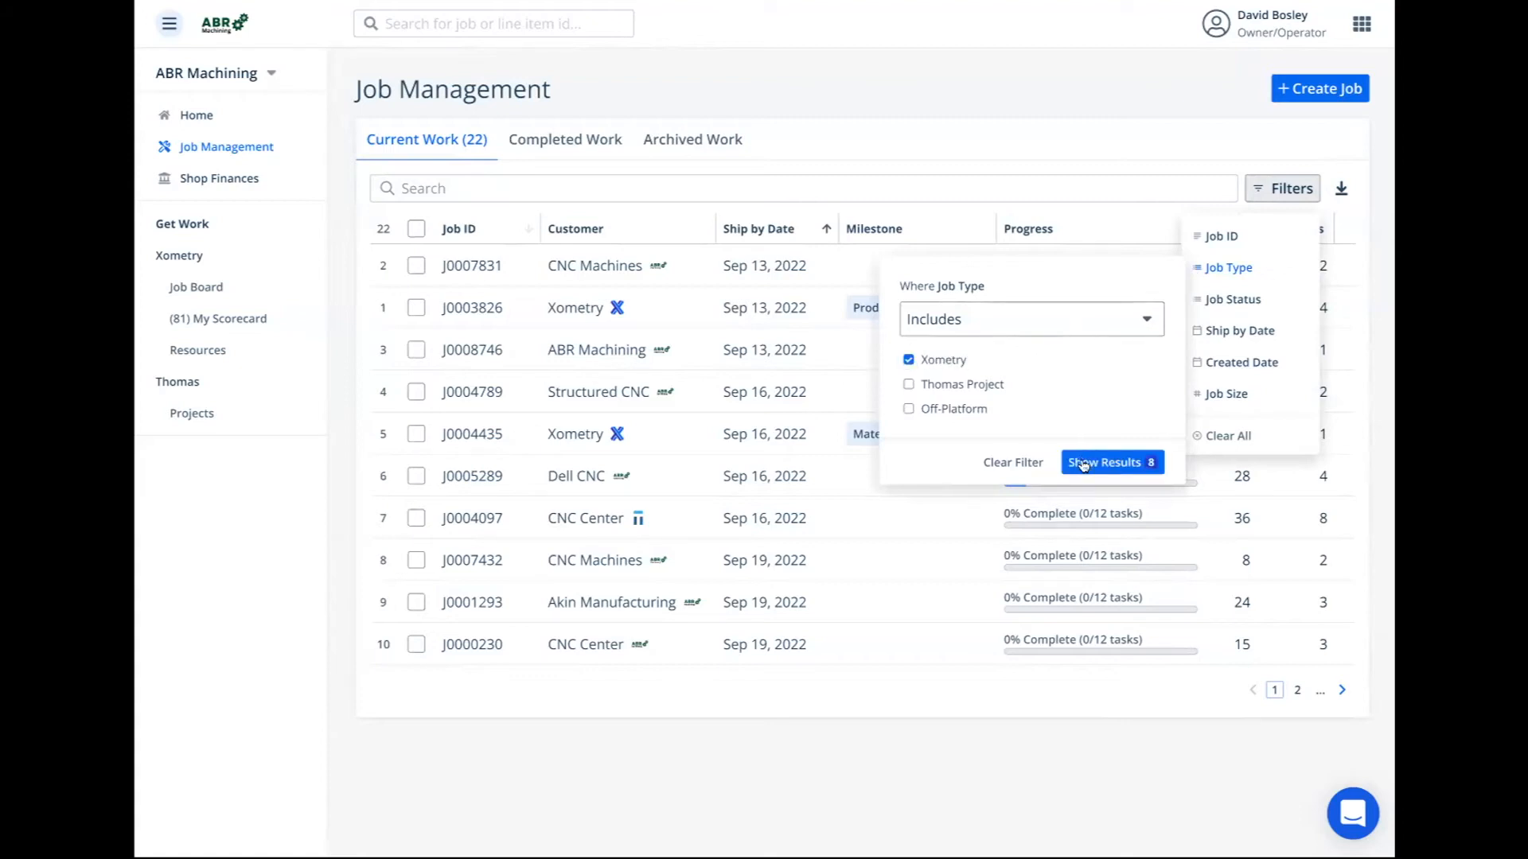
click(1104, 461)
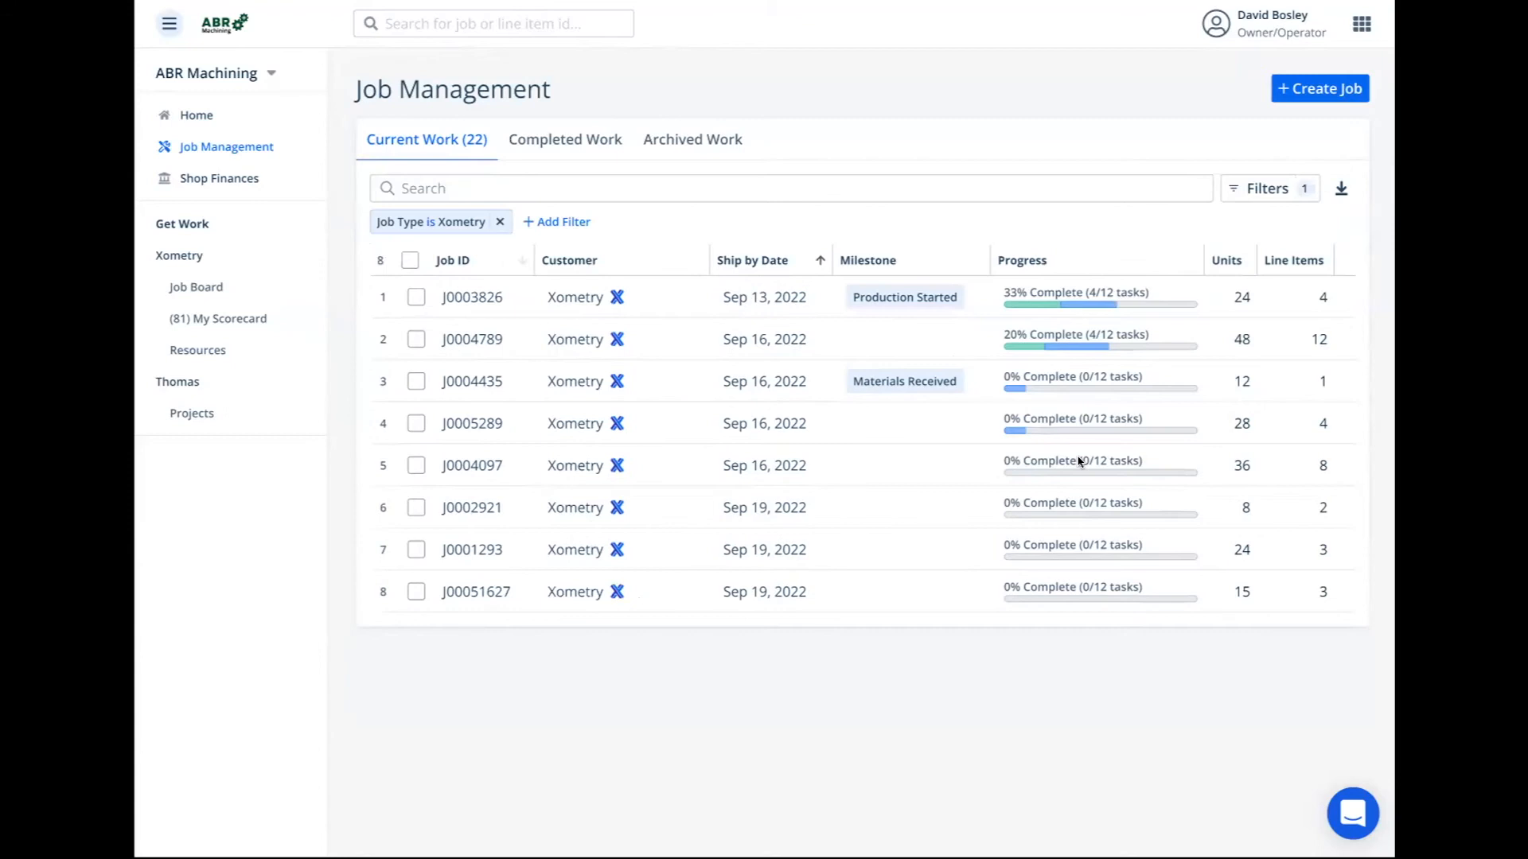
mouse_move(786, 640)
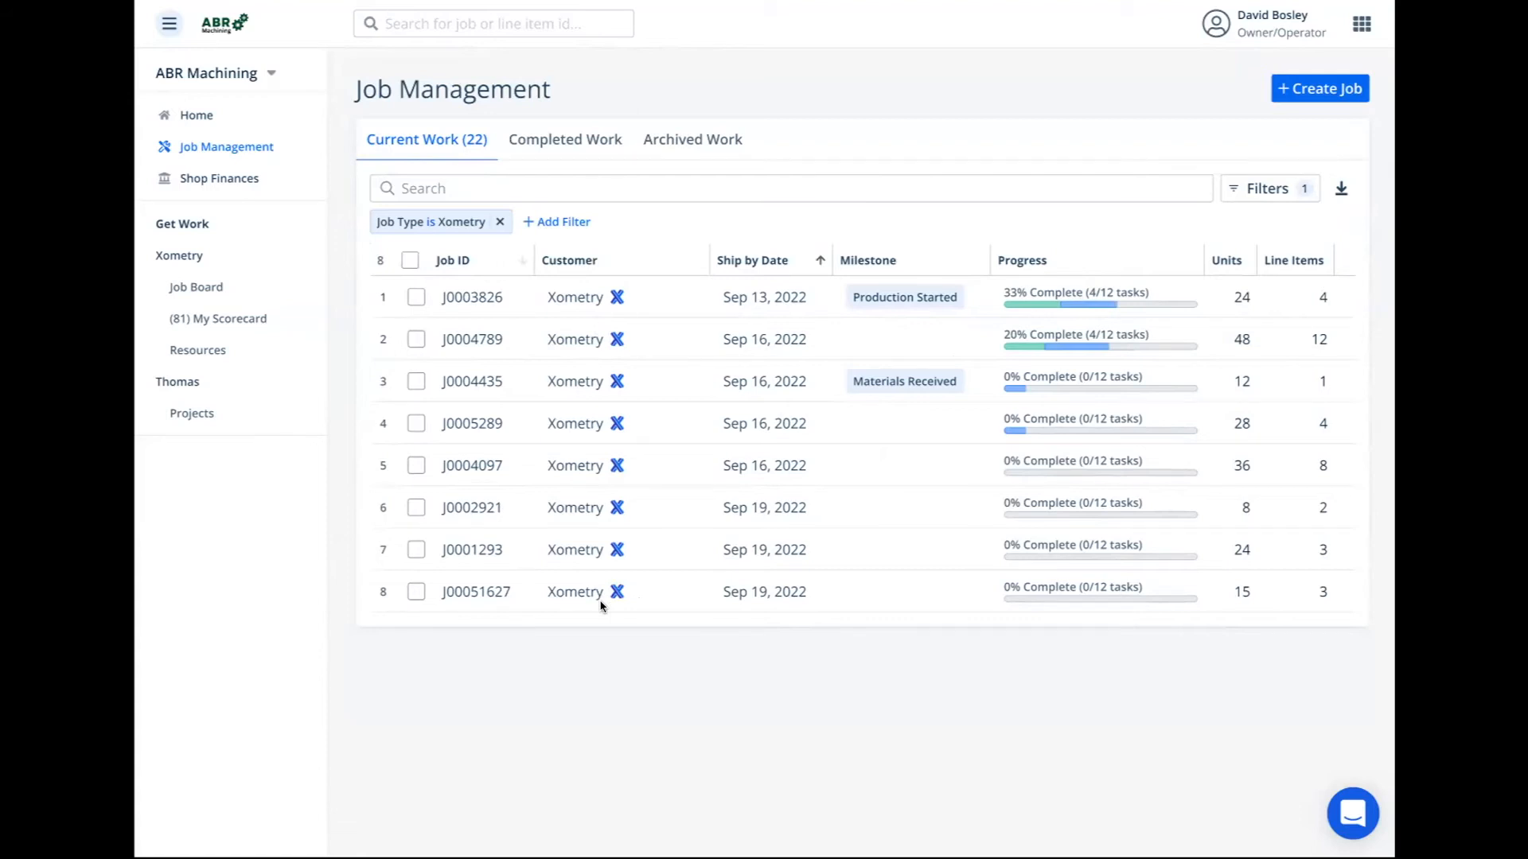
mouse_move(527, 320)
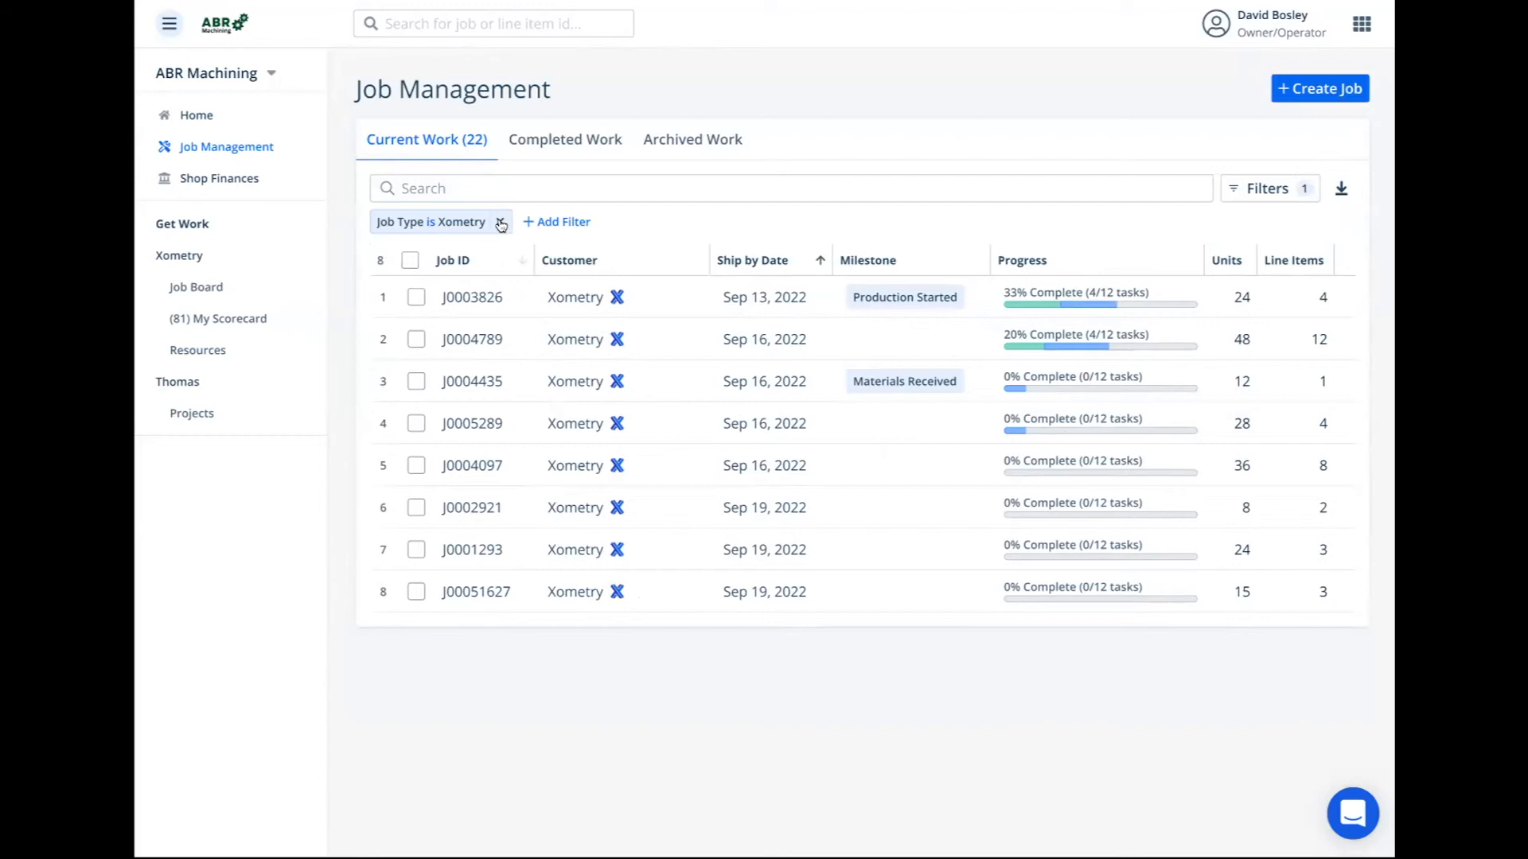
click(500, 222)
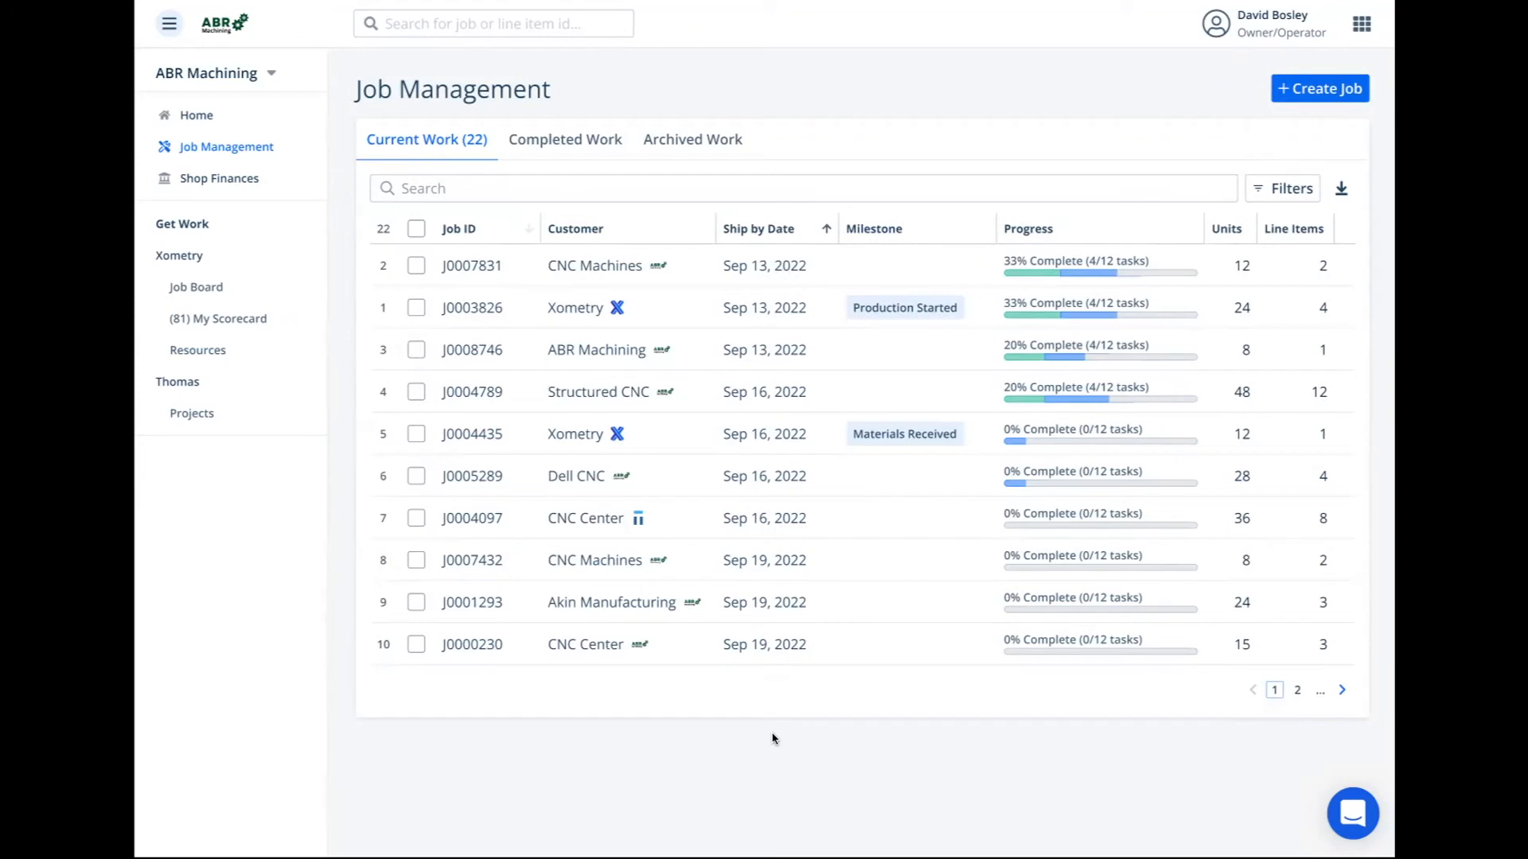
mouse_move(1279, 195)
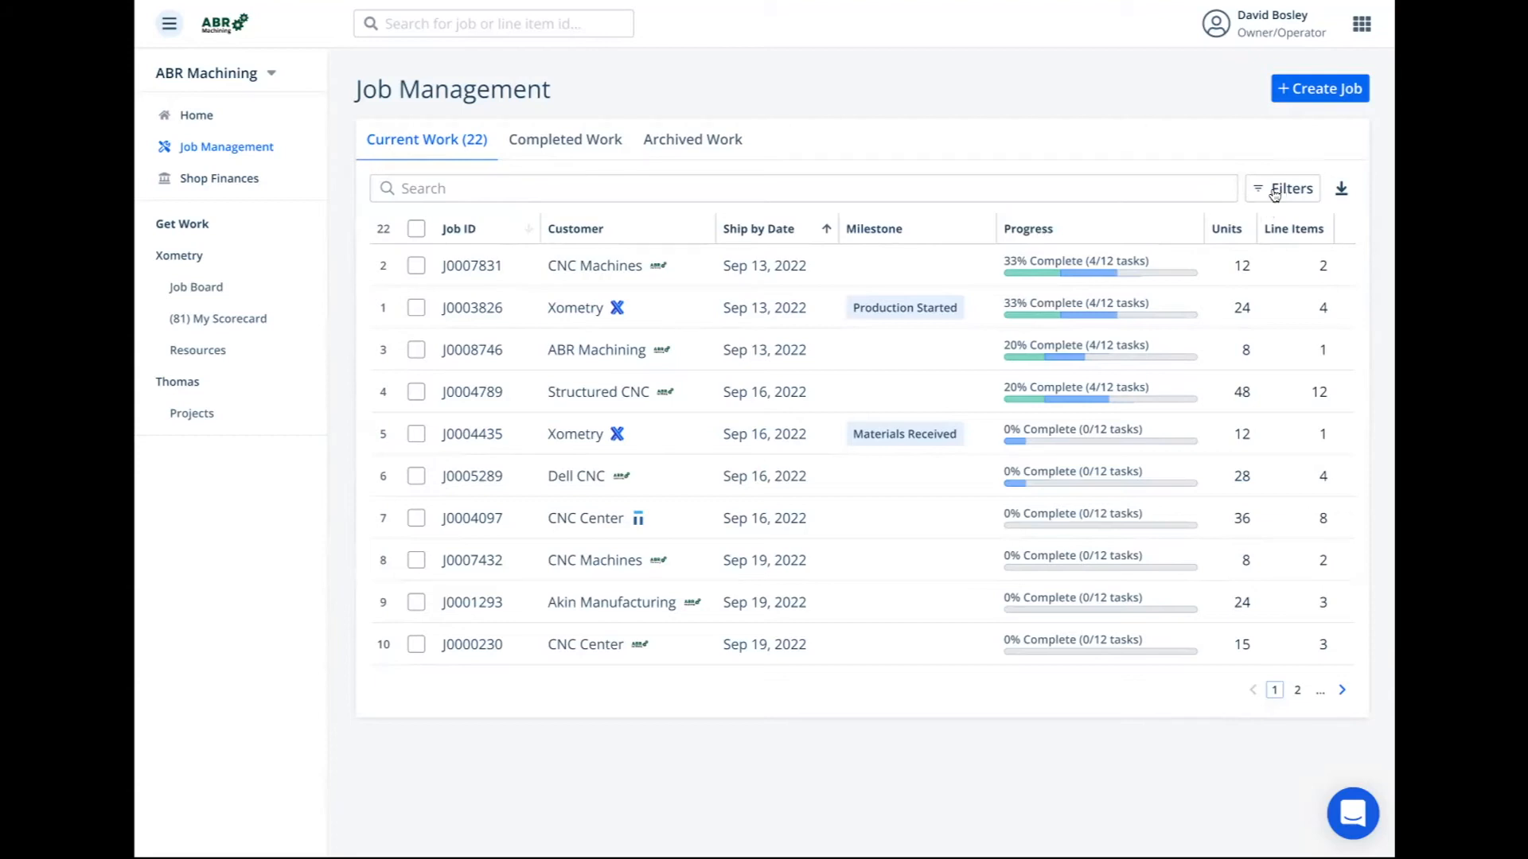
Filter the current jobs to Job Type is Xometry and show the matching results
click(1287, 188)
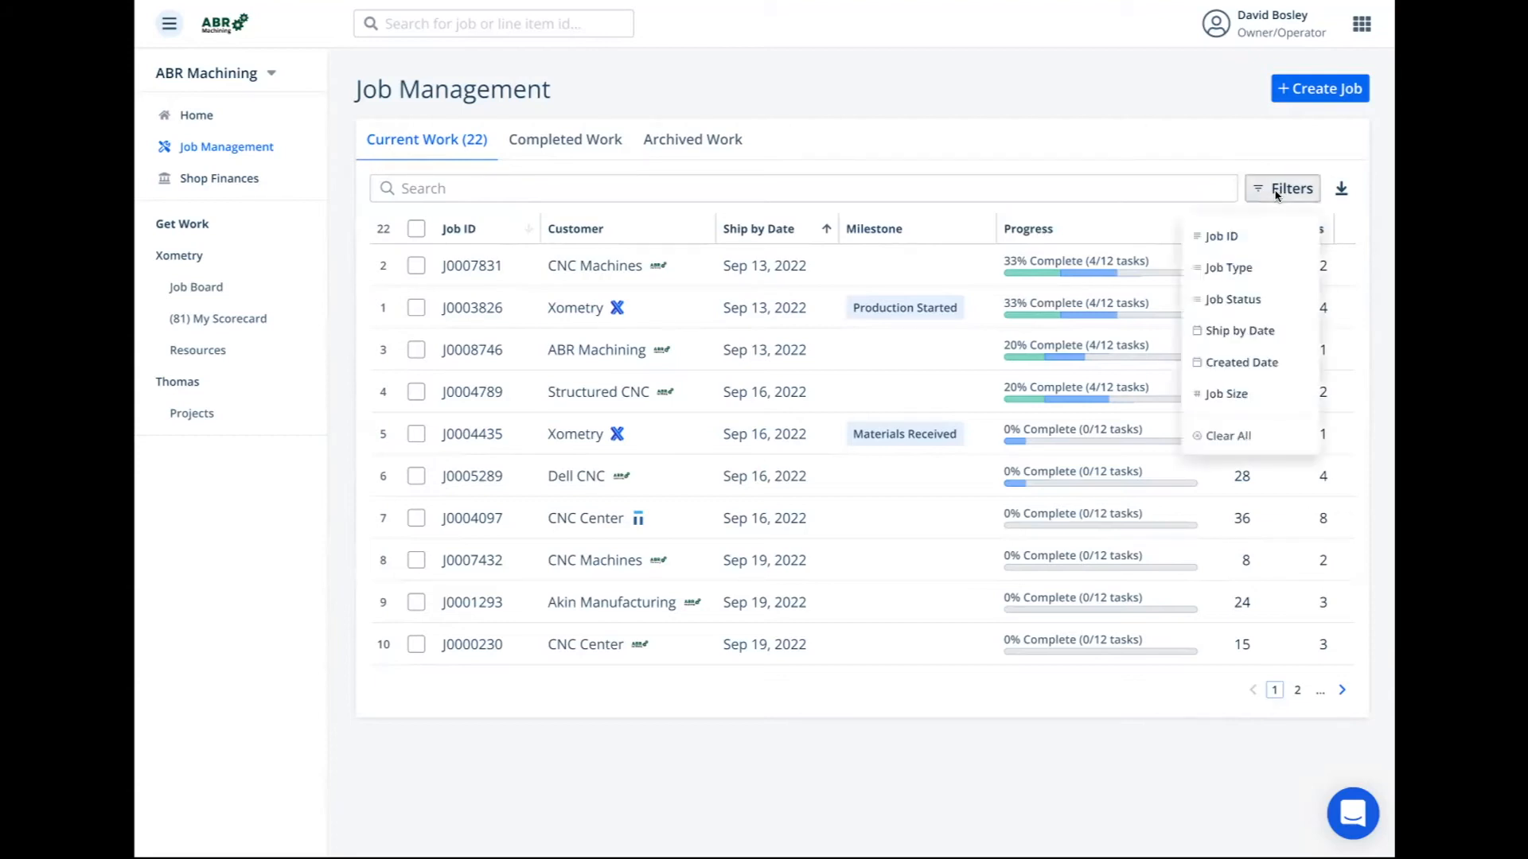
mouse_move(1244, 242)
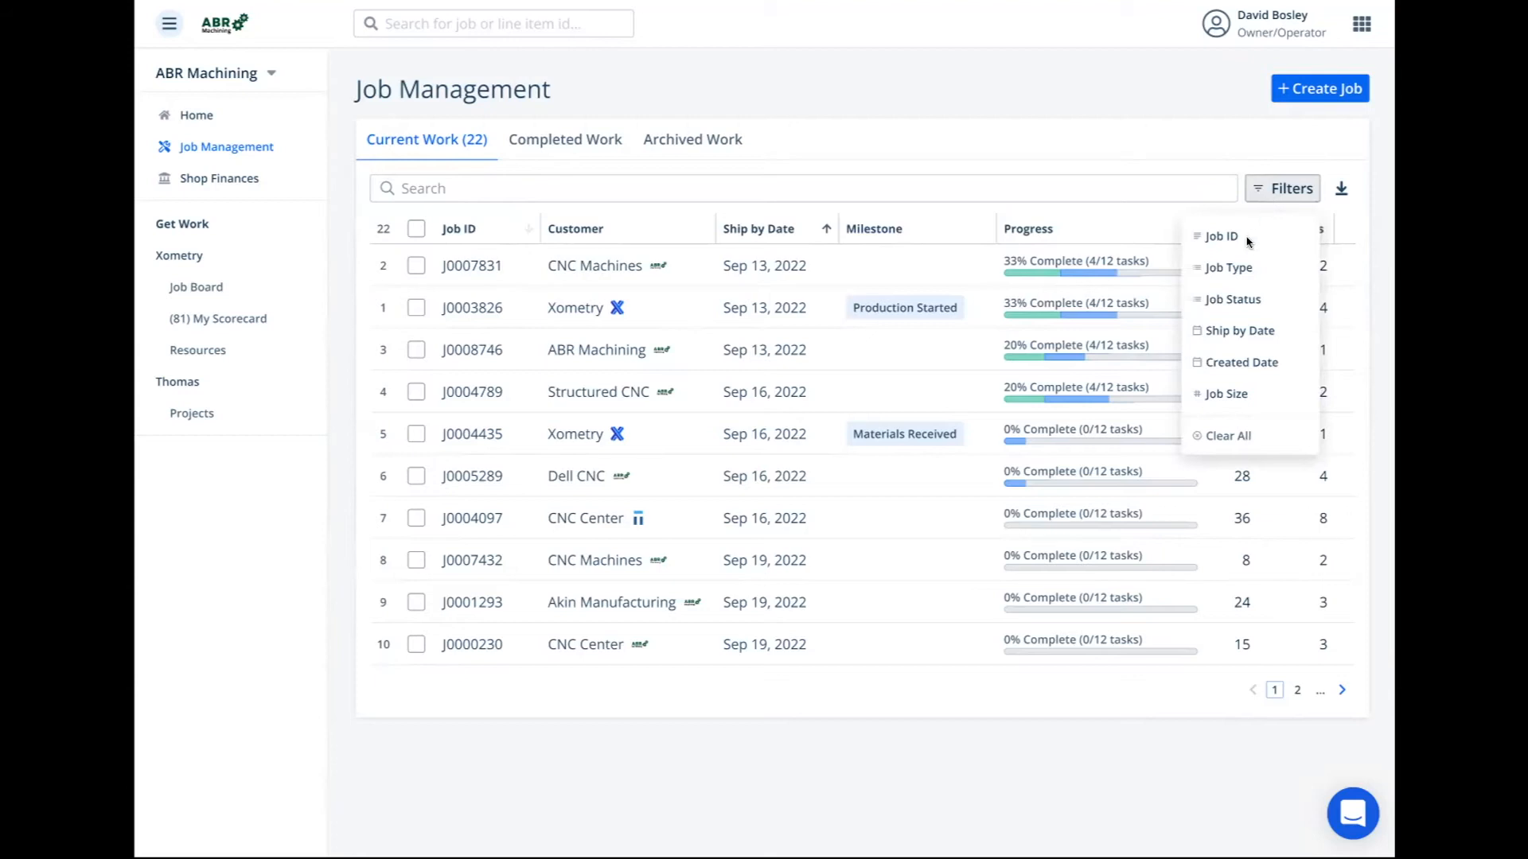
mouse_move(1247, 299)
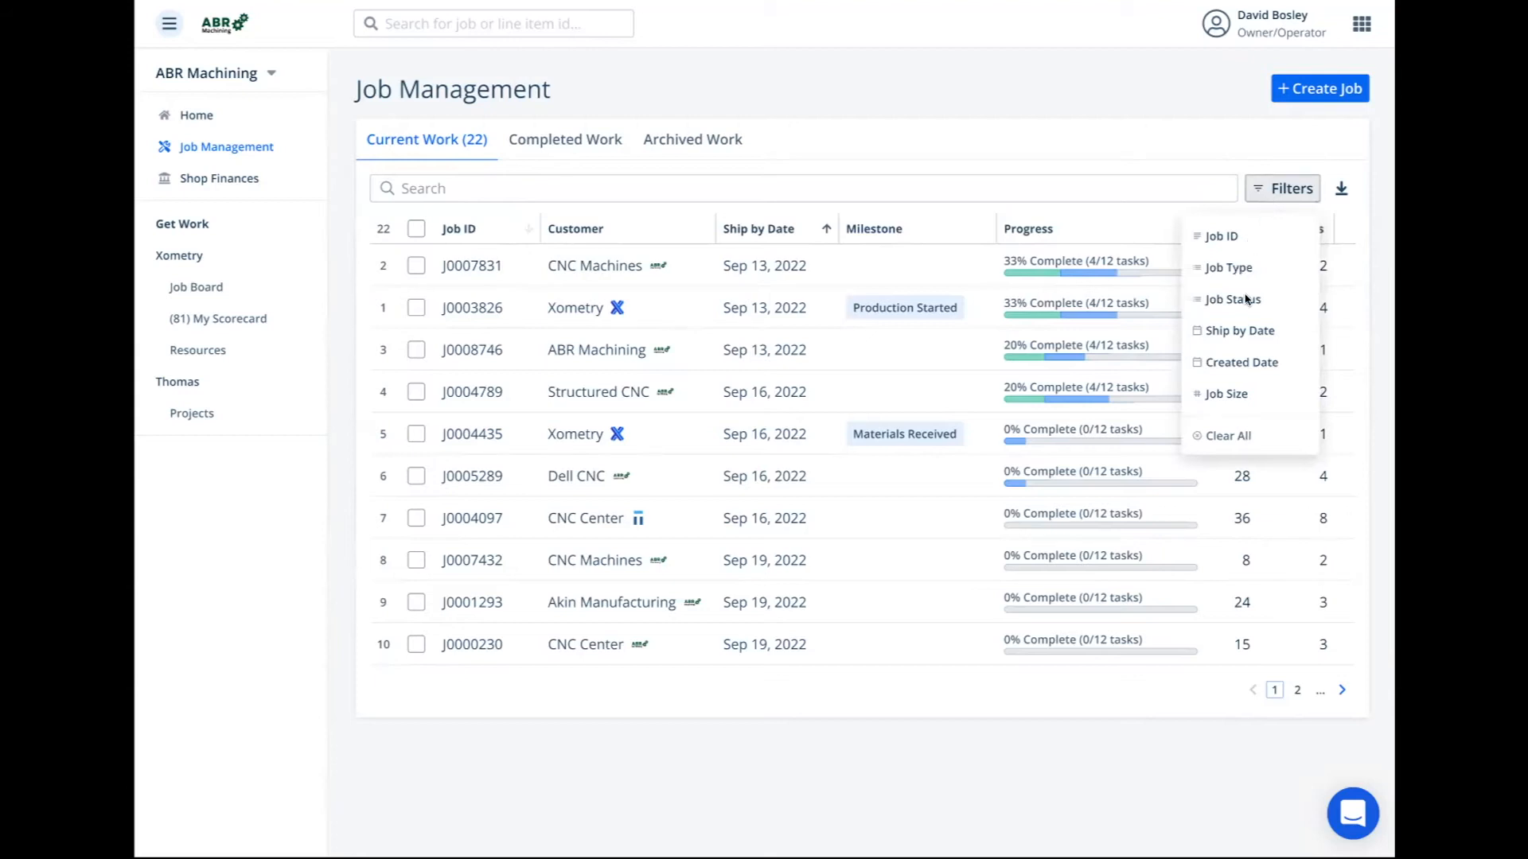
mouse_move(1275, 363)
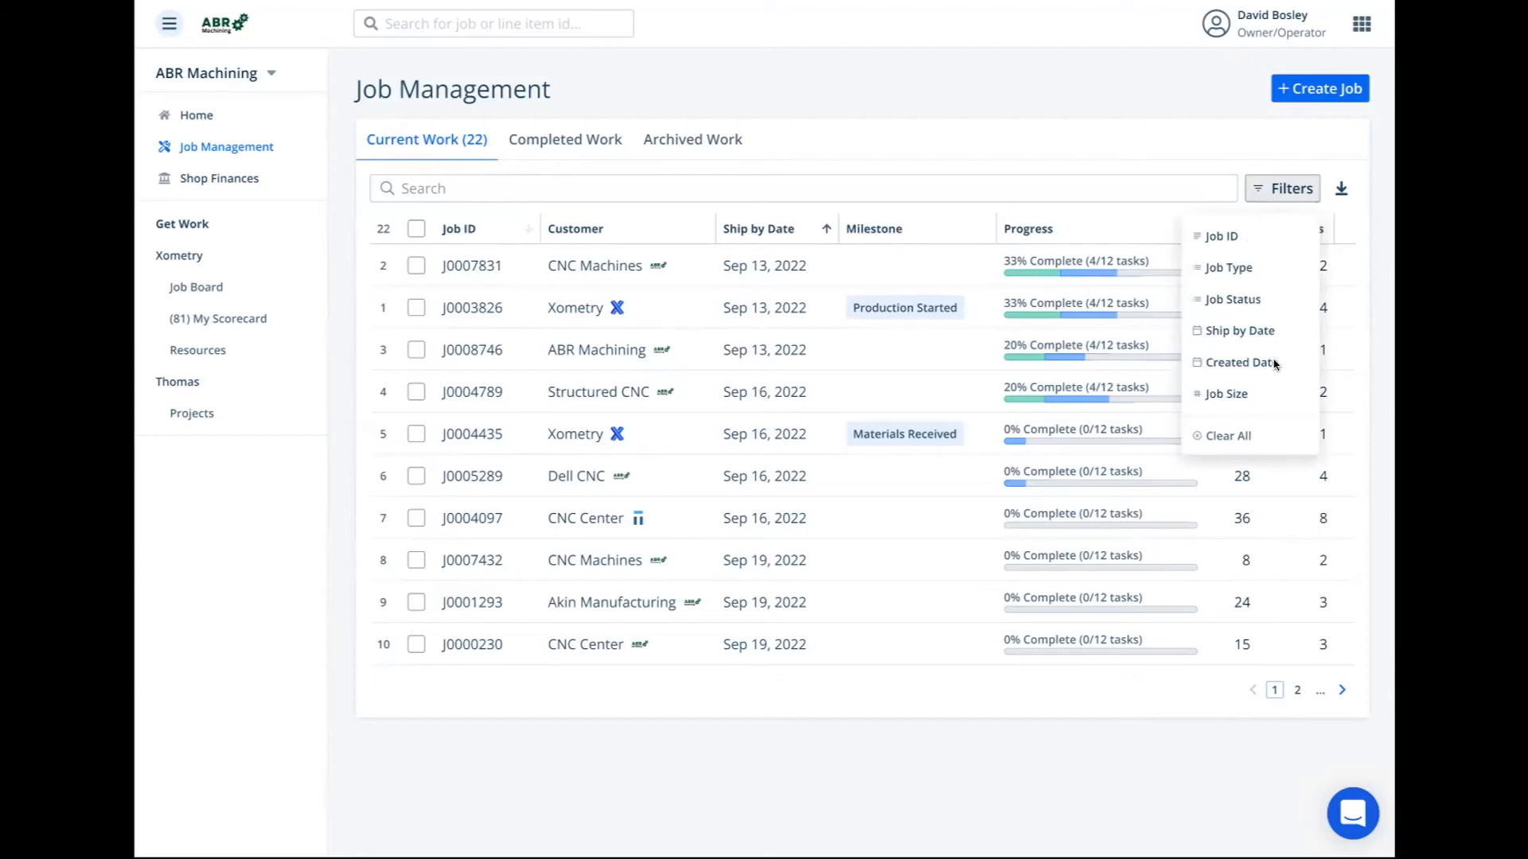
mouse_move(1262, 380)
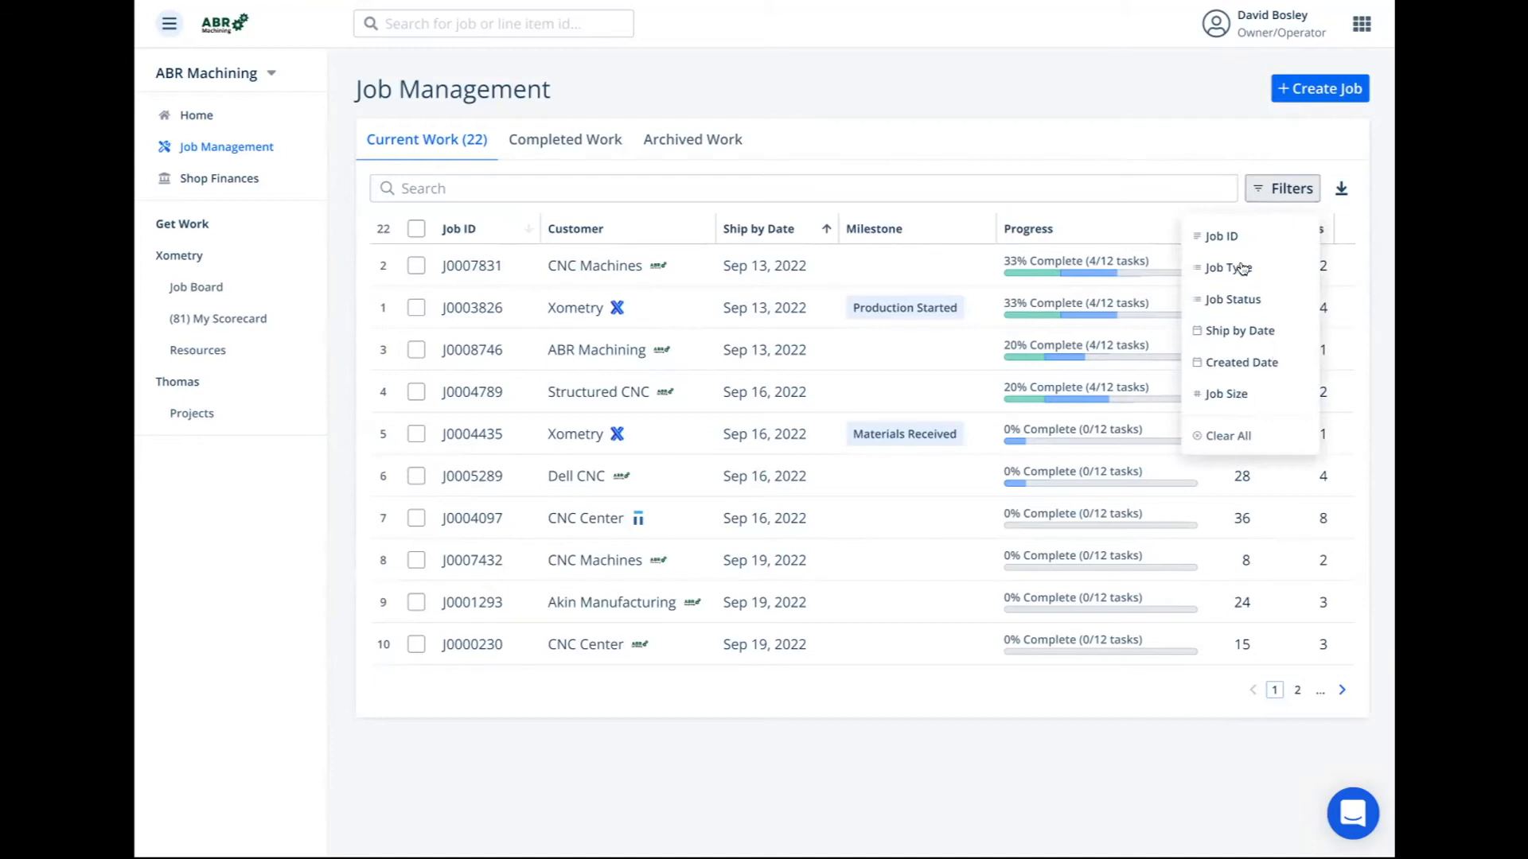
click(1227, 267)
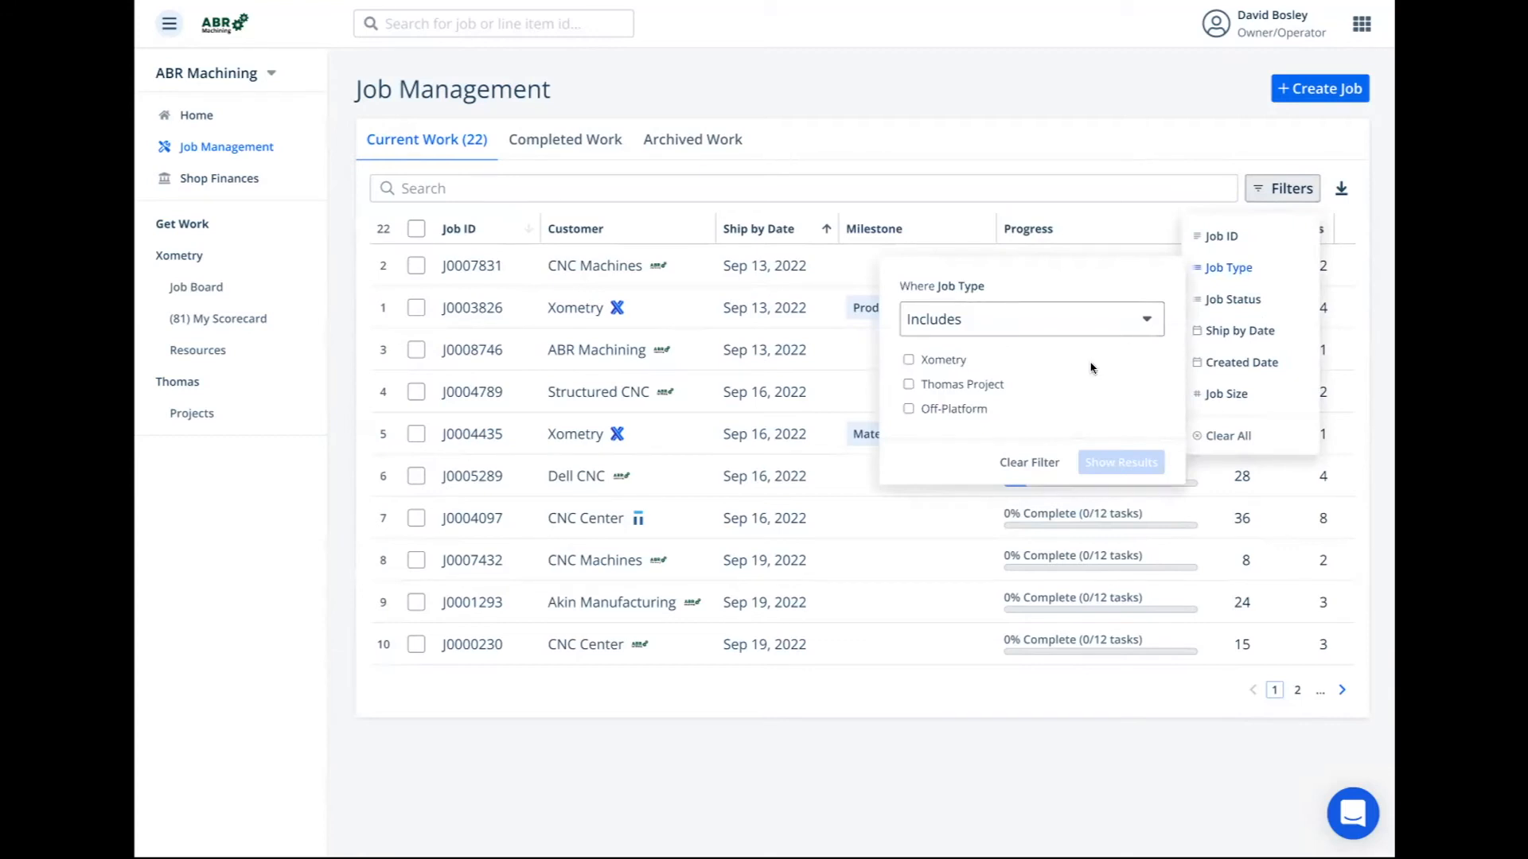
mouse_move(987, 368)
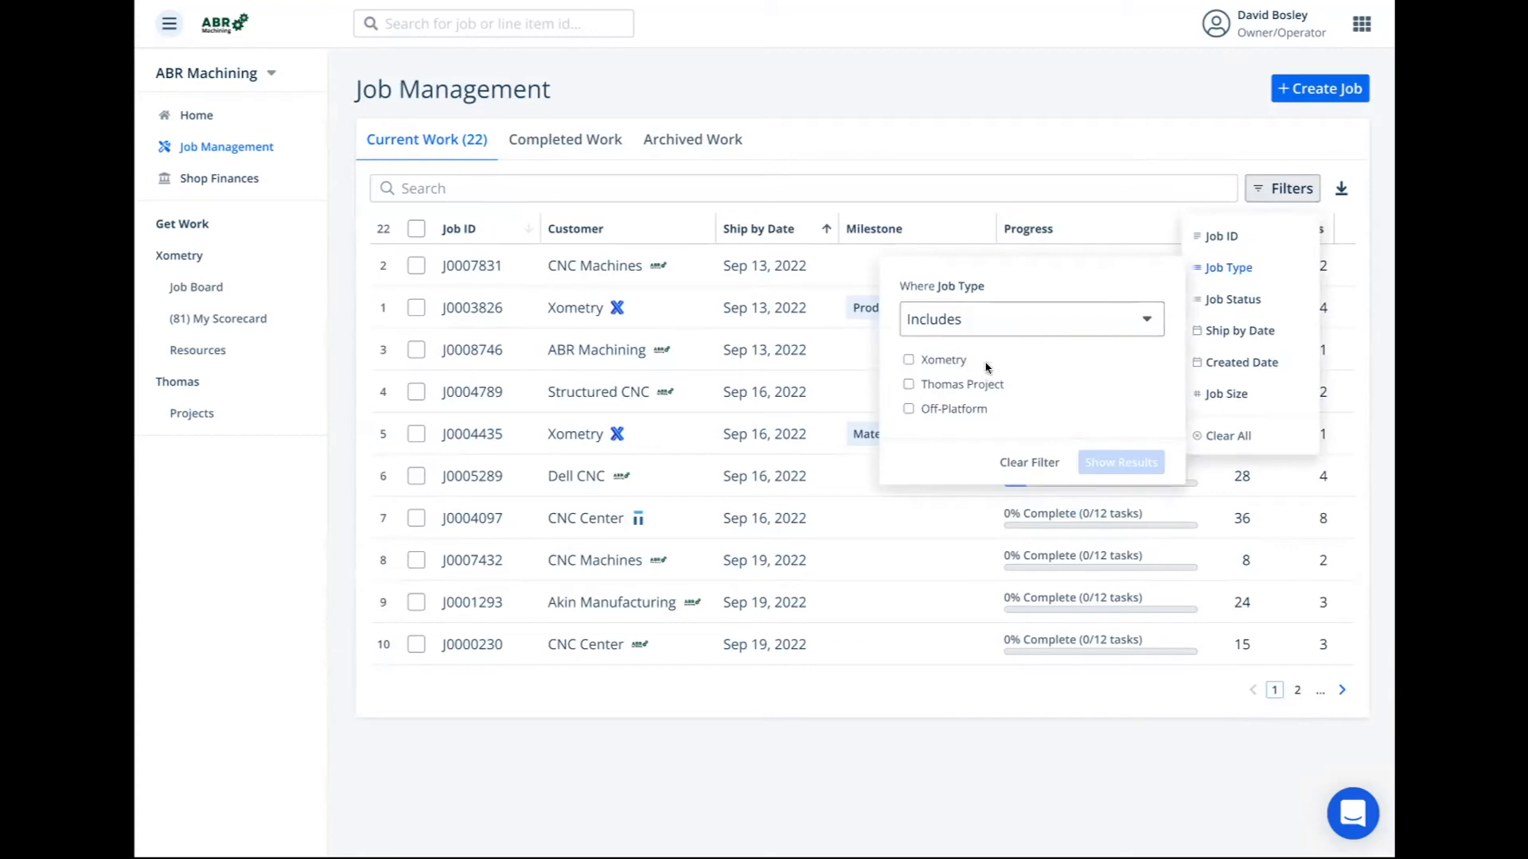
mouse_move(936, 422)
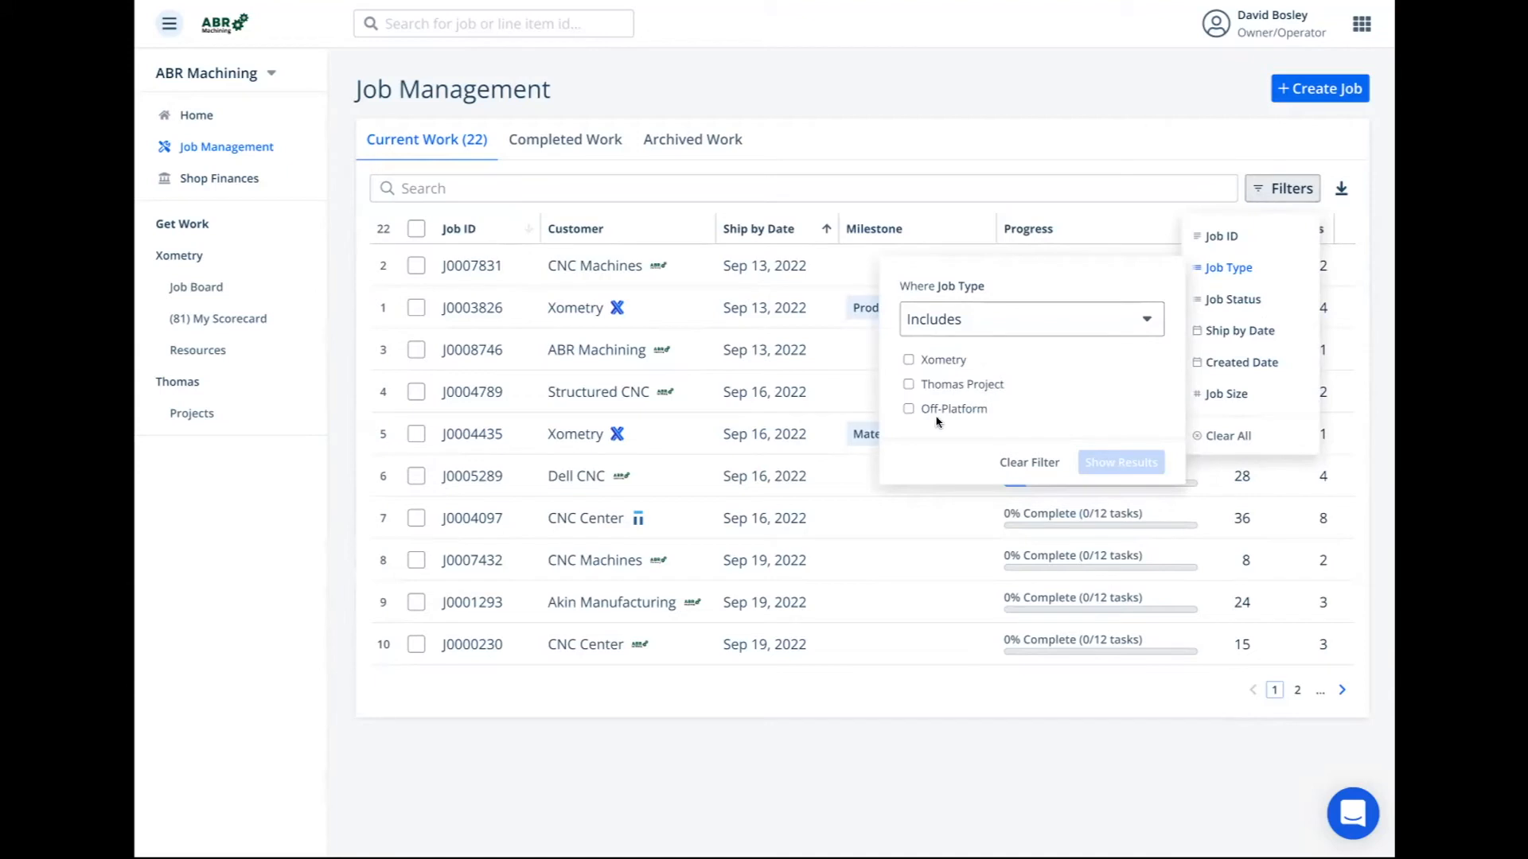
mouse_move(917, 361)
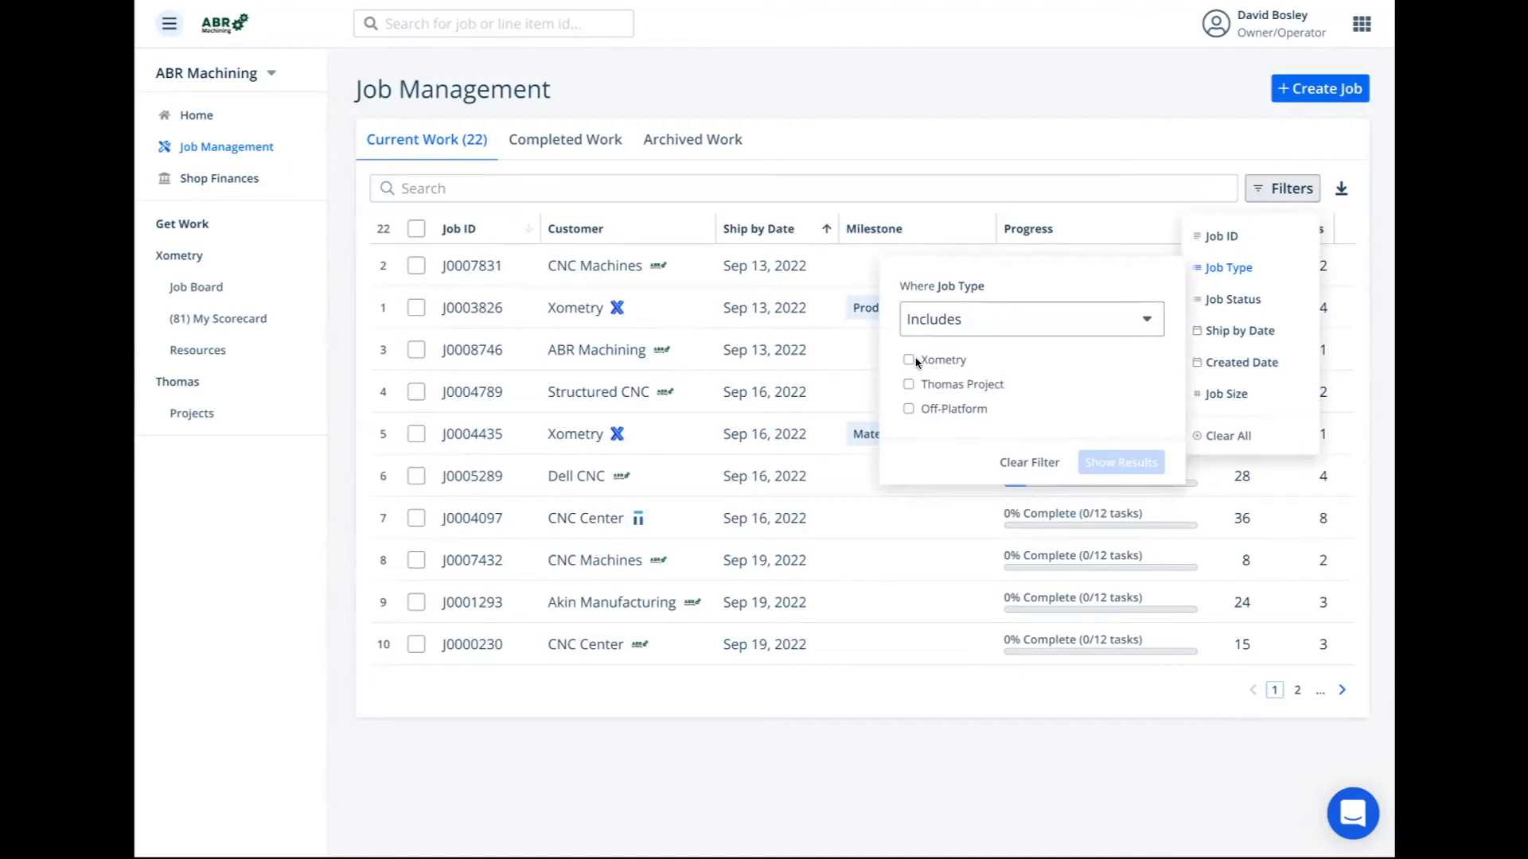
click(908, 360)
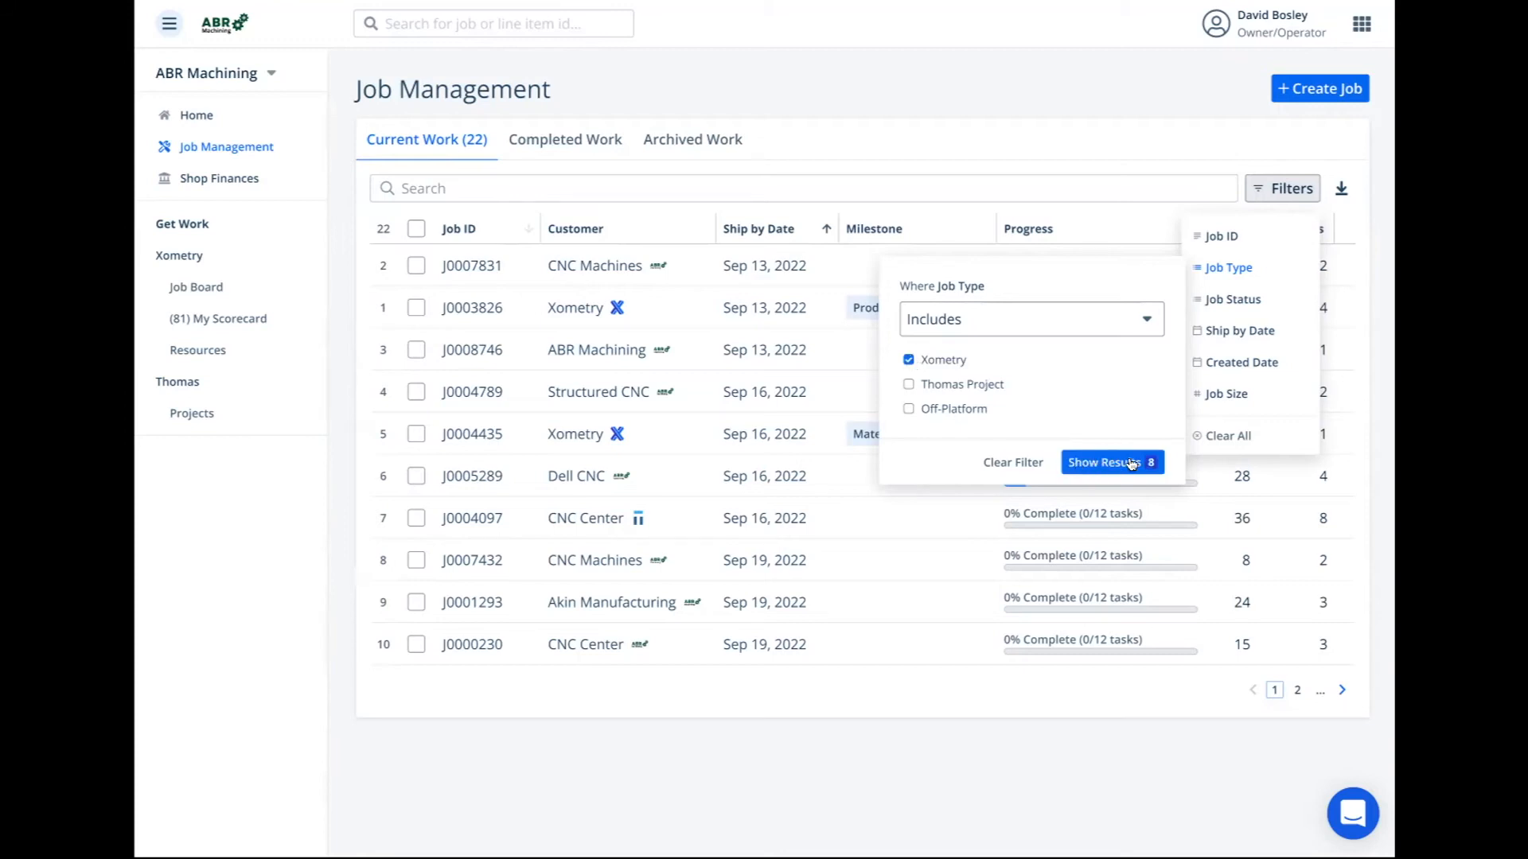
mouse_move(1131, 466)
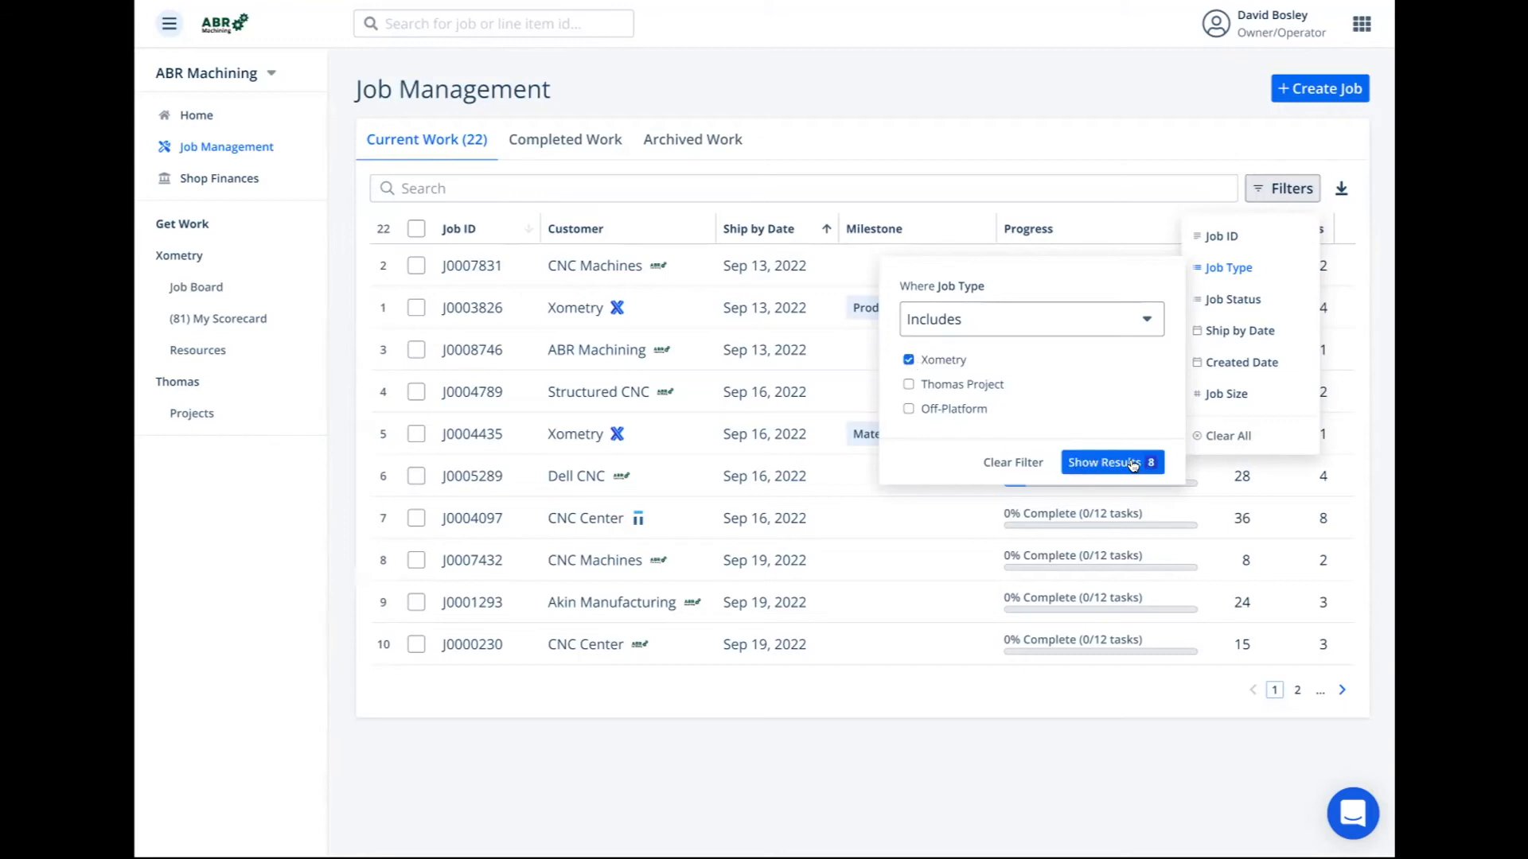
click(1110, 462)
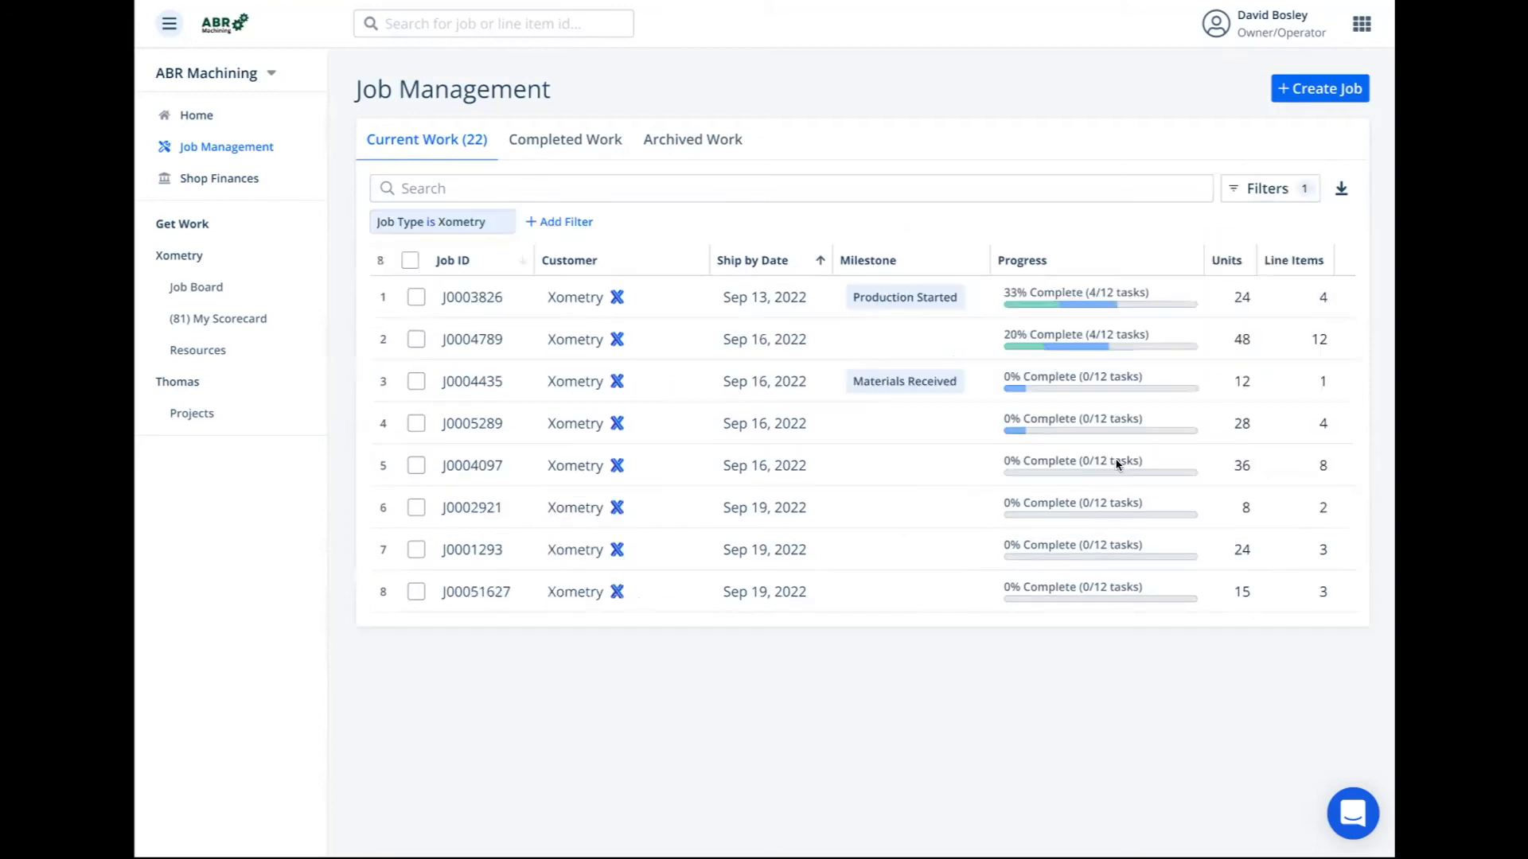
mouse_move(814, 432)
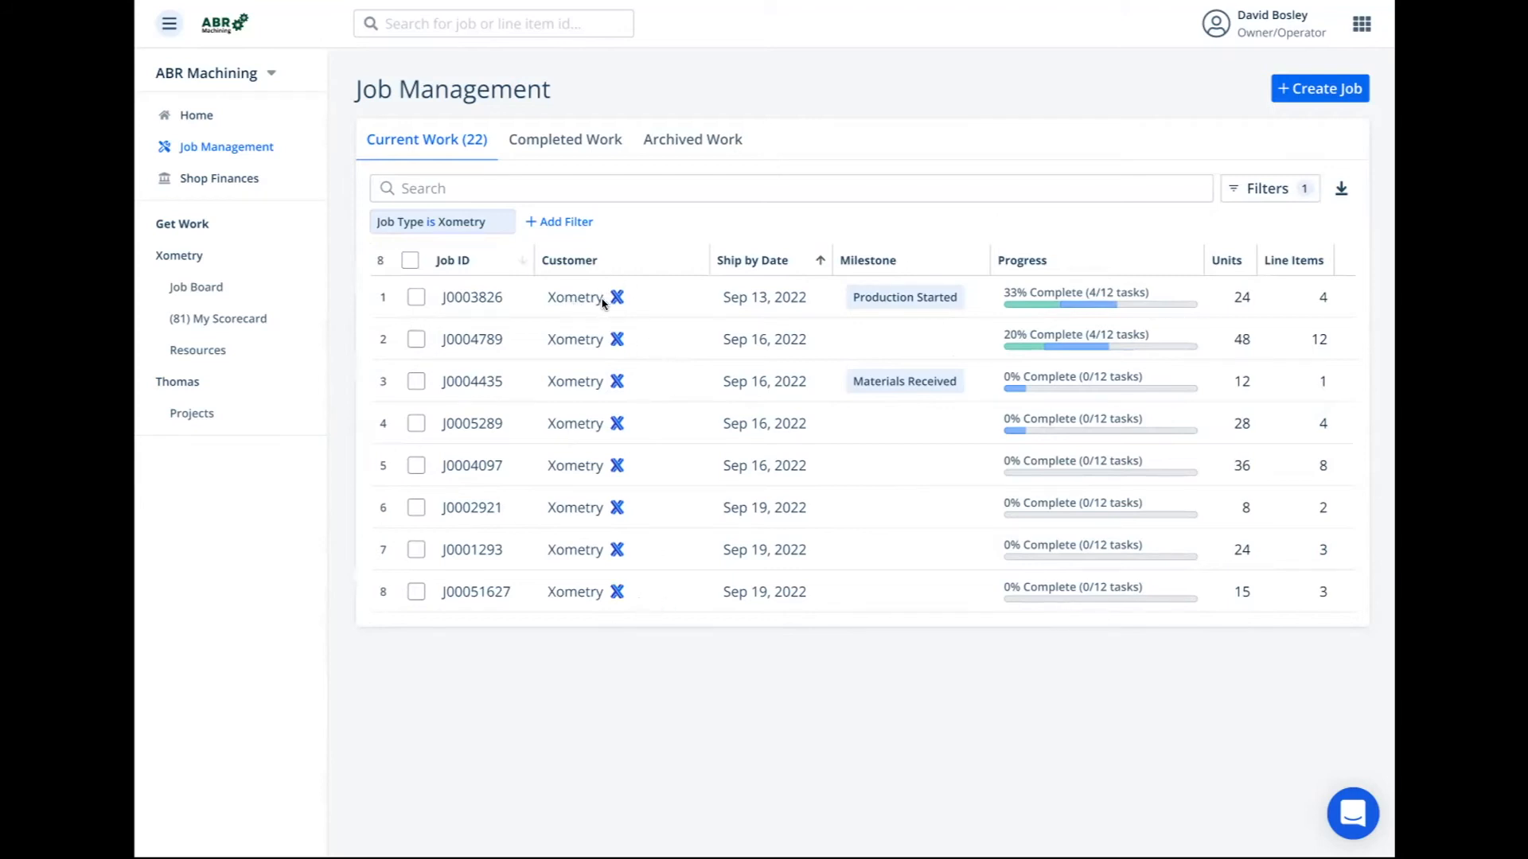
mouse_move(572, 297)
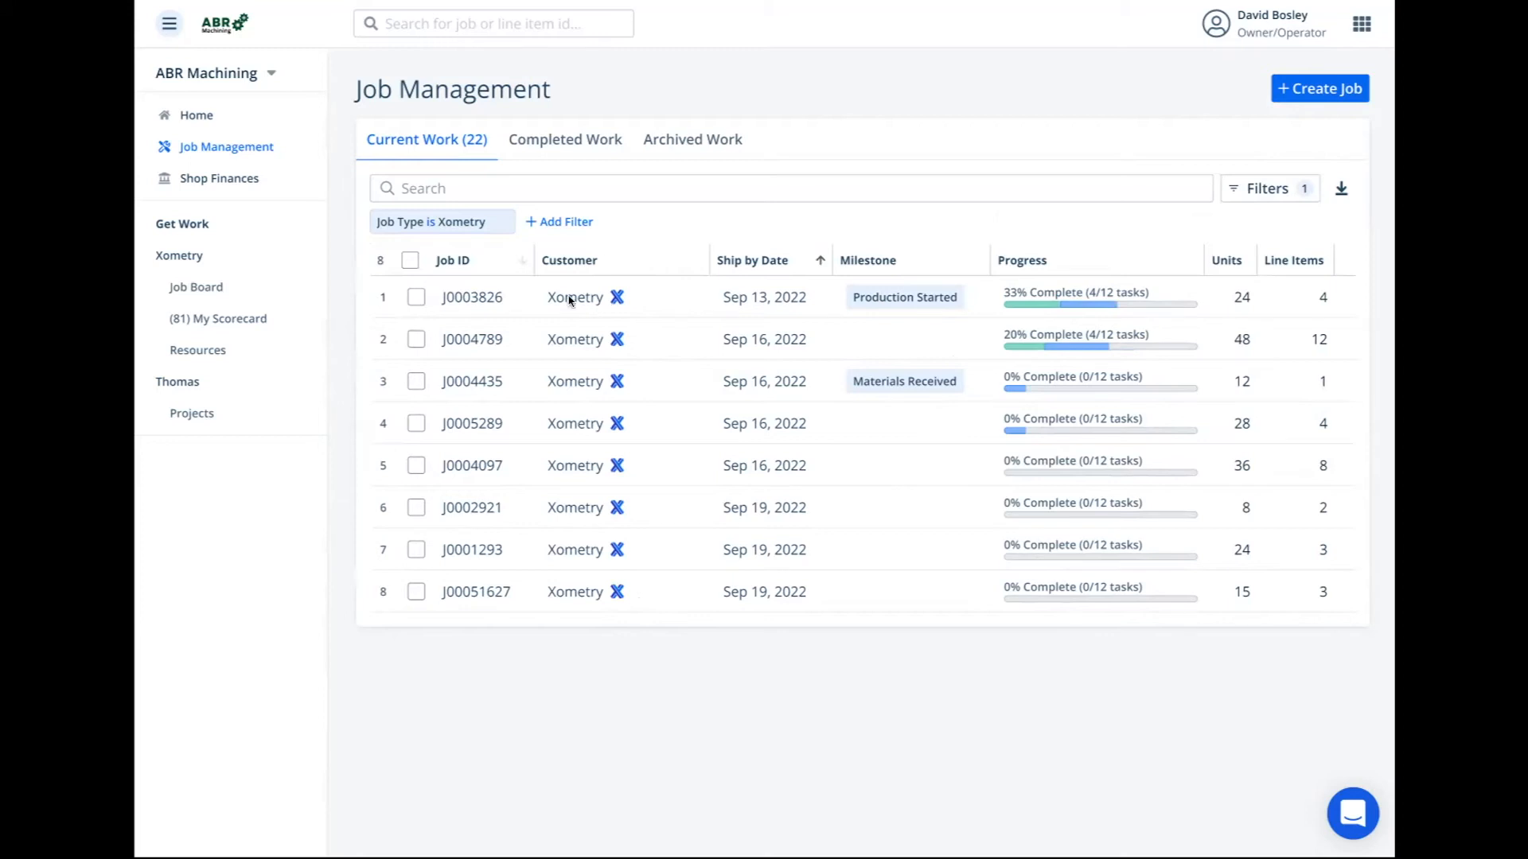
mouse_move(601, 301)
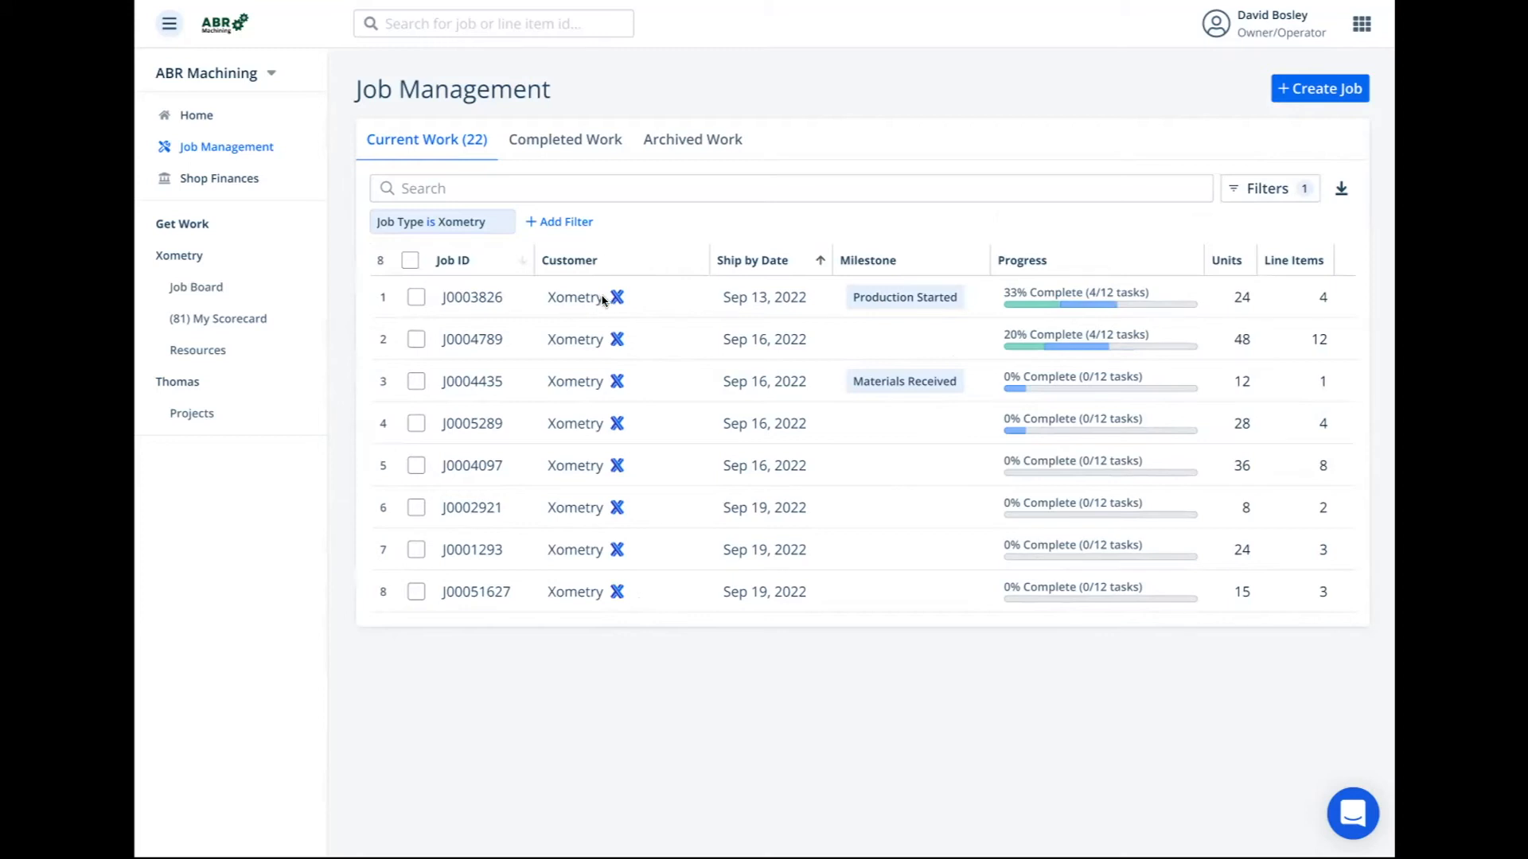
mouse_move(505, 223)
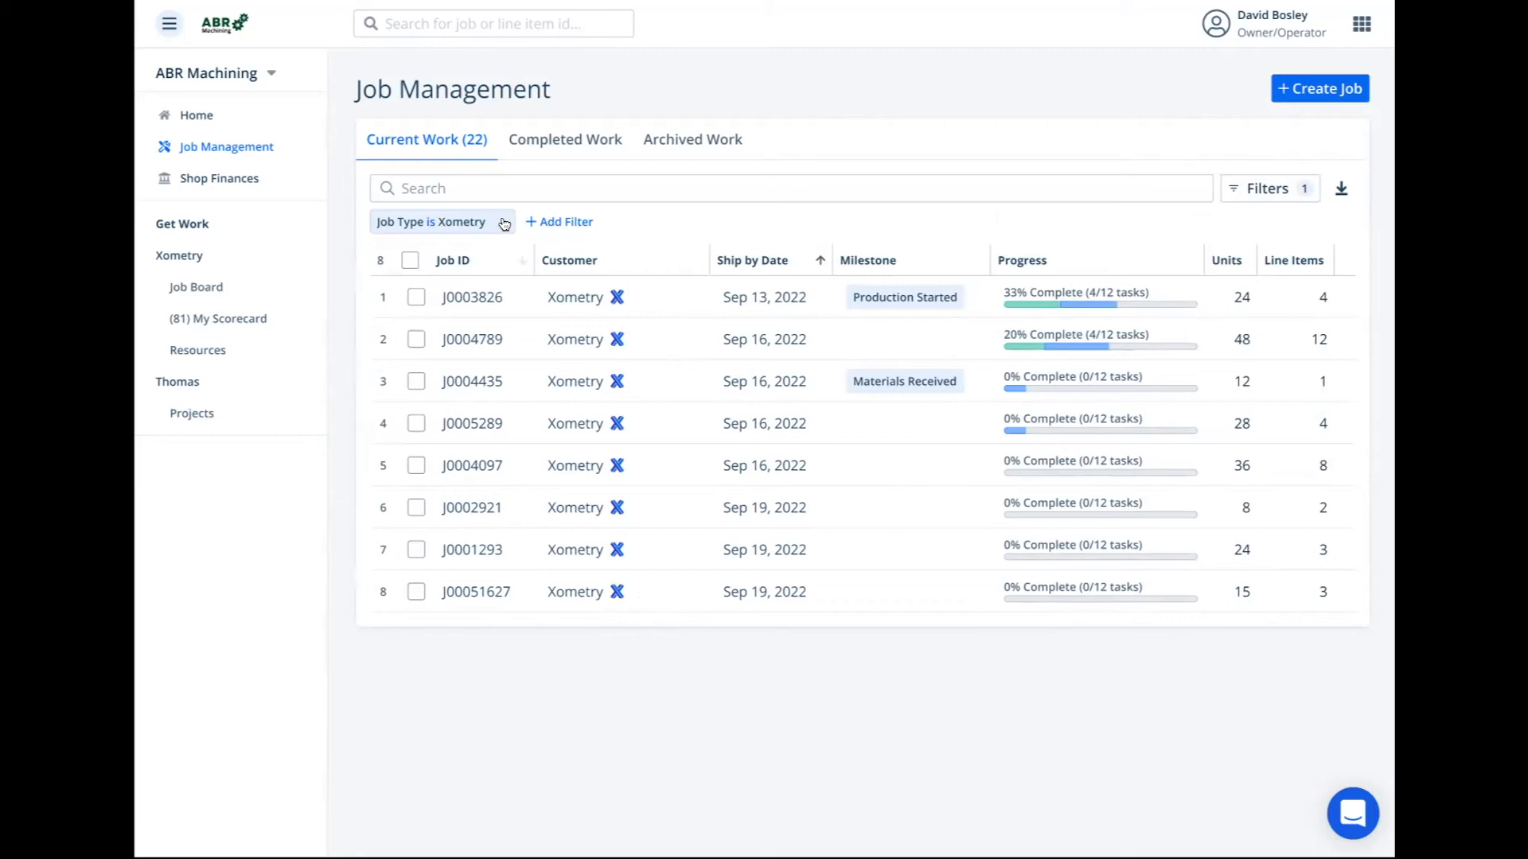
Clear the 'Job Type is Xometry' filter chip so all 22 current jobs return
click(505, 221)
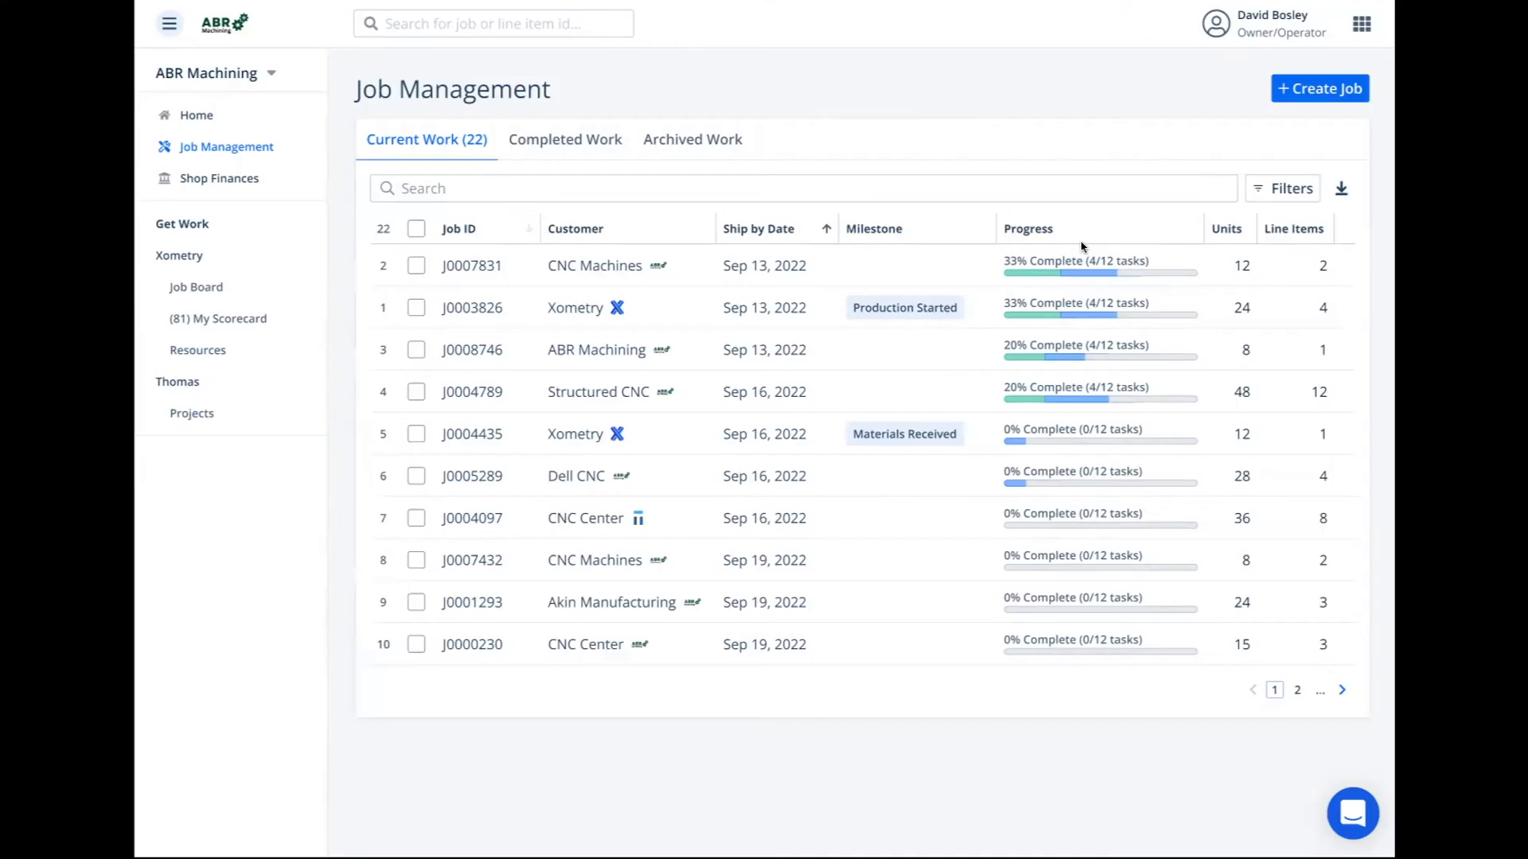
mouse_move(1104, 225)
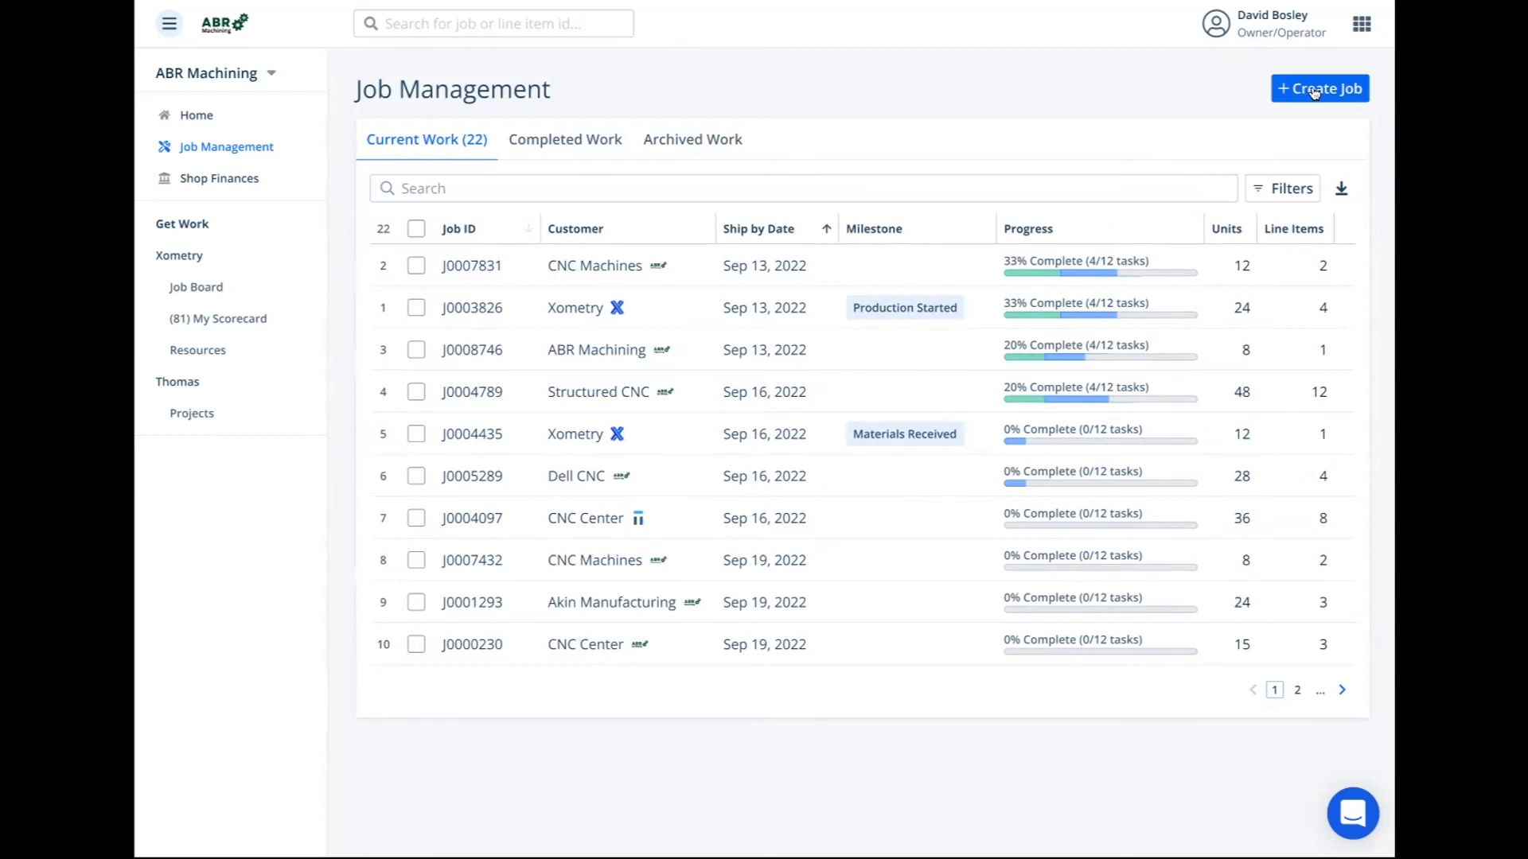
mouse_move(1345, 97)
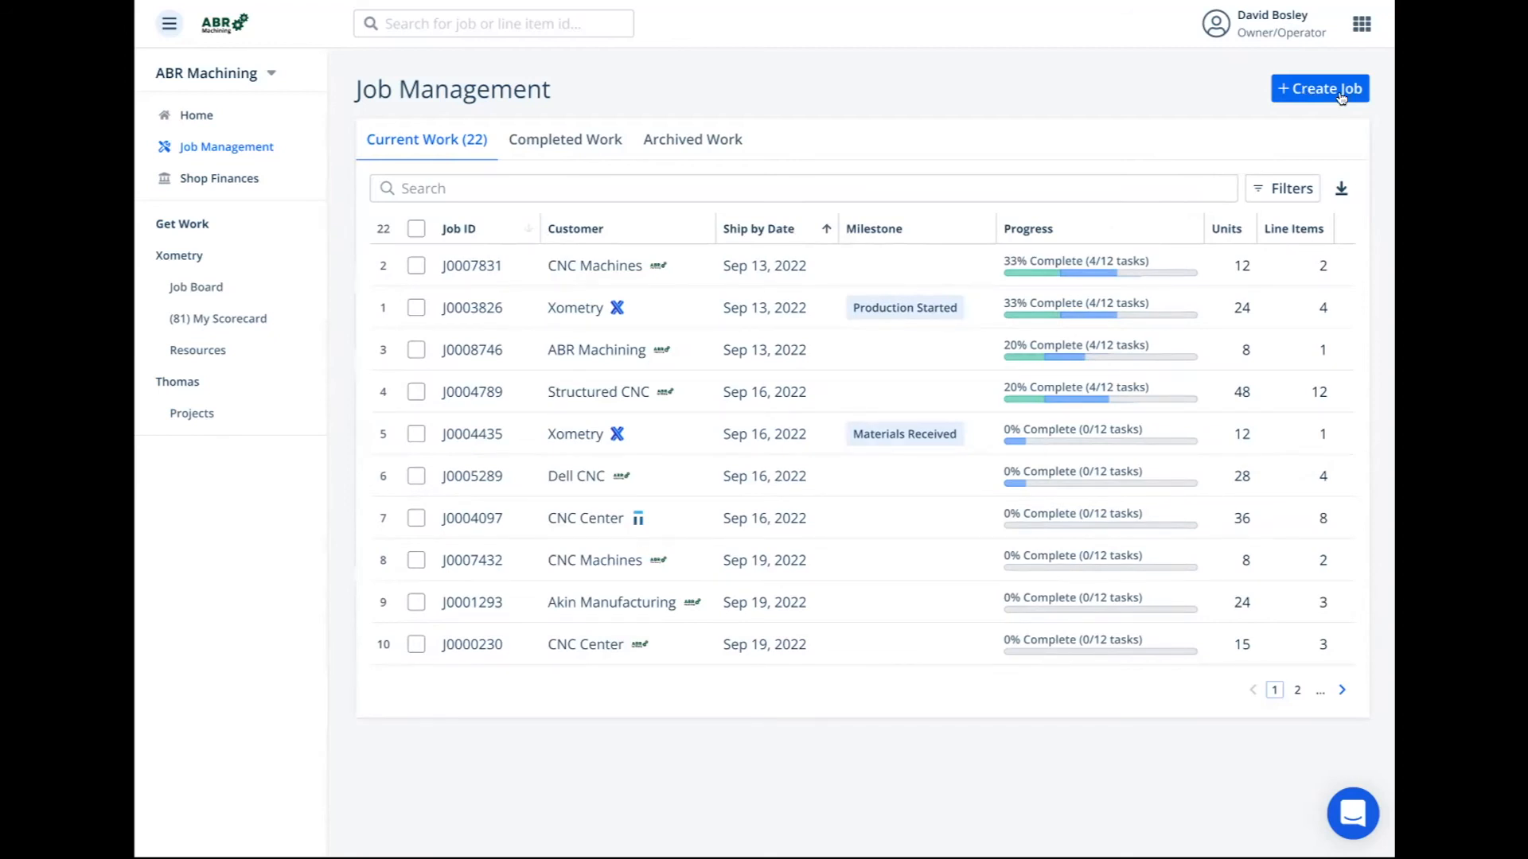
Start a new job from Job Management, landing on the Job Details step
click(1319, 88)
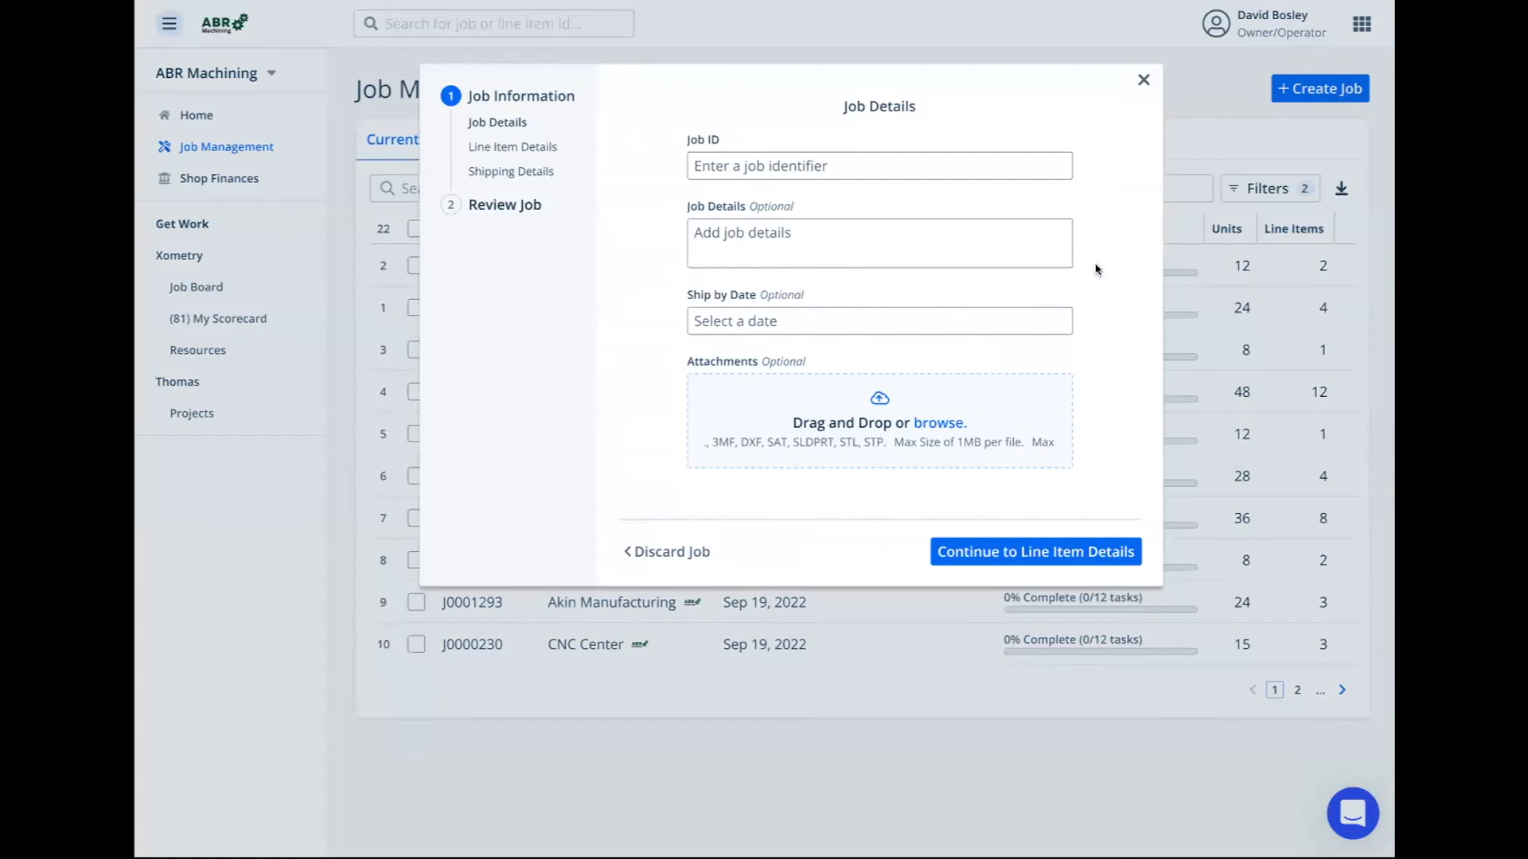
mouse_move(1101, 266)
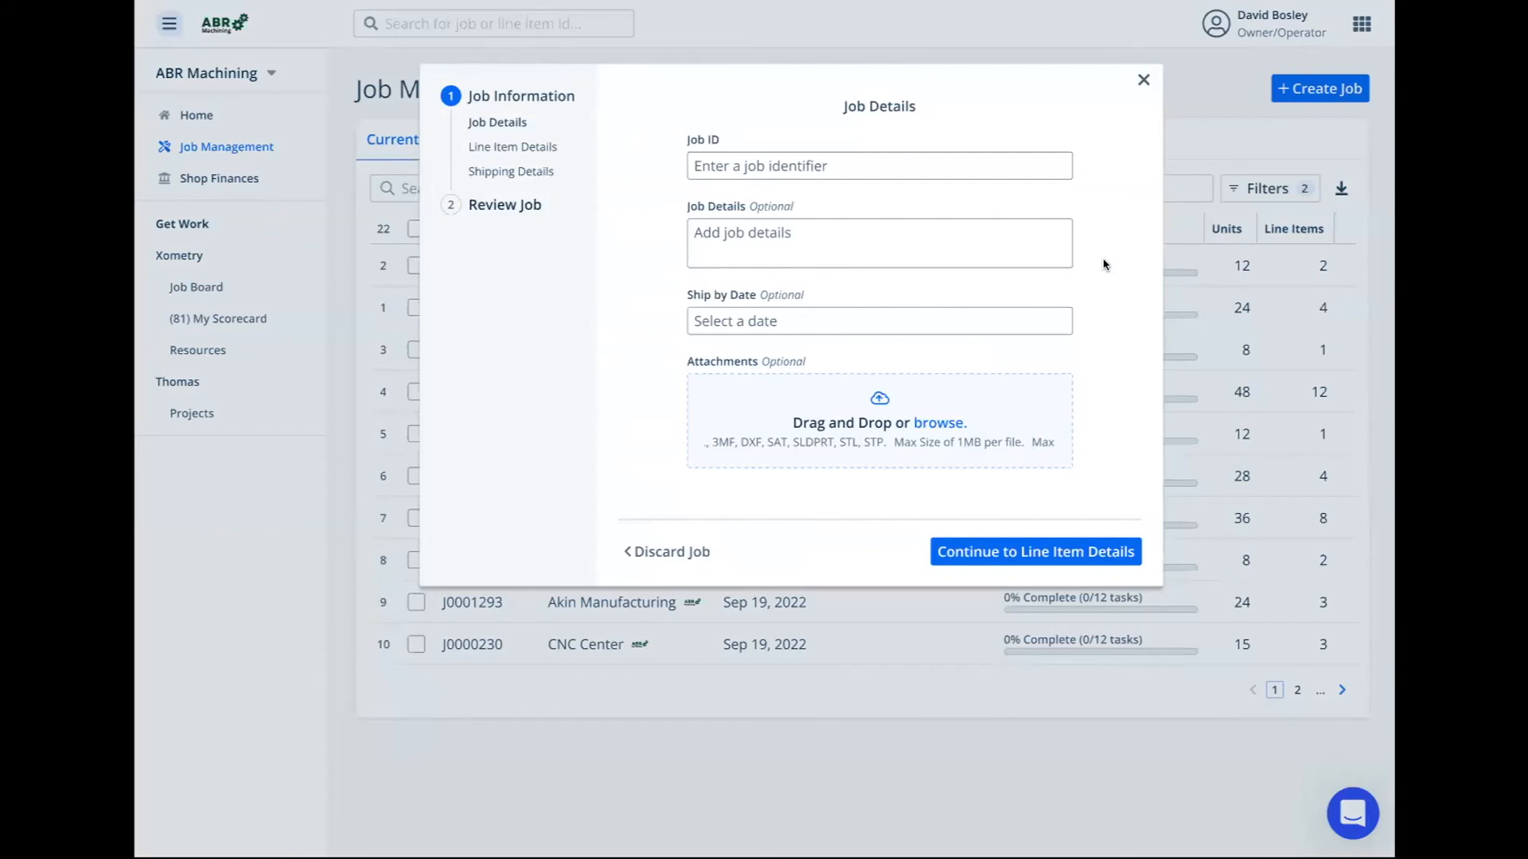
mouse_move(670, 183)
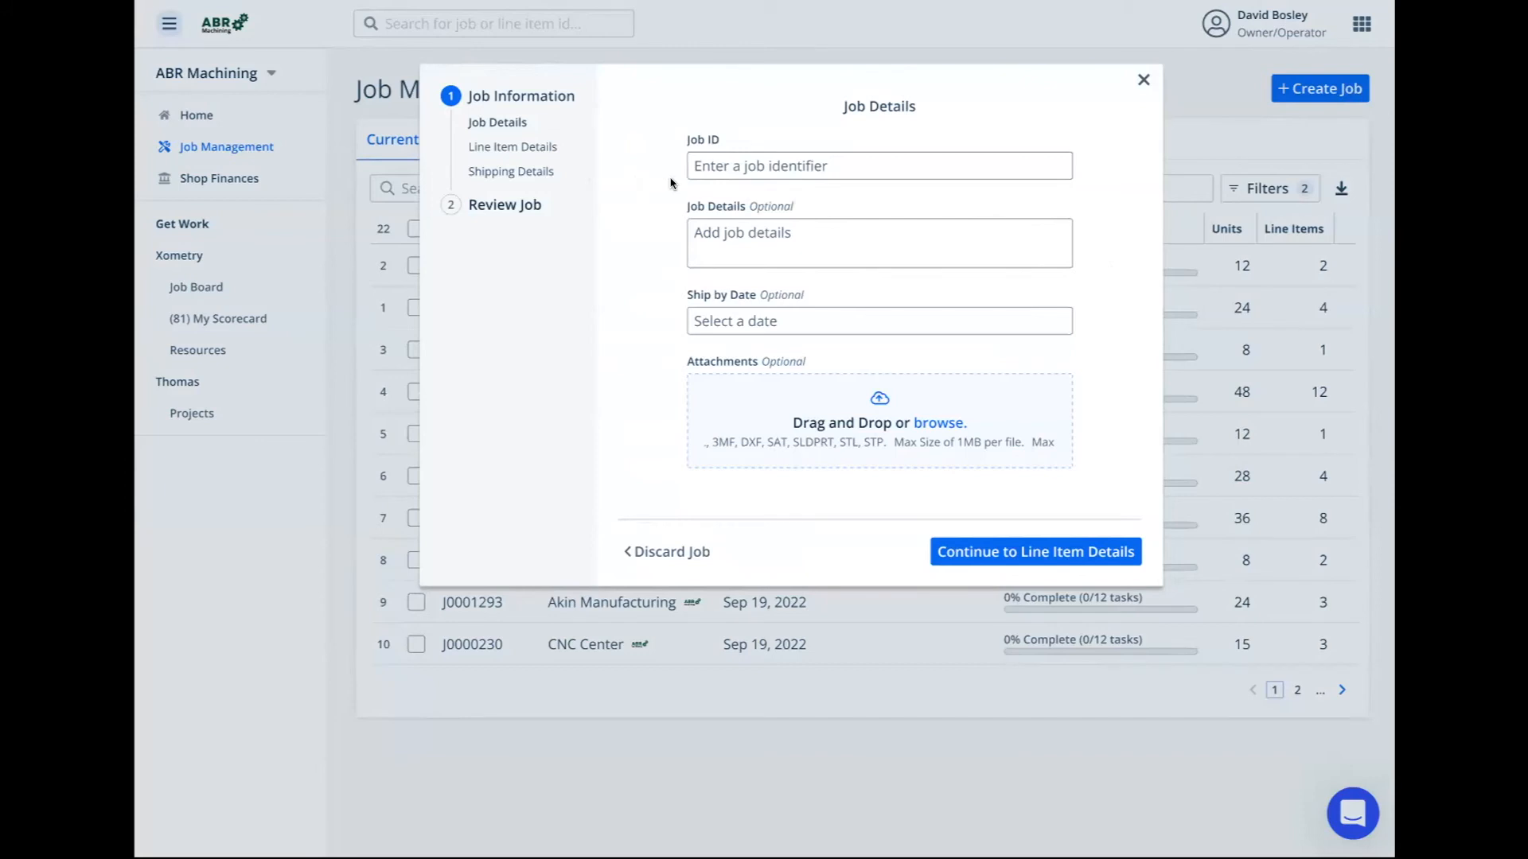
mouse_move(675, 268)
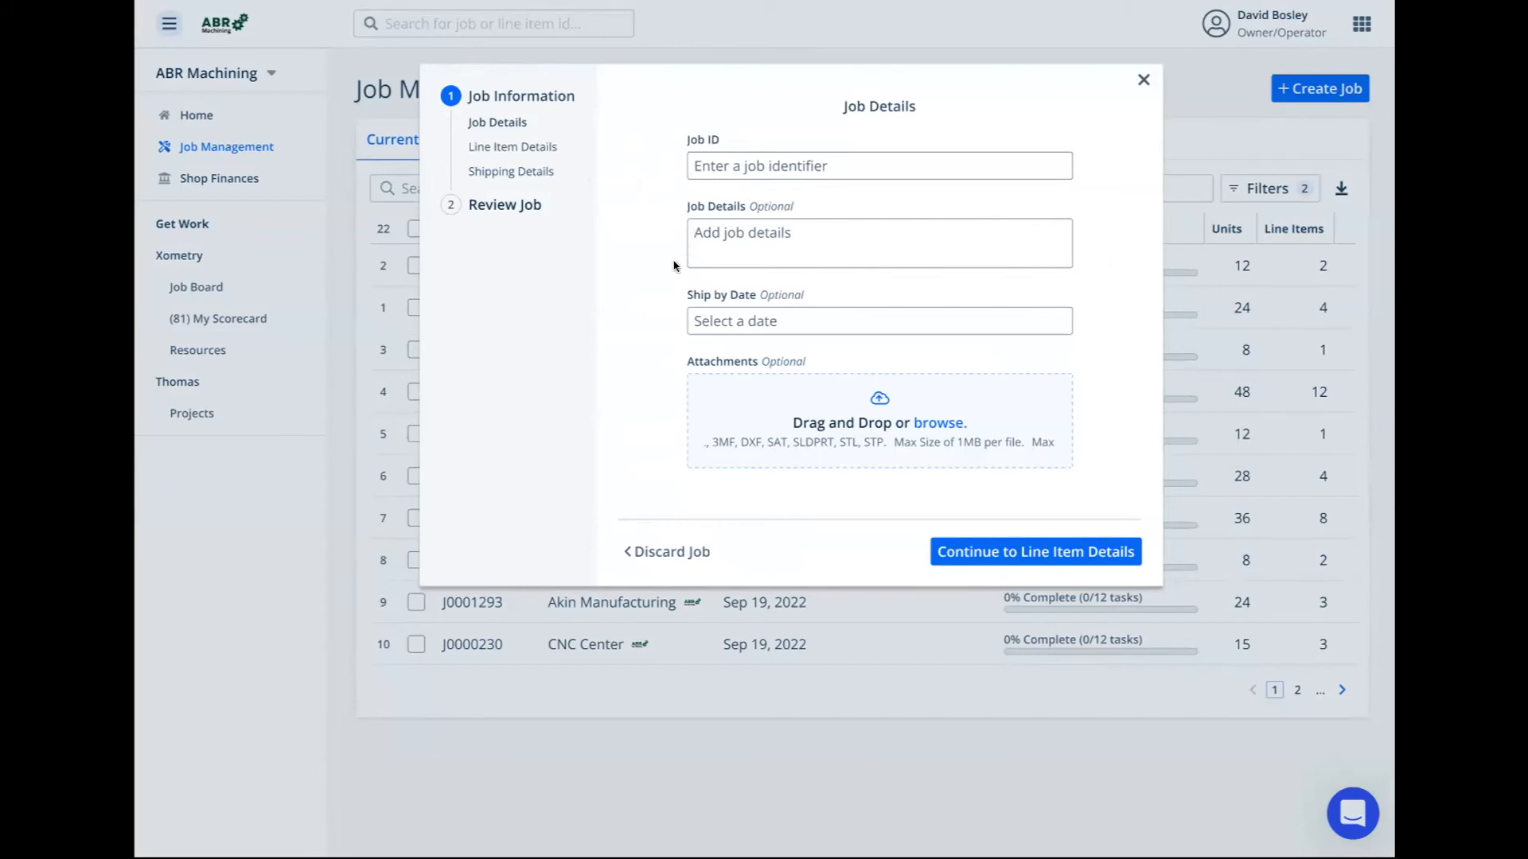
mouse_move(738, 404)
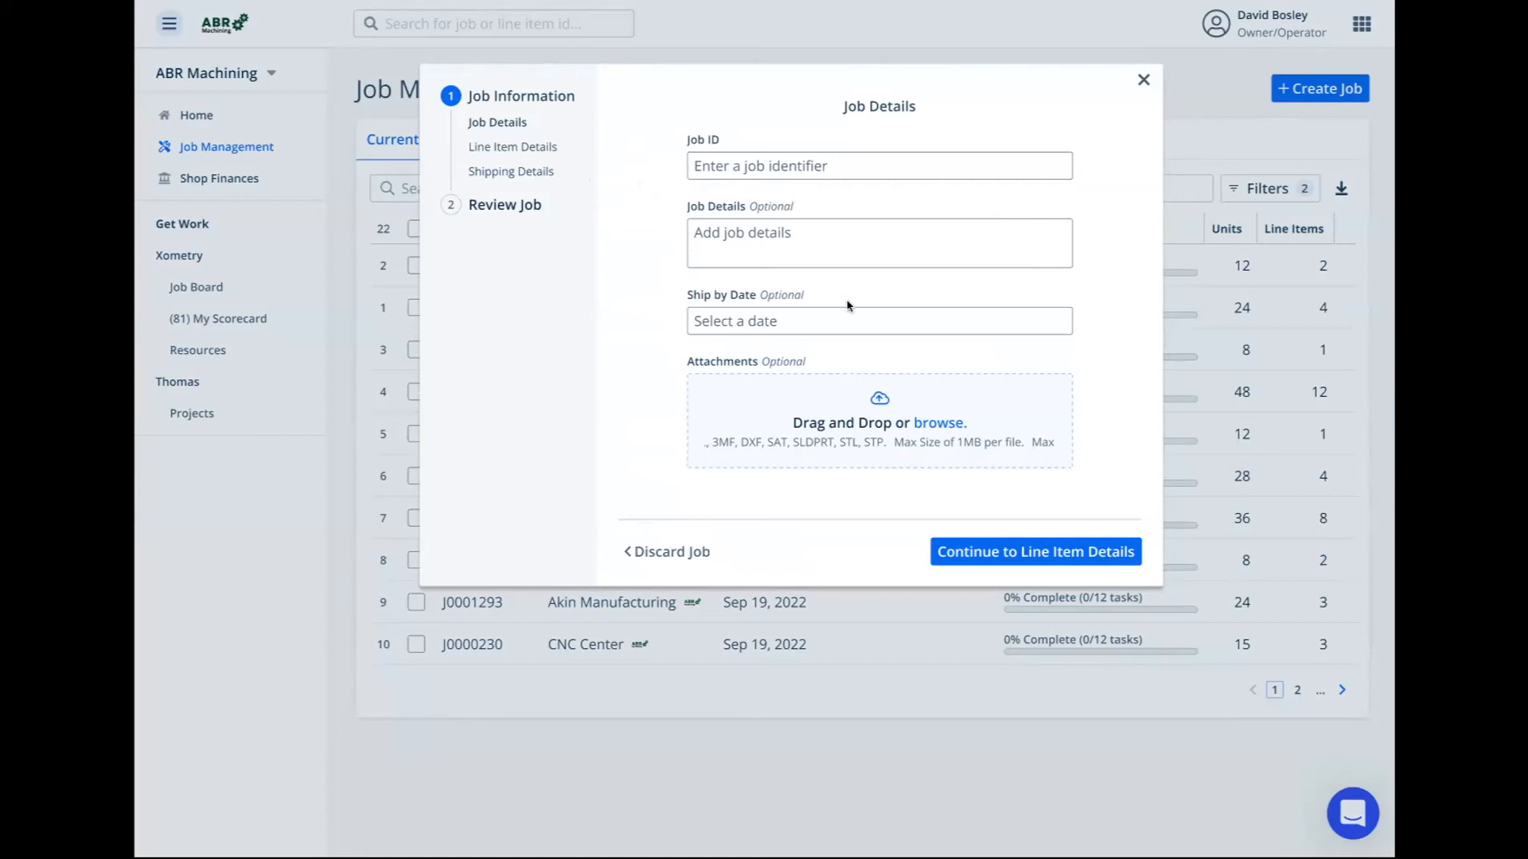
mouse_move(893, 224)
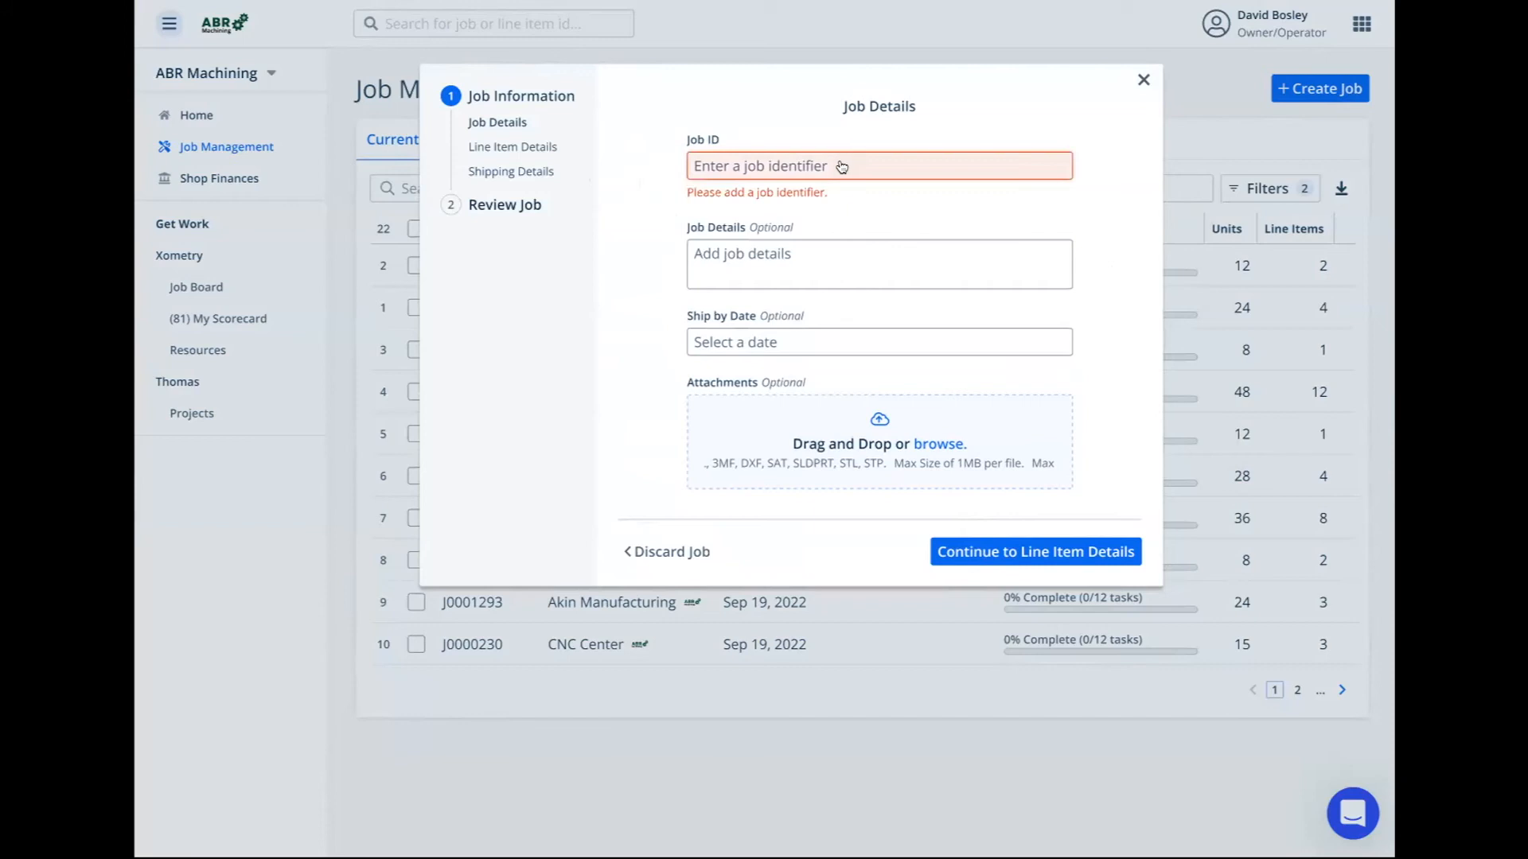
mouse_move(813, 172)
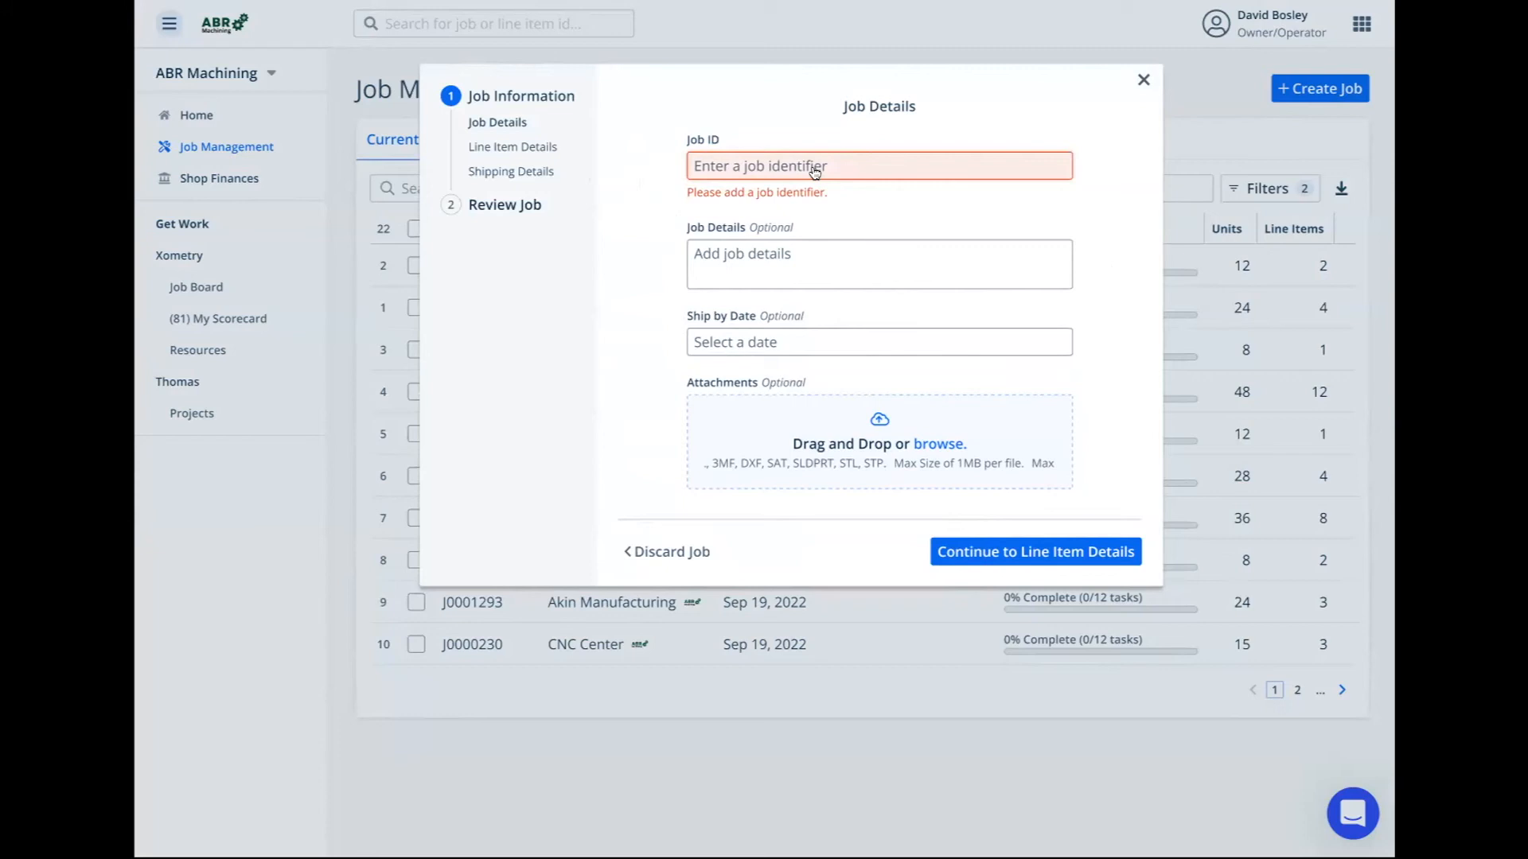
Enter Job ID 'Job 123456' and continue to Line Item Details
text(Job 123456)
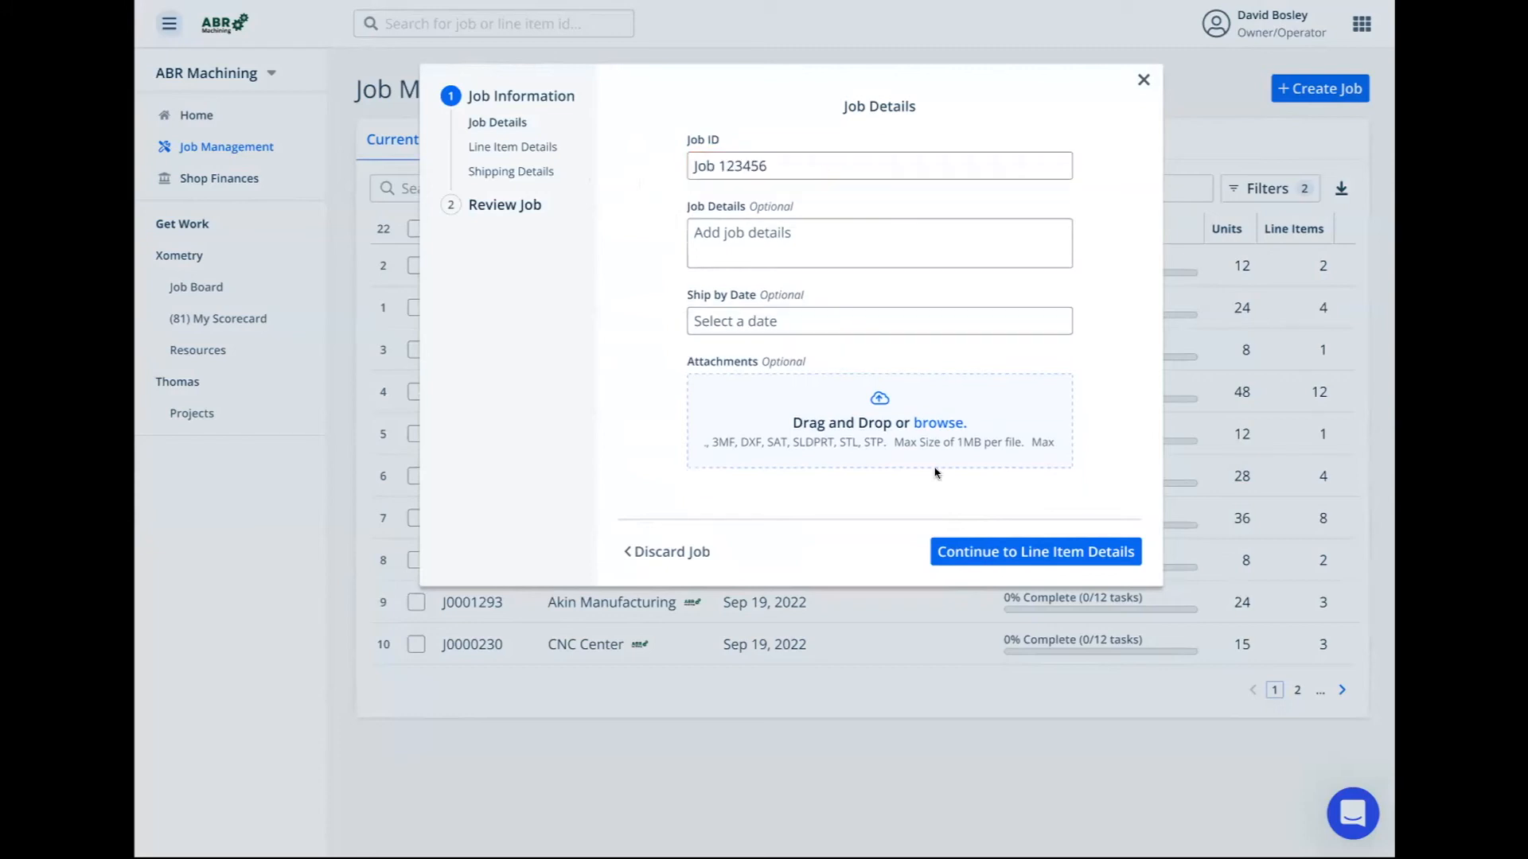
click(1035, 552)
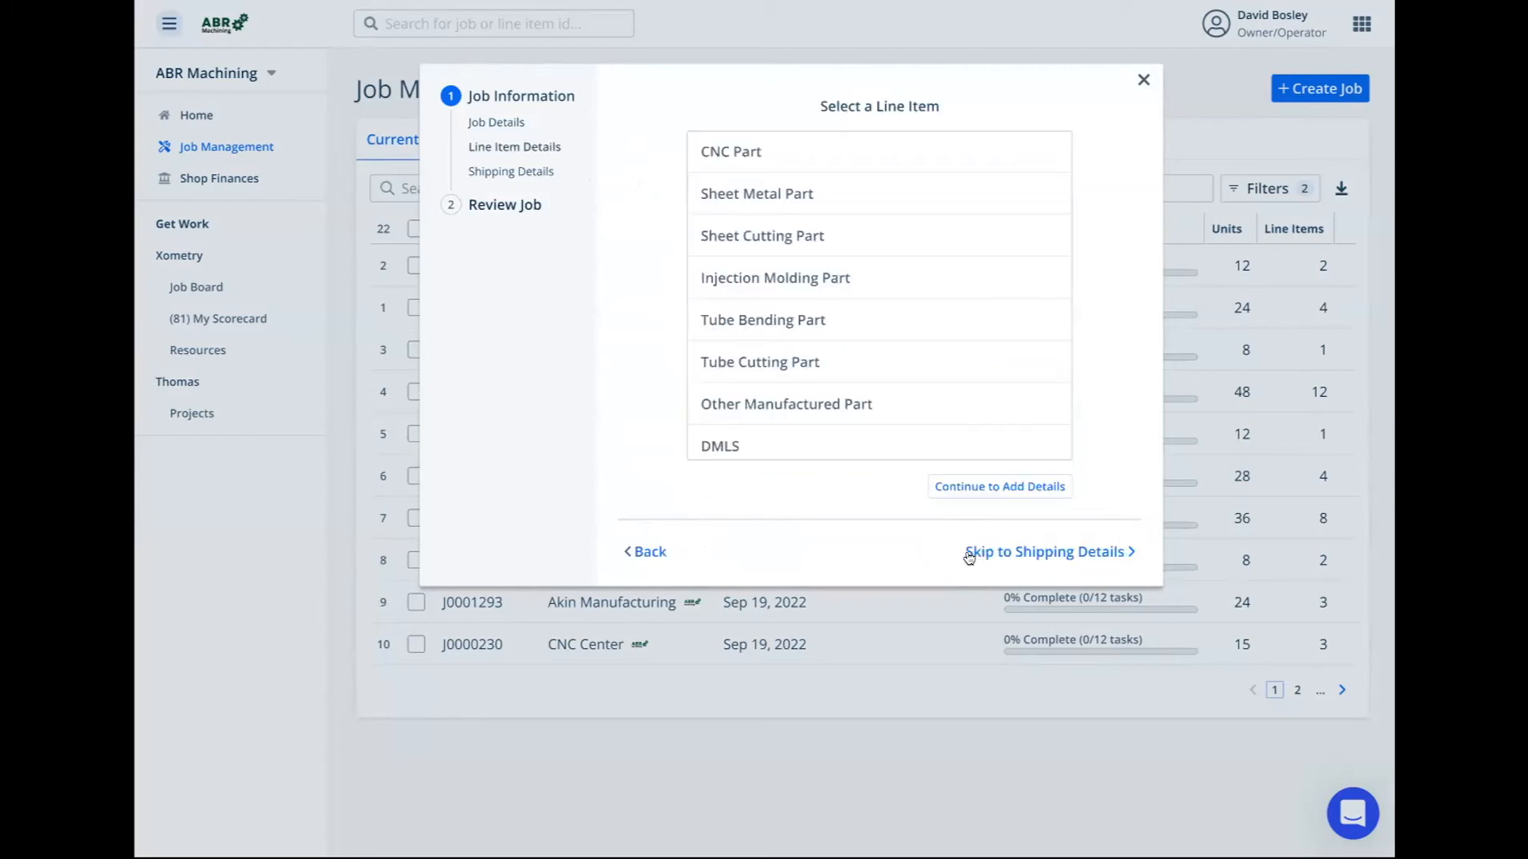
mouse_move(1115, 444)
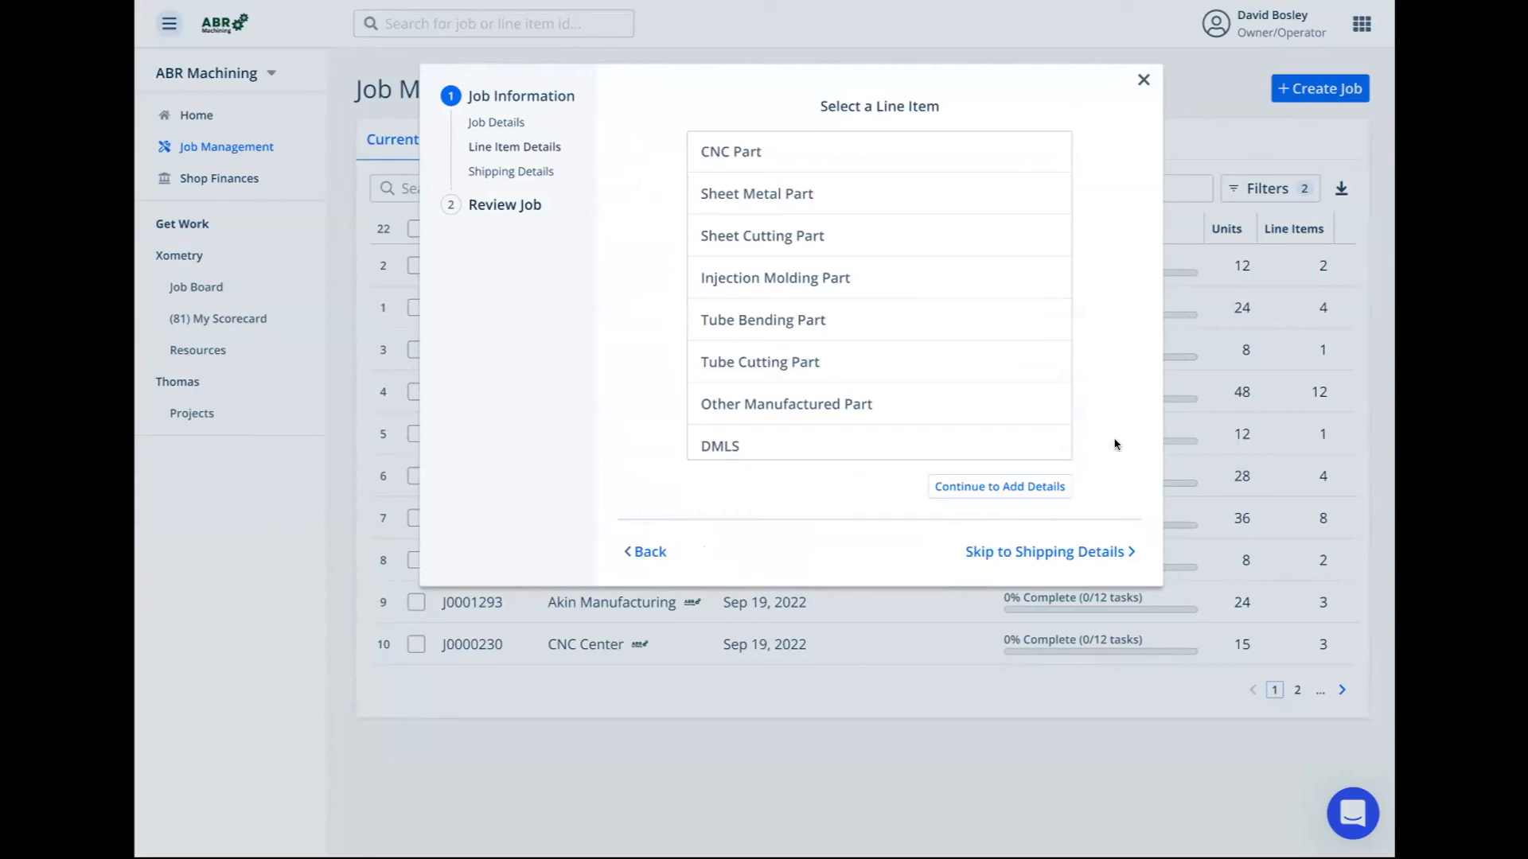
mouse_move(1106, 306)
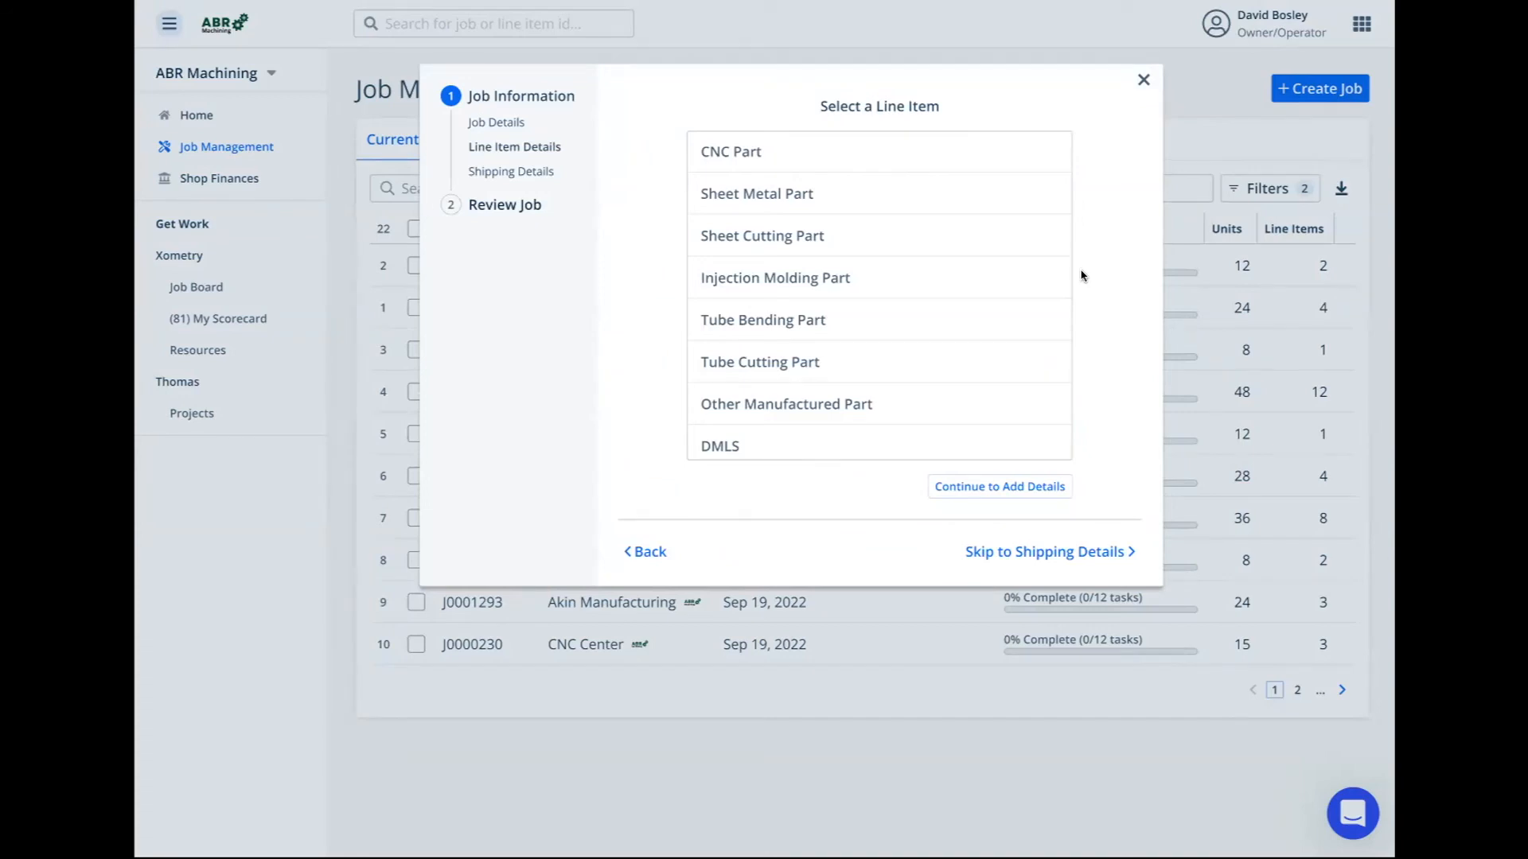
mouse_move(960, 205)
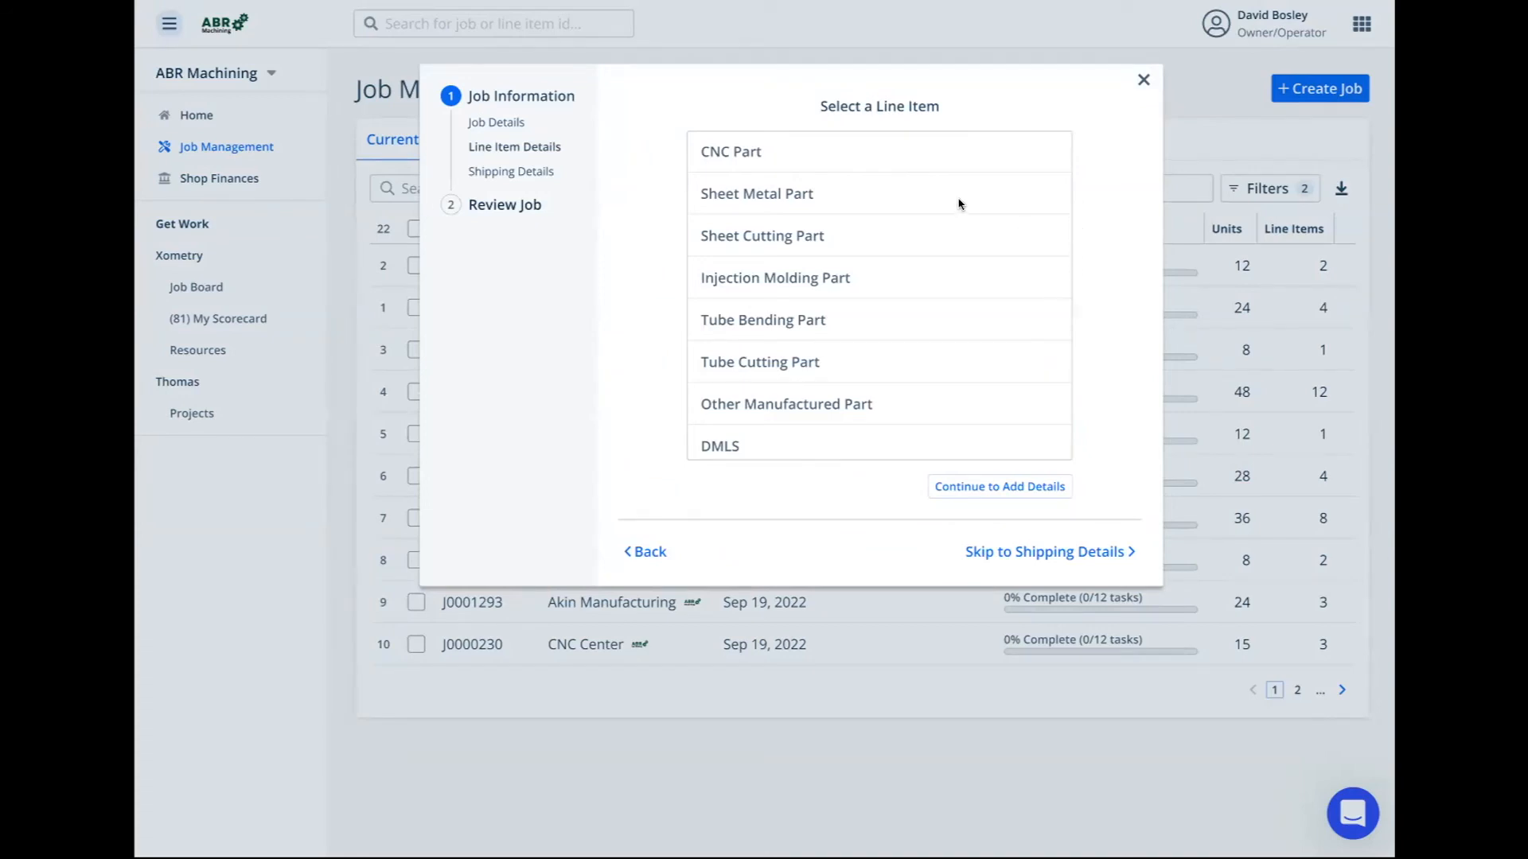
mouse_move(798, 156)
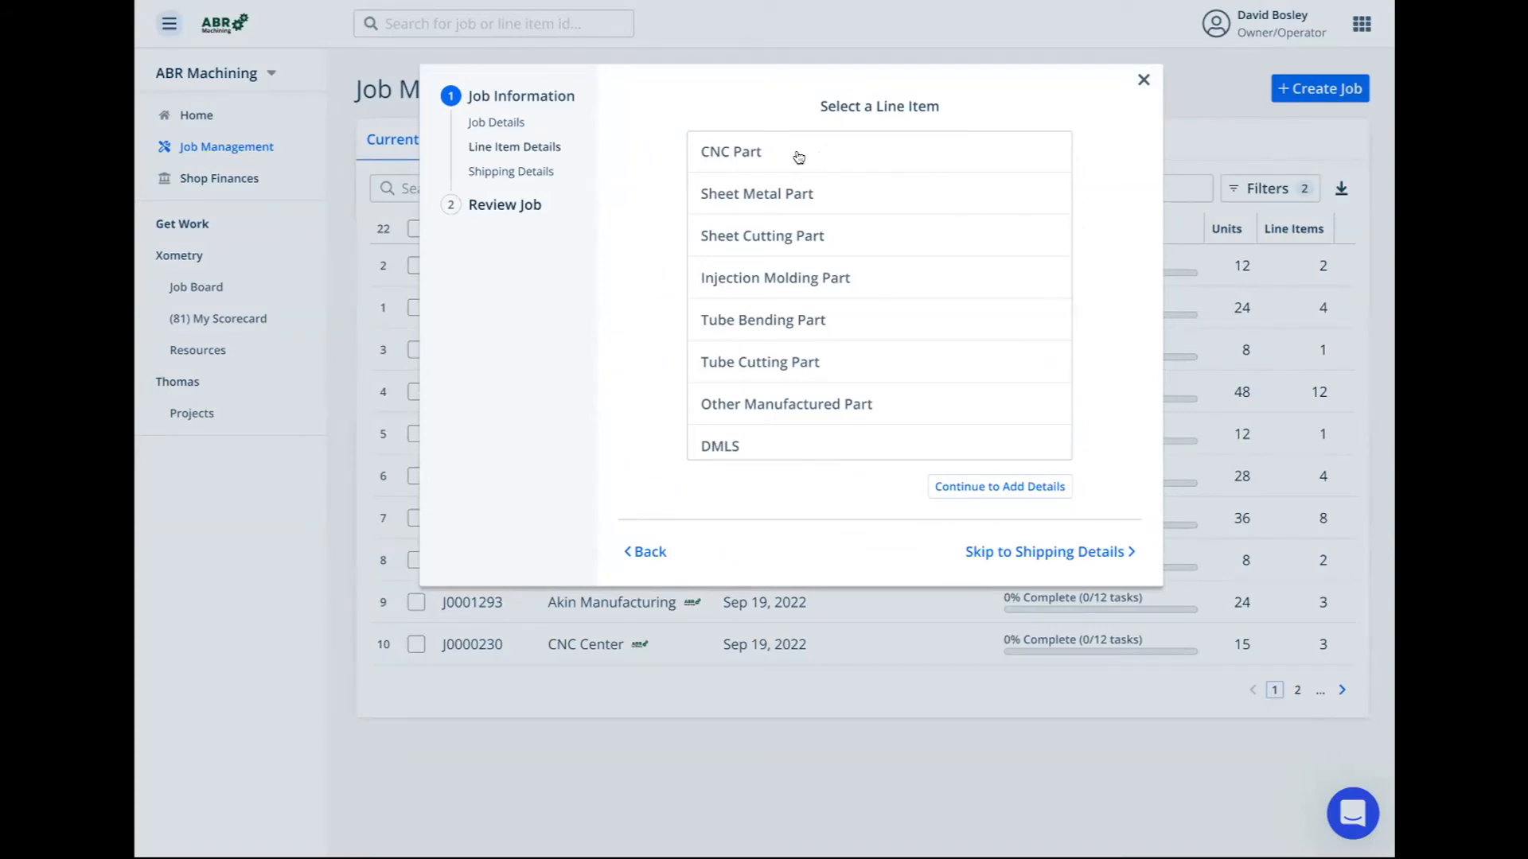
Choose CNC Part as the line item type and continue to its details form
click(730, 151)
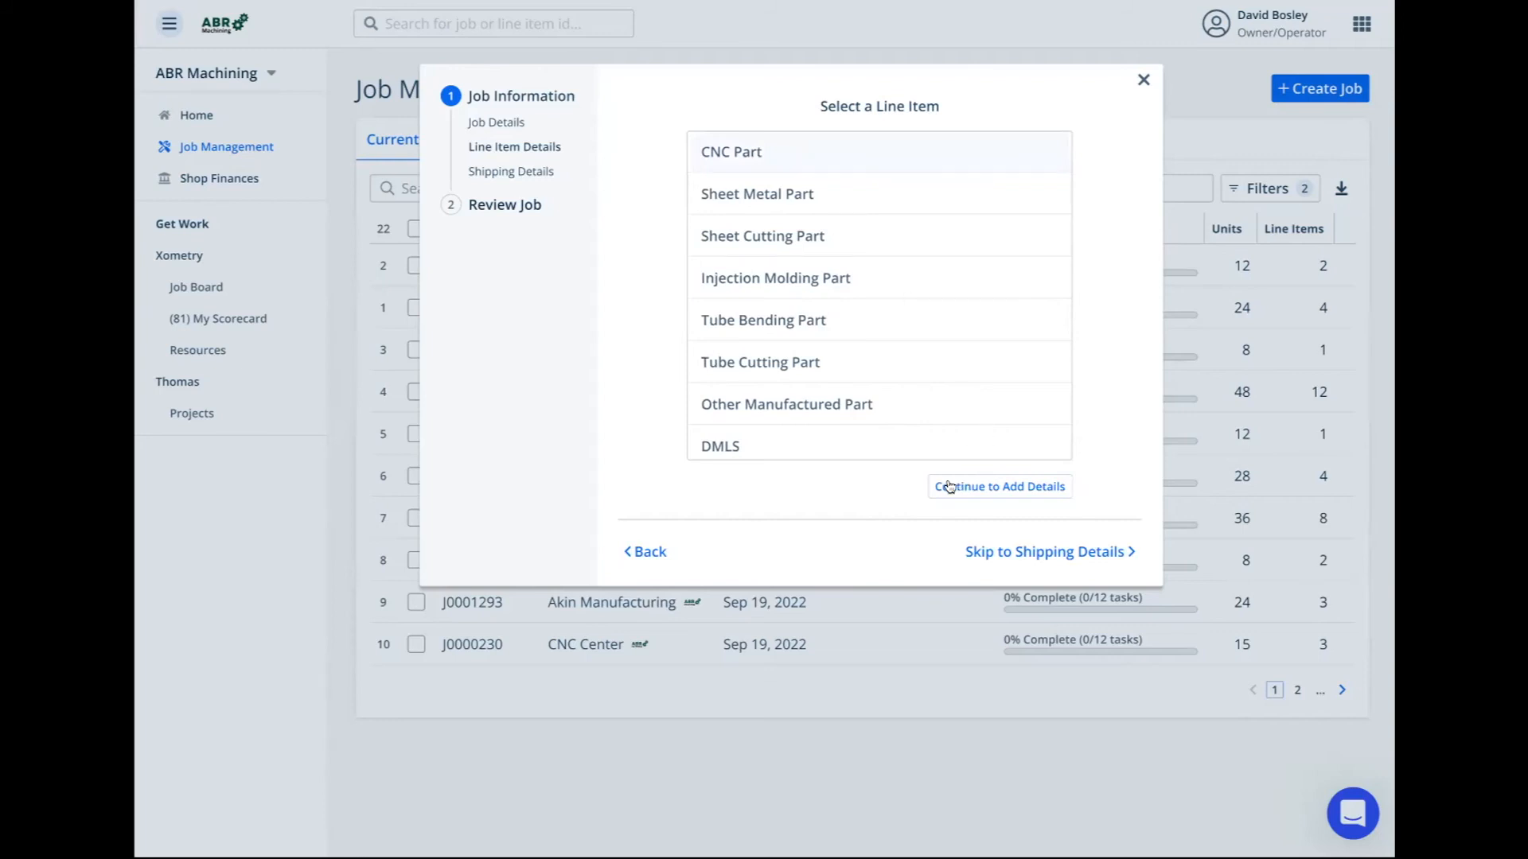
mouse_move(979, 492)
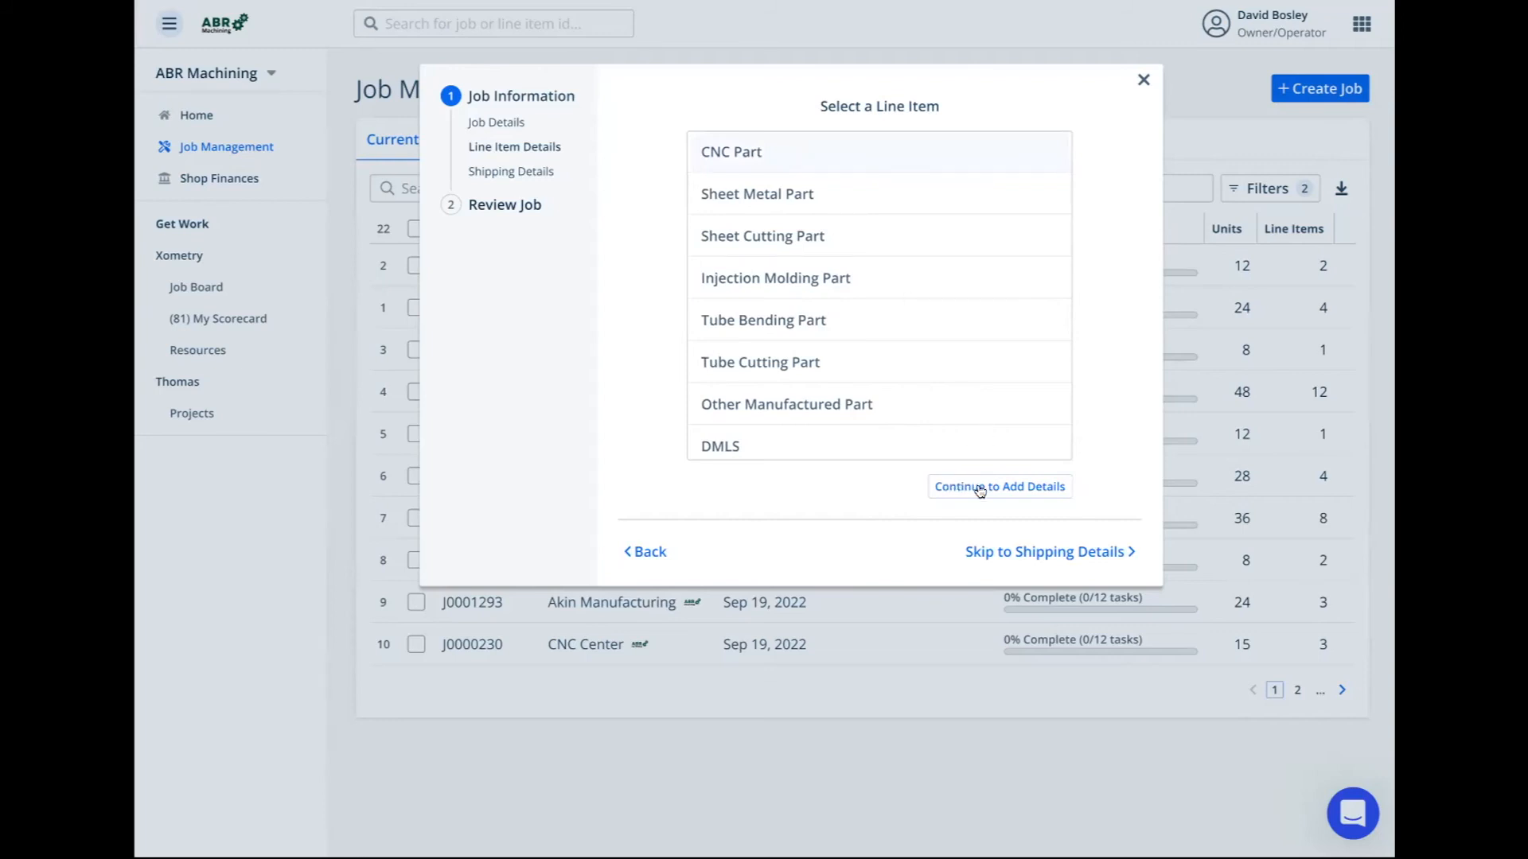
click(998, 487)
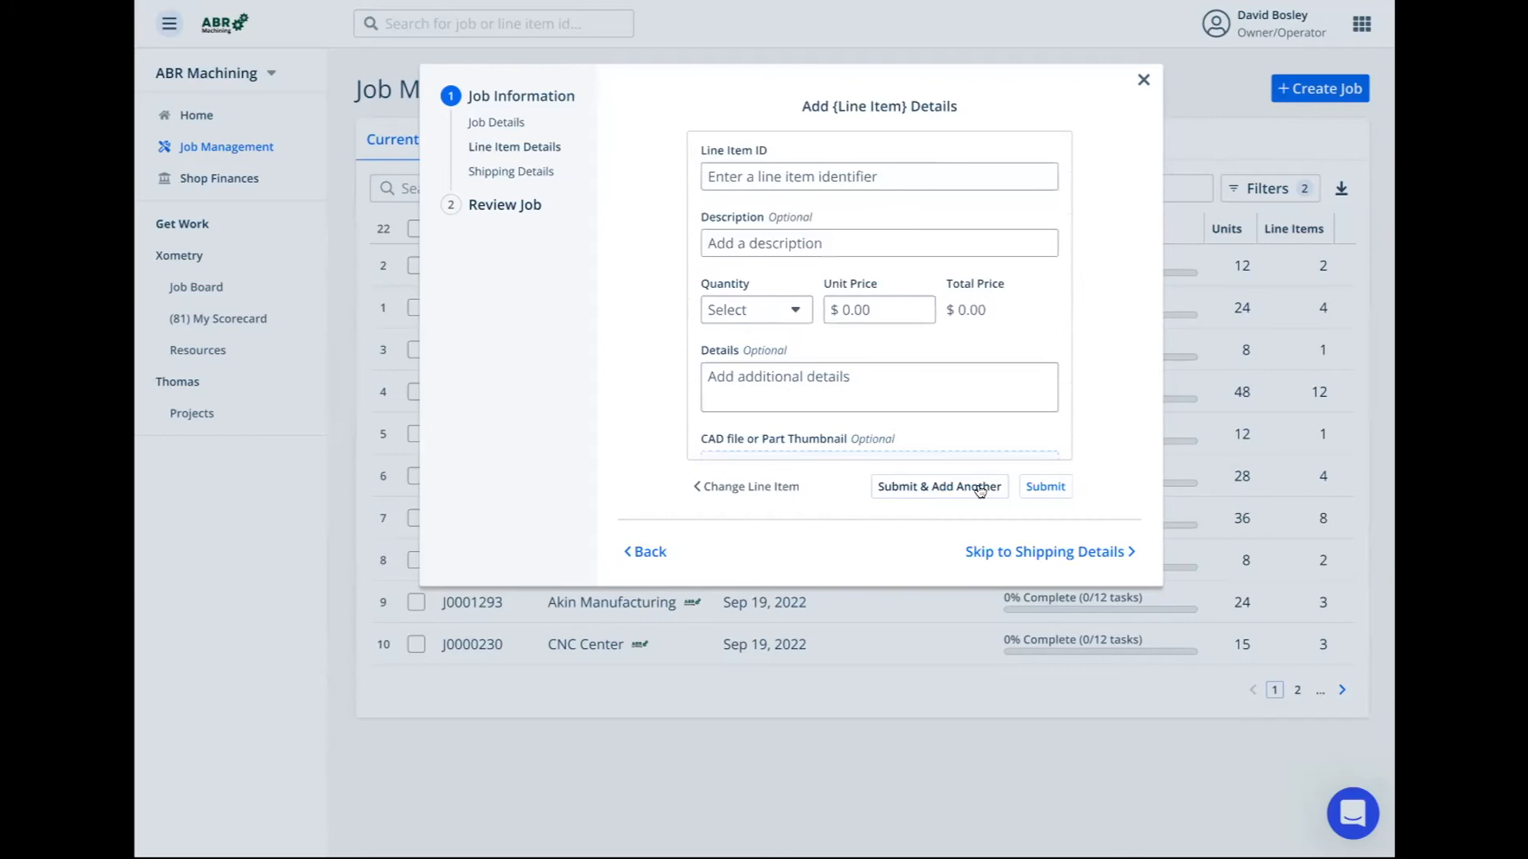
mouse_move(719, 188)
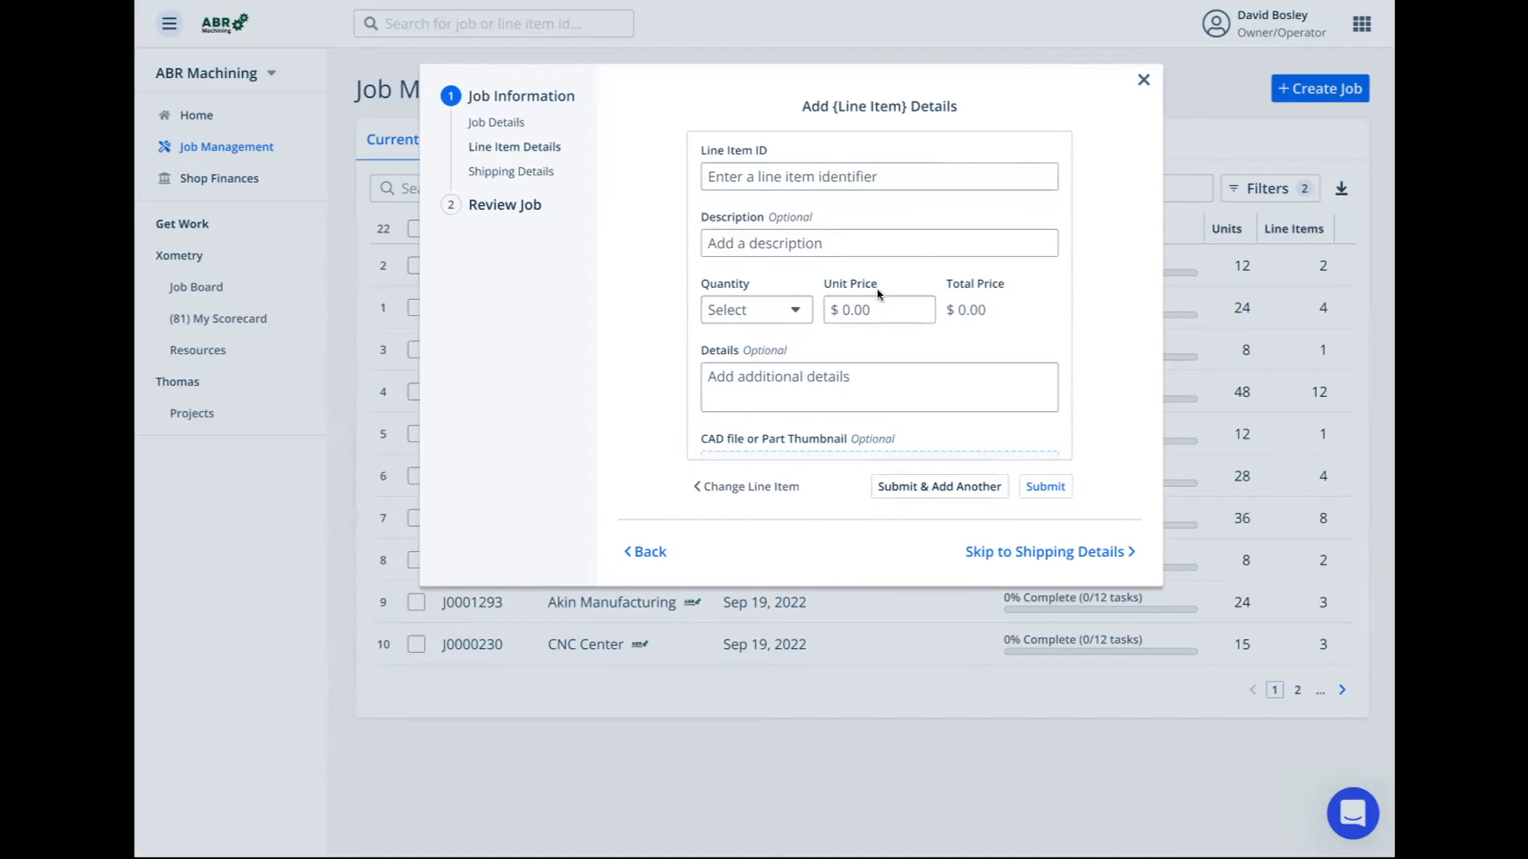
mouse_move(1008, 326)
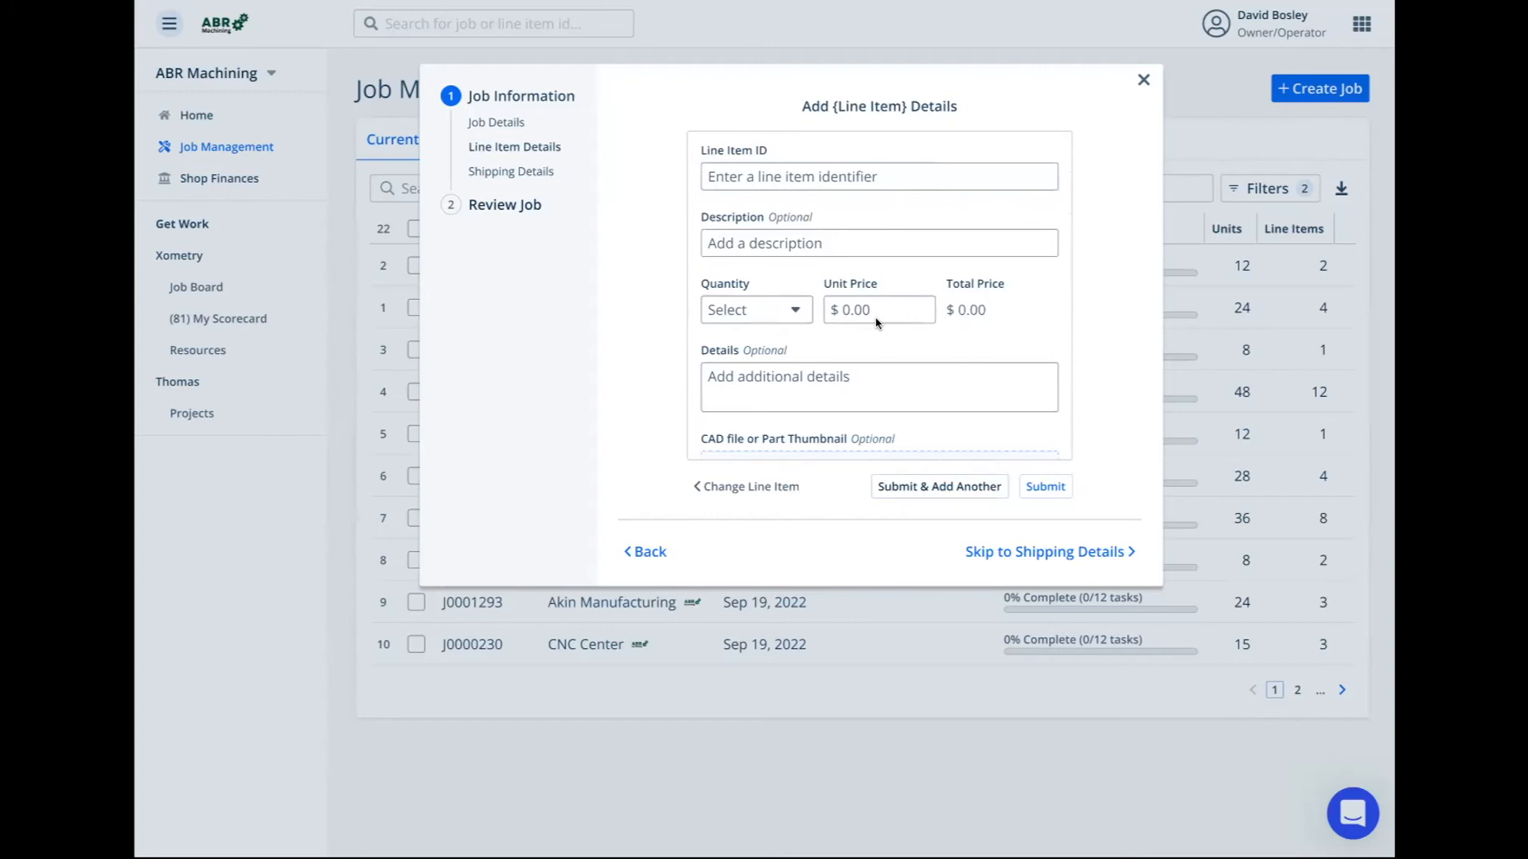
mouse_move(748, 353)
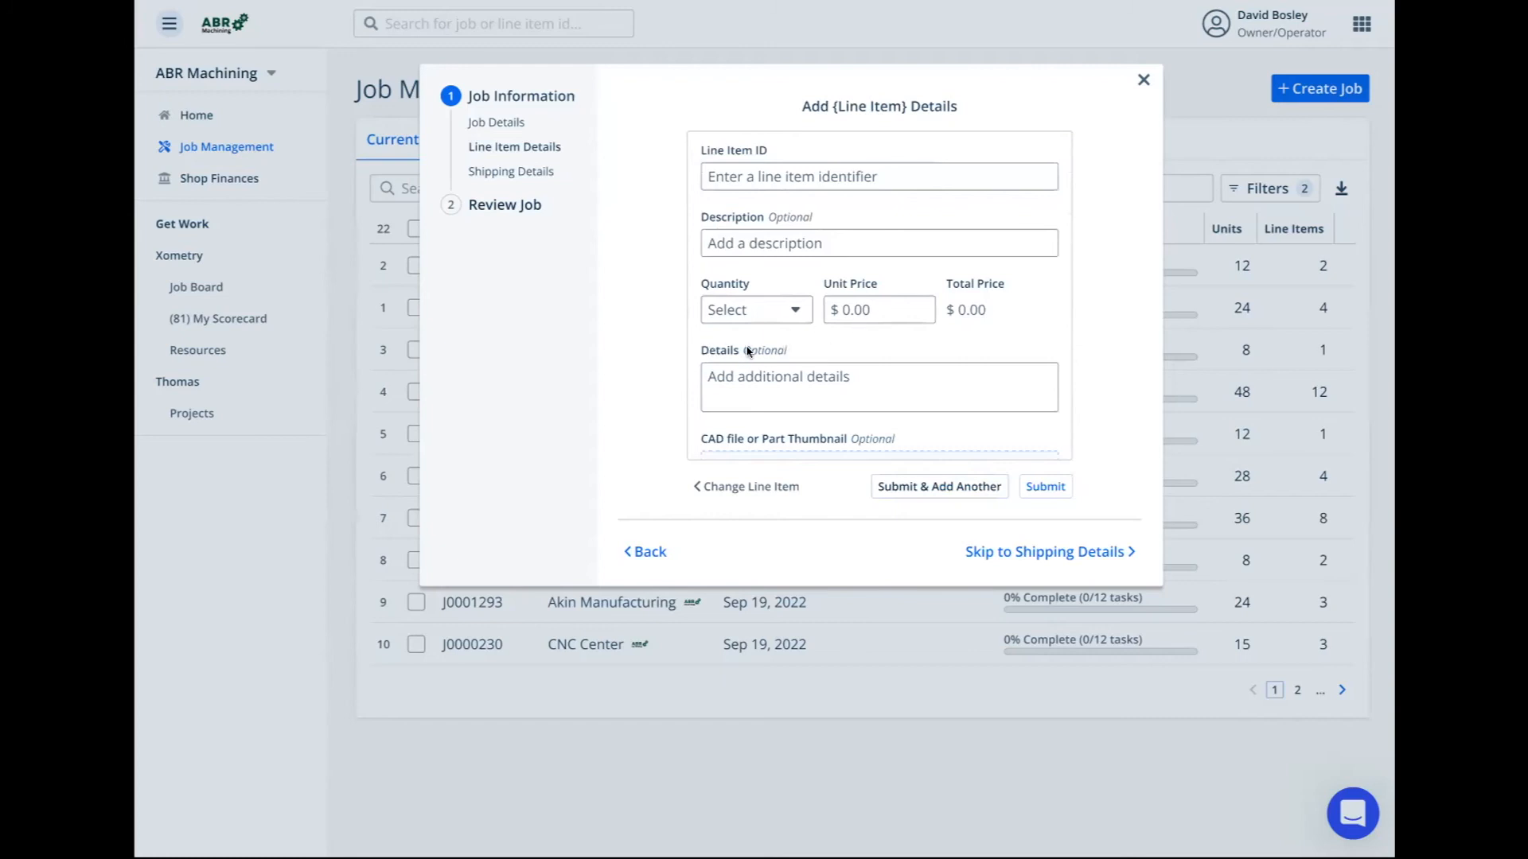
Trigger the required-ID warning by submitting empty, then enter Line Item ID 'Part 123456'
scroll(down, 3)
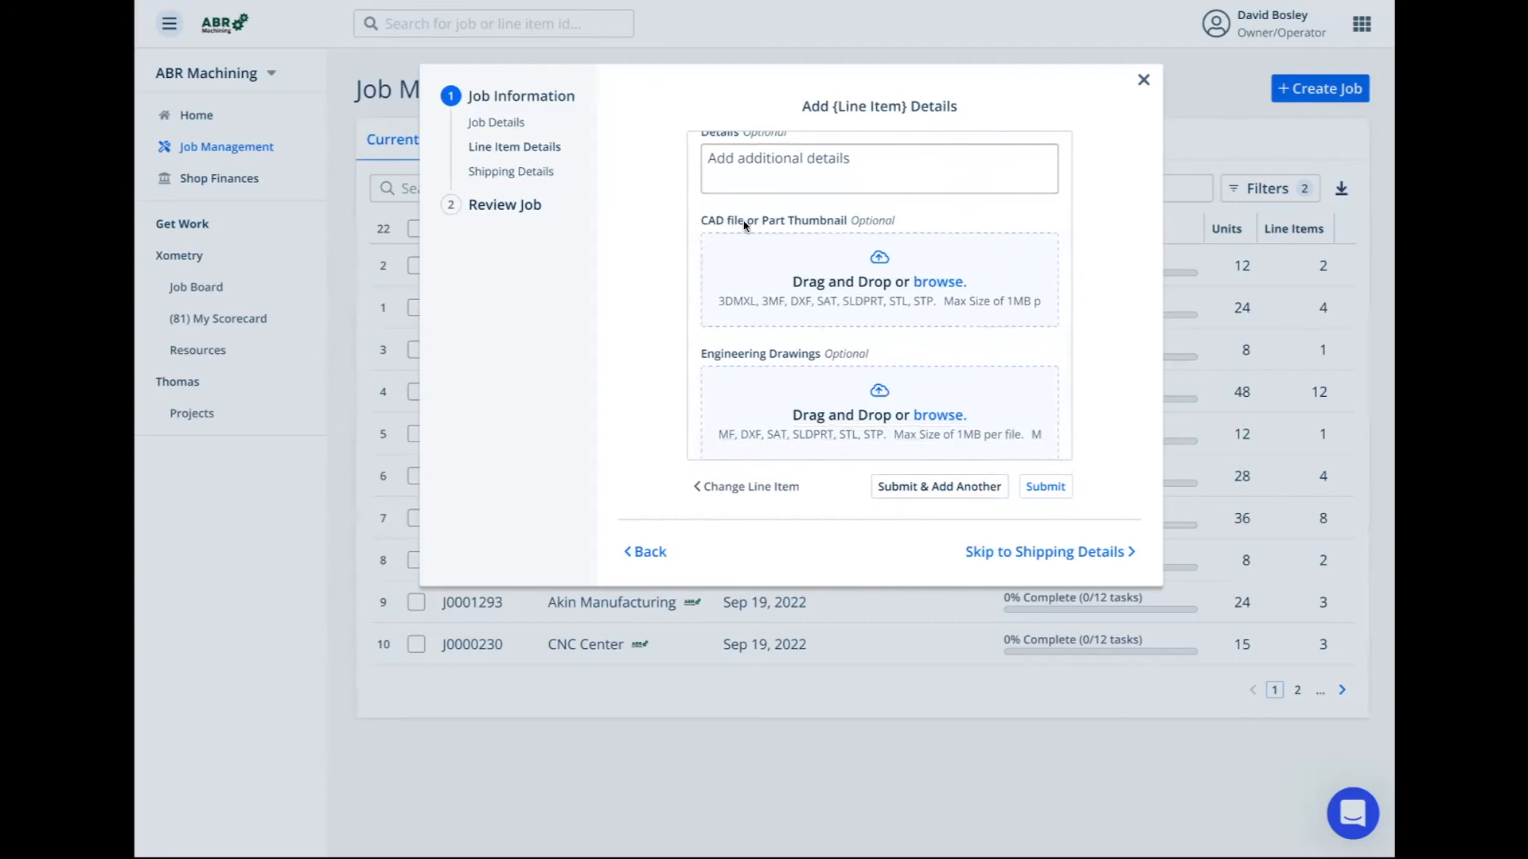
mouse_move(818, 365)
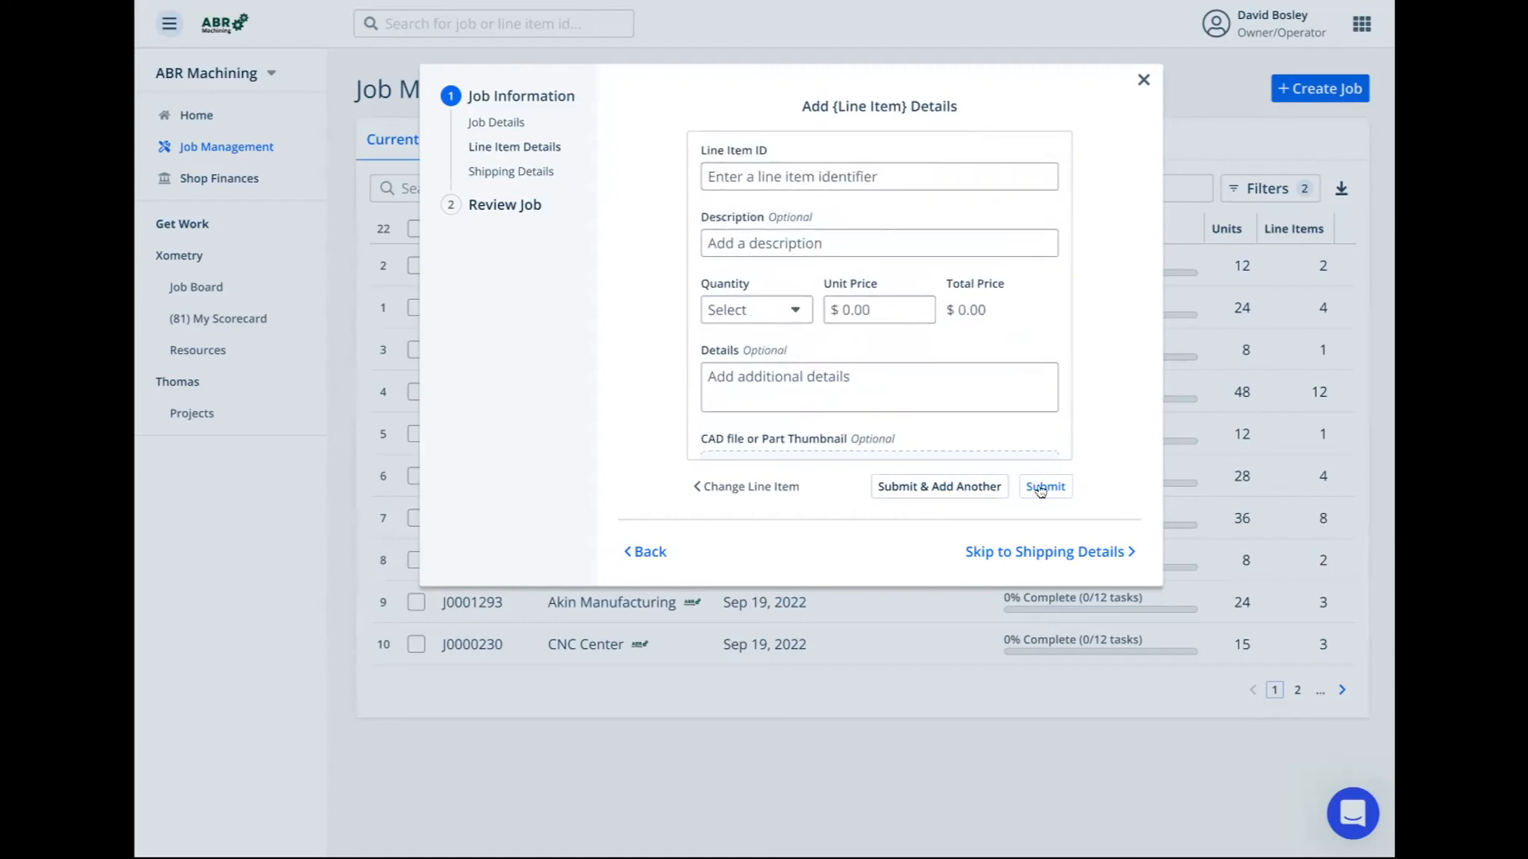
click(1044, 487)
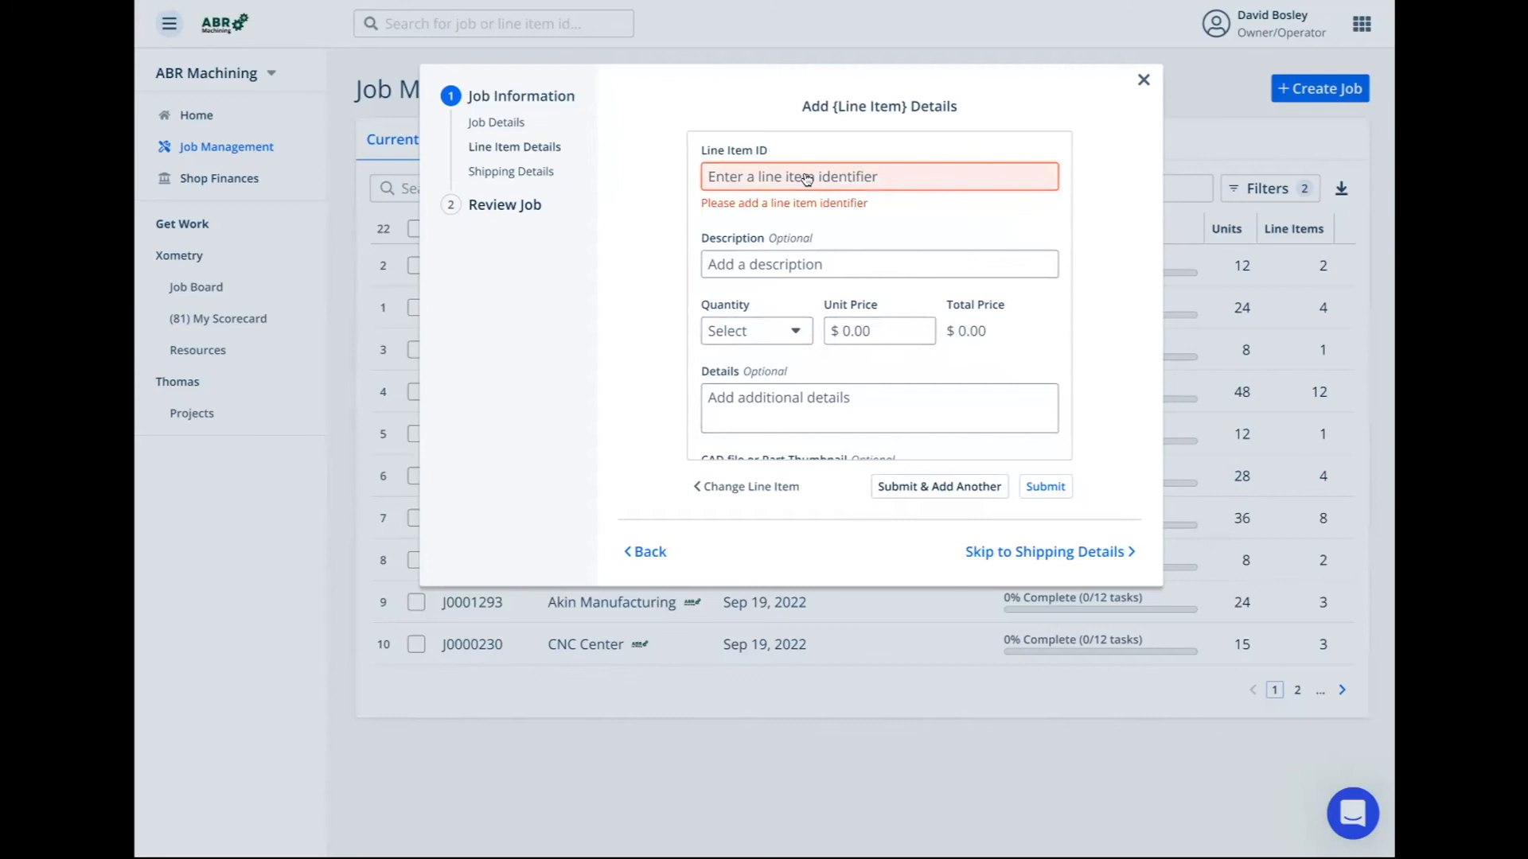
text(Part 123456)
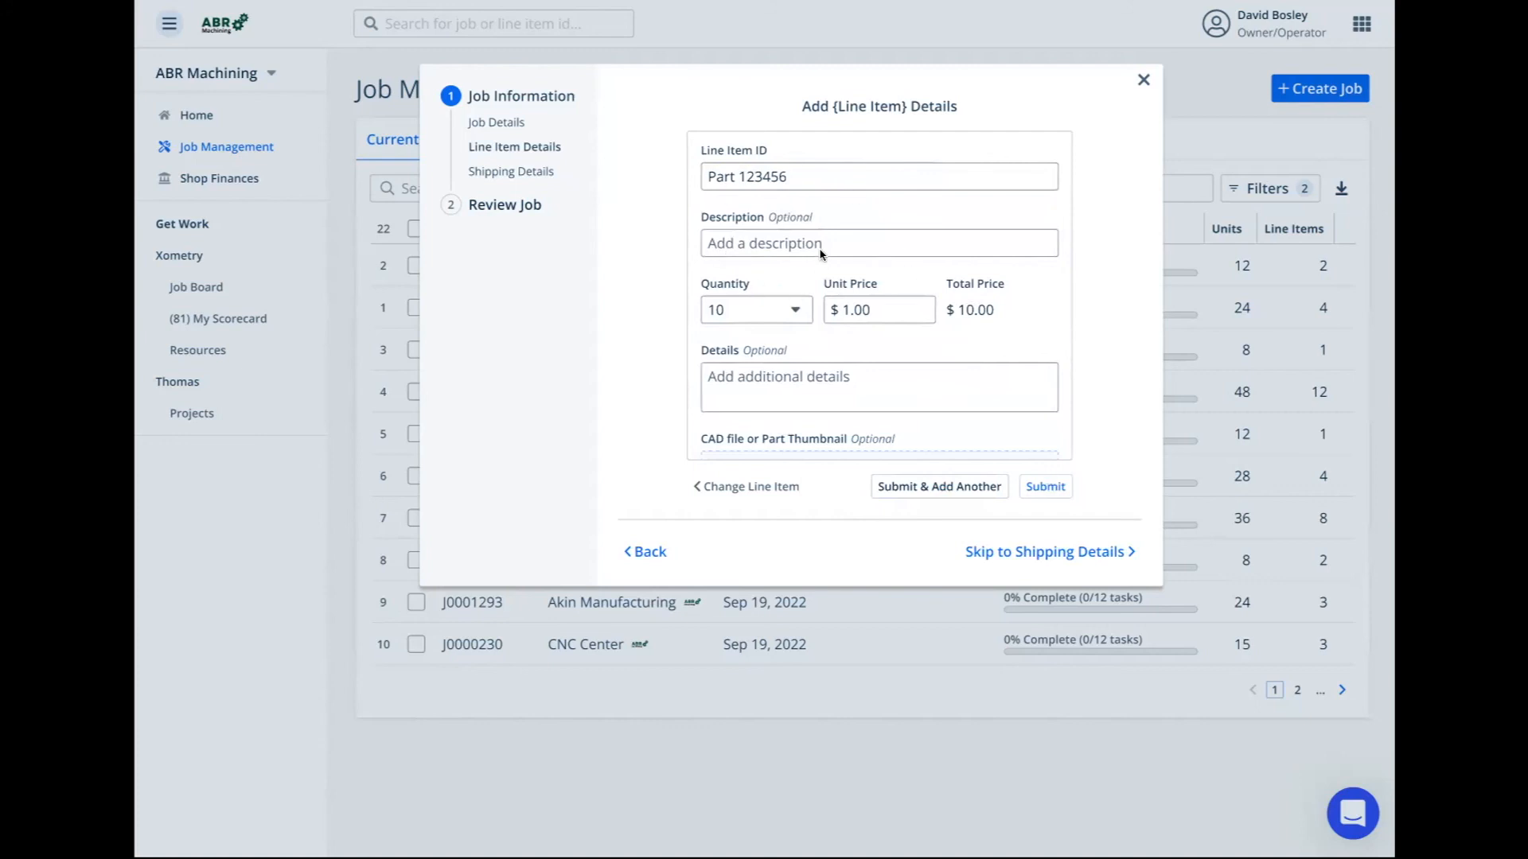
mouse_move(728, 314)
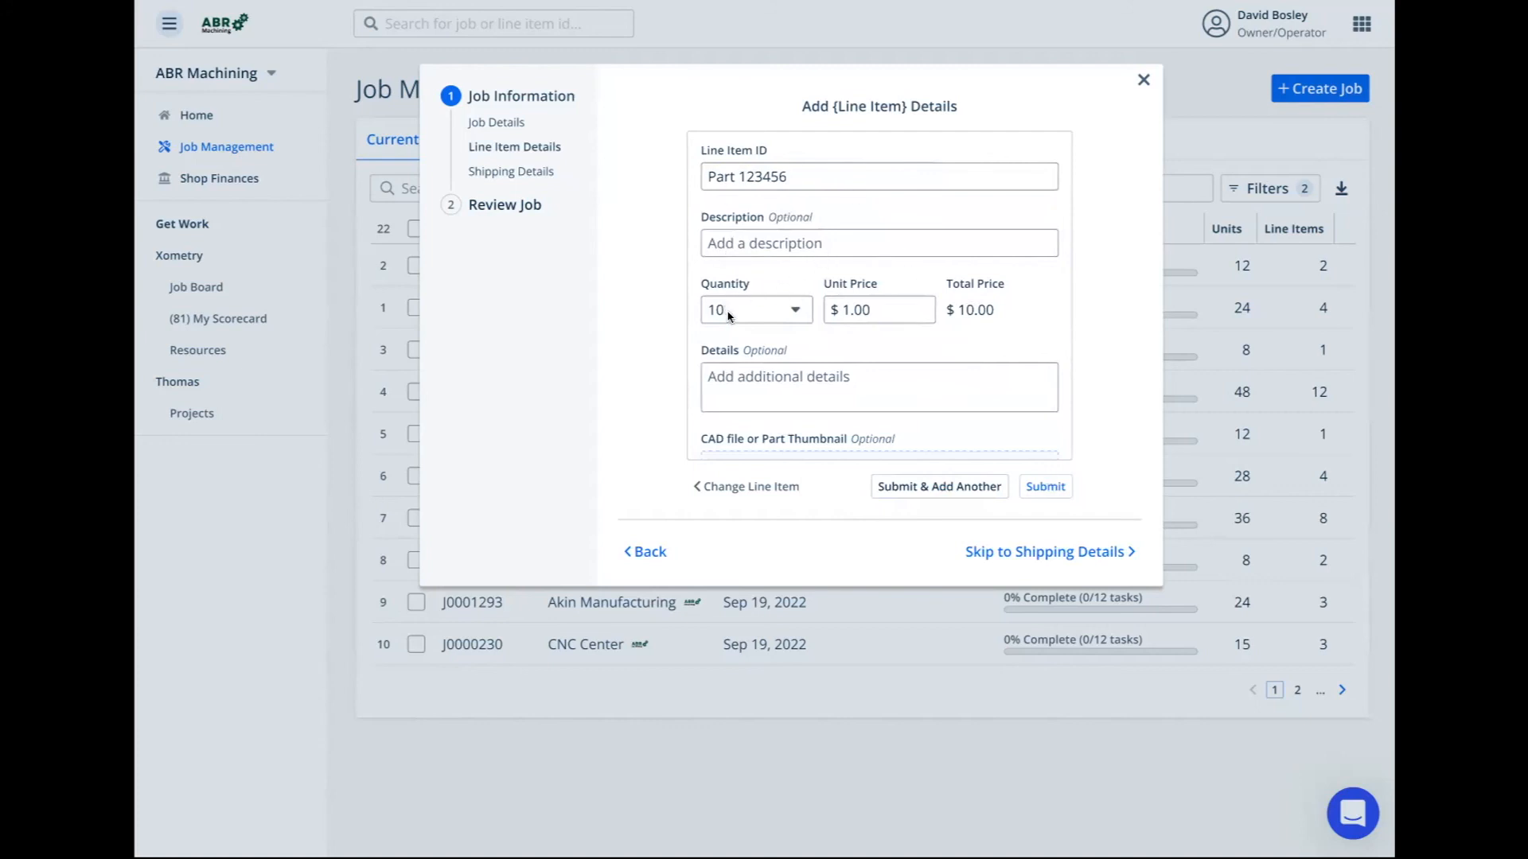
mouse_move(996, 344)
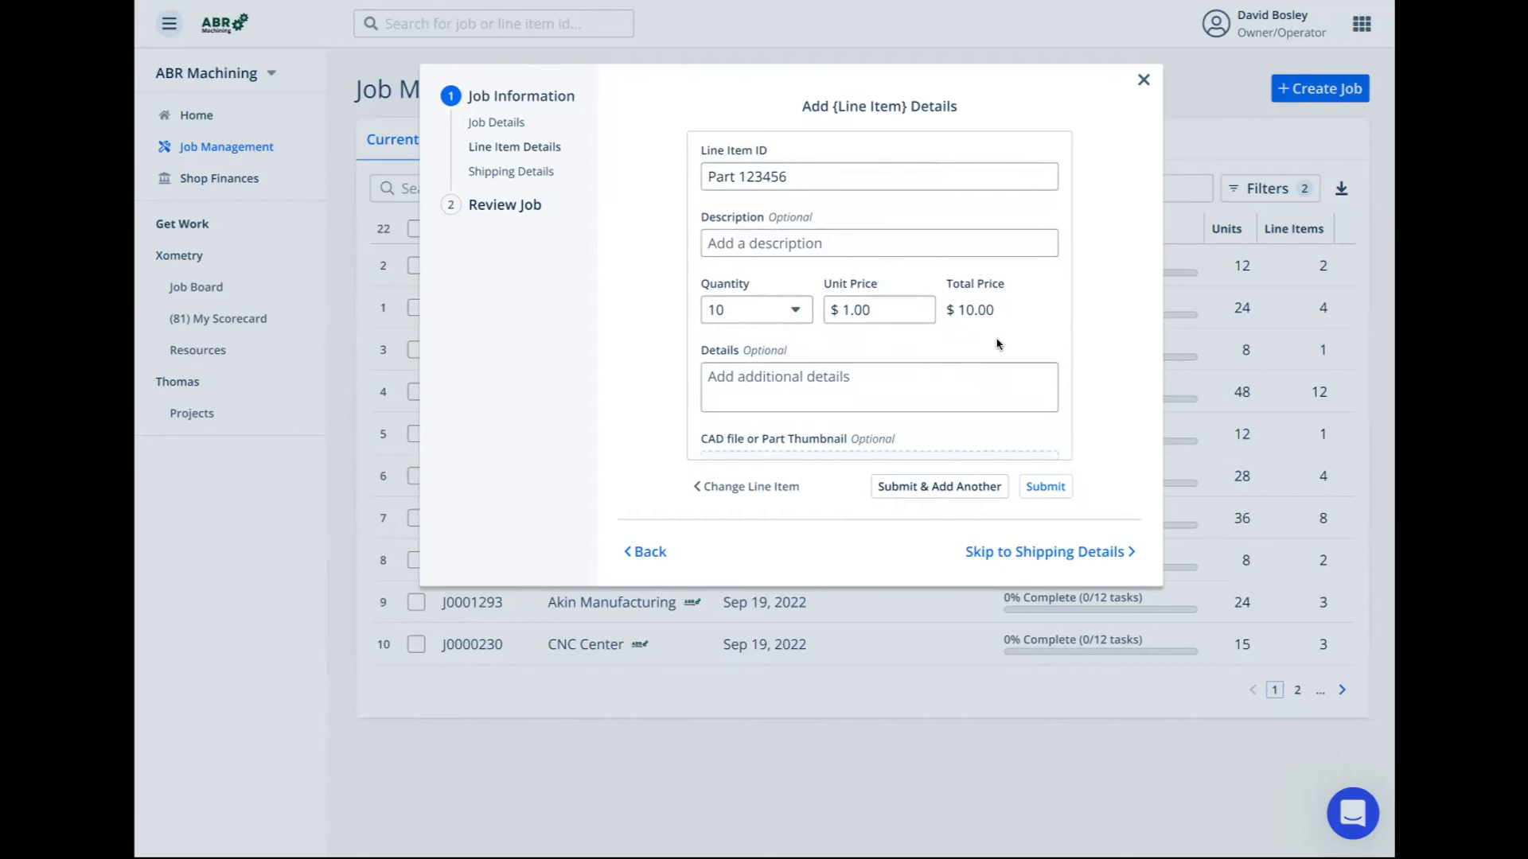
mouse_move(1019, 302)
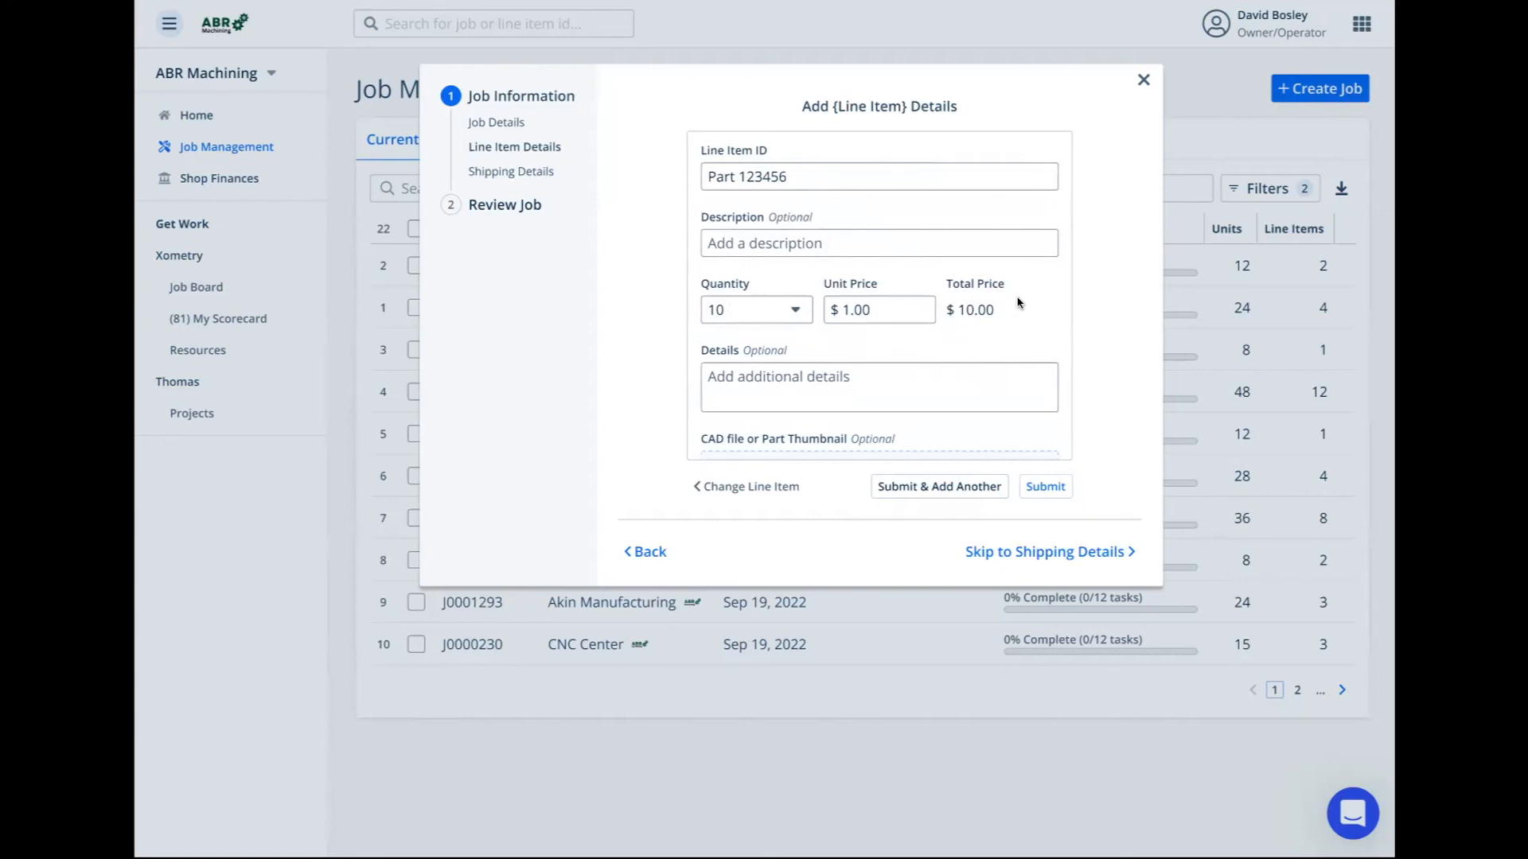
mouse_move(1041, 486)
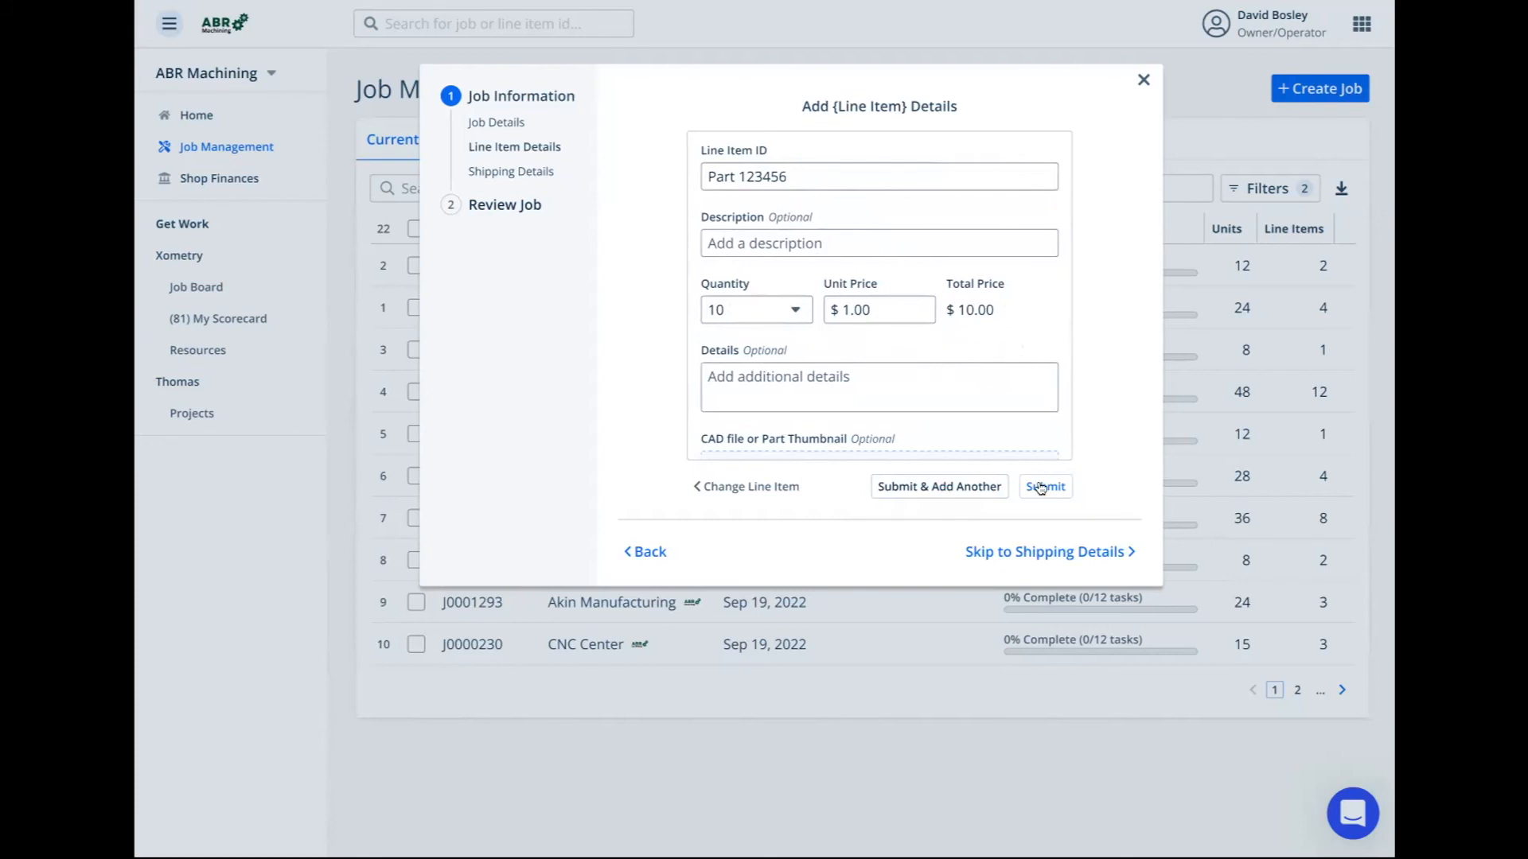
Submit the CNC line item so the summary lists 10 units totaling $10.00
click(1044, 487)
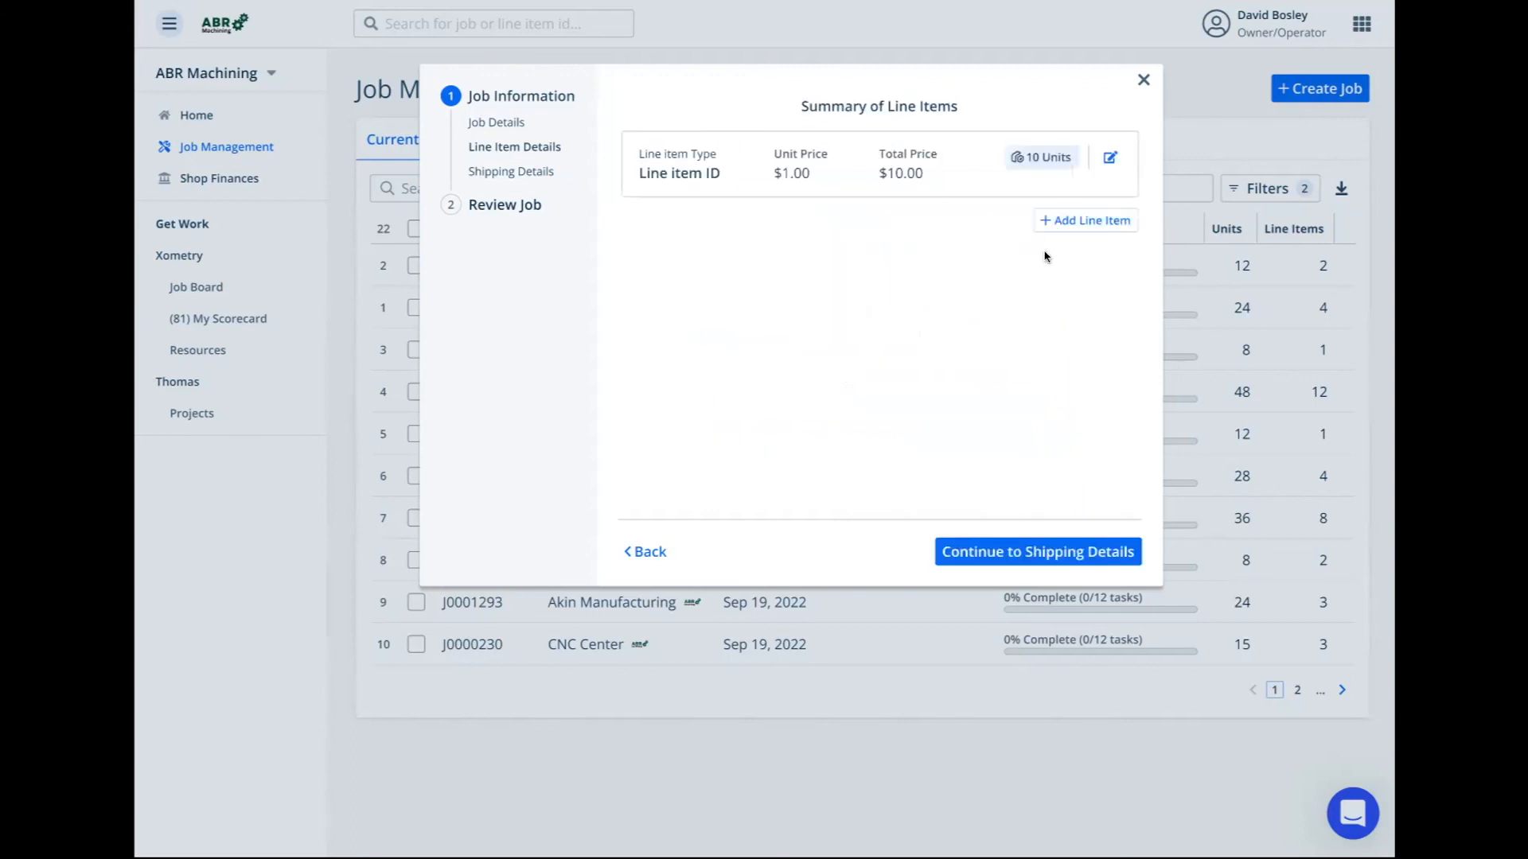
mouse_move(1004, 220)
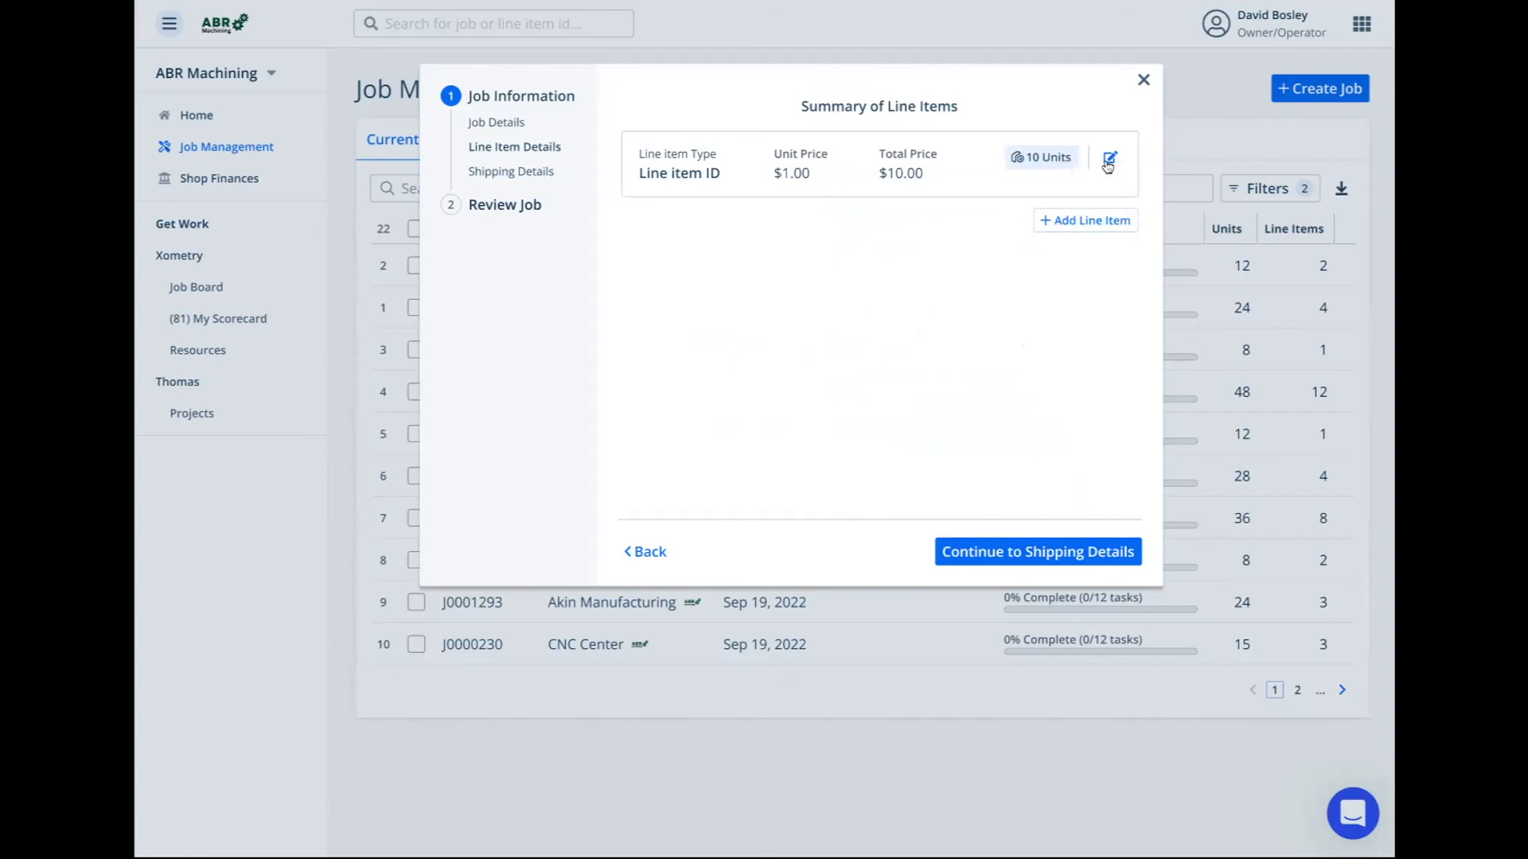
mouse_move(1083, 219)
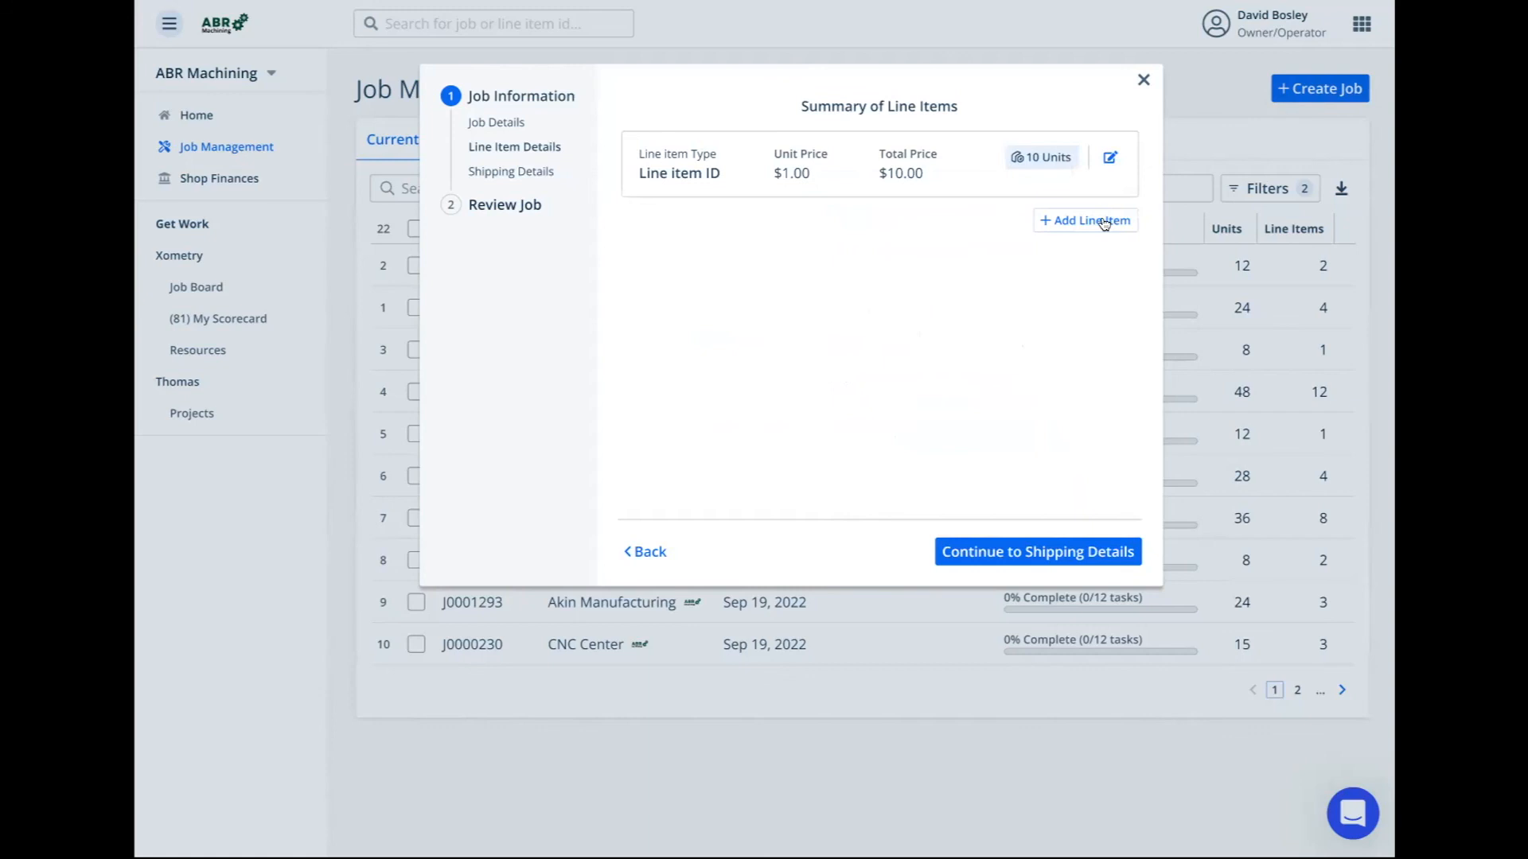
mouse_move(1050, 511)
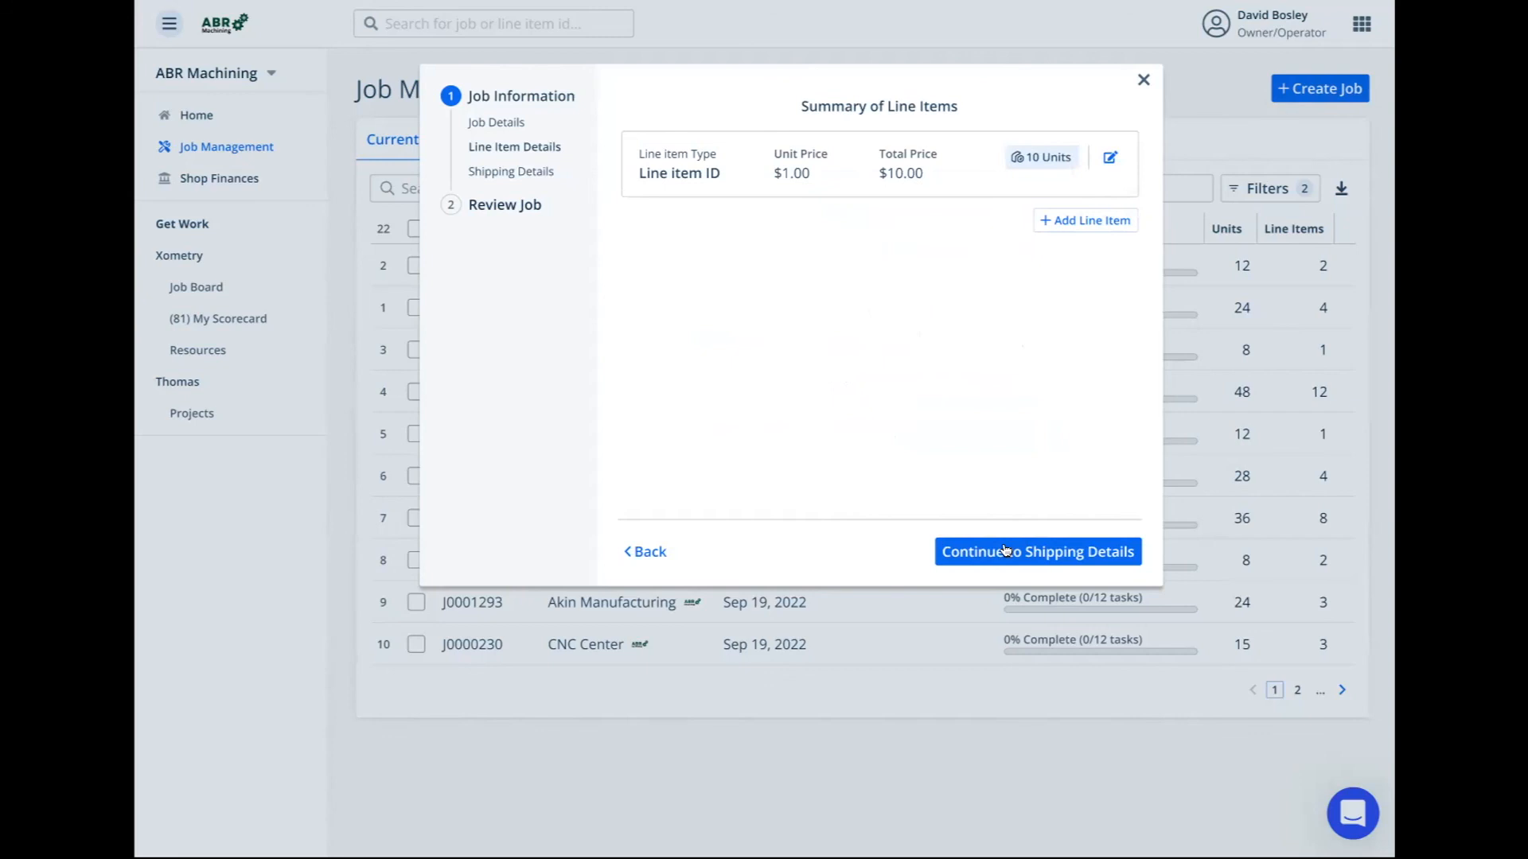
Enter shipping details for Jo's CNC Shop, 123 Elm Street, Suite 100, Boston, MA 20021, and continue to Review Job
click(1036, 552)
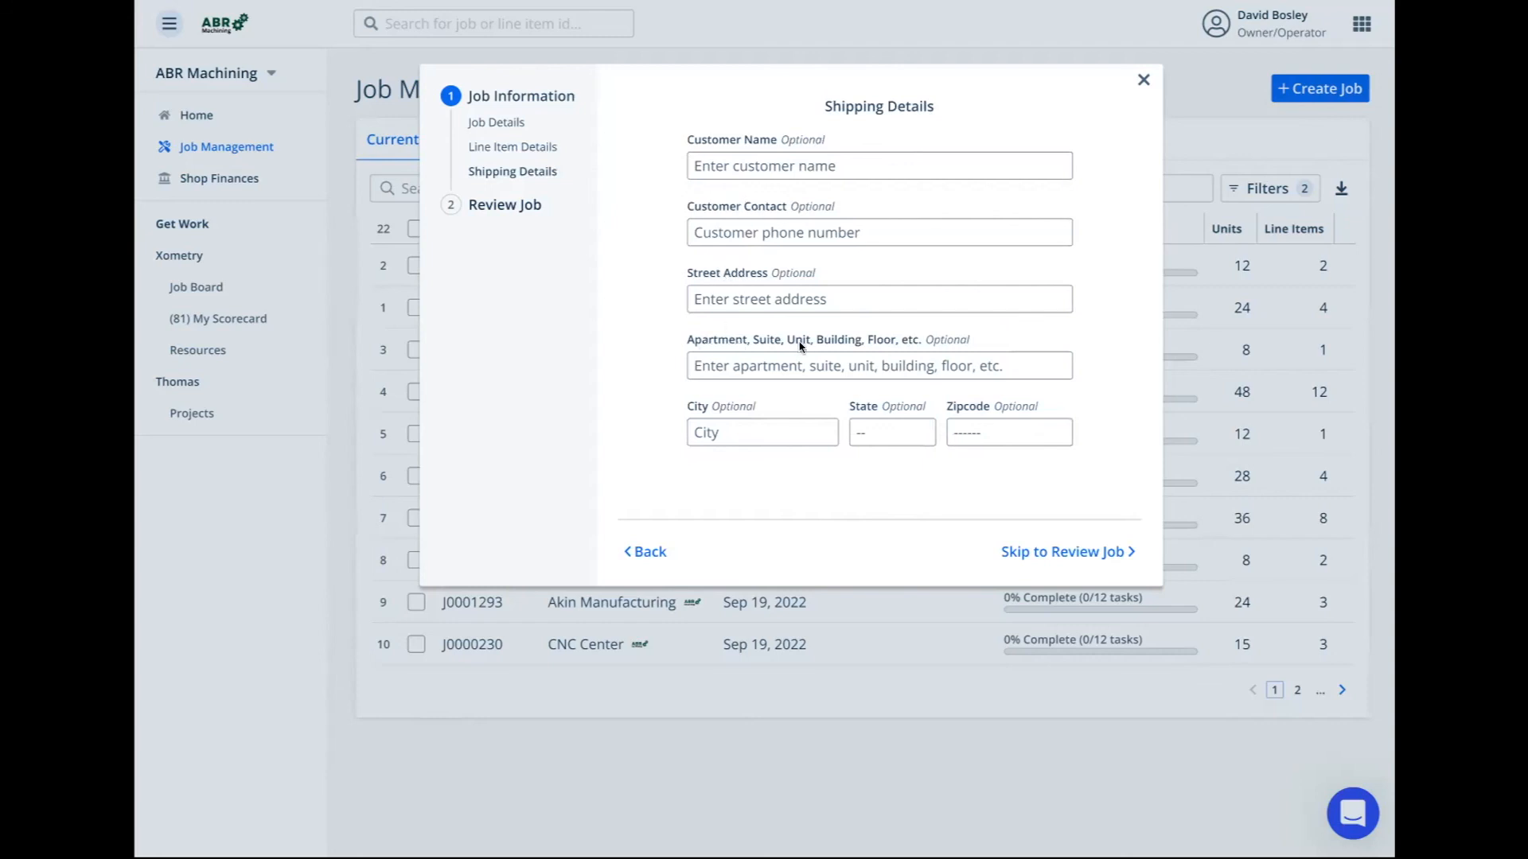
mouse_move(765, 406)
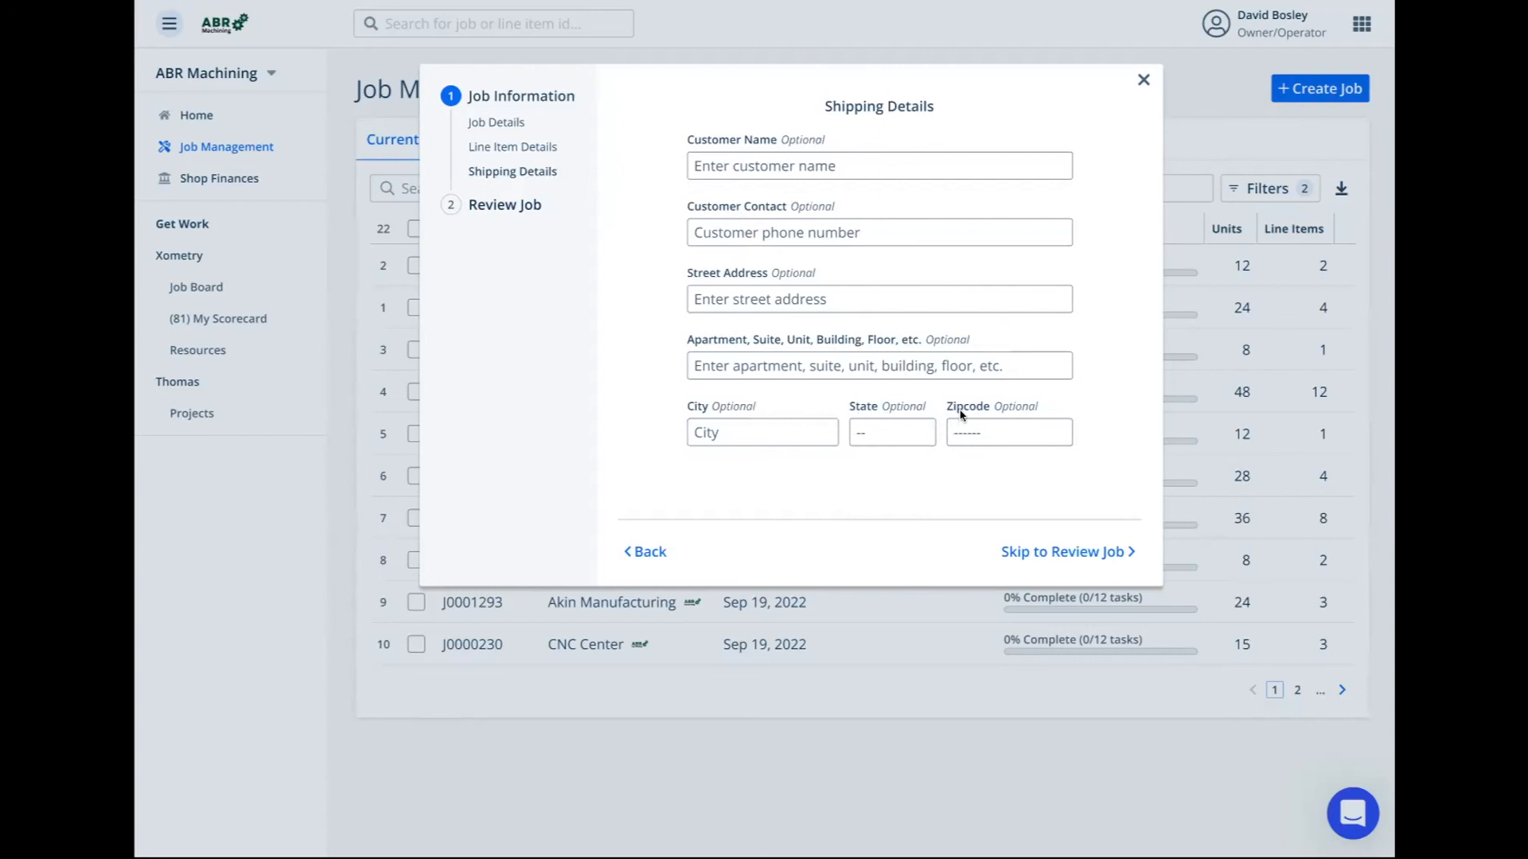
mouse_move(1032, 416)
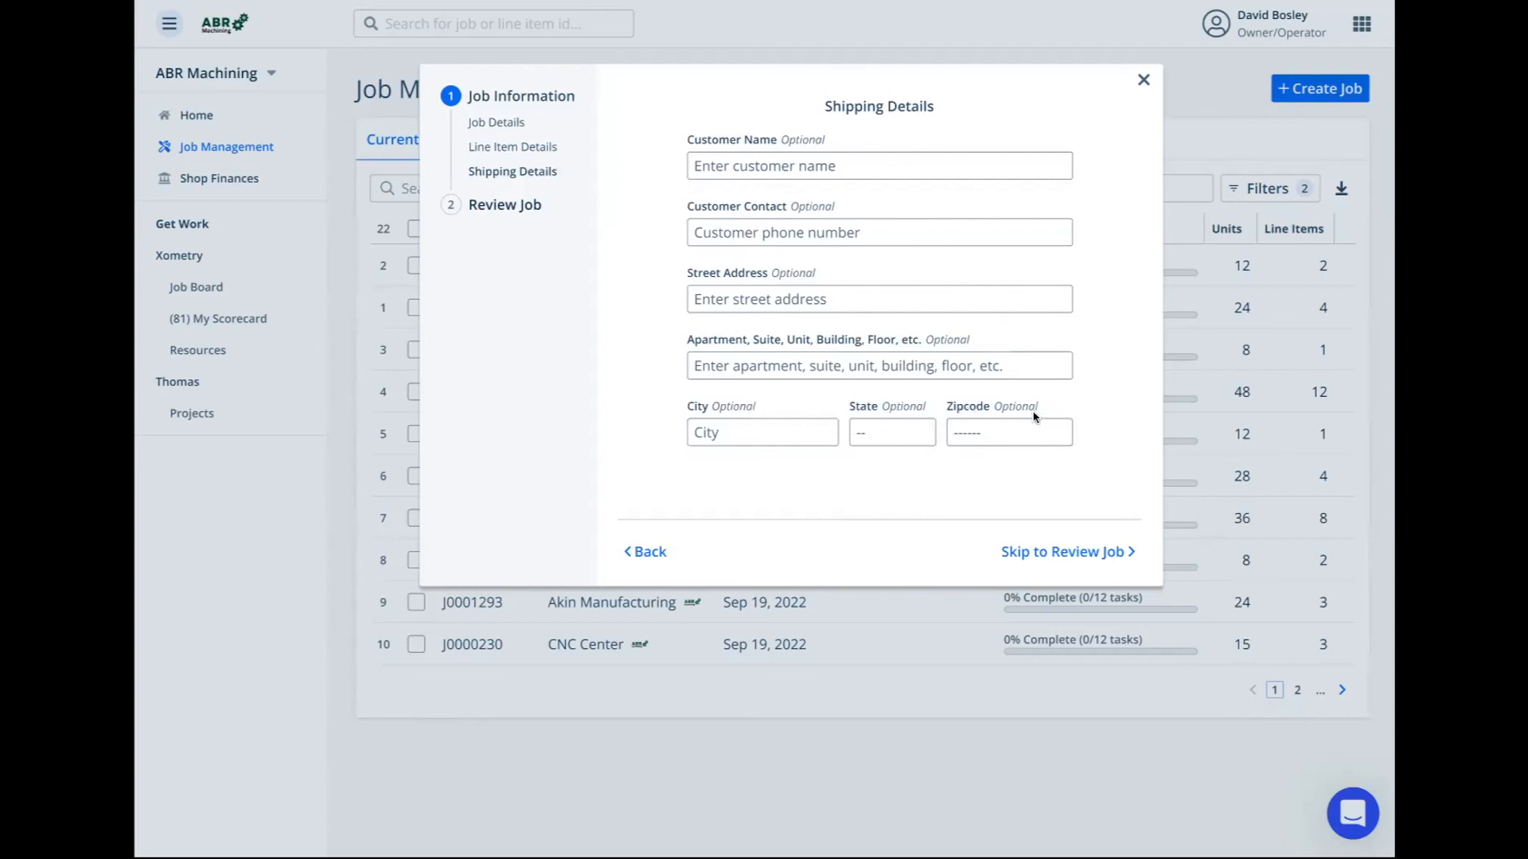
mouse_move(1074, 353)
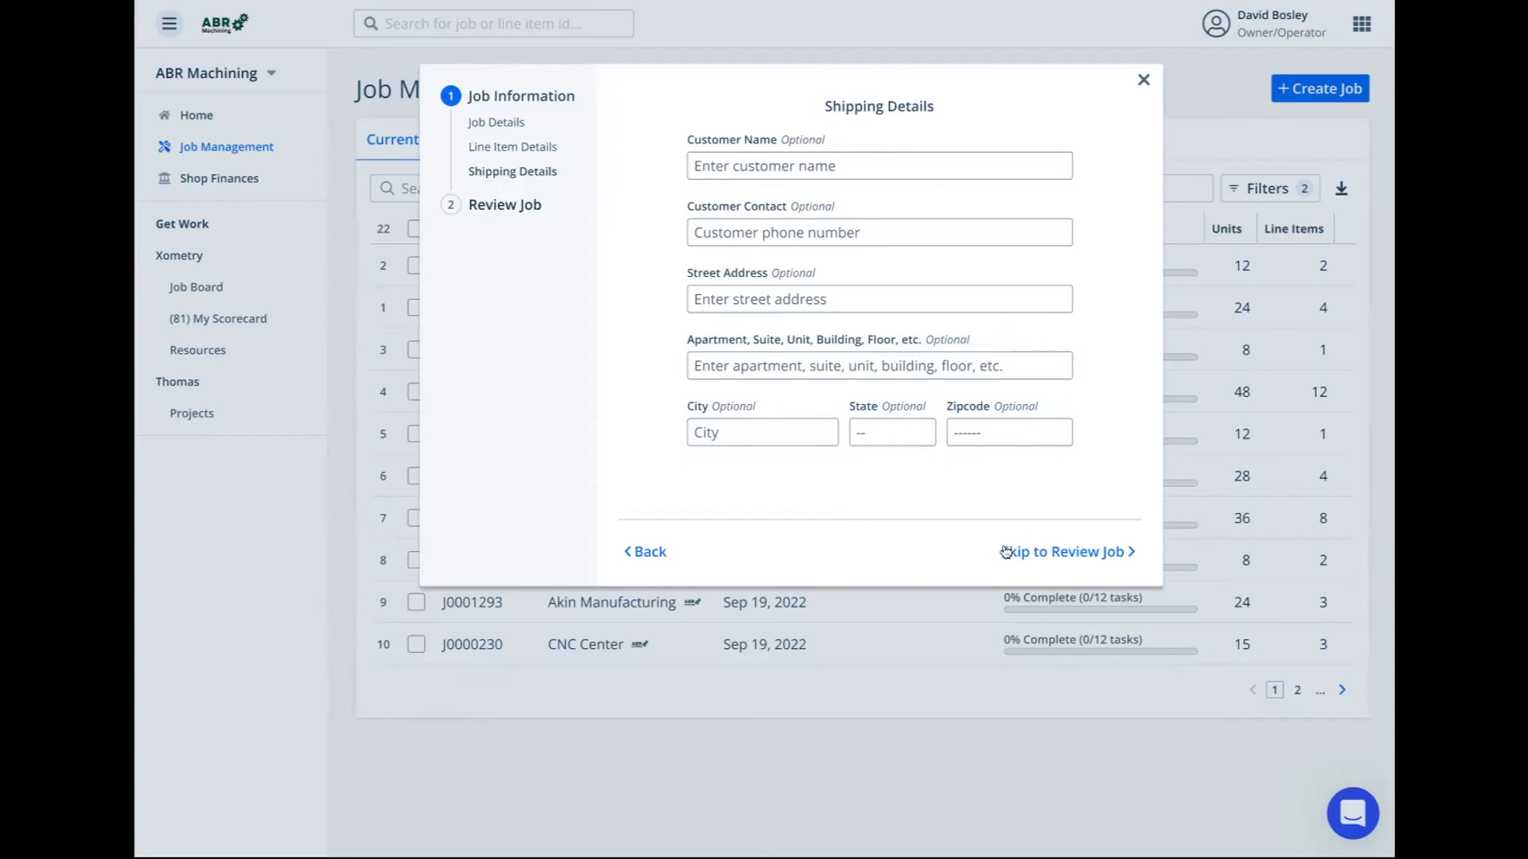
mouse_move(843, 163)
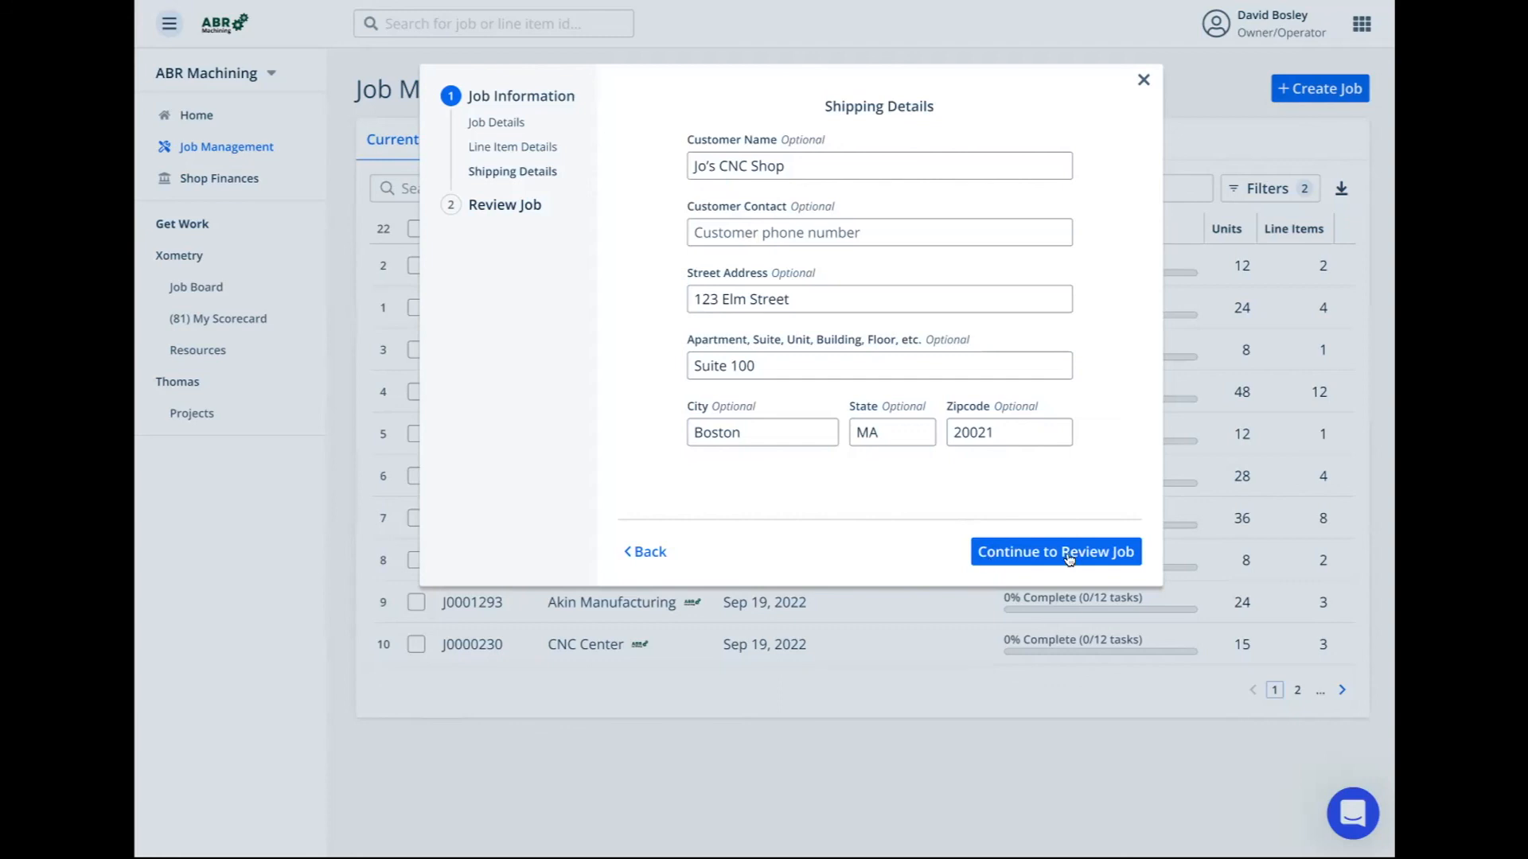
click(1054, 552)
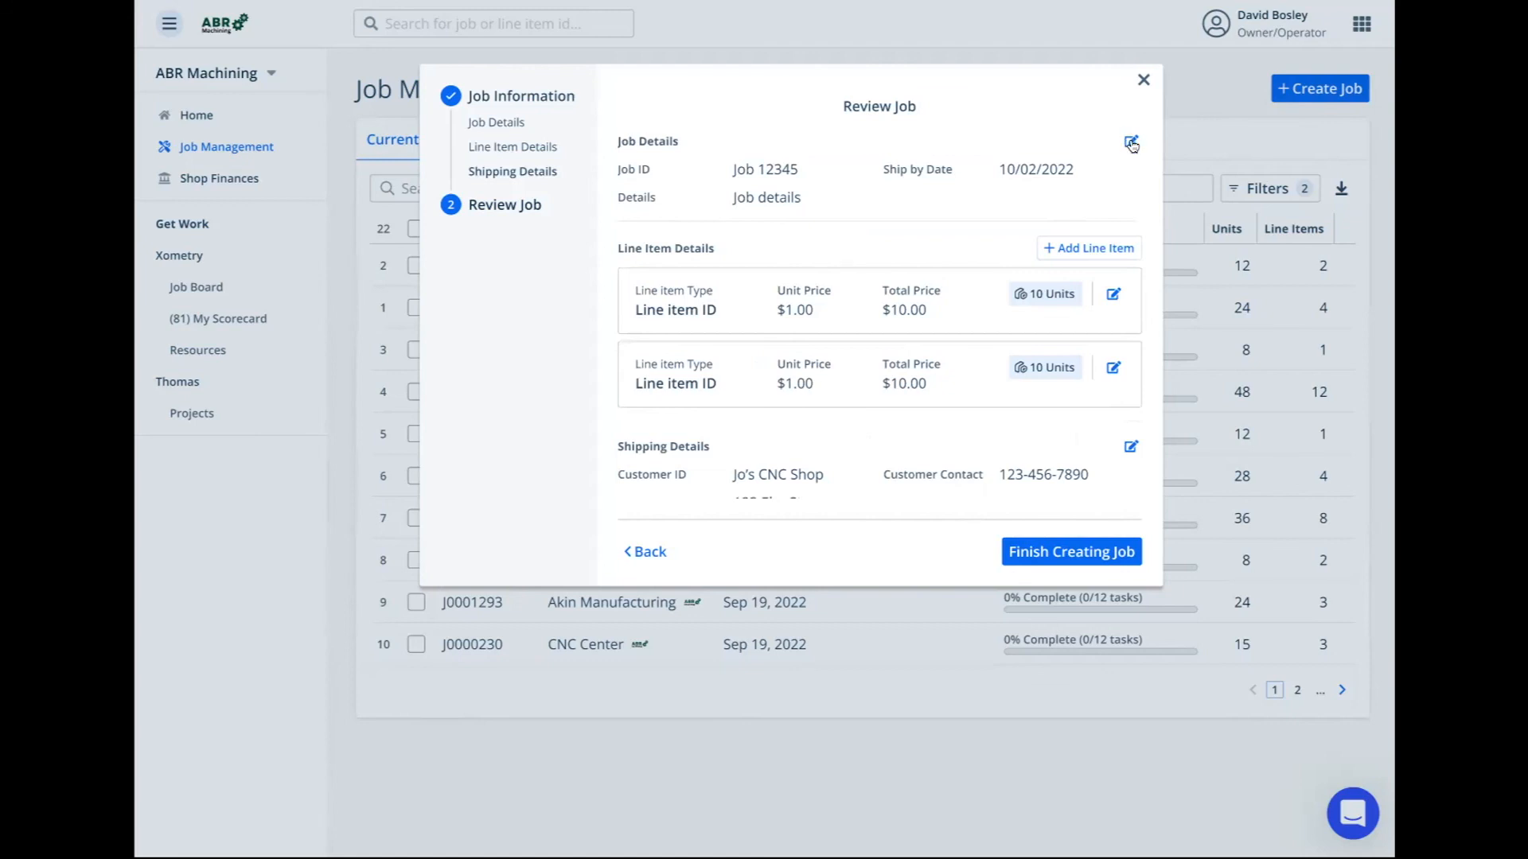
mouse_move(1115, 255)
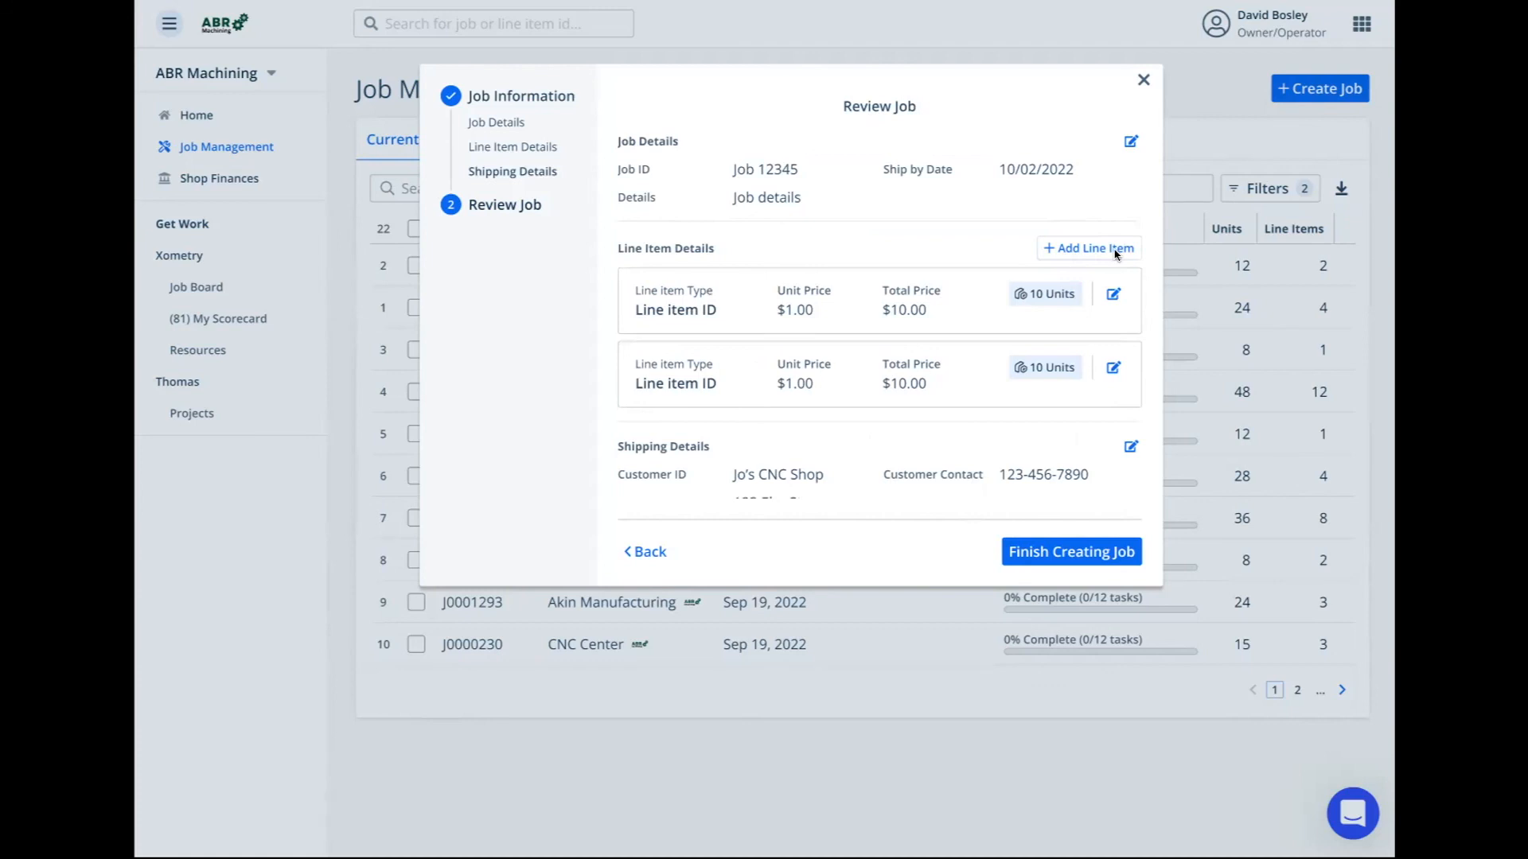
mouse_move(952, 433)
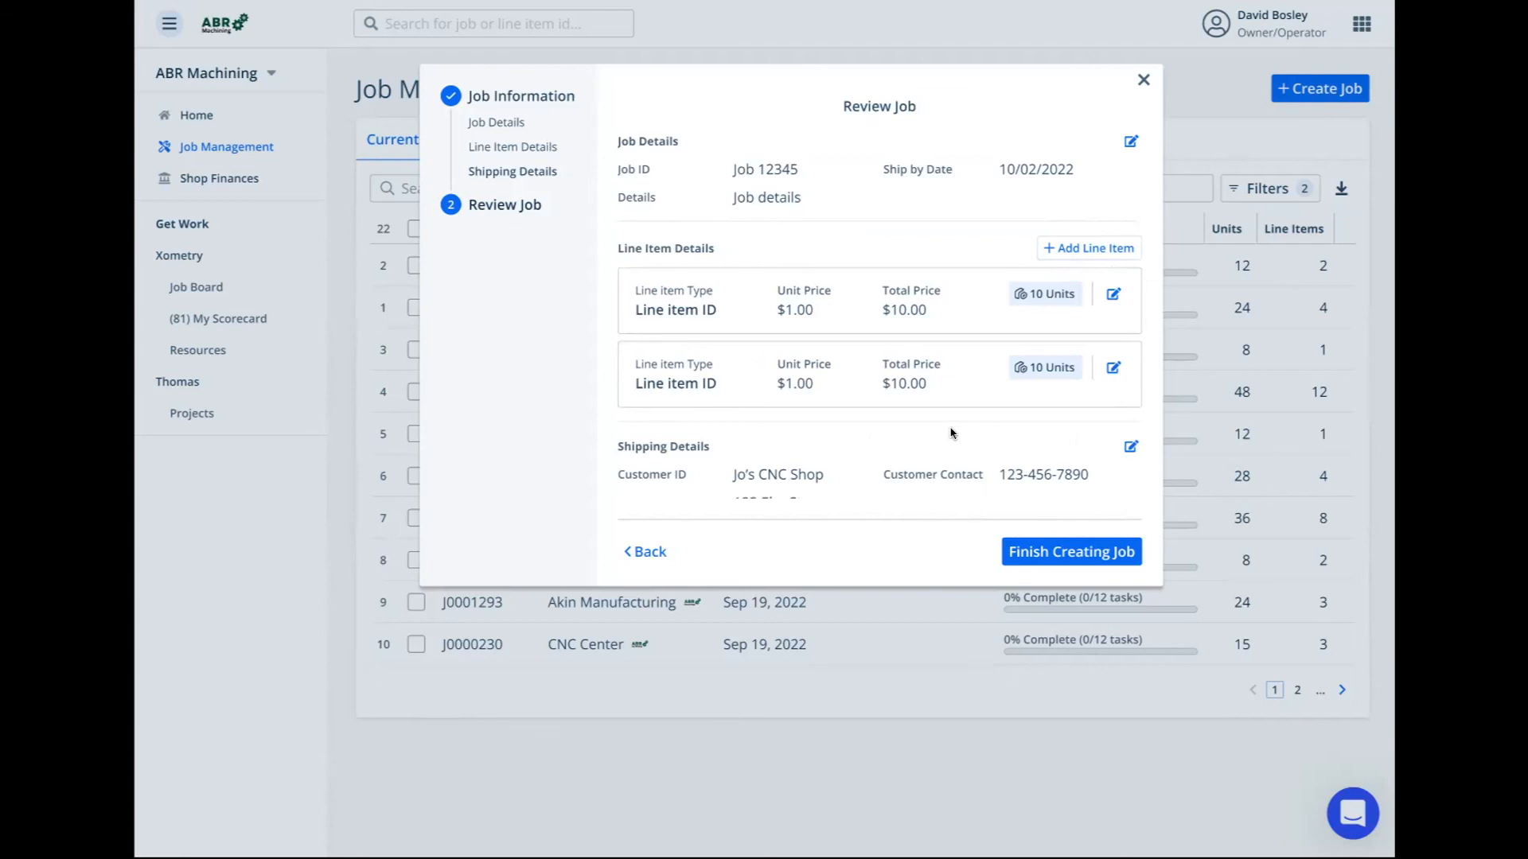